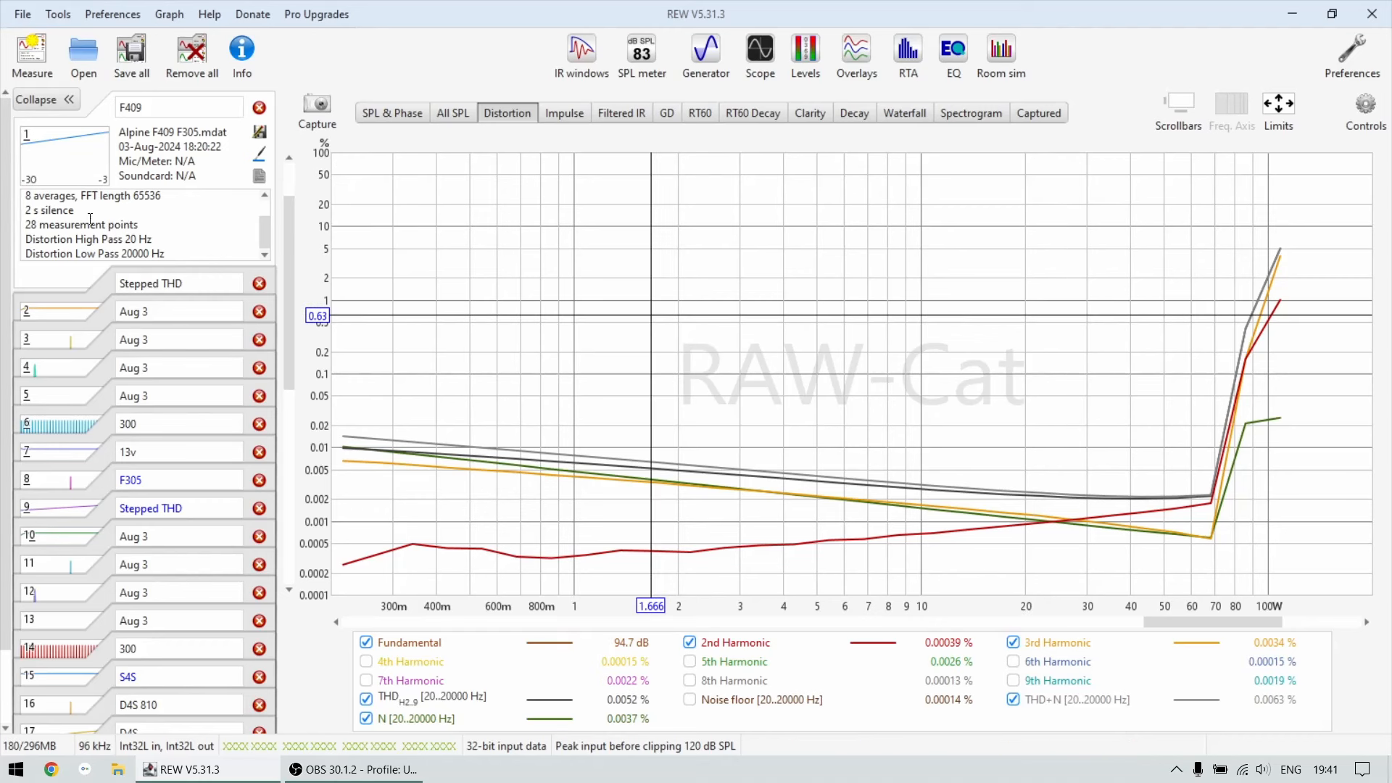
pyautogui.moveTo(122, 172)
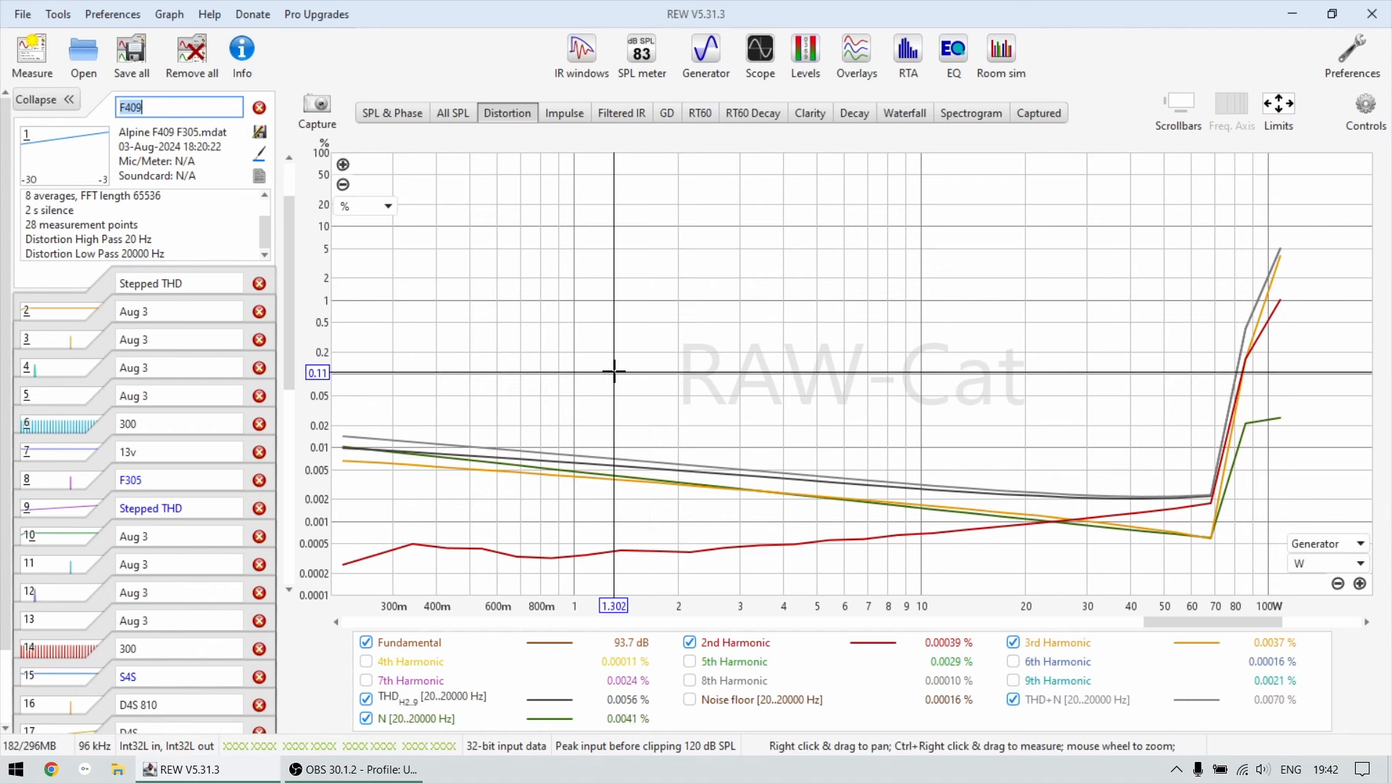
pyautogui.moveTo(743, 319)
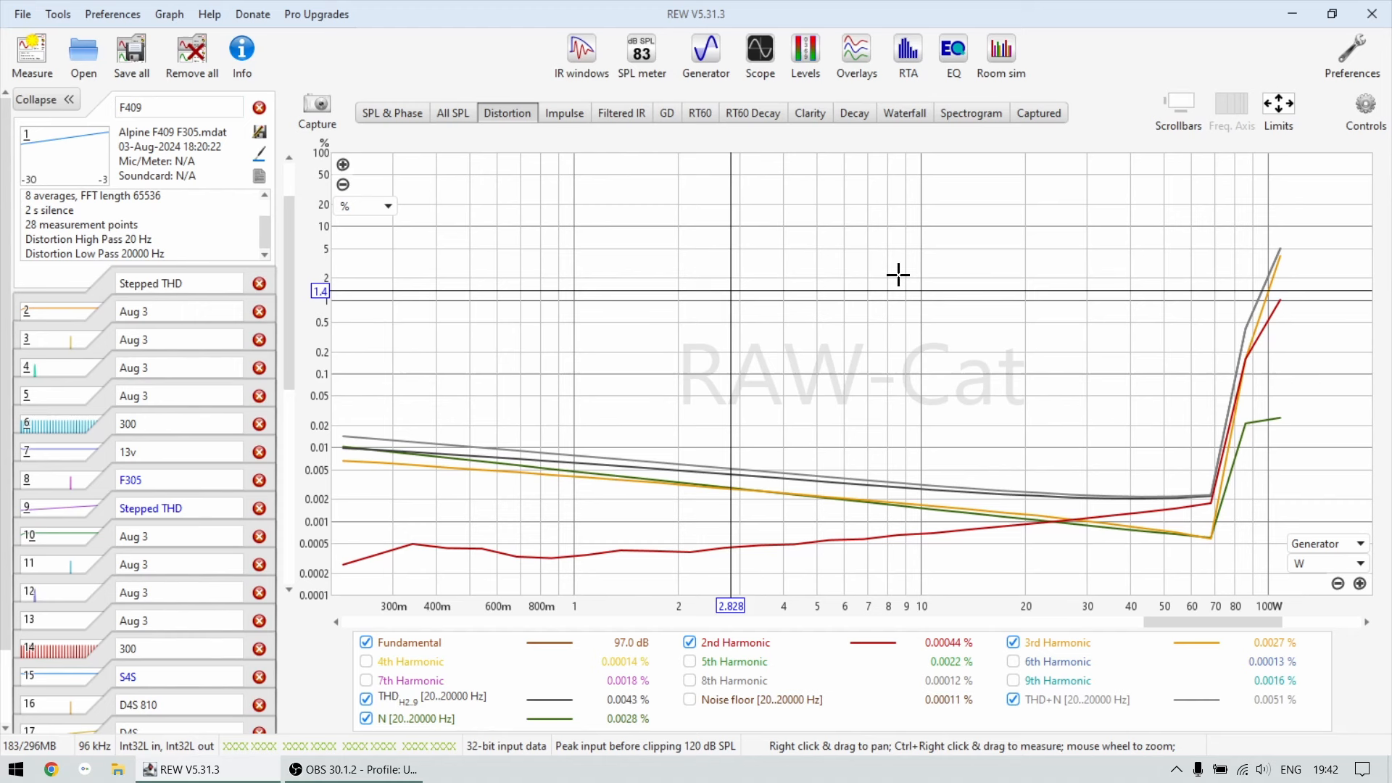
pyautogui.moveTo(680, 296)
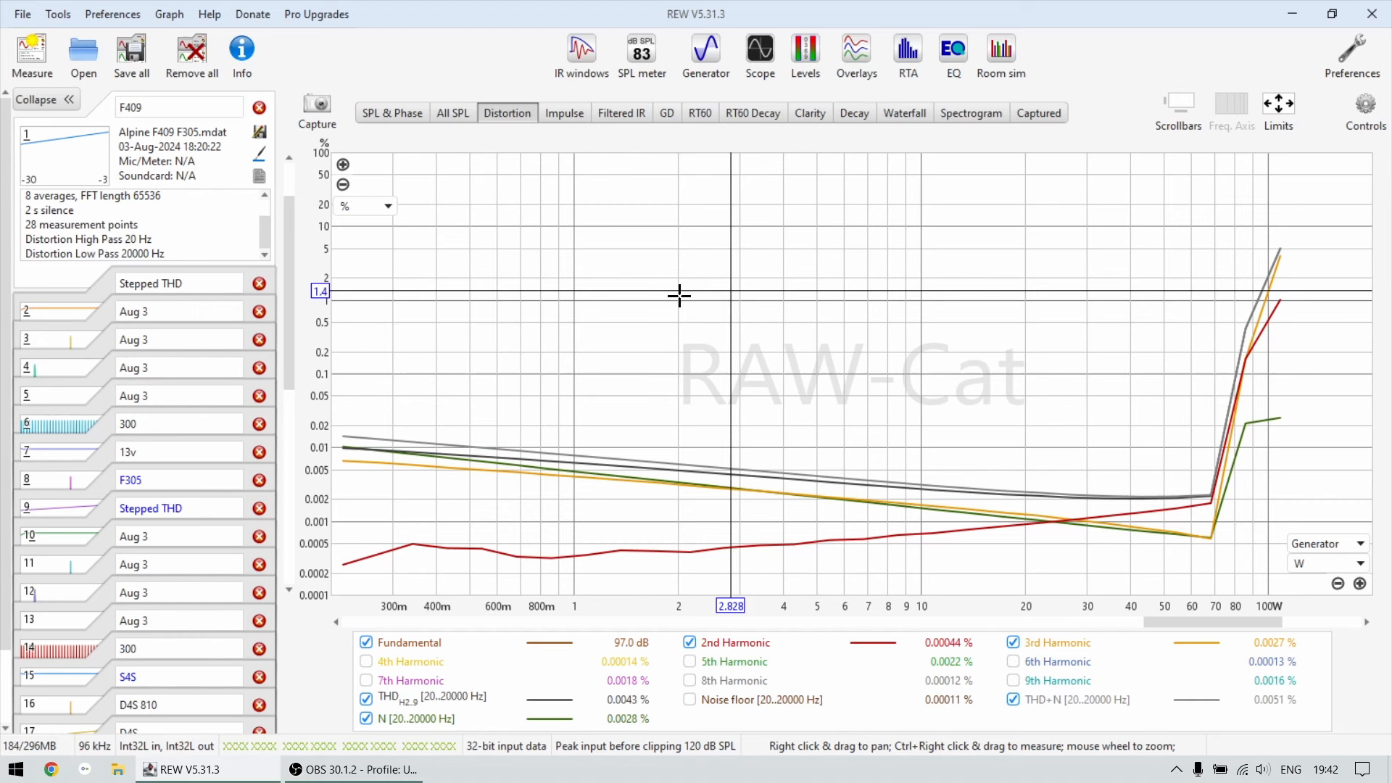
pyautogui.moveTo(582, 303)
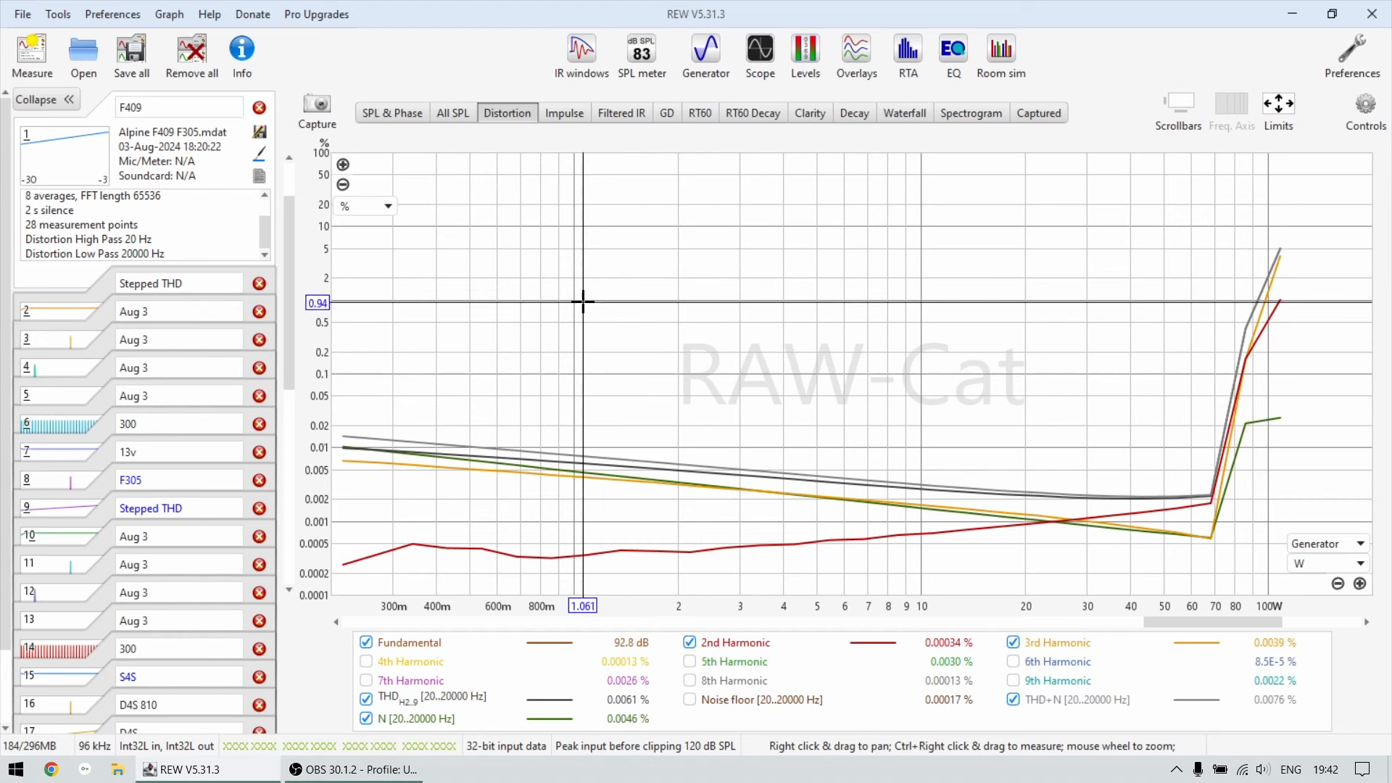
pyautogui.moveTo(574, 301)
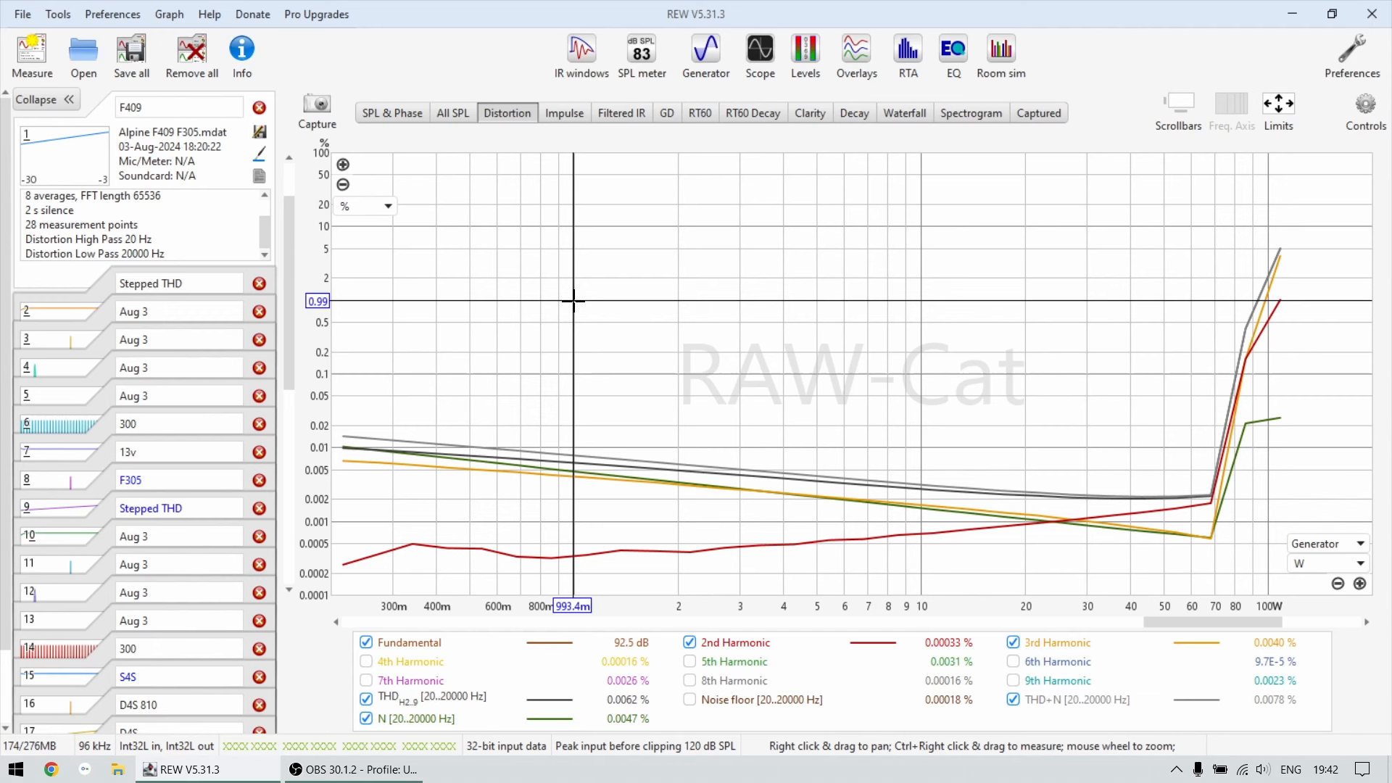
pyautogui.moveTo(788, 247)
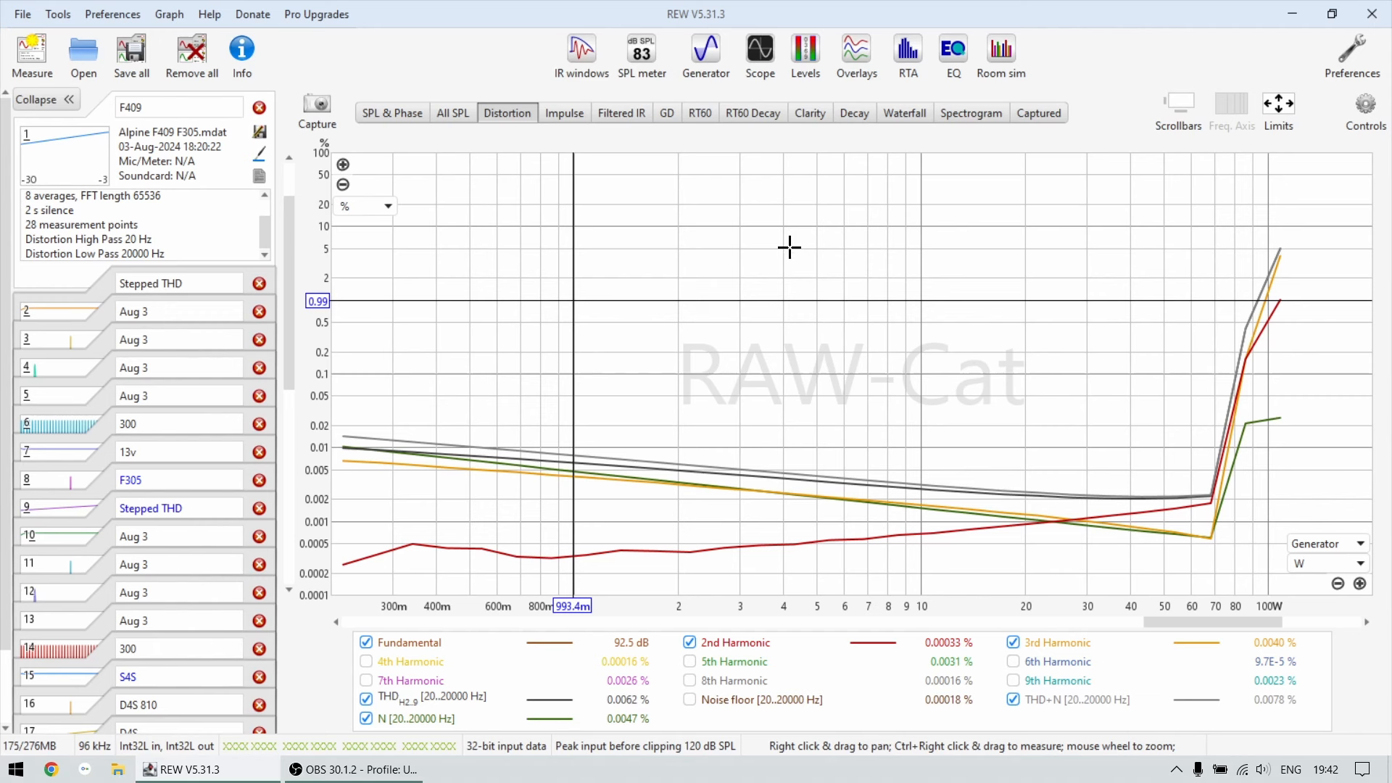
pyautogui.moveTo(810, 233)
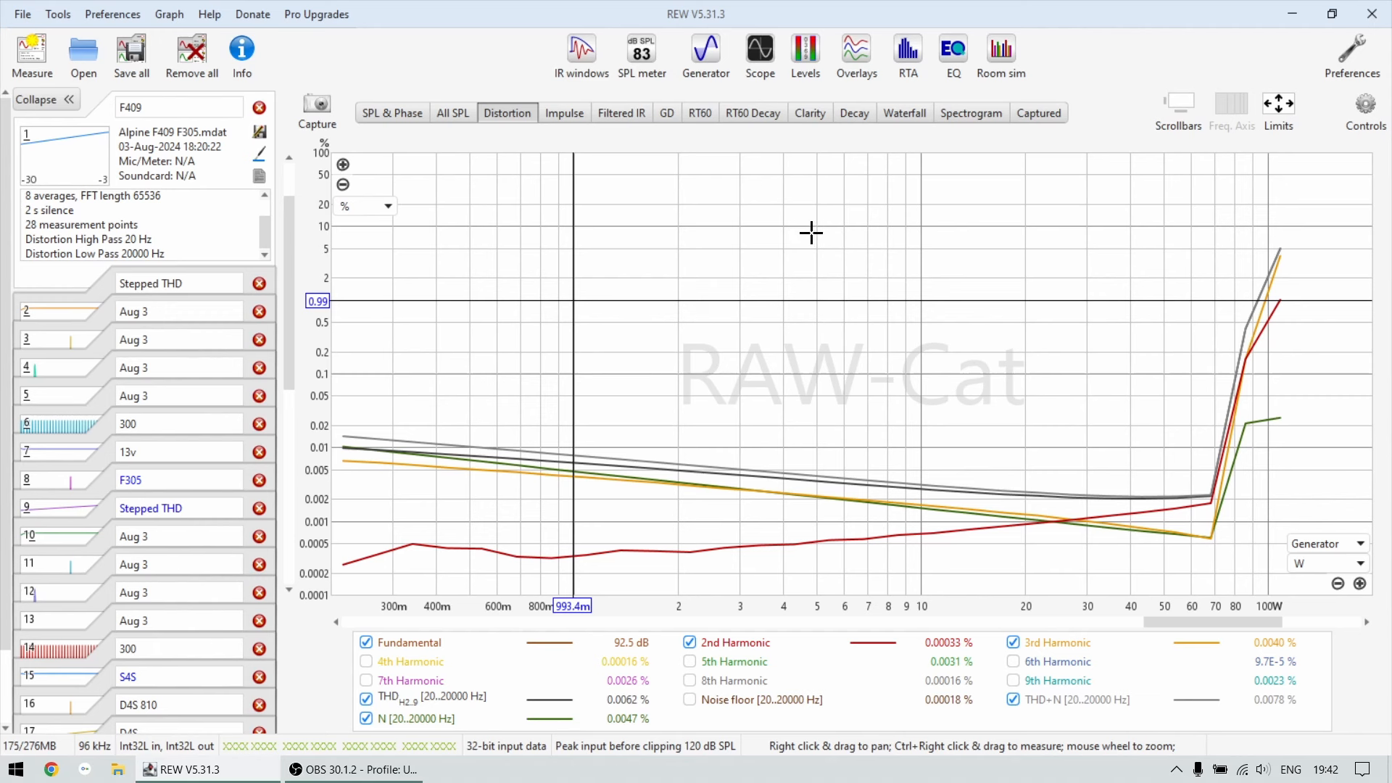
pyautogui.moveTo(642, 304)
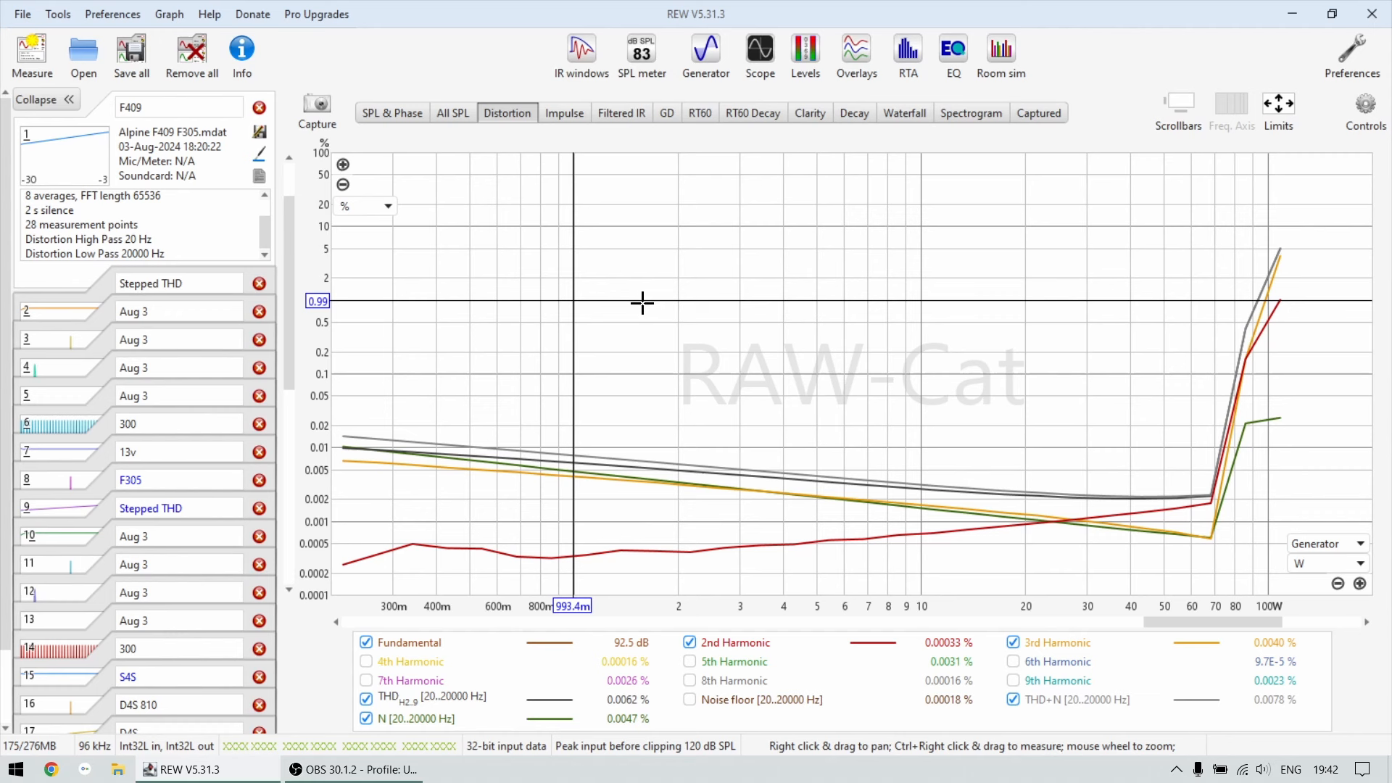
pyautogui.moveTo(679, 260)
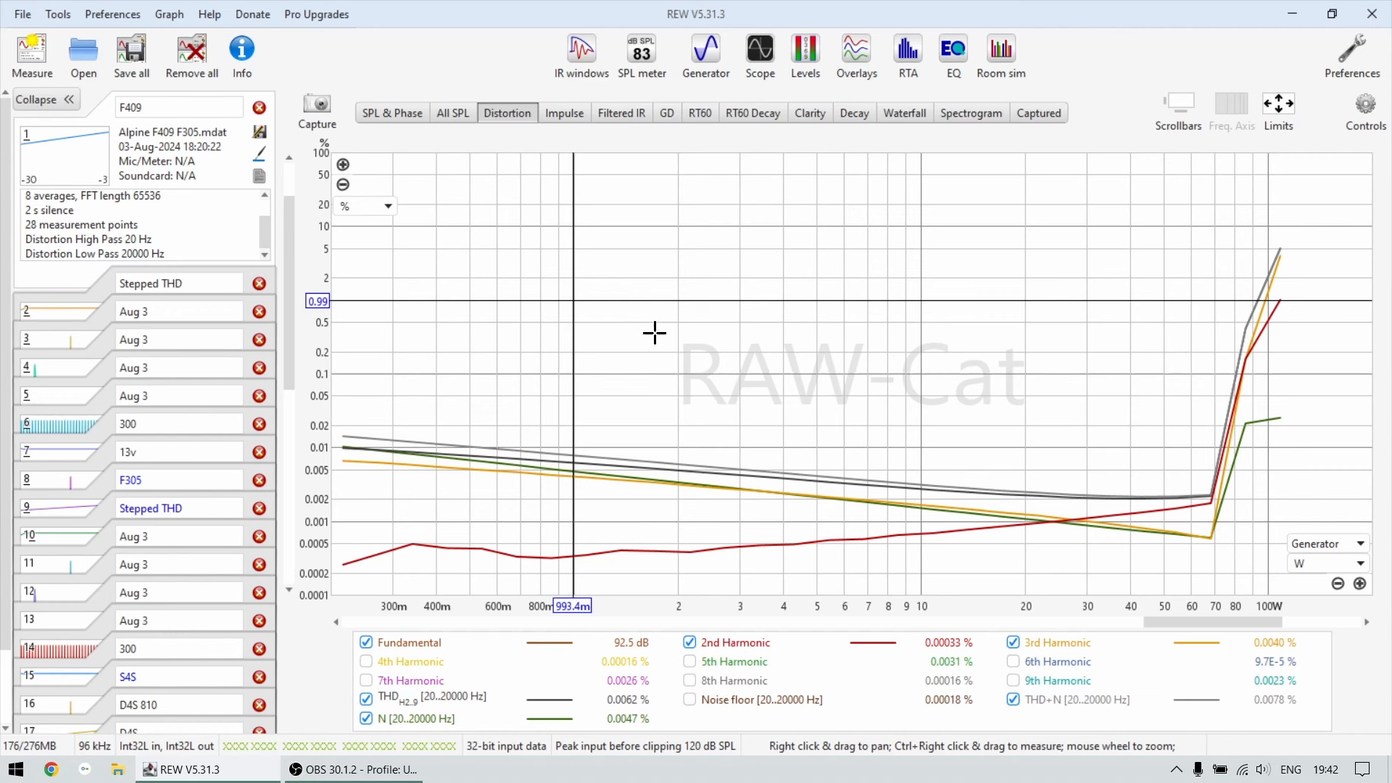
pyautogui.moveTo(699, 339)
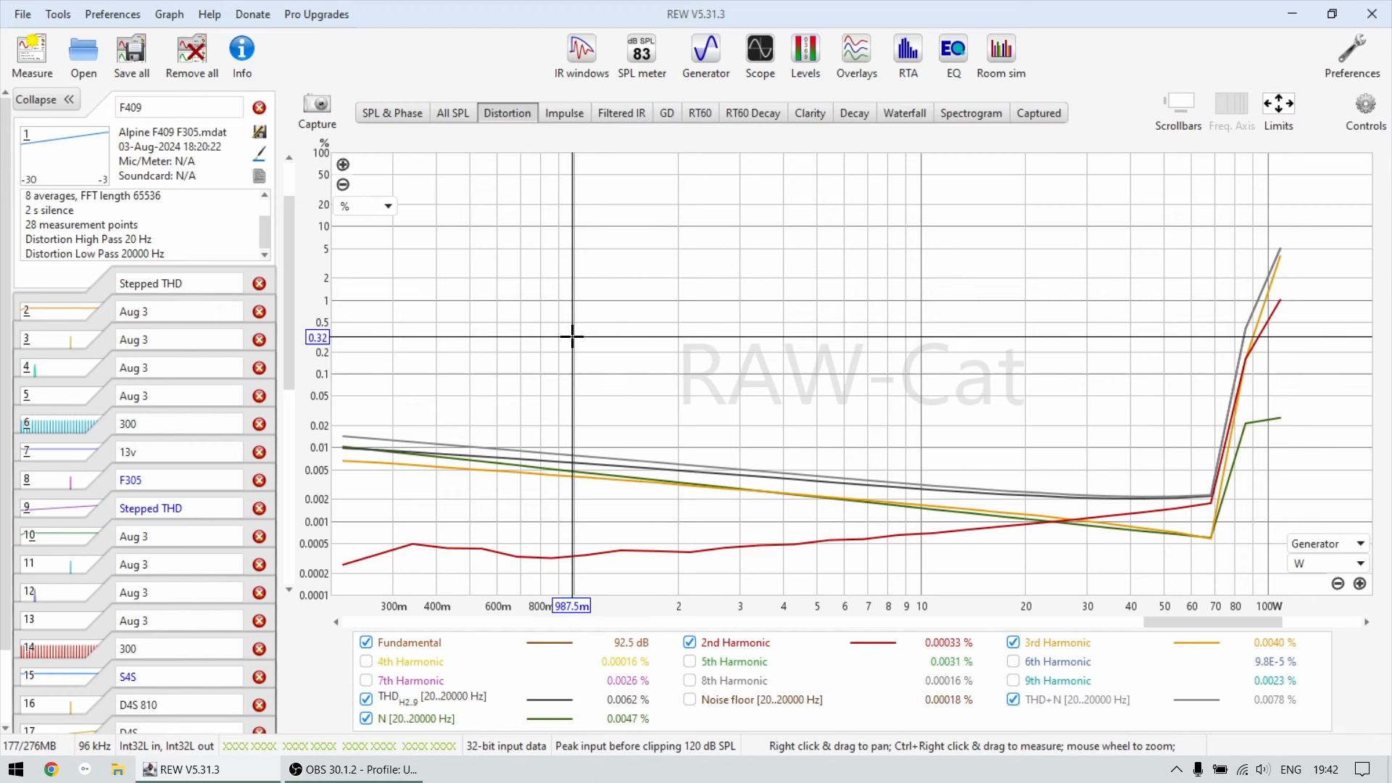
pyautogui.moveTo(873, 438)
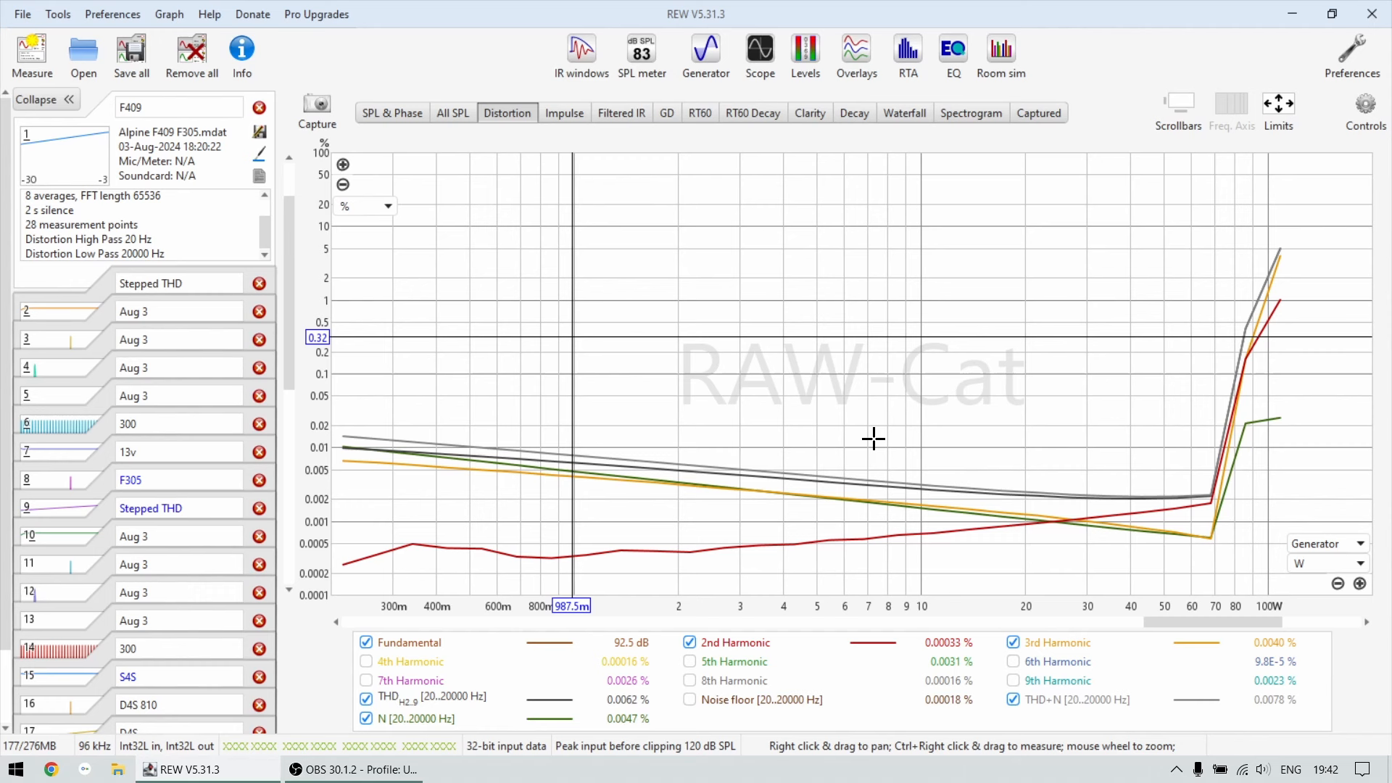
pyautogui.moveTo(1097, 431)
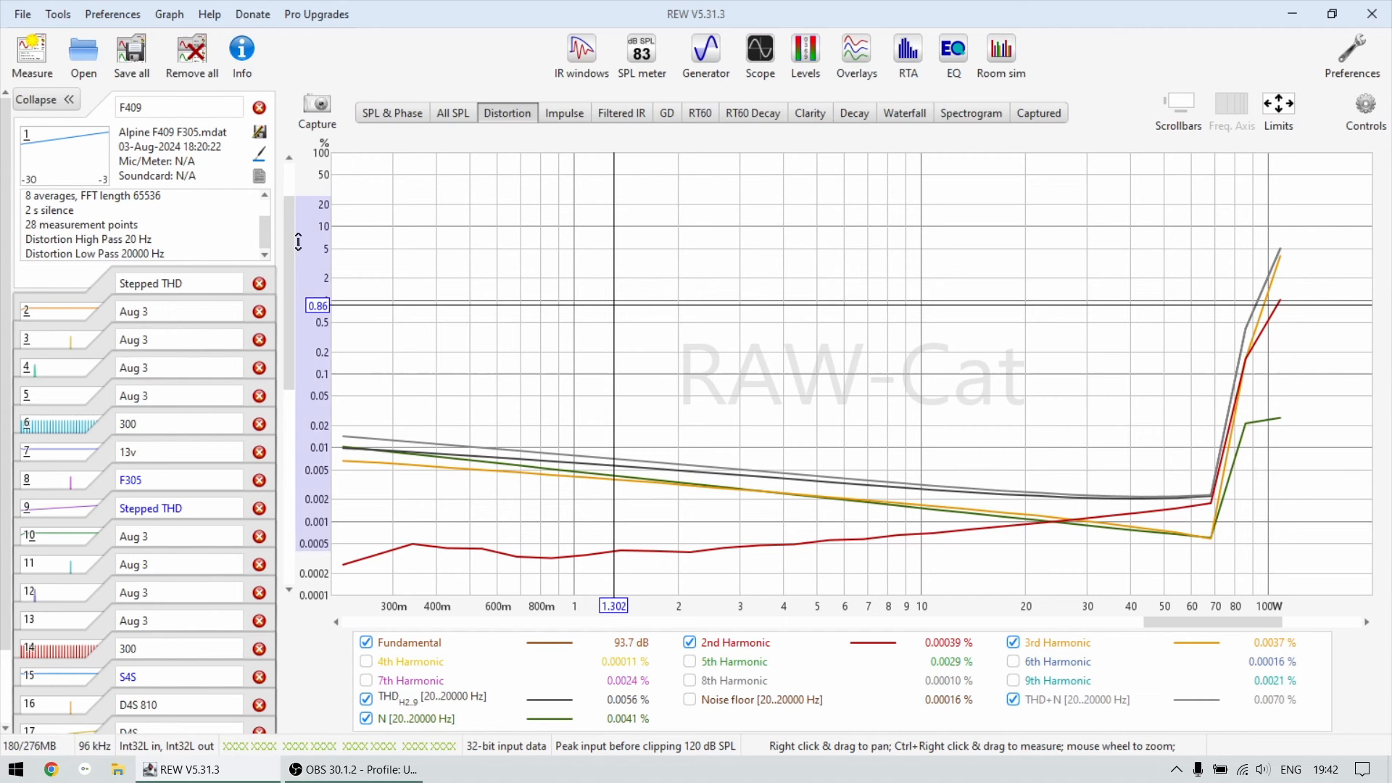
# Step: Read F409 distortion near 93 W: 112 dB fundamental, 3rd harmonic 0.45%, 2nd 0.29%
pyautogui.click(177, 107)
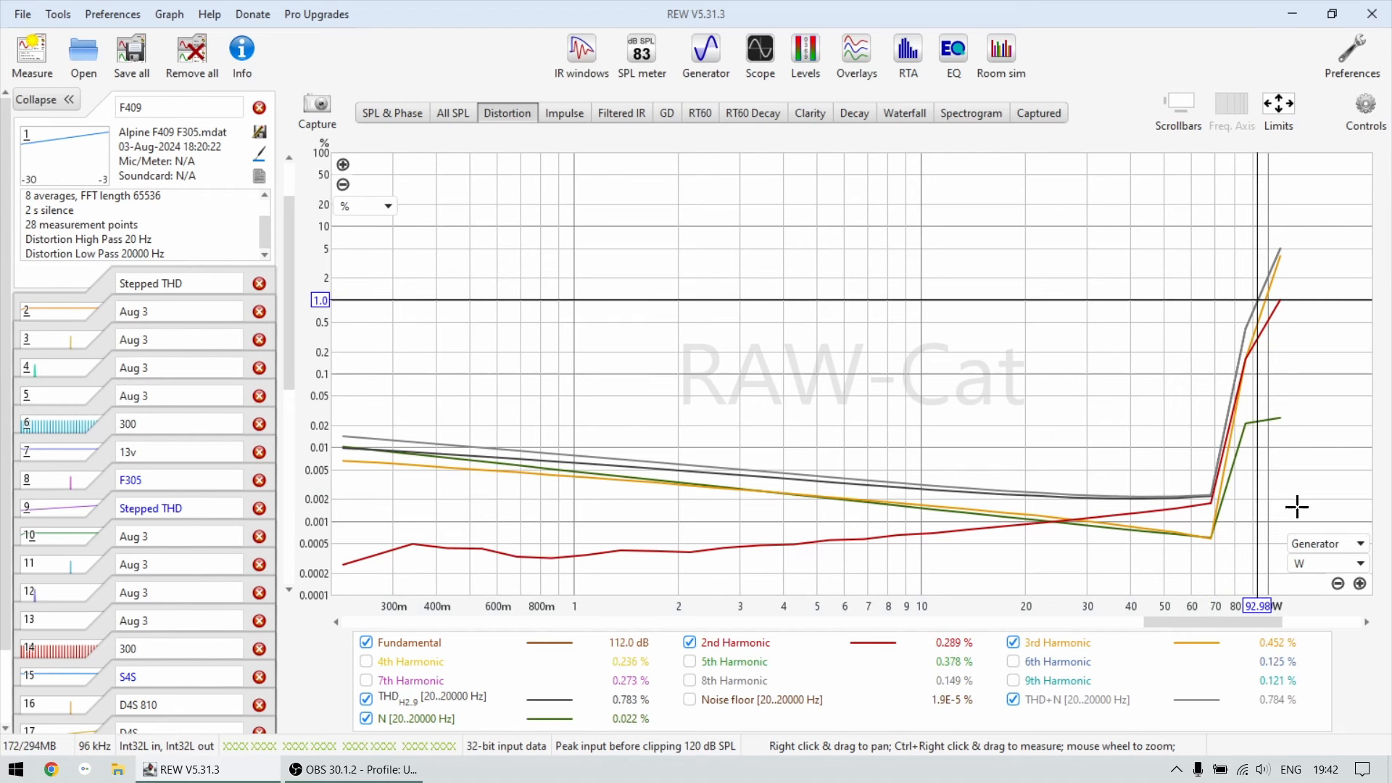
pyautogui.moveTo(1252, 484)
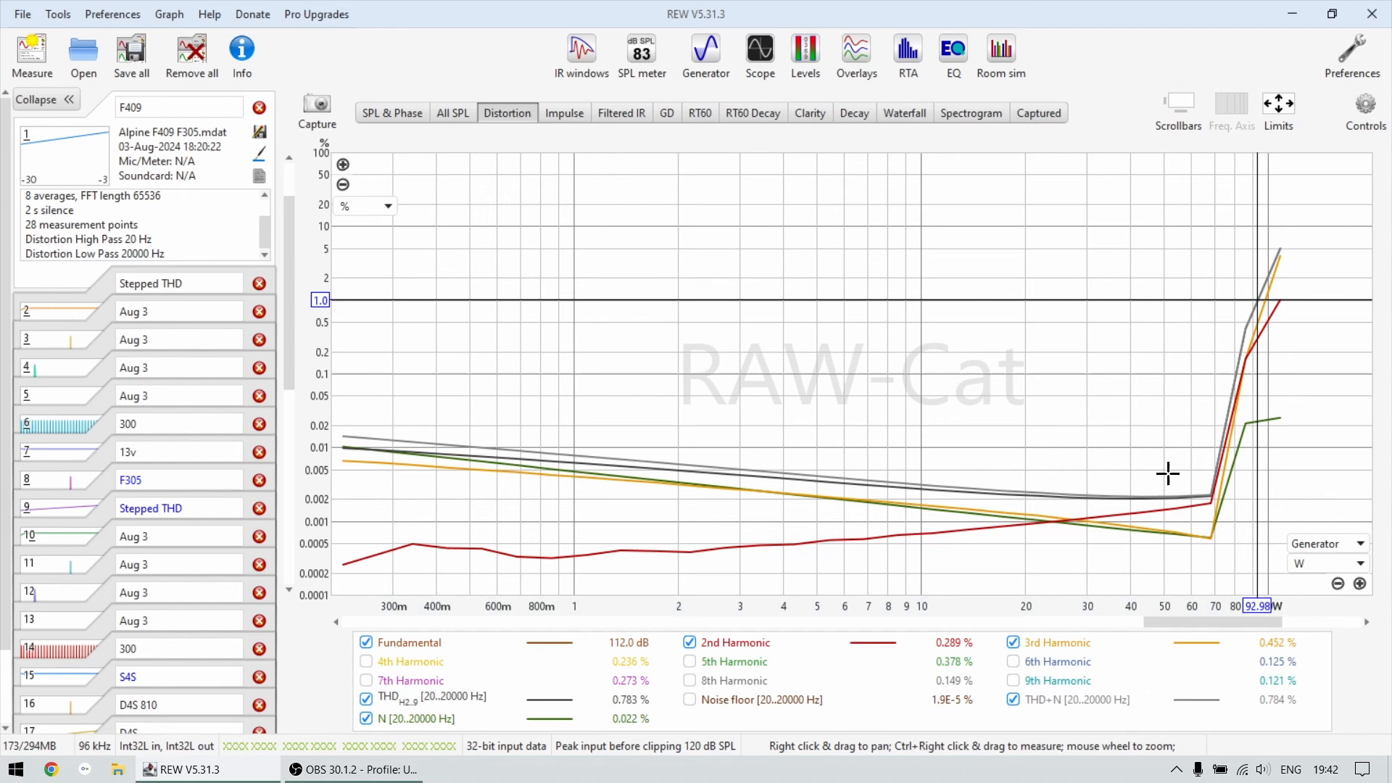
pyautogui.moveTo(1189, 423)
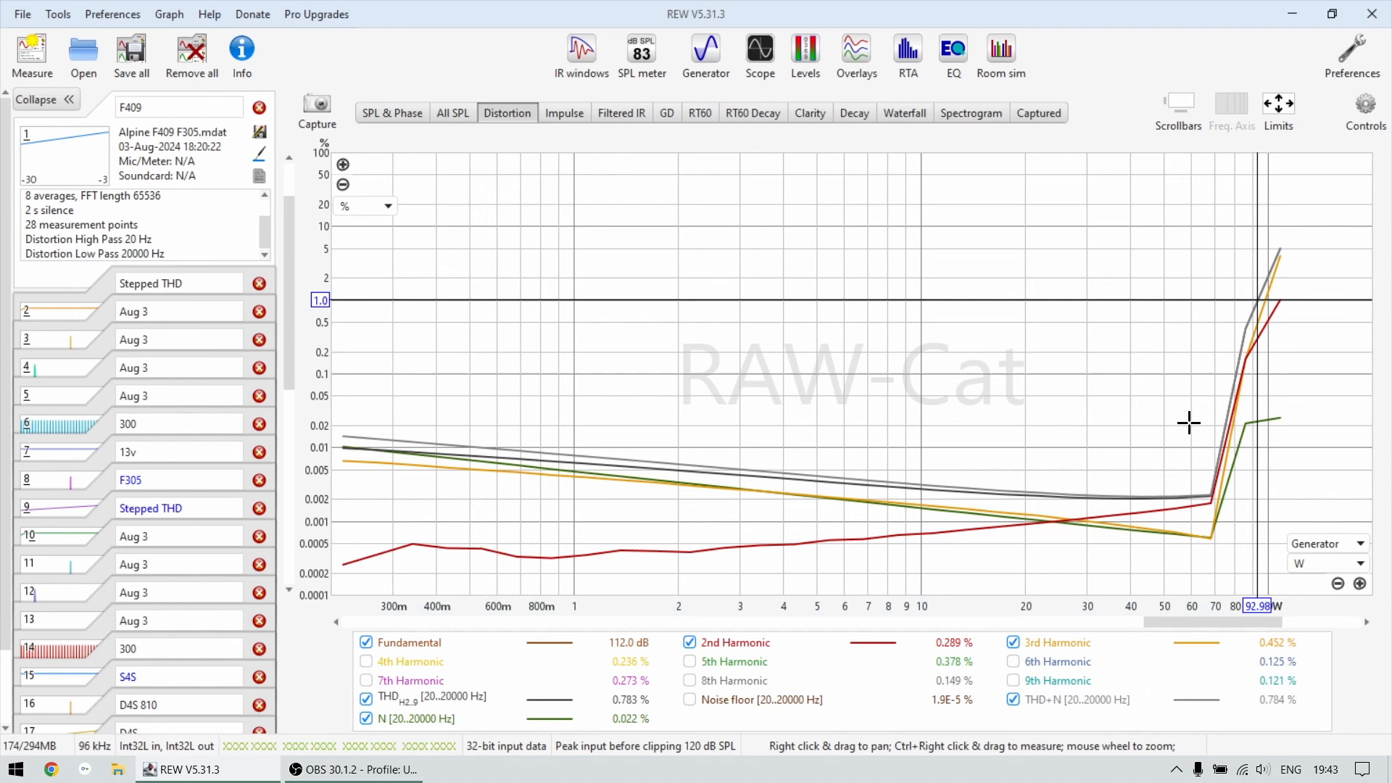
pyautogui.moveTo(1239, 388)
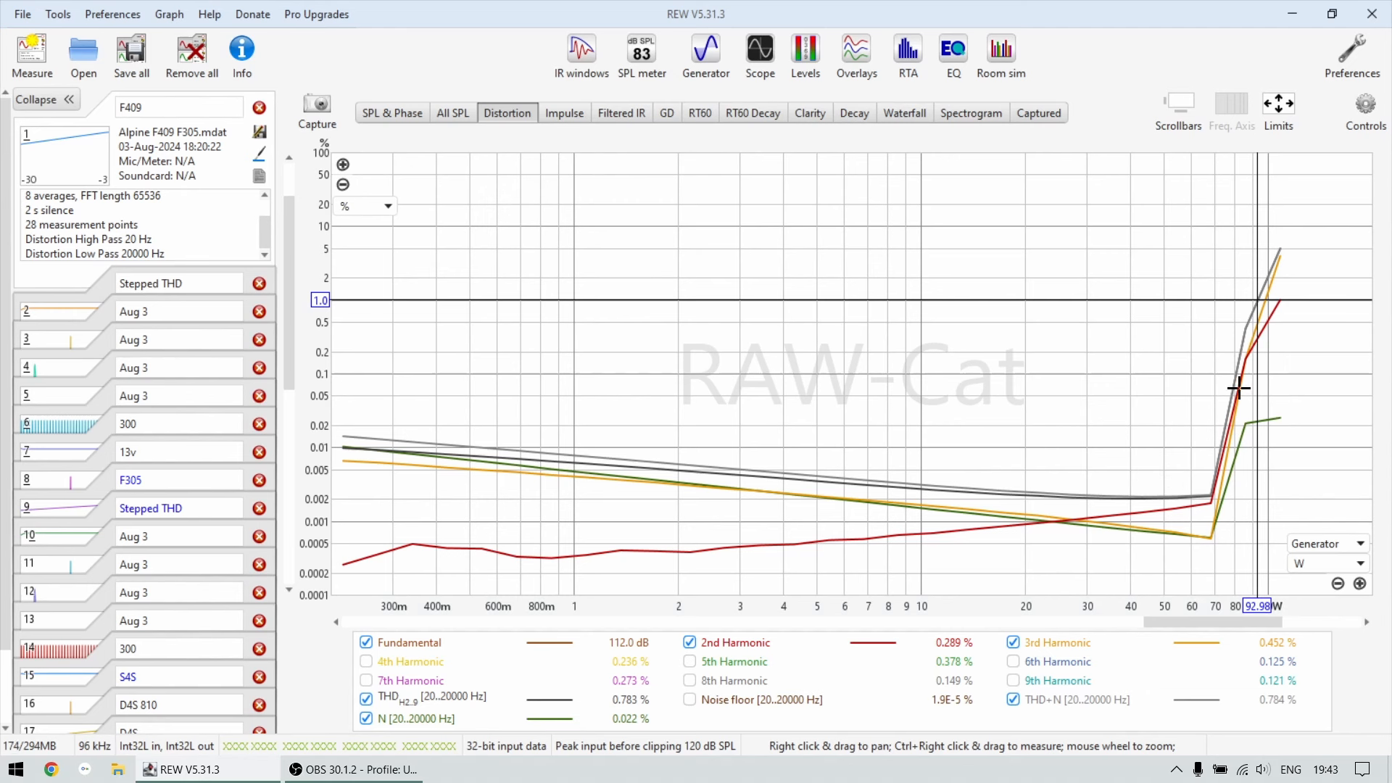
pyautogui.moveTo(1212, 422)
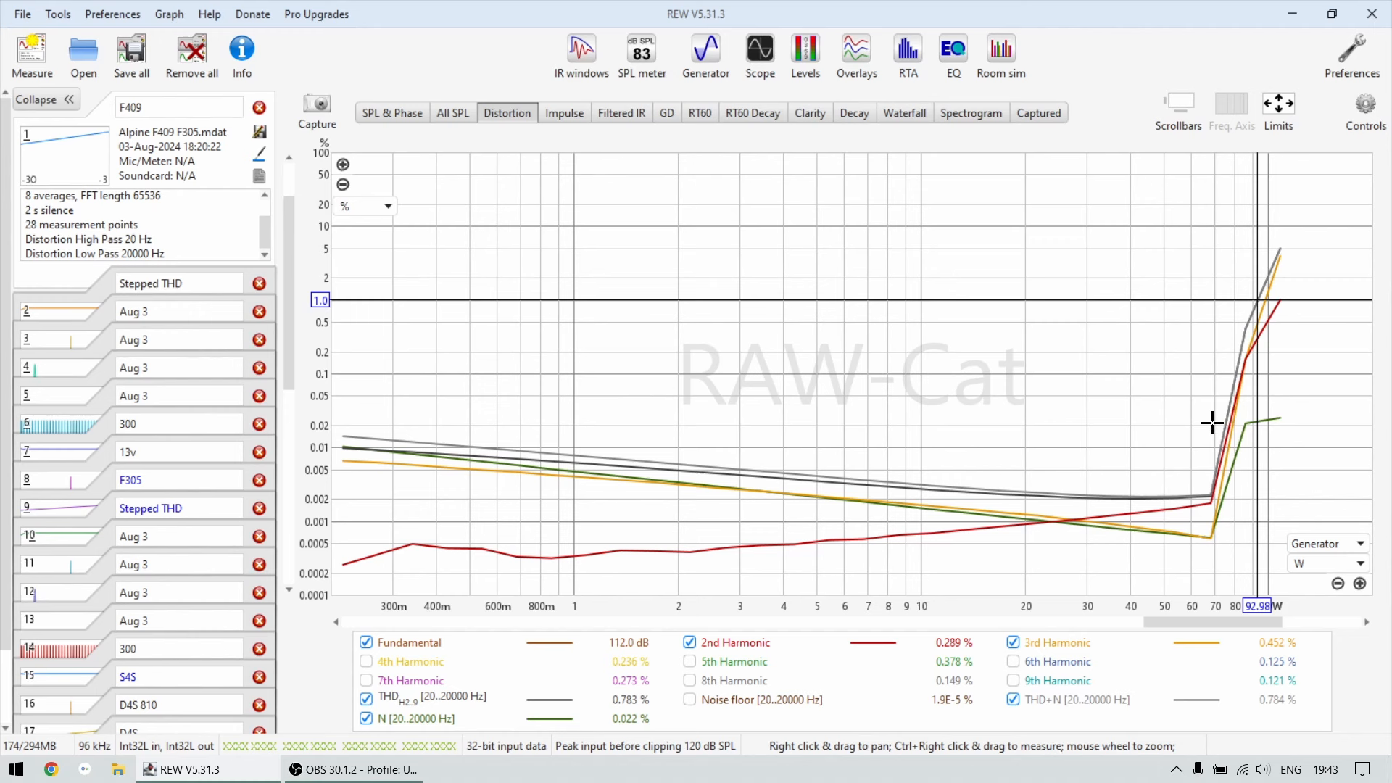
pyautogui.moveTo(1167, 416)
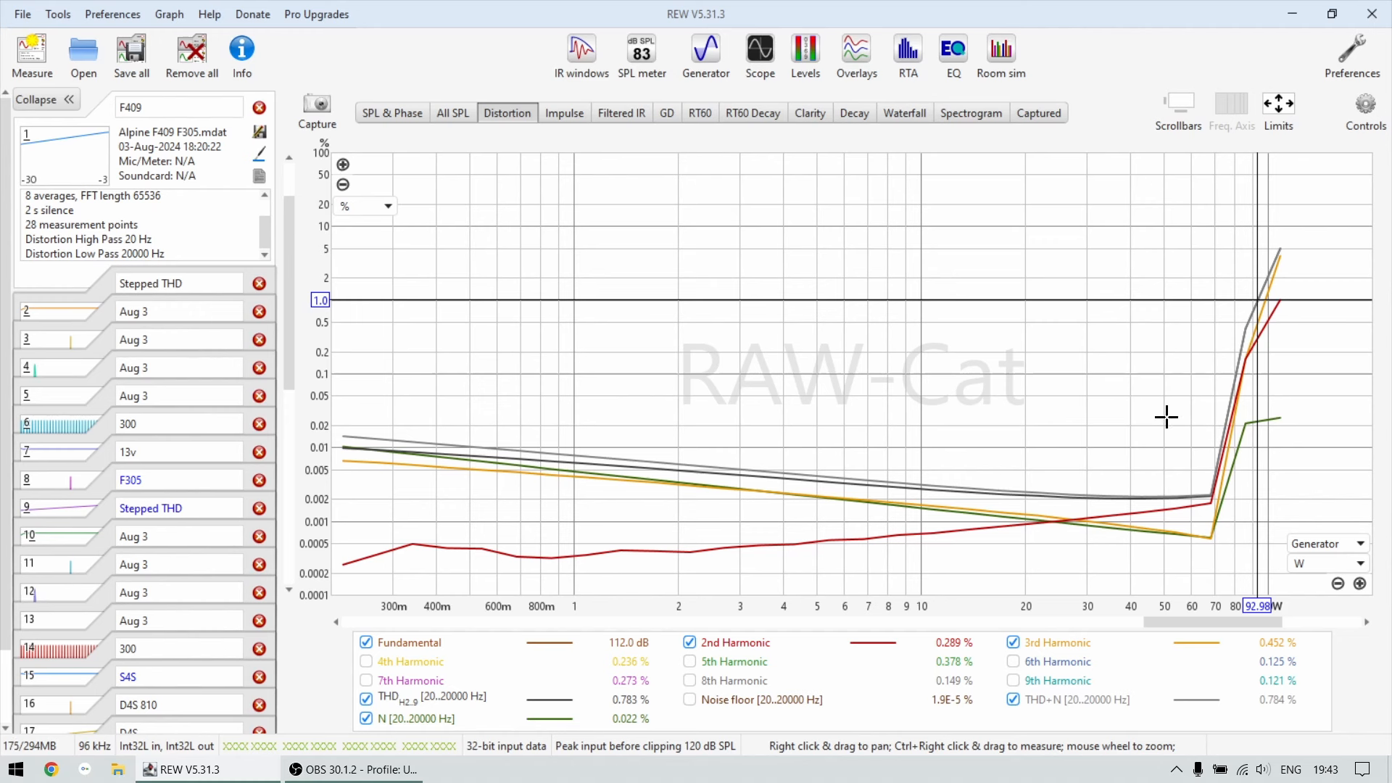
pyautogui.moveTo(1206, 494)
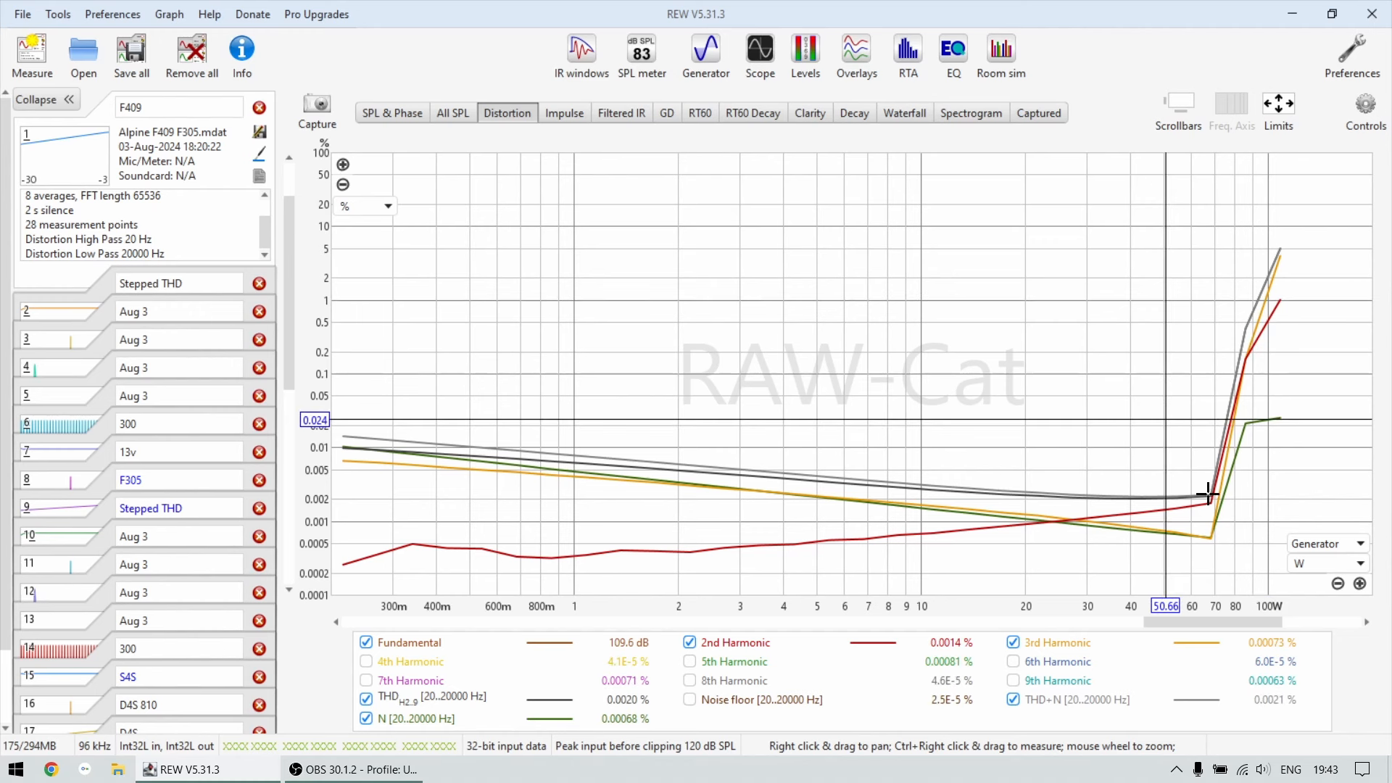
pyautogui.moveTo(1207, 494)
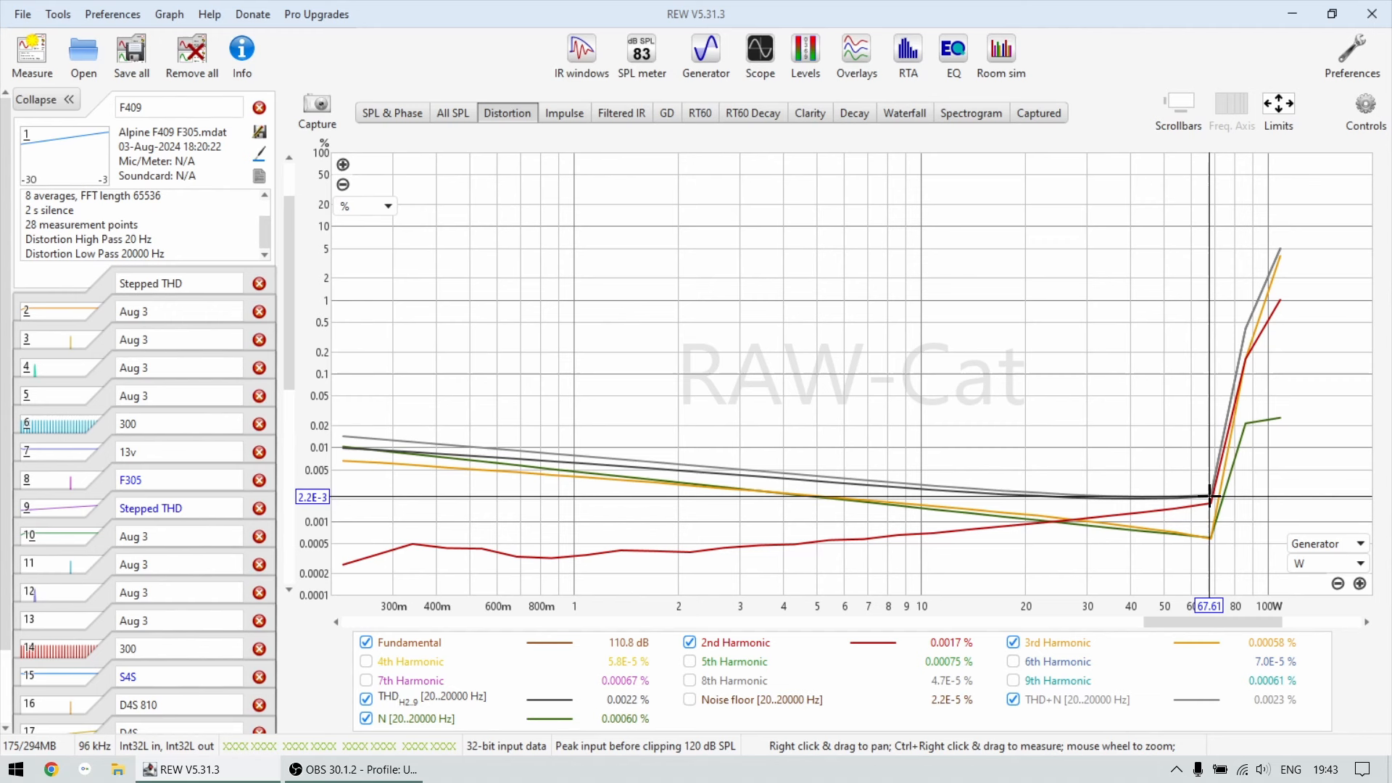
pyautogui.moveTo(654, 470)
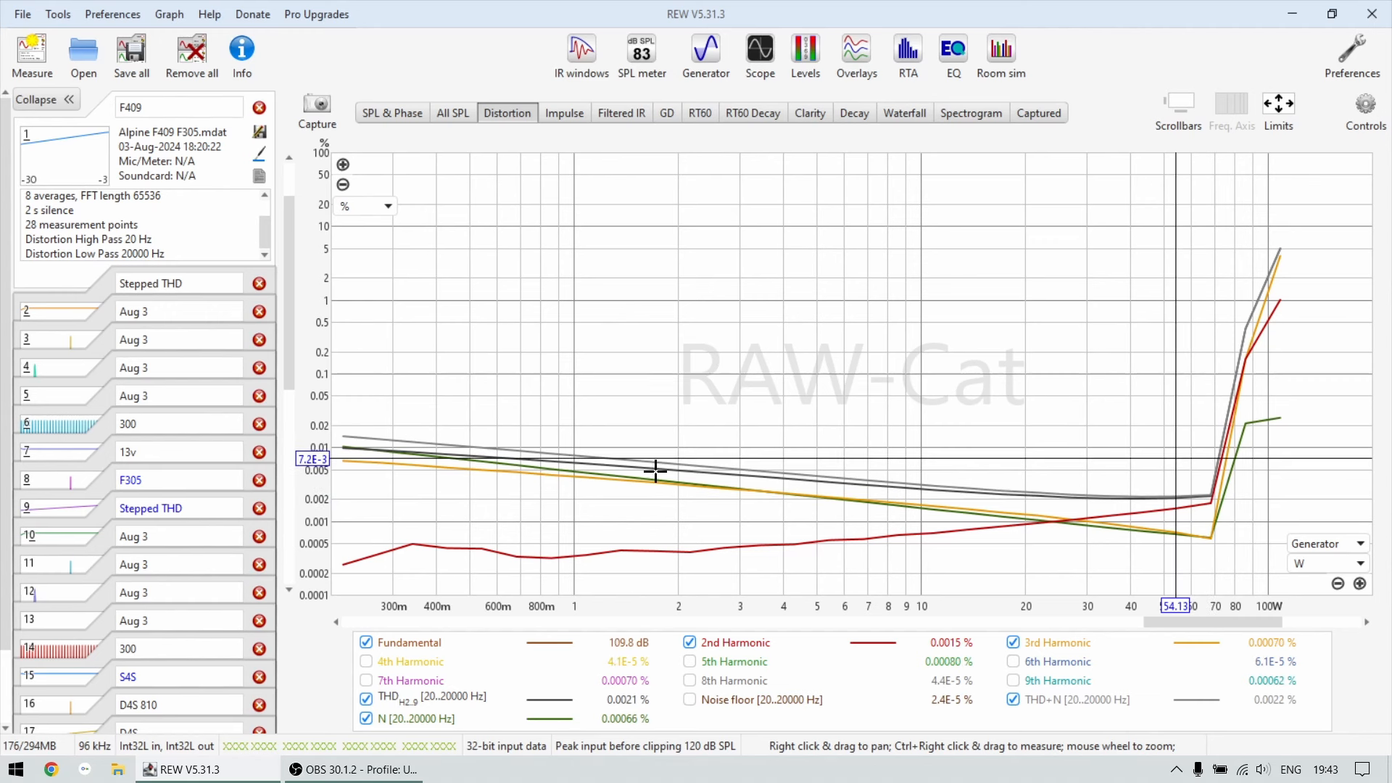
pyautogui.moveTo(1155, 473)
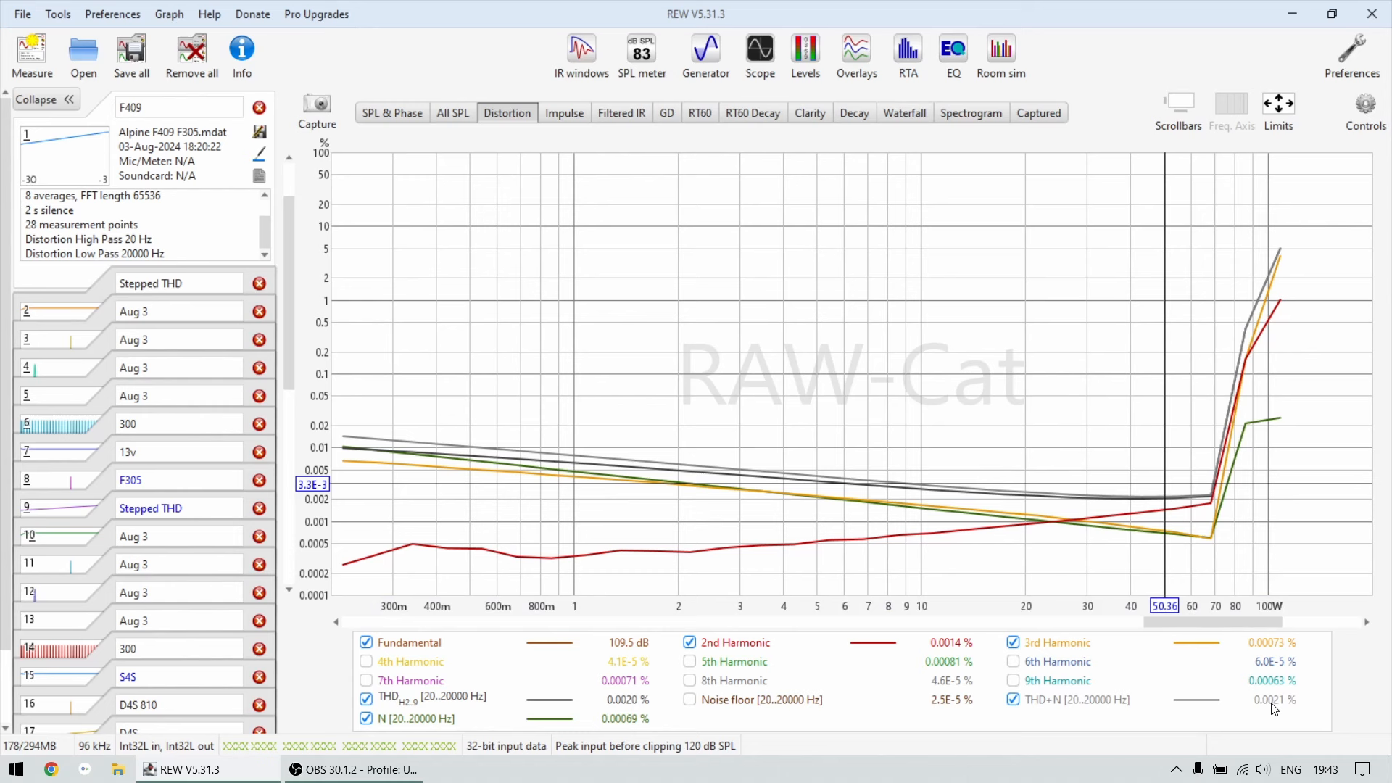
pyautogui.moveTo(696, 338)
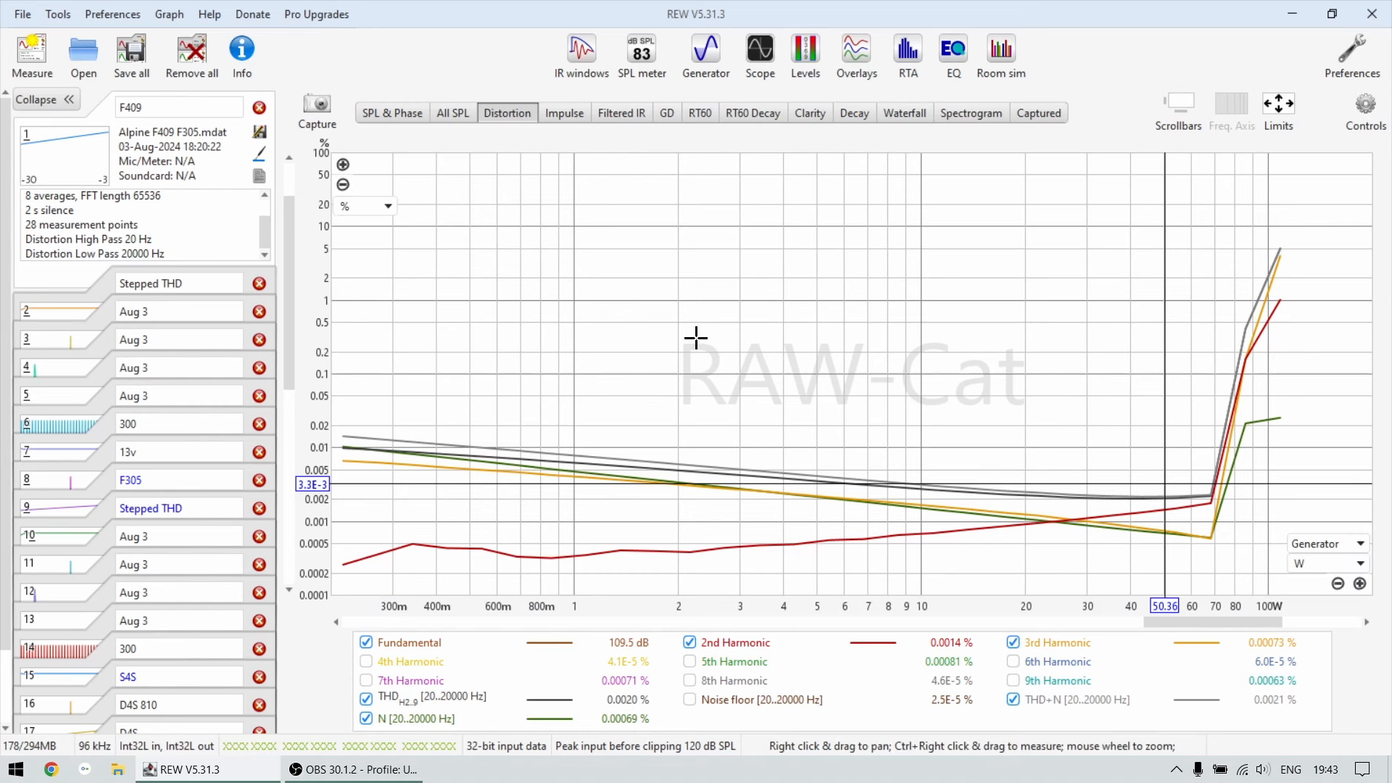
pyautogui.moveTo(1114, 498)
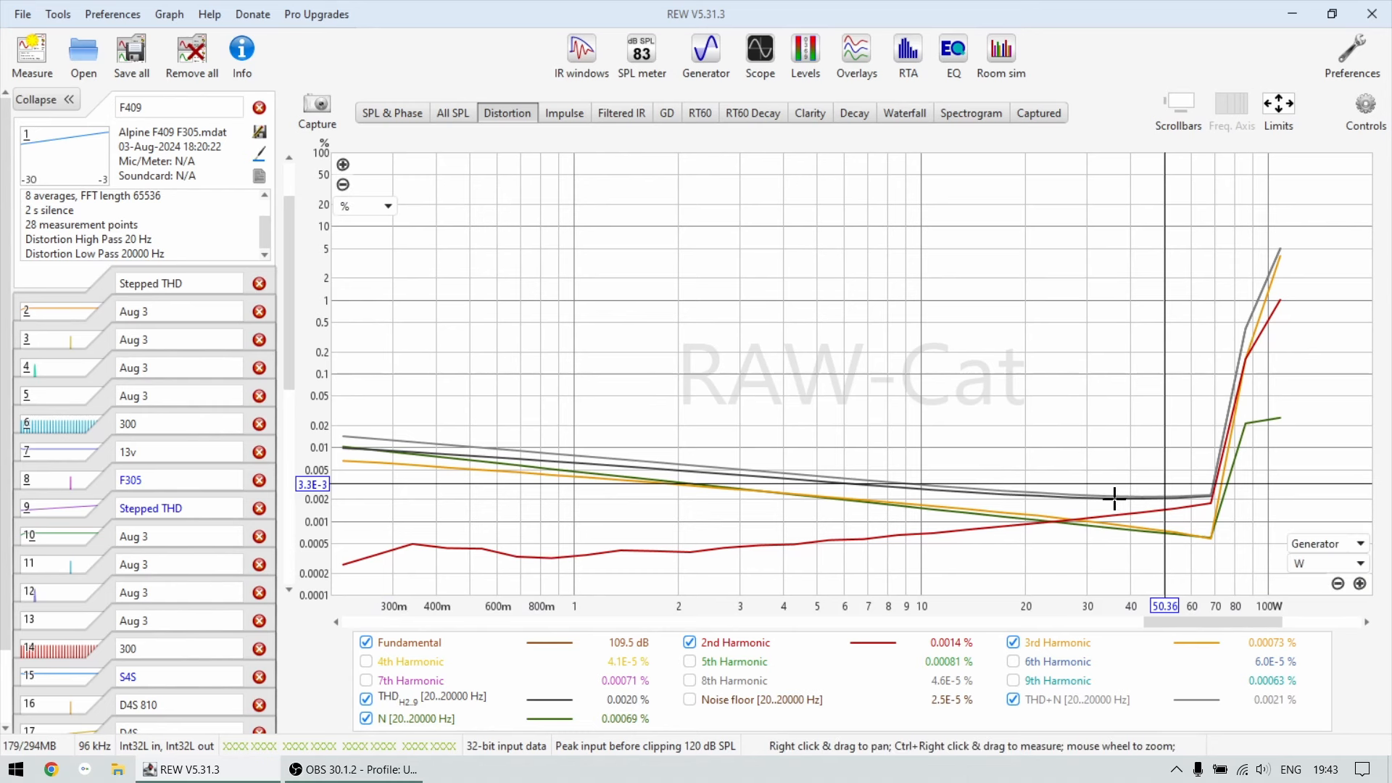
pyautogui.moveTo(1095, 459)
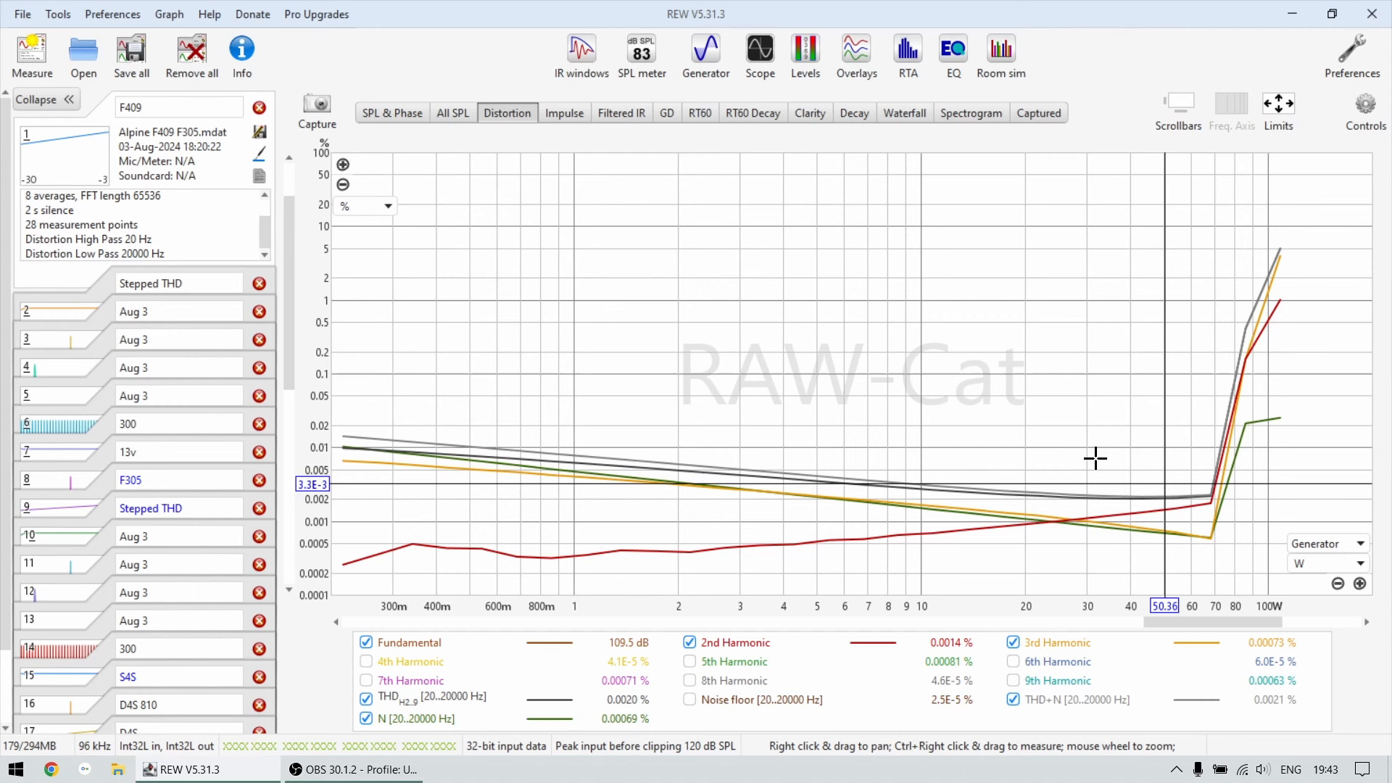
pyautogui.moveTo(1065, 450)
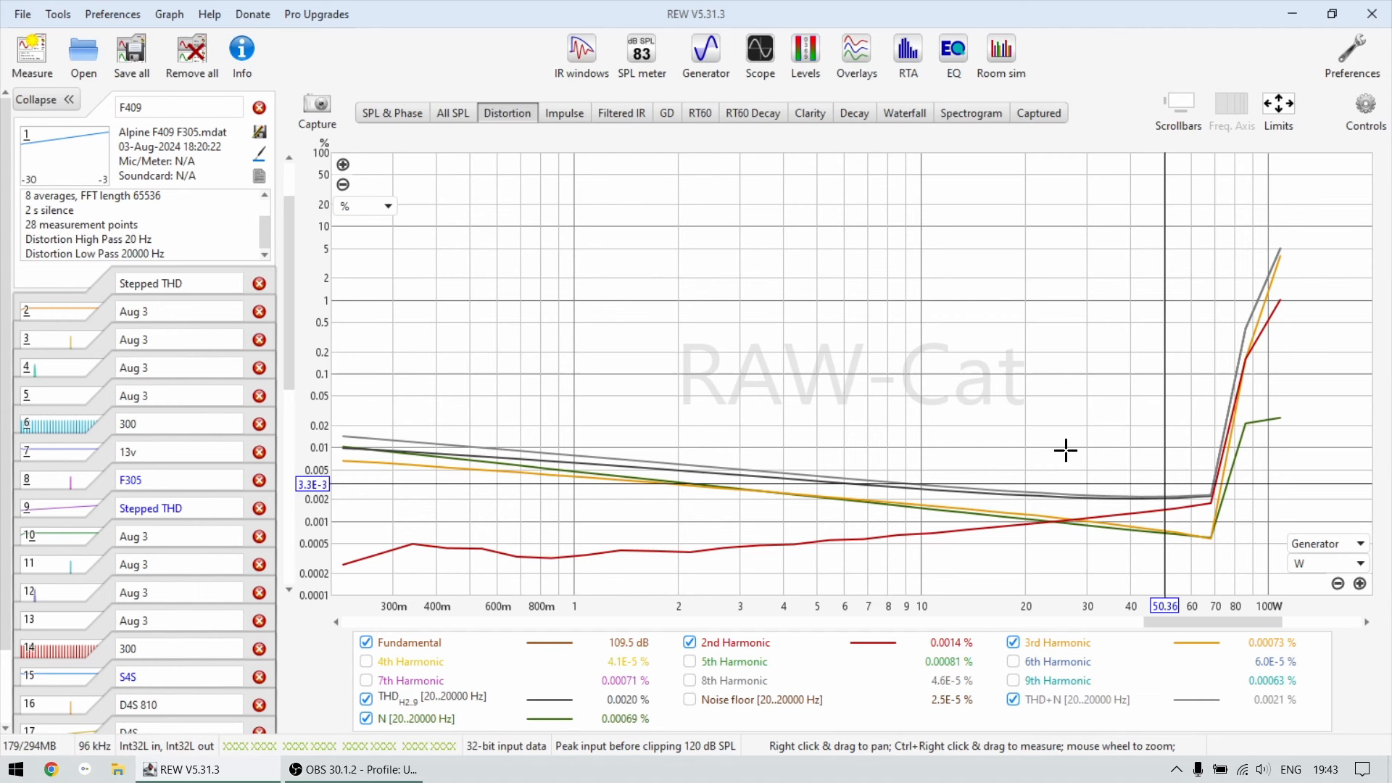
pyautogui.moveTo(1145, 471)
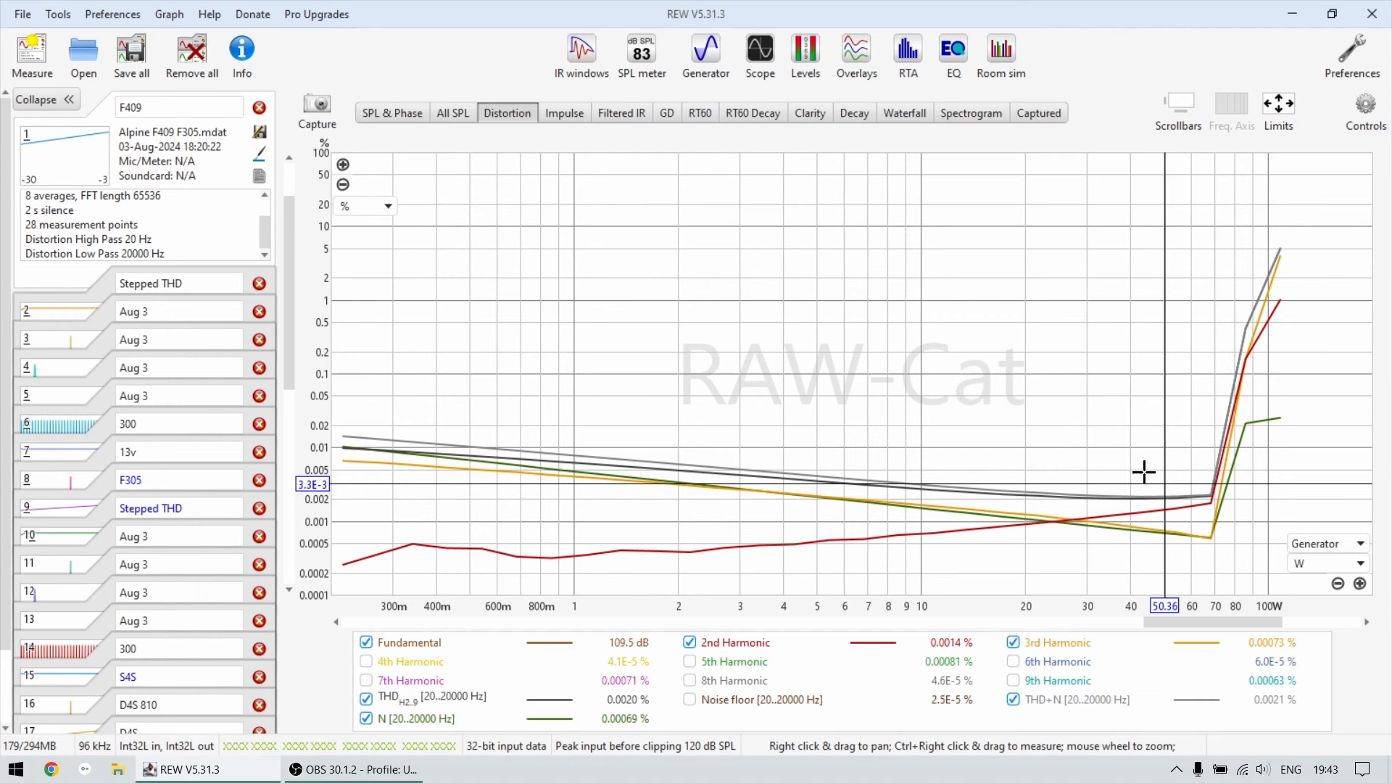
pyautogui.moveTo(1110, 442)
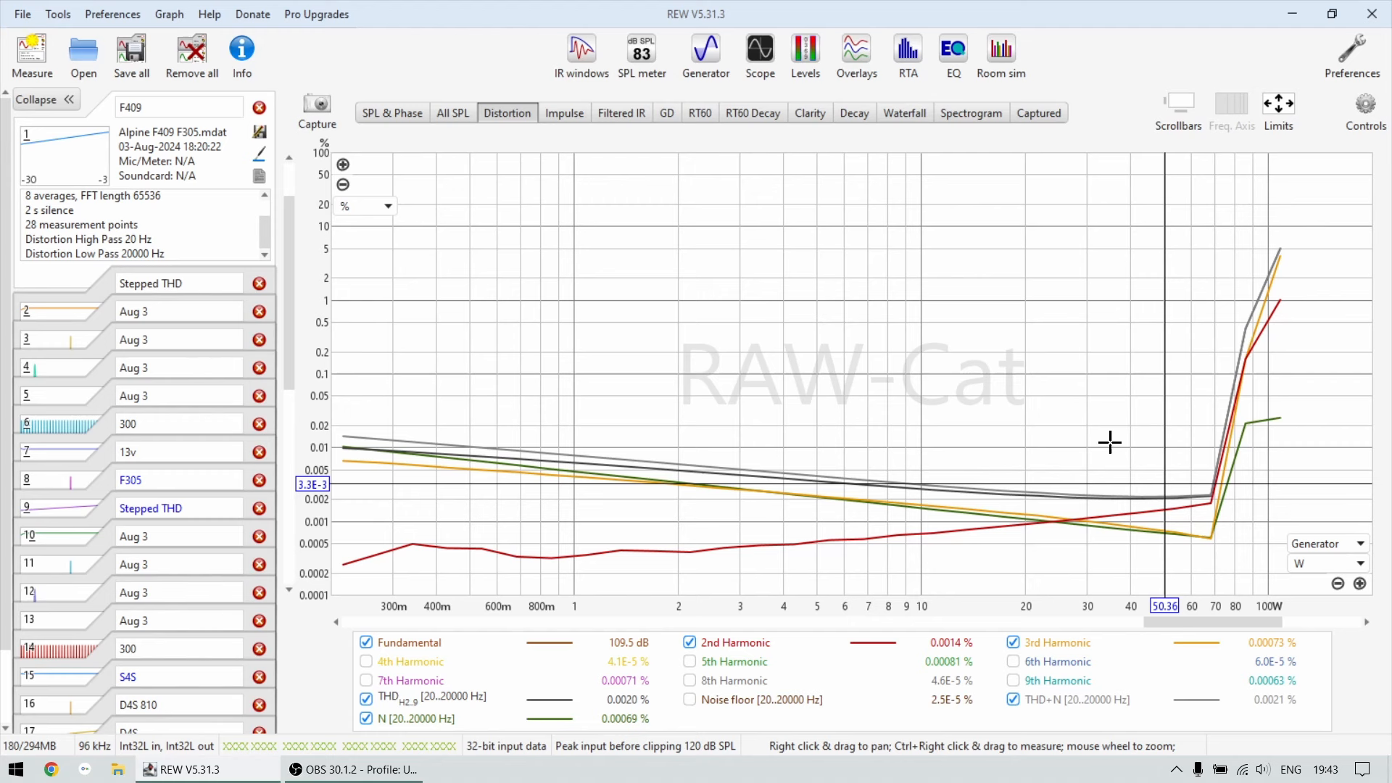
pyautogui.moveTo(809, 532)
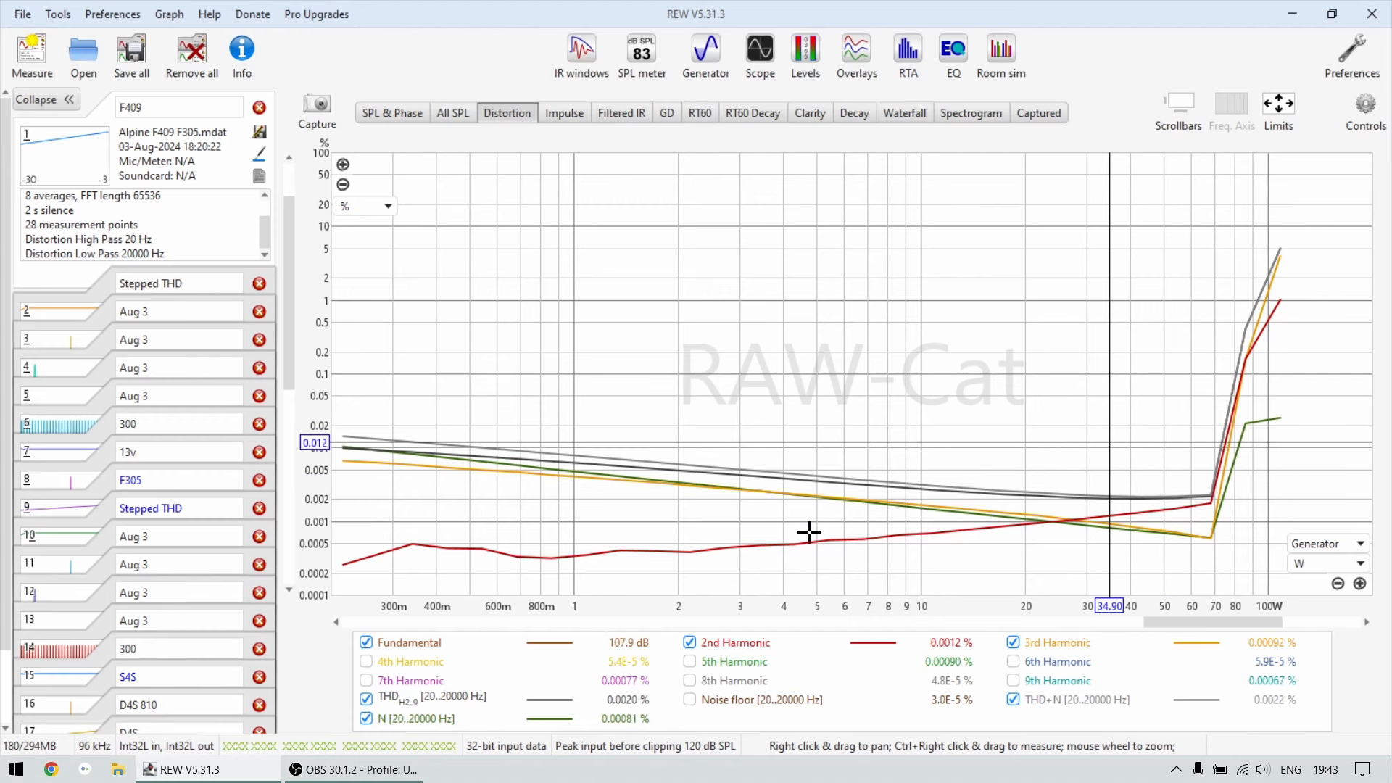
pyautogui.moveTo(814, 523)
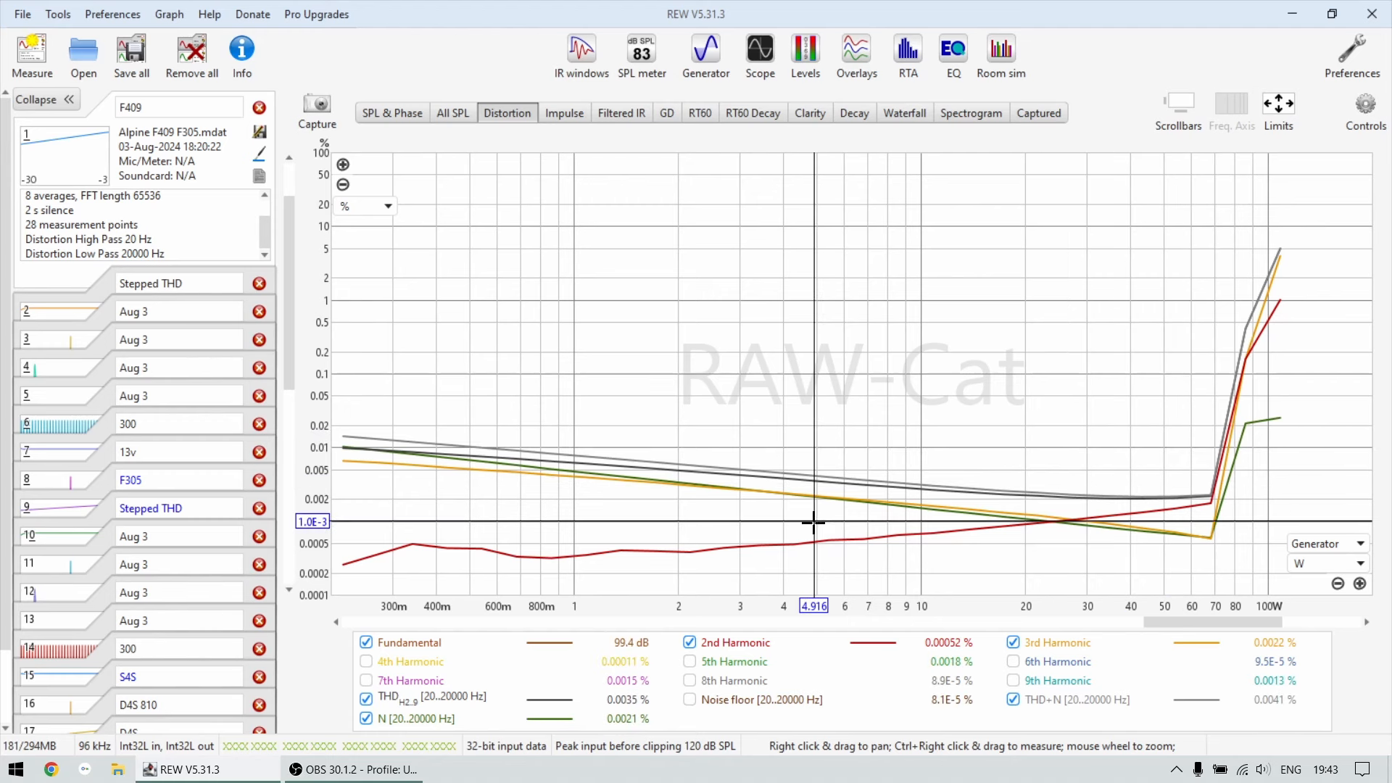
pyautogui.moveTo(427, 513)
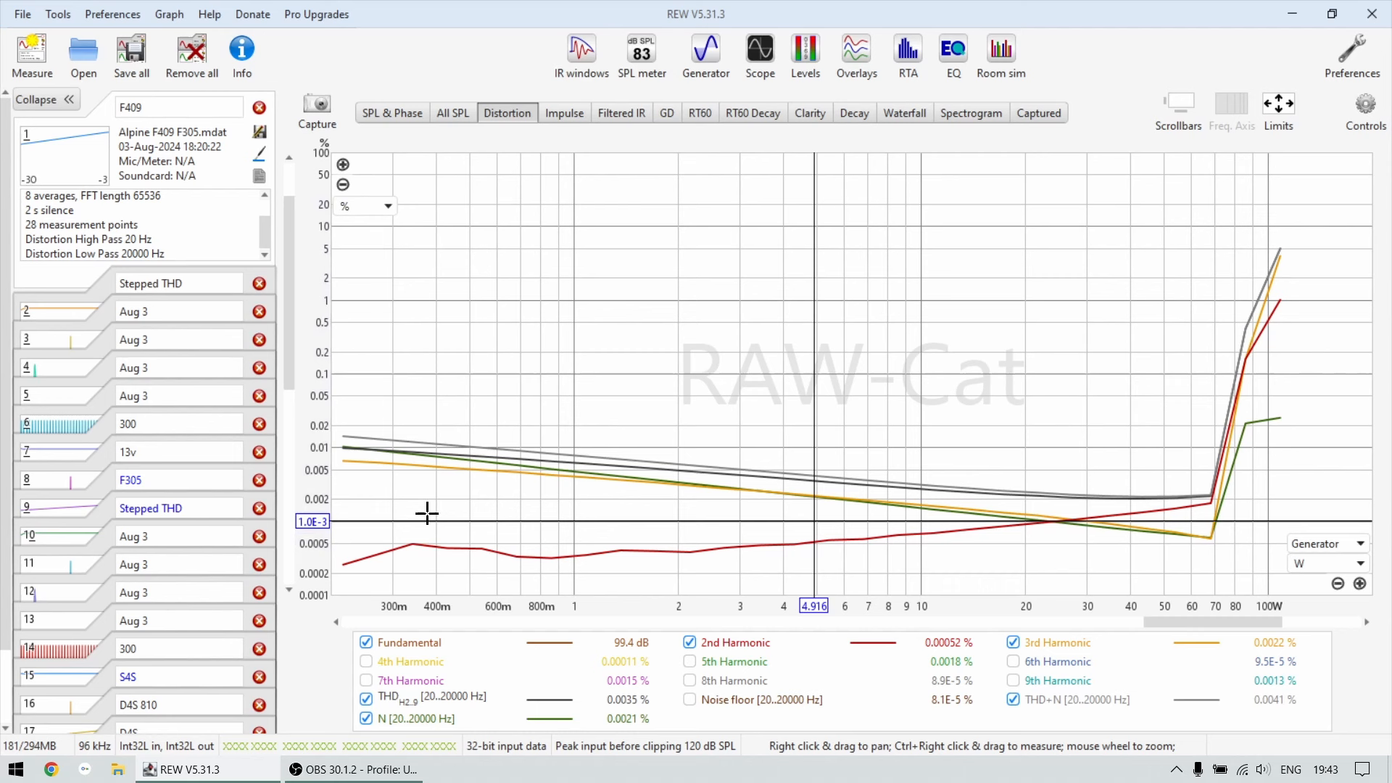
pyautogui.moveTo(1105, 510)
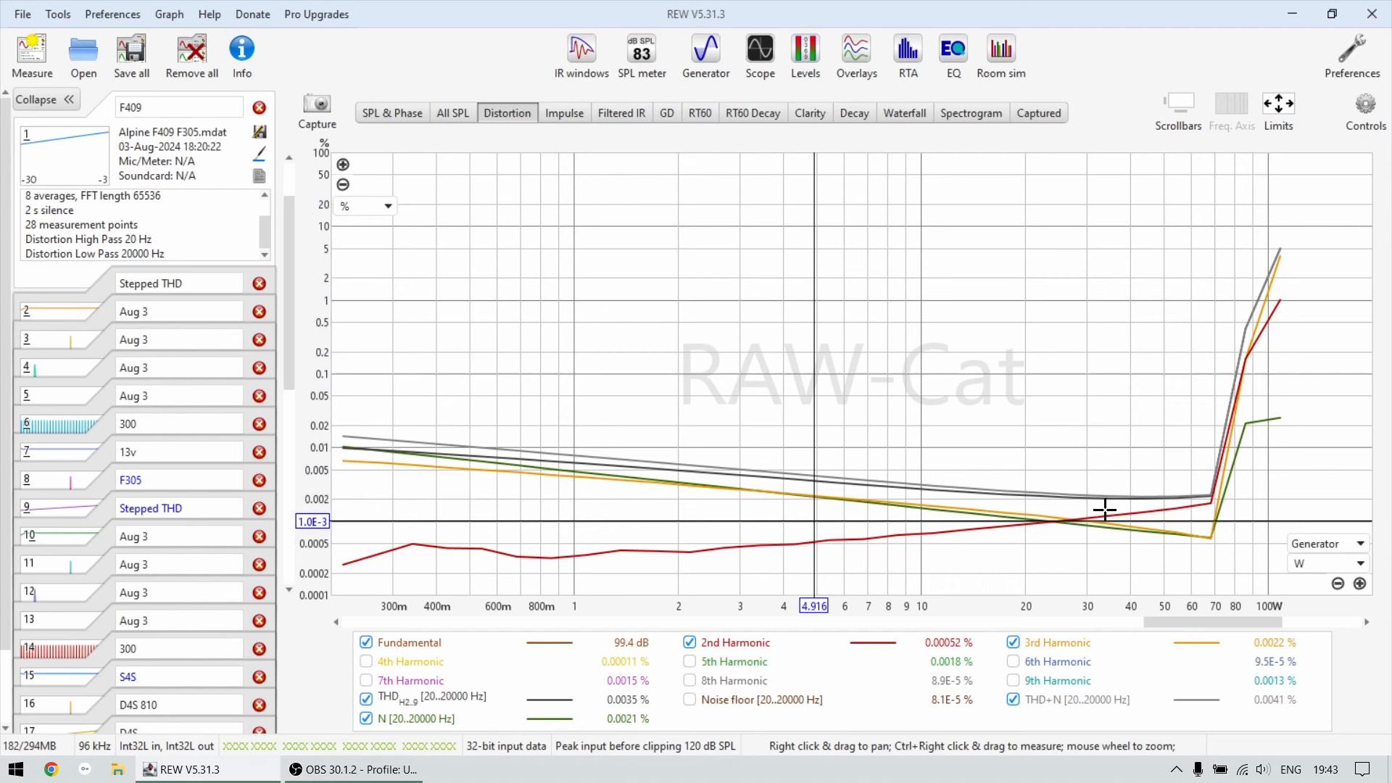
pyautogui.moveTo(1136, 506)
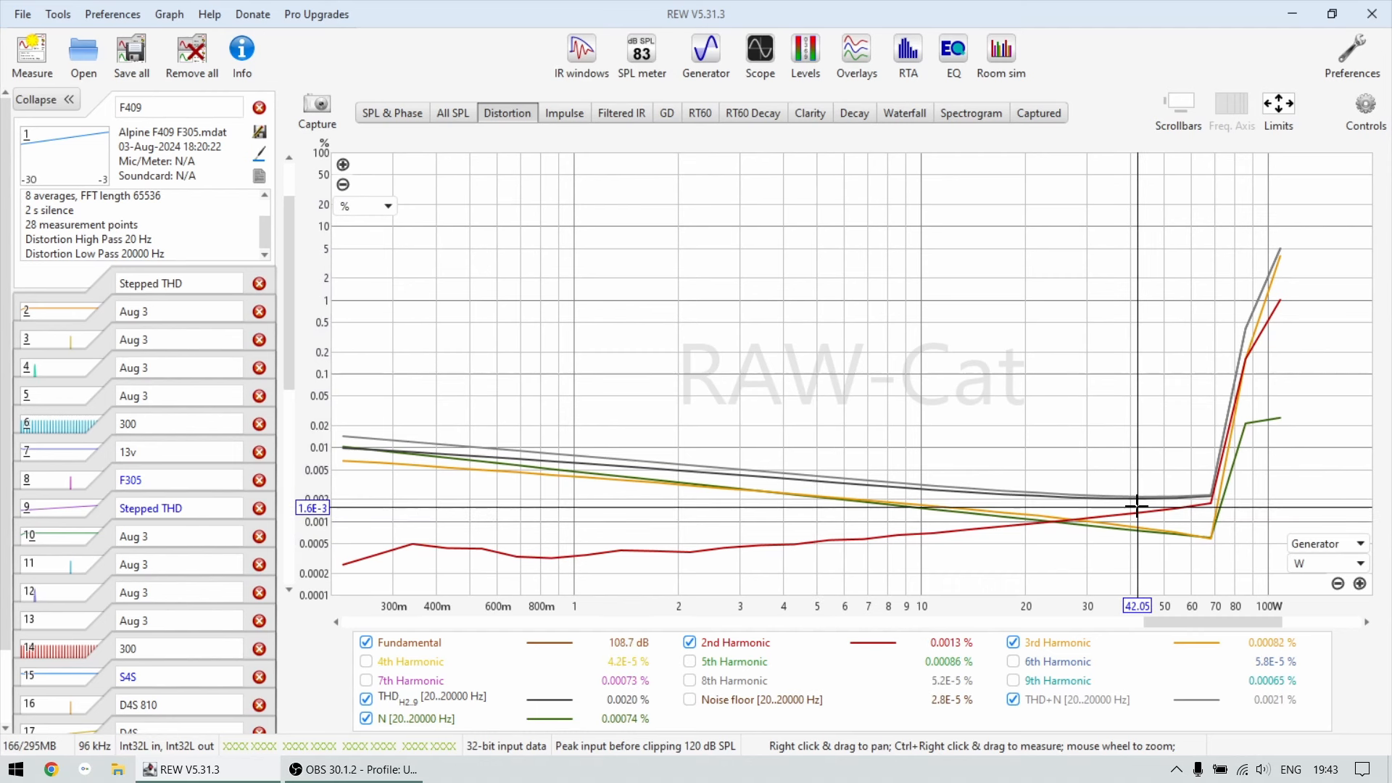
pyautogui.moveTo(1095, 480)
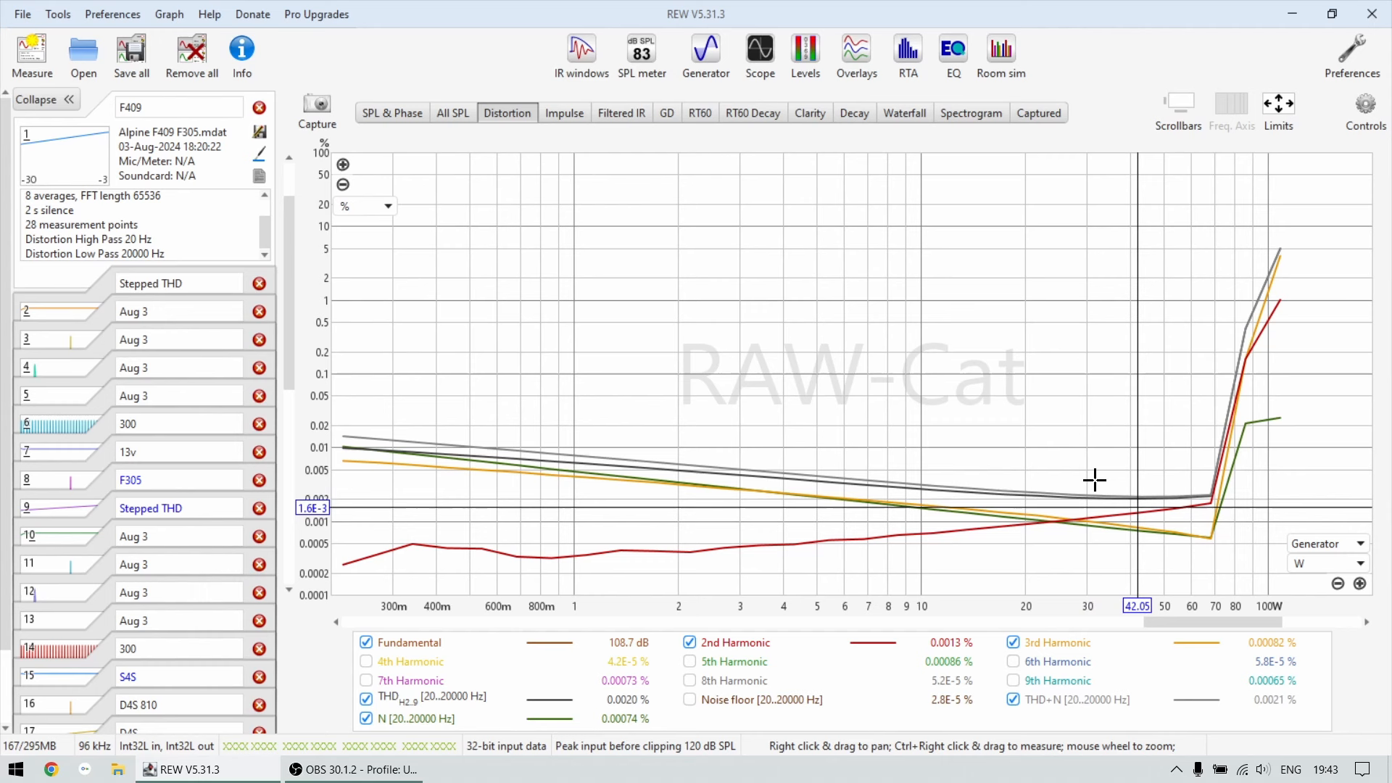
pyautogui.moveTo(1136, 504)
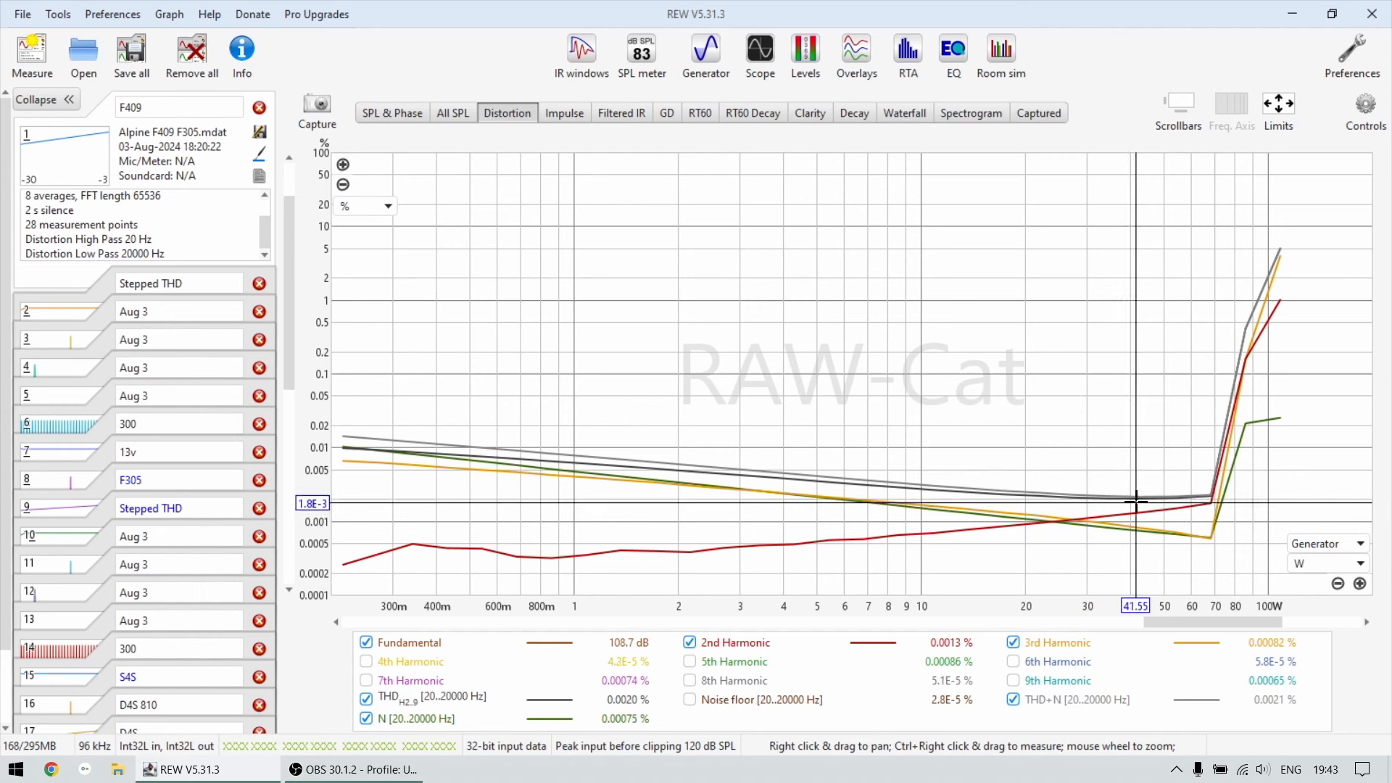
pyautogui.moveTo(1164, 500)
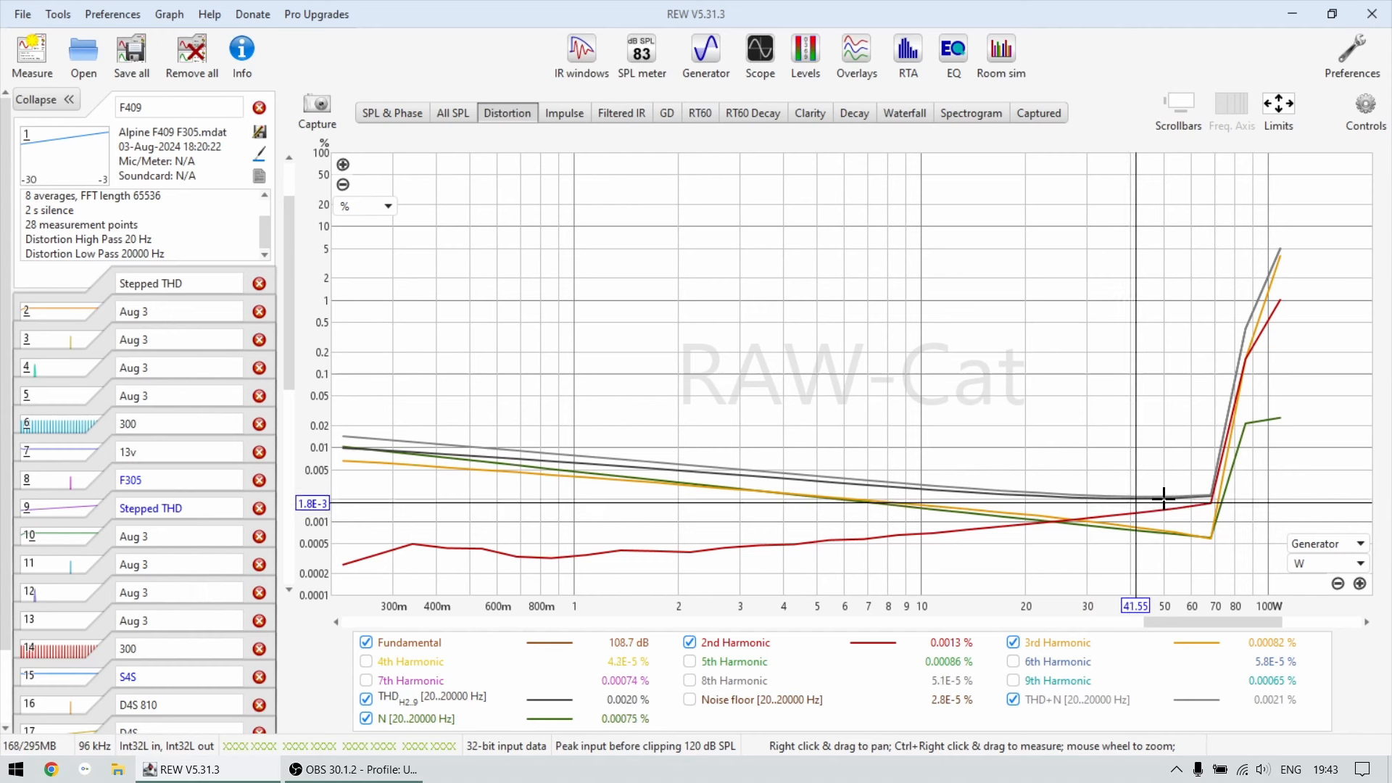
pyautogui.moveTo(1189, 488)
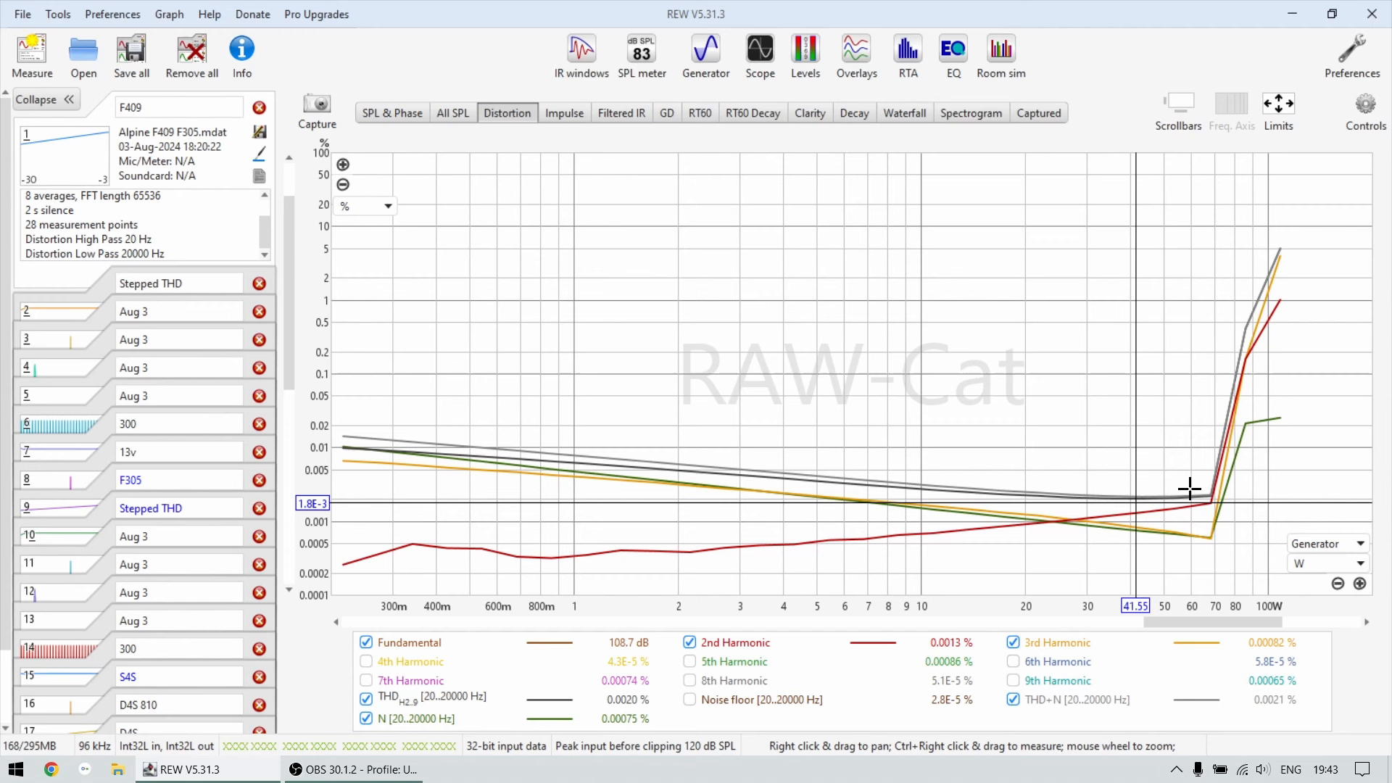
pyautogui.moveTo(1168, 494)
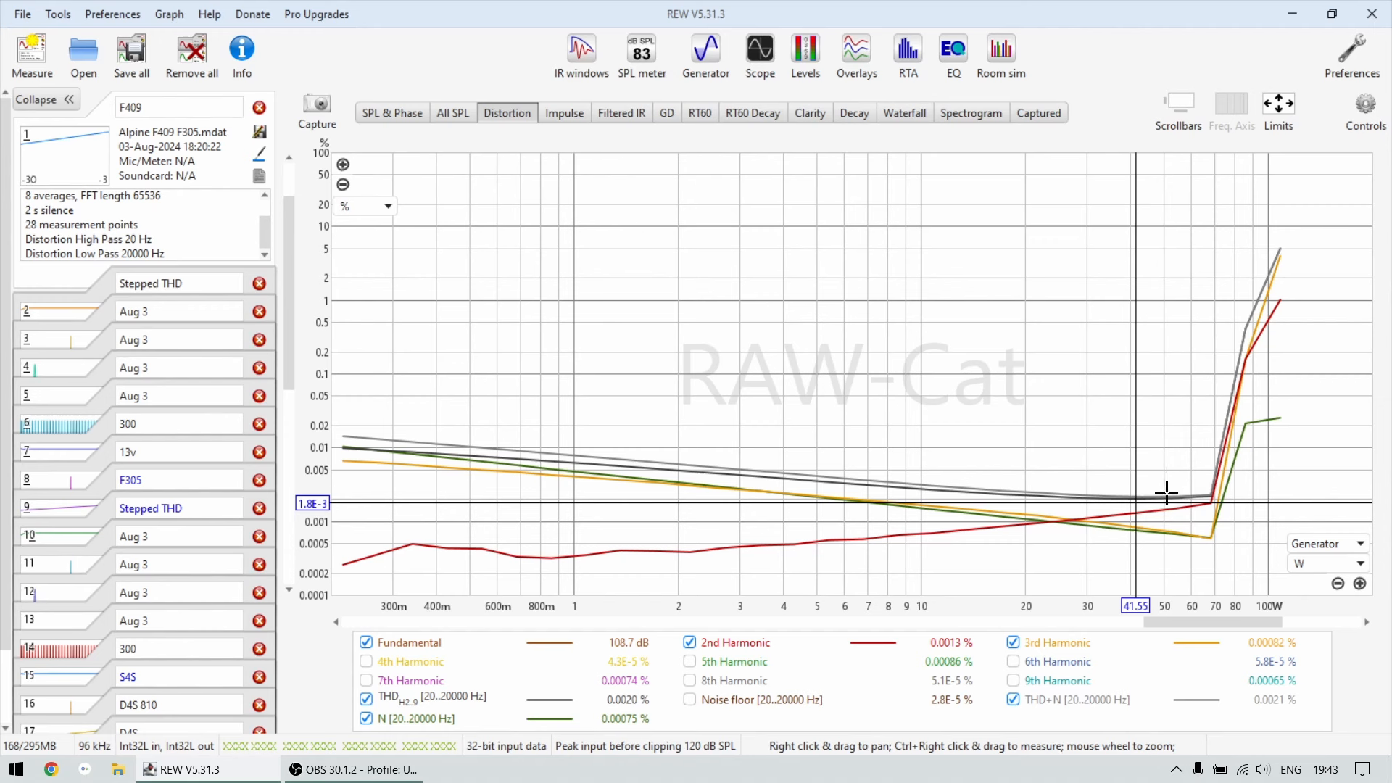
pyautogui.moveTo(1174, 494)
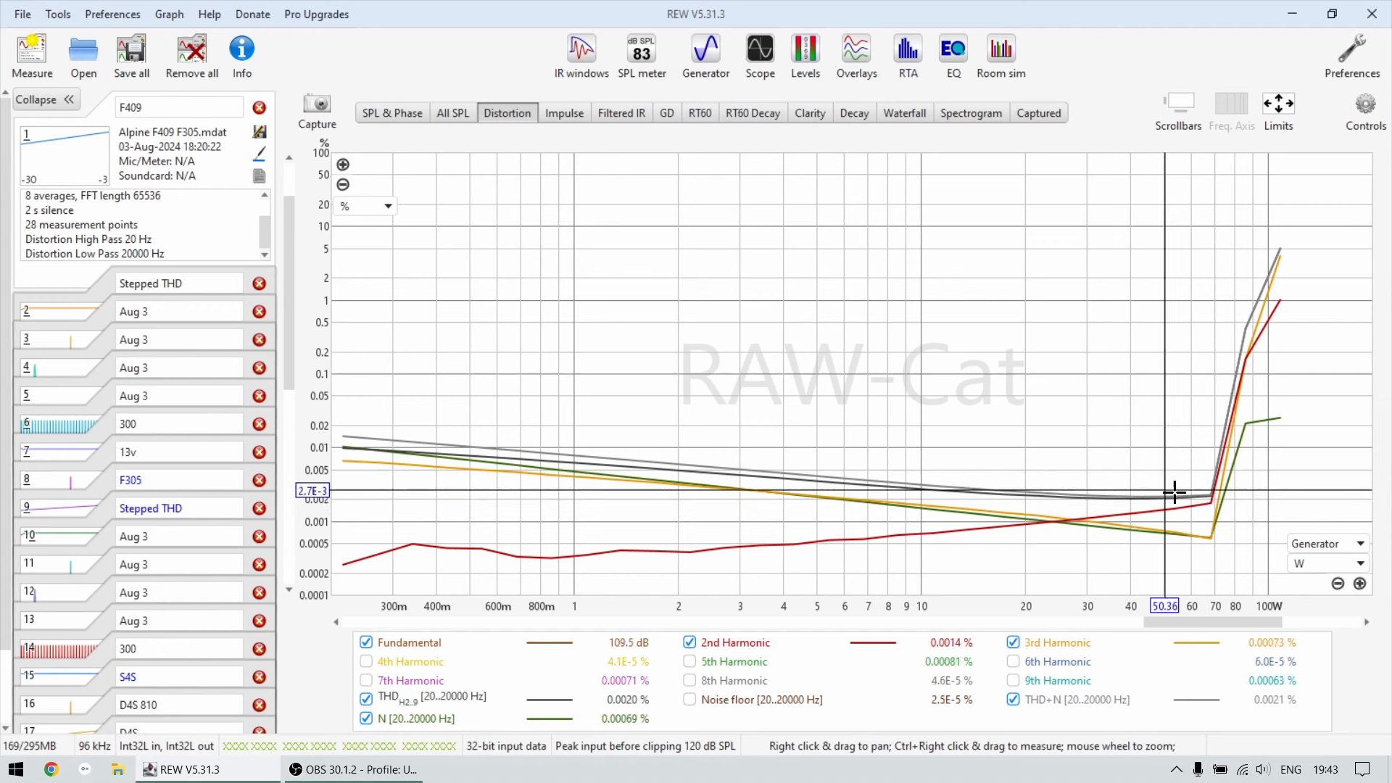
pyautogui.moveTo(1084, 443)
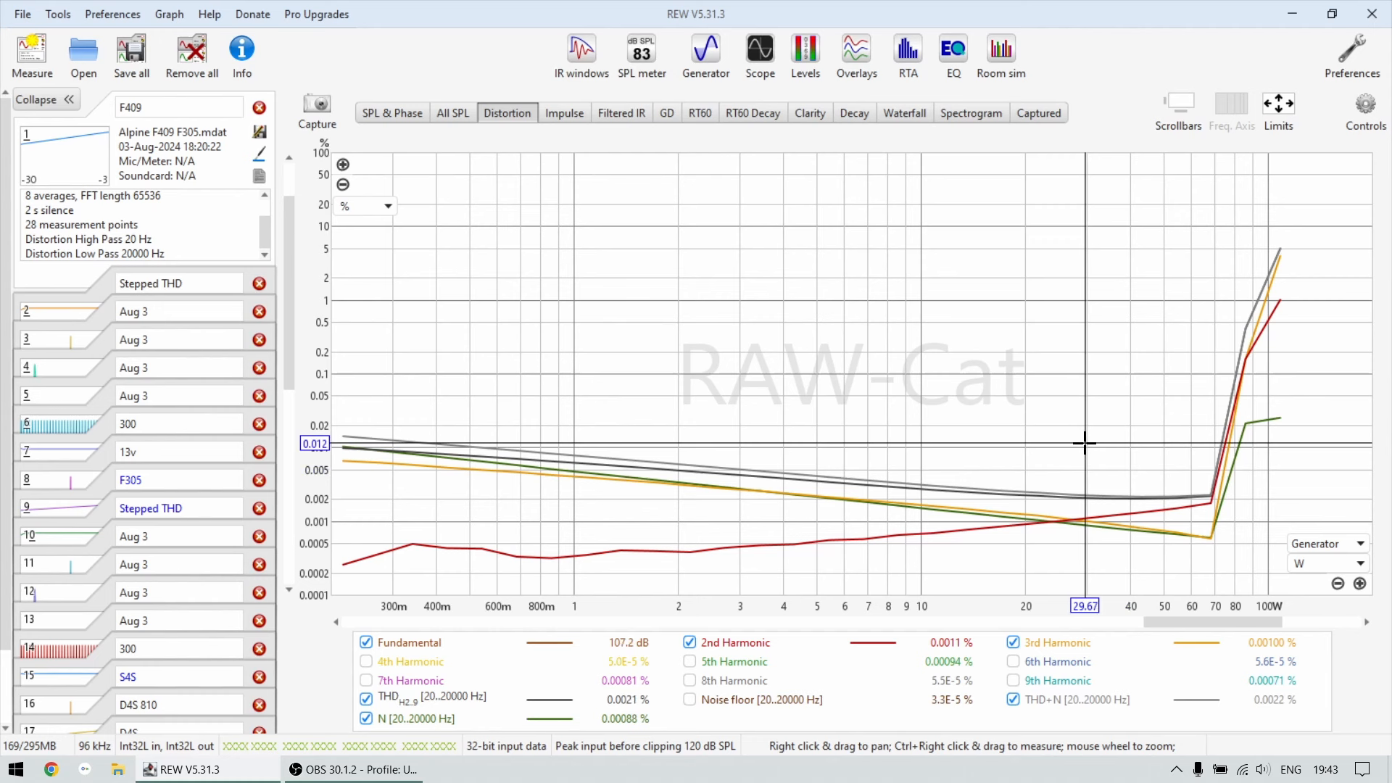
pyautogui.moveTo(936, 401)
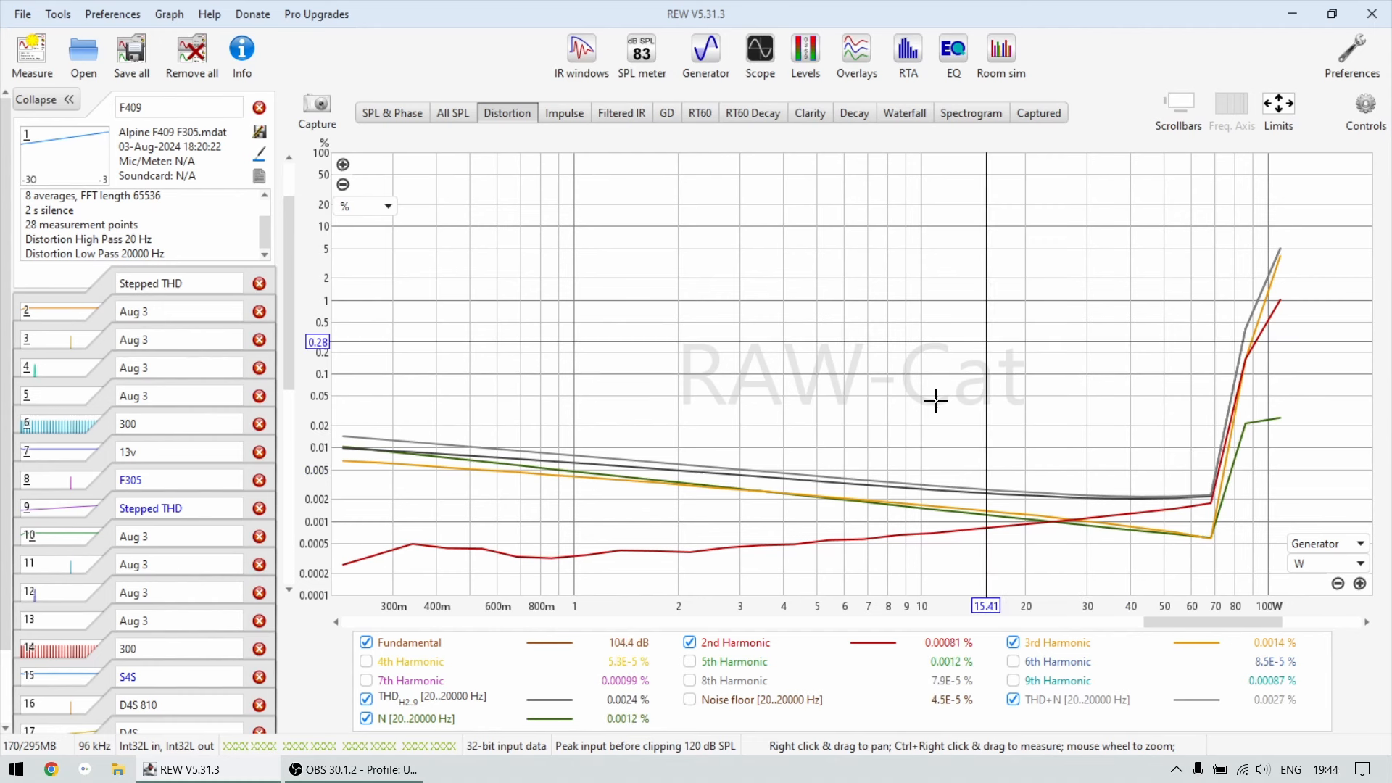
pyautogui.moveTo(870, 450)
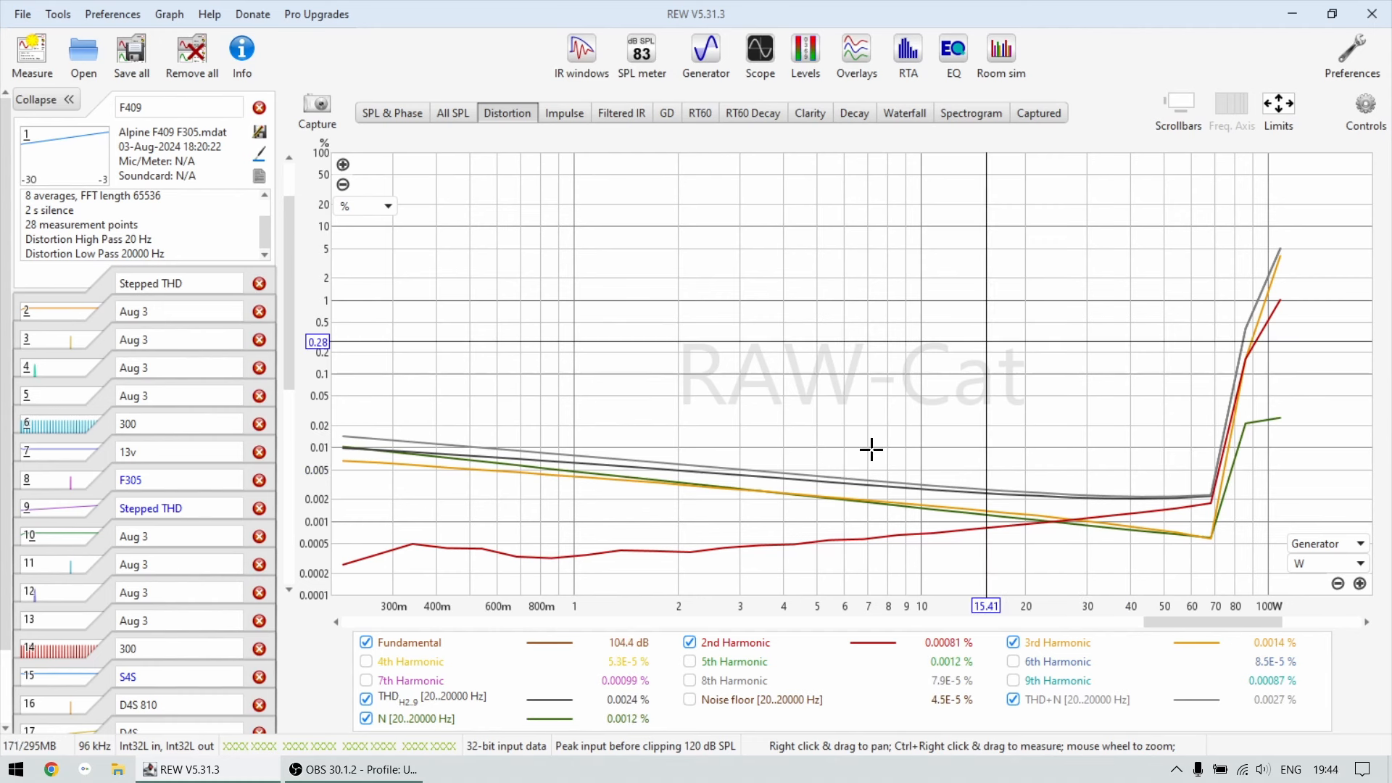
pyautogui.moveTo(1119, 461)
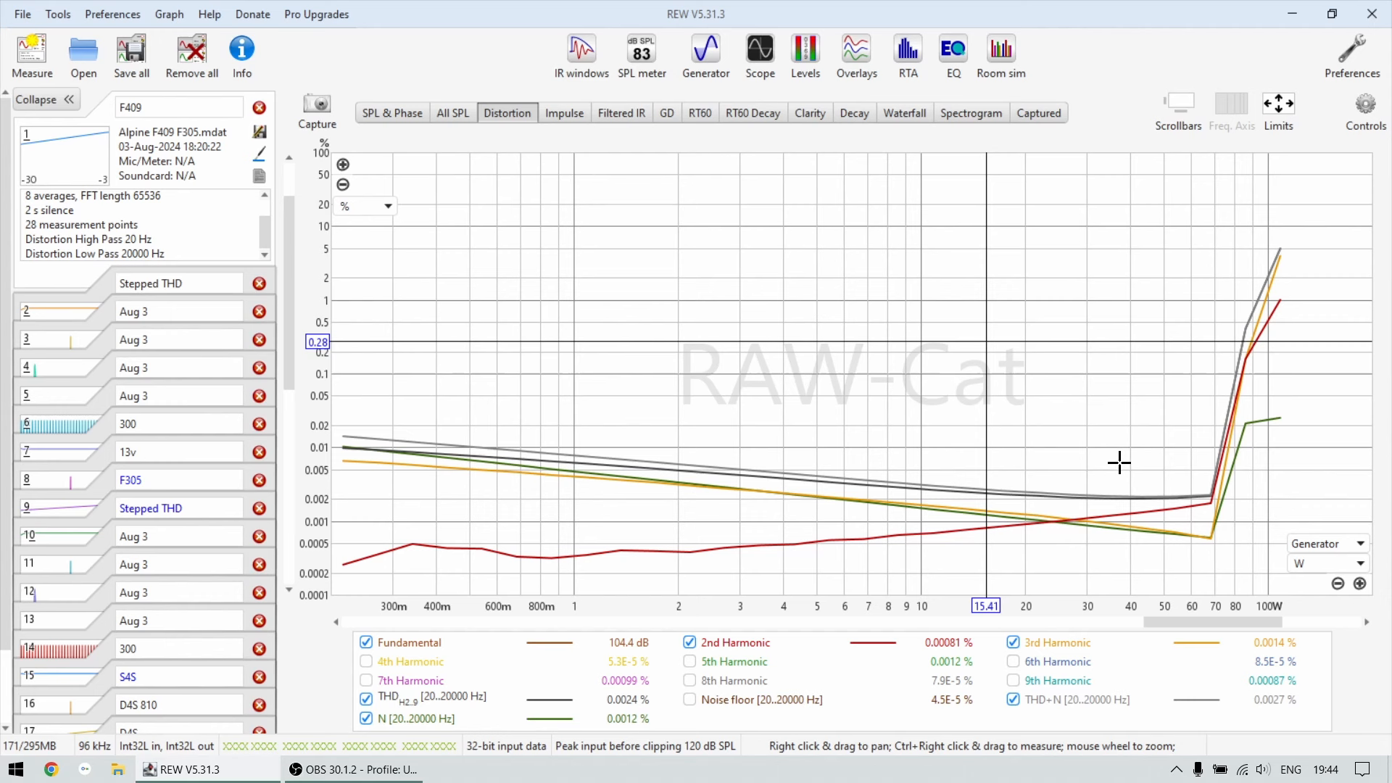
pyautogui.moveTo(1100, 497)
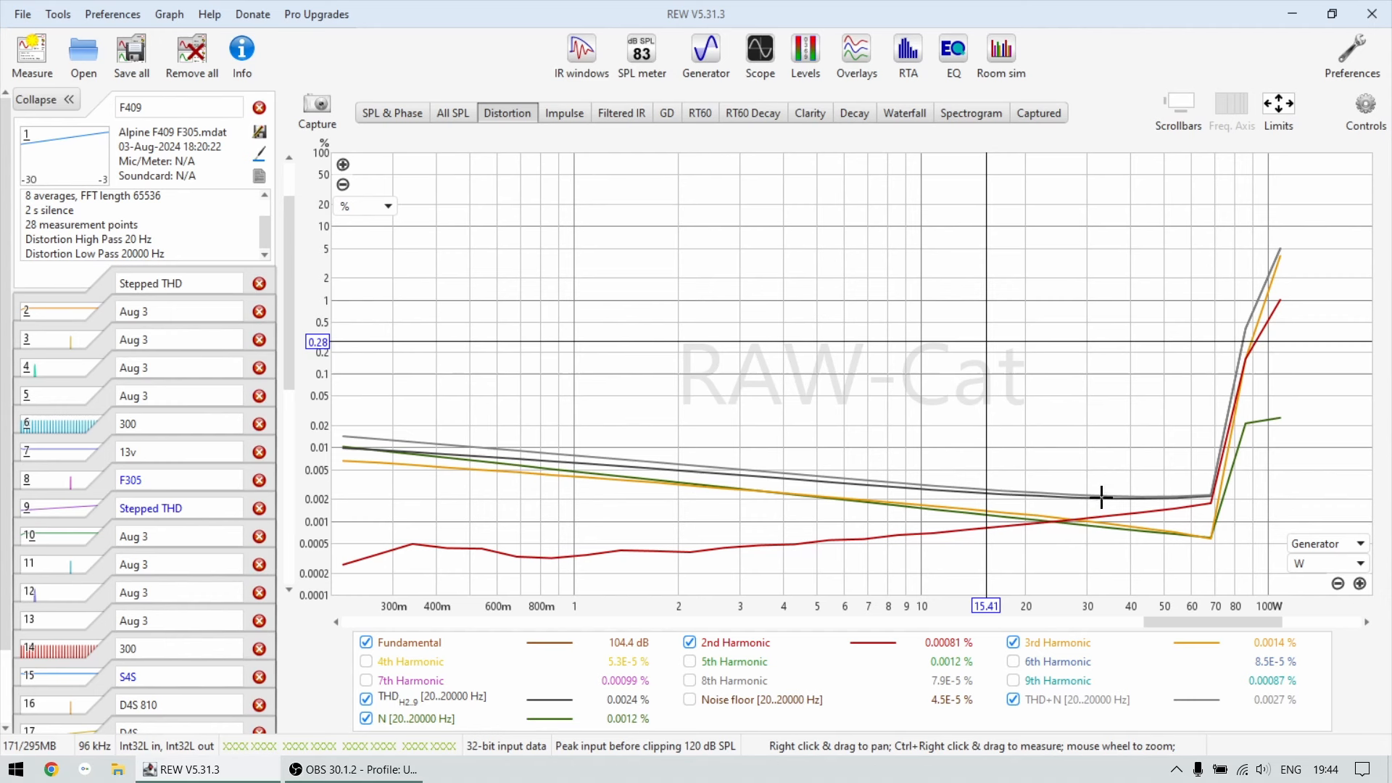
pyautogui.moveTo(1091, 482)
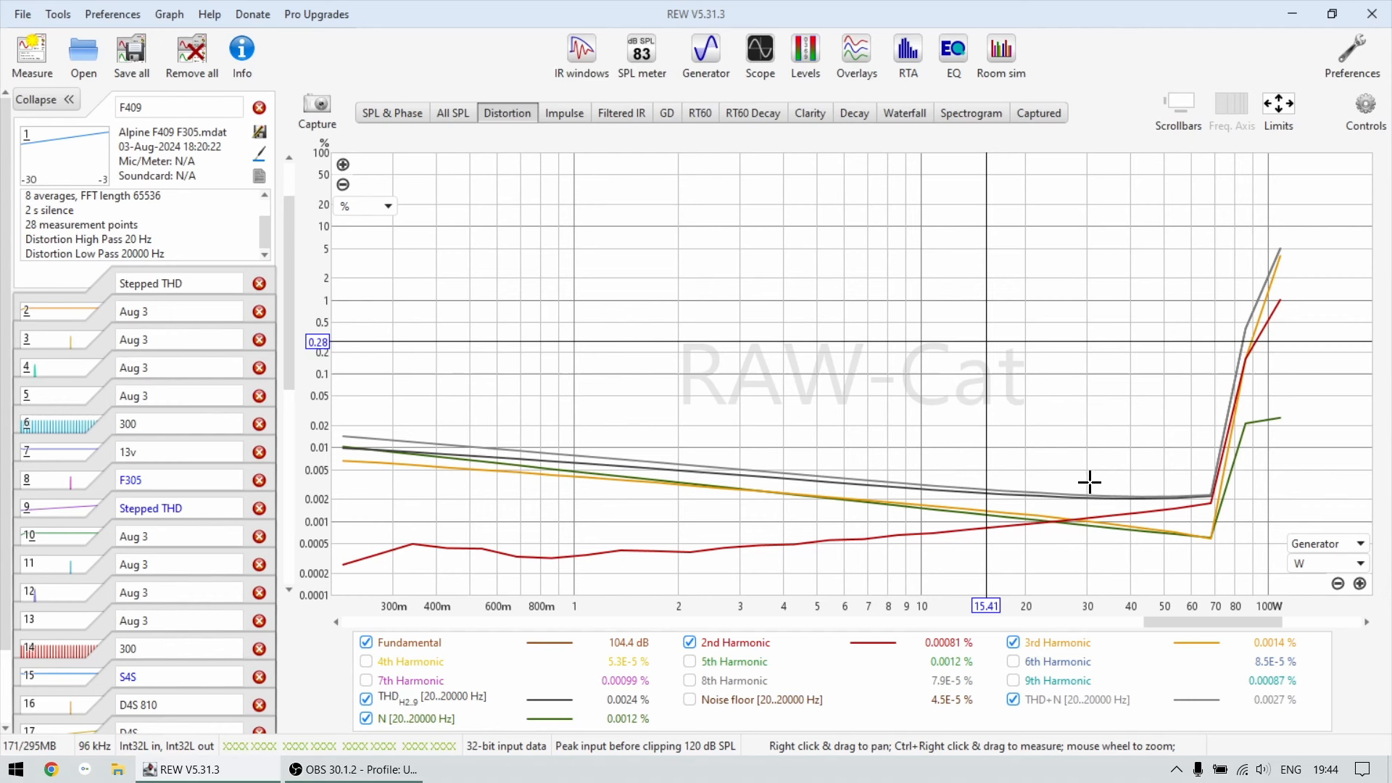
pyautogui.moveTo(1077, 462)
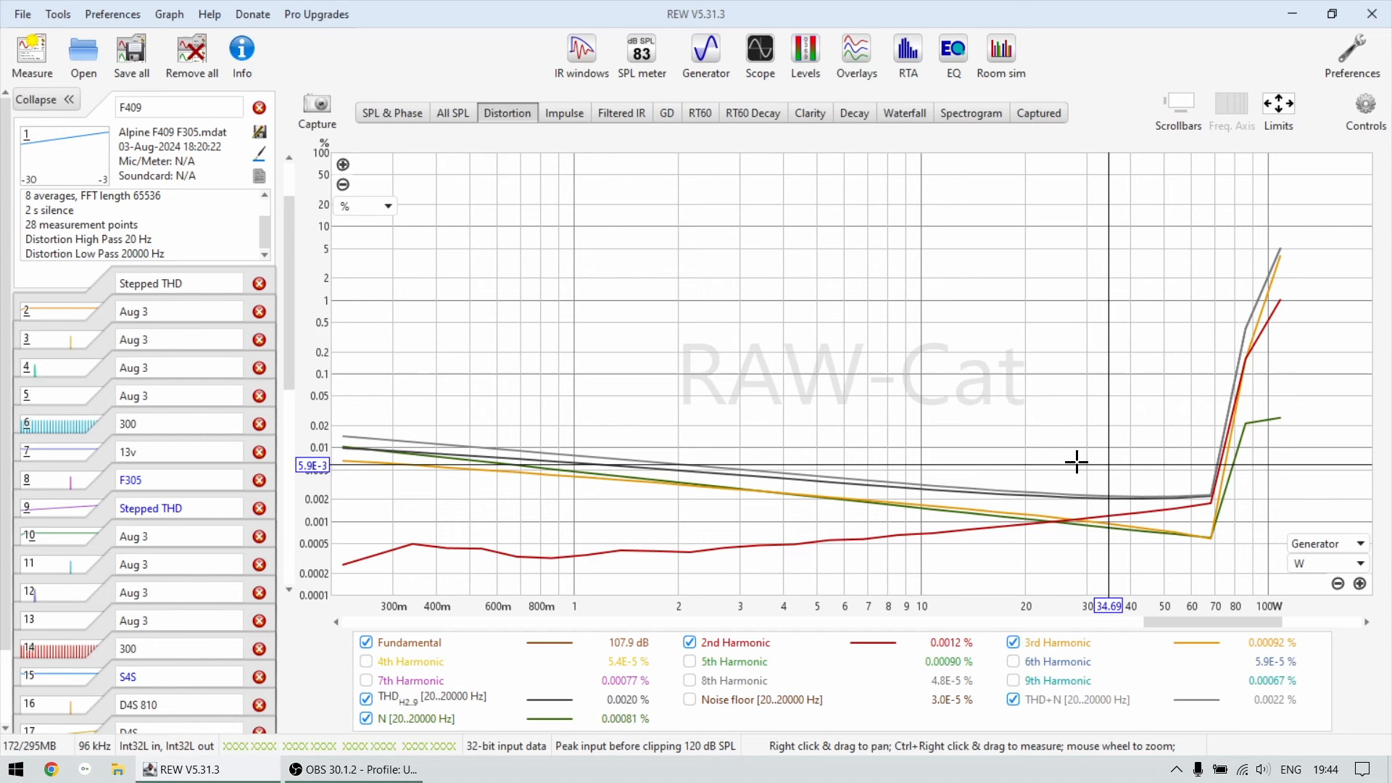
pyautogui.moveTo(893, 471)
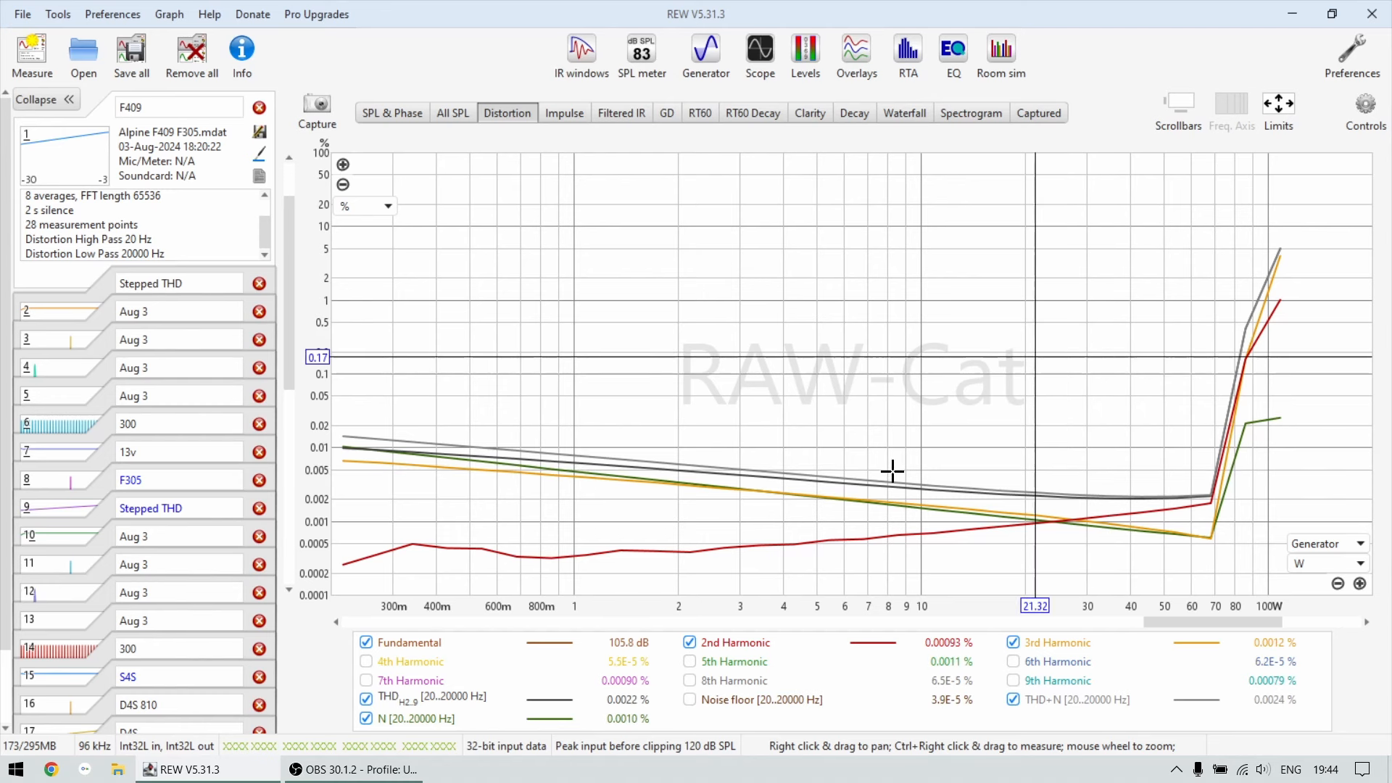
pyautogui.moveTo(913, 459)
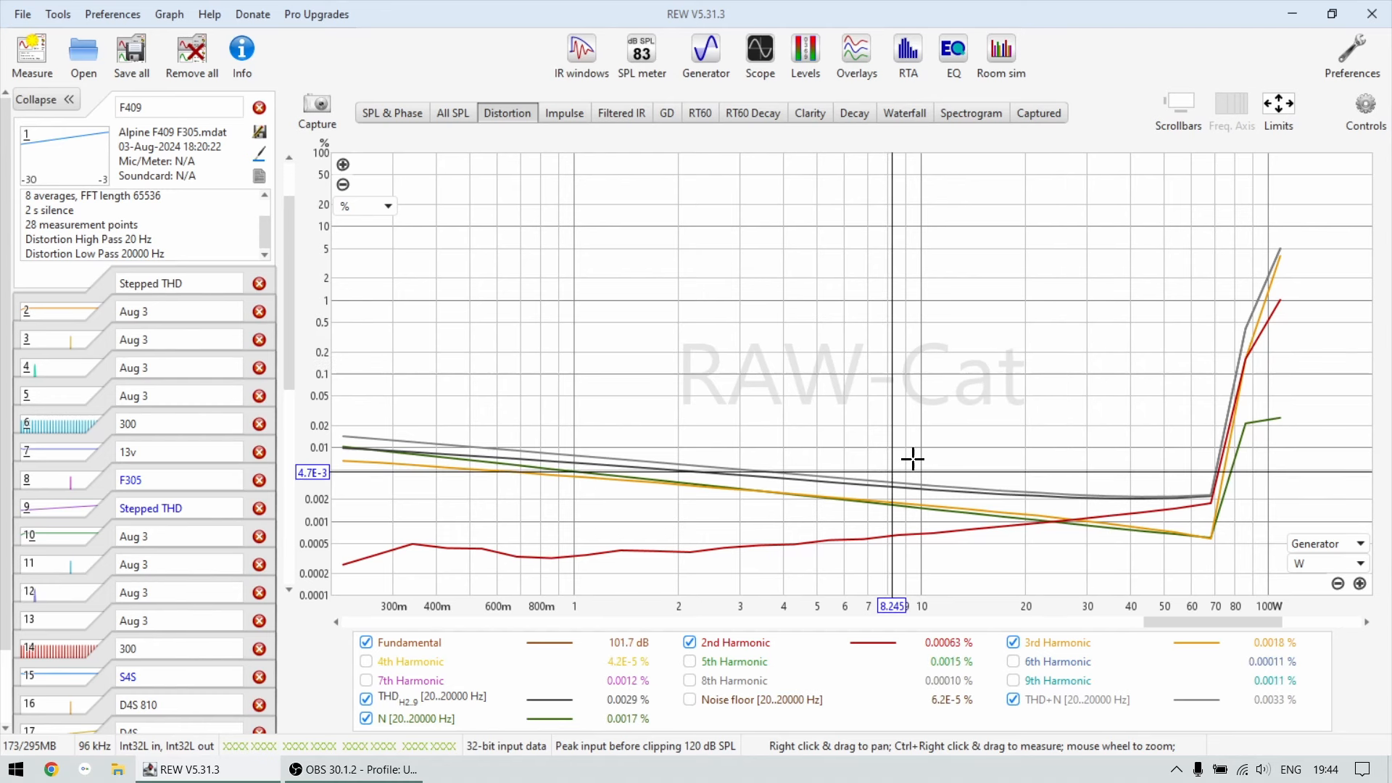
pyautogui.moveTo(923, 467)
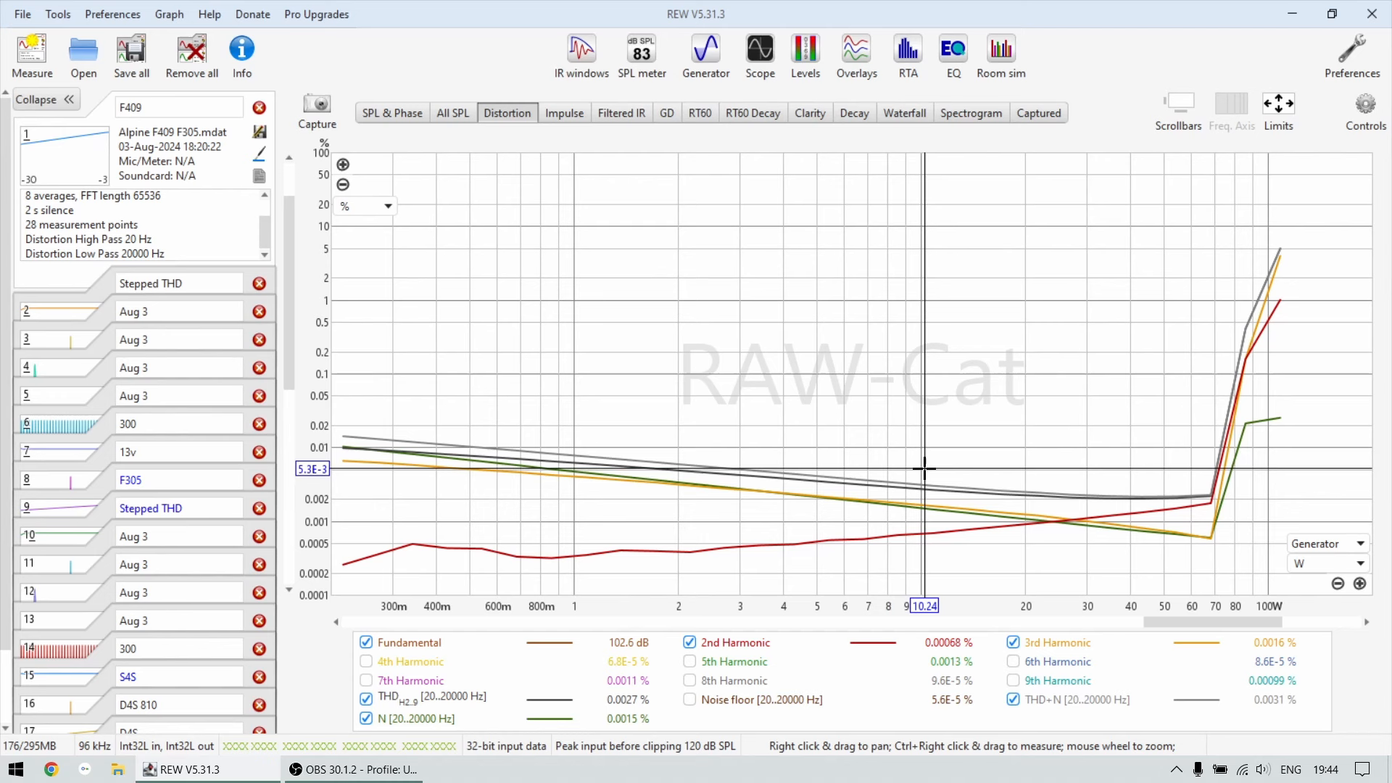
pyautogui.moveTo(907, 478)
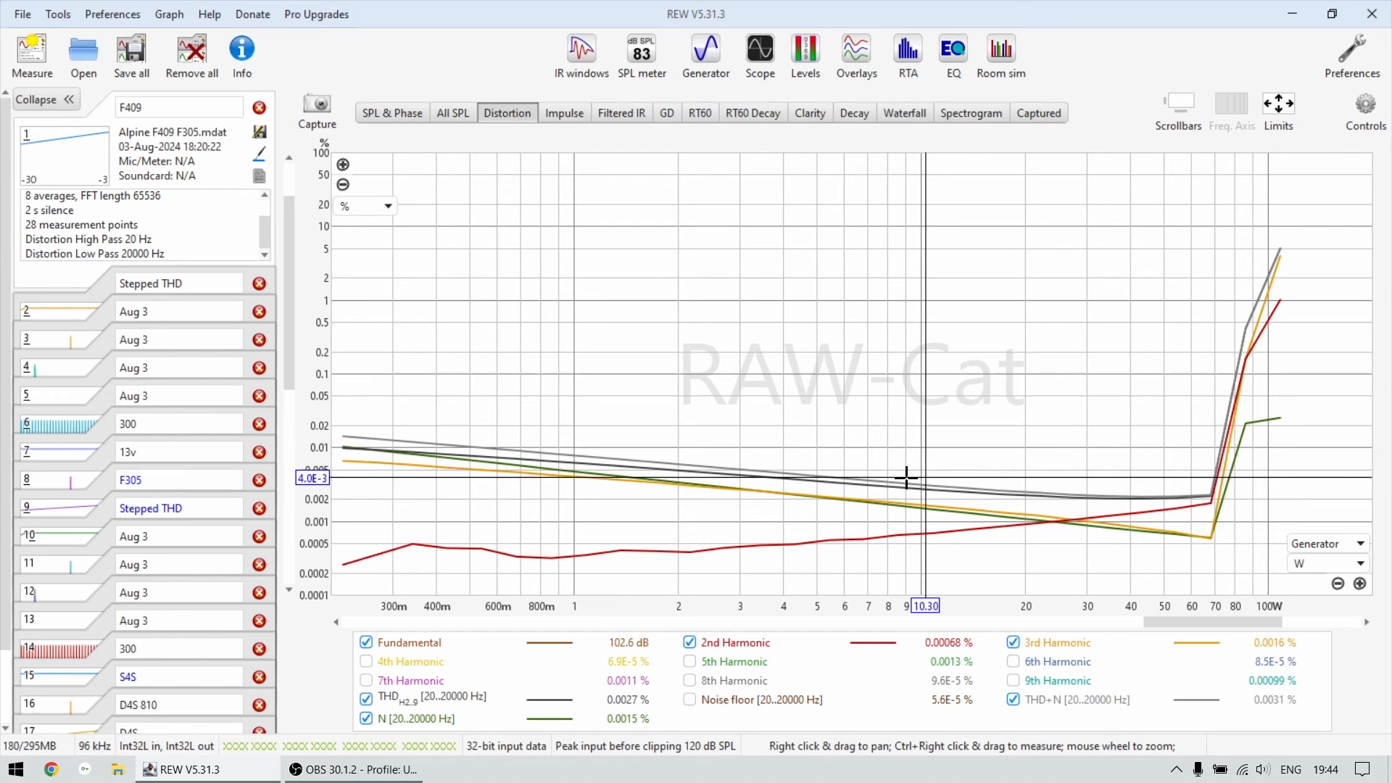
pyautogui.moveTo(1160, 511)
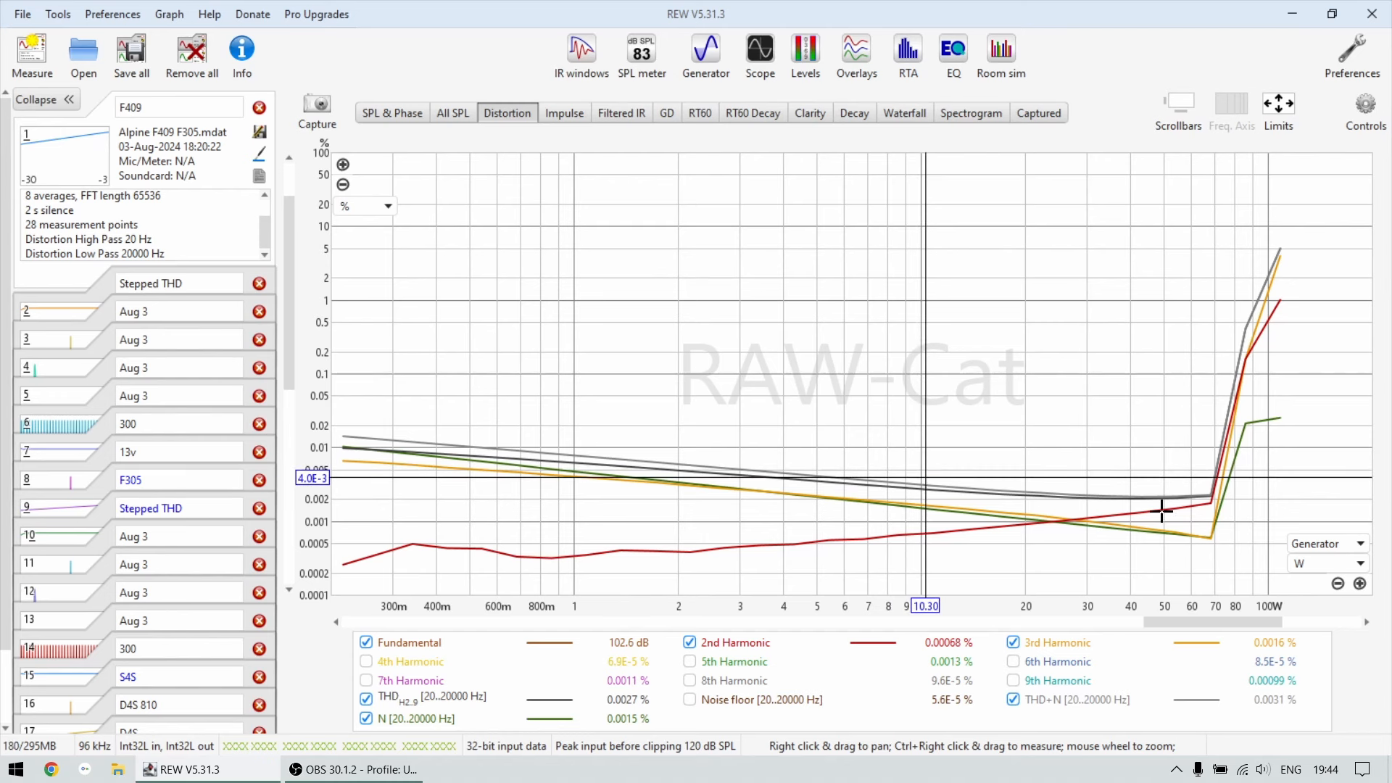
pyautogui.moveTo(1122, 493)
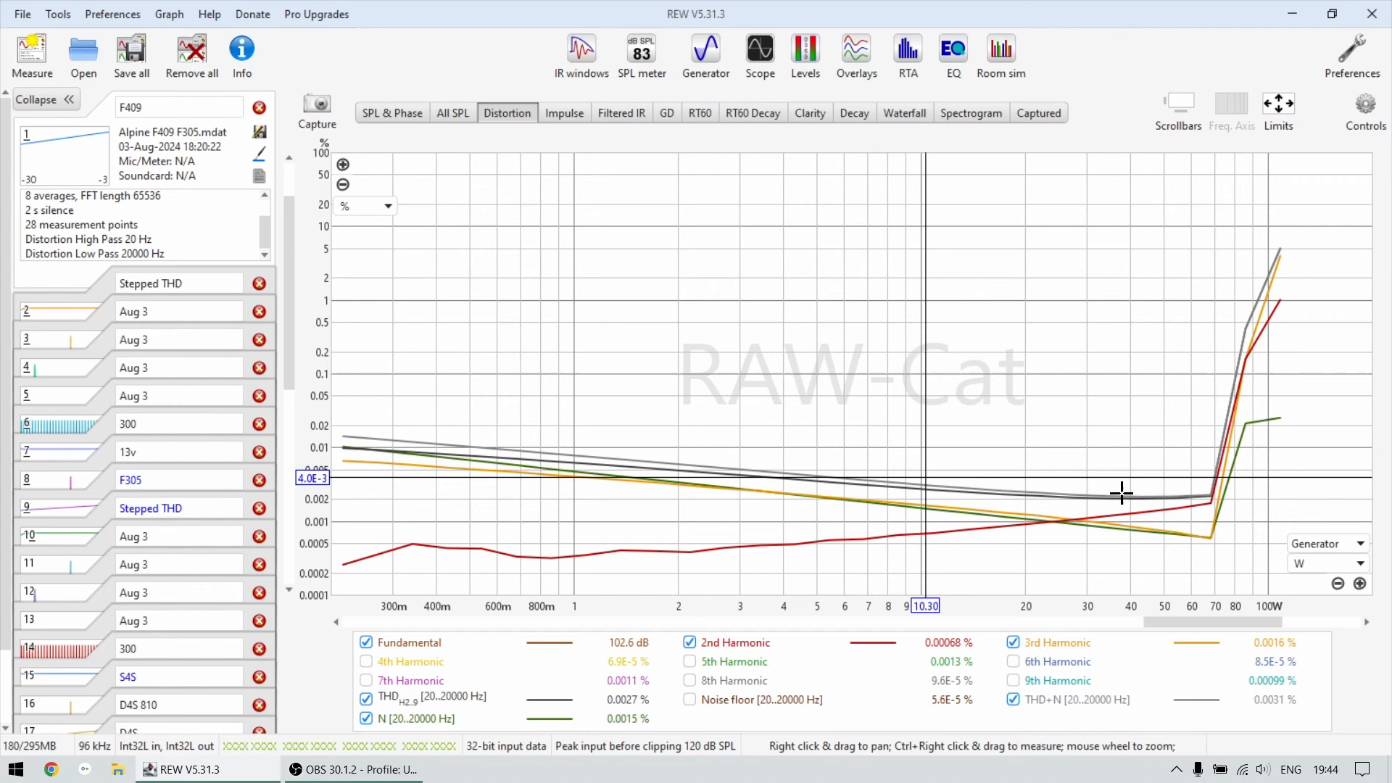
pyautogui.moveTo(1207, 502)
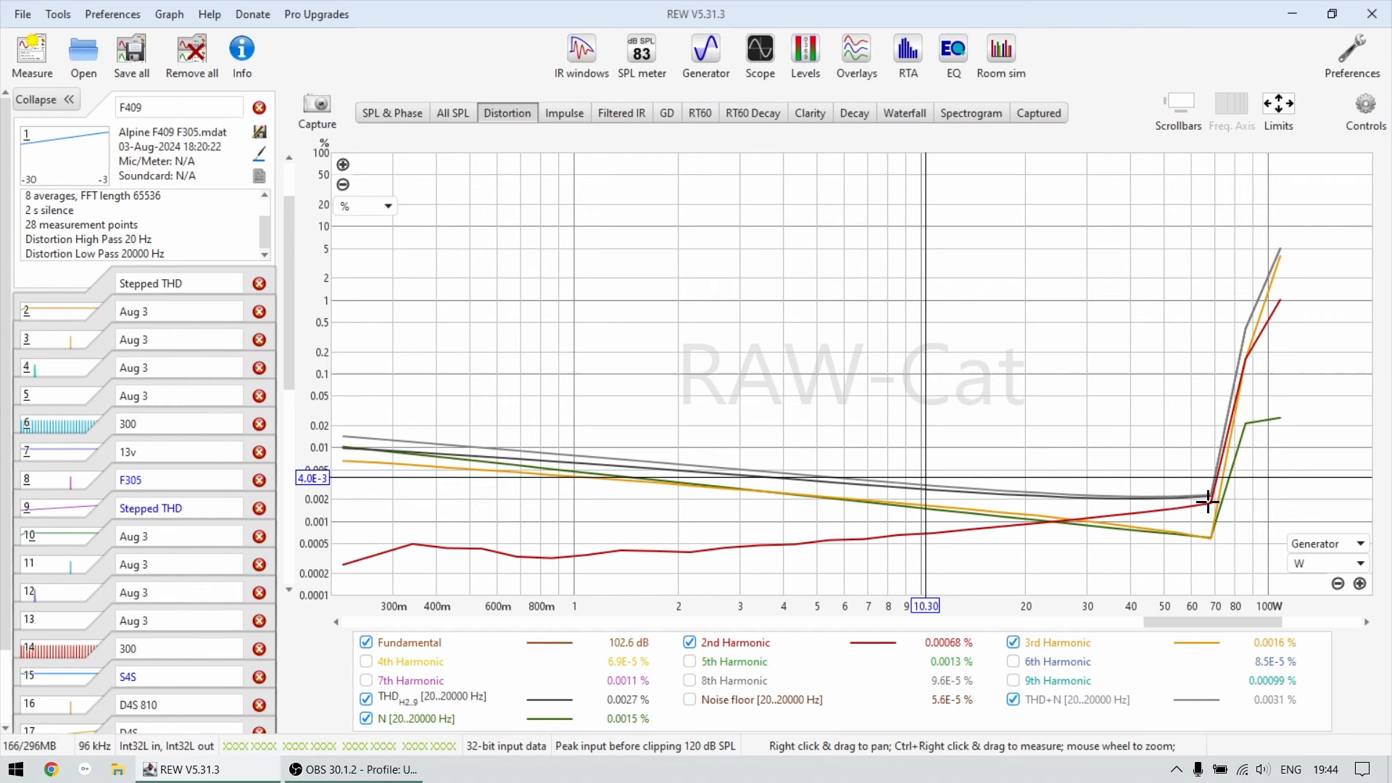
pyautogui.moveTo(946, 474)
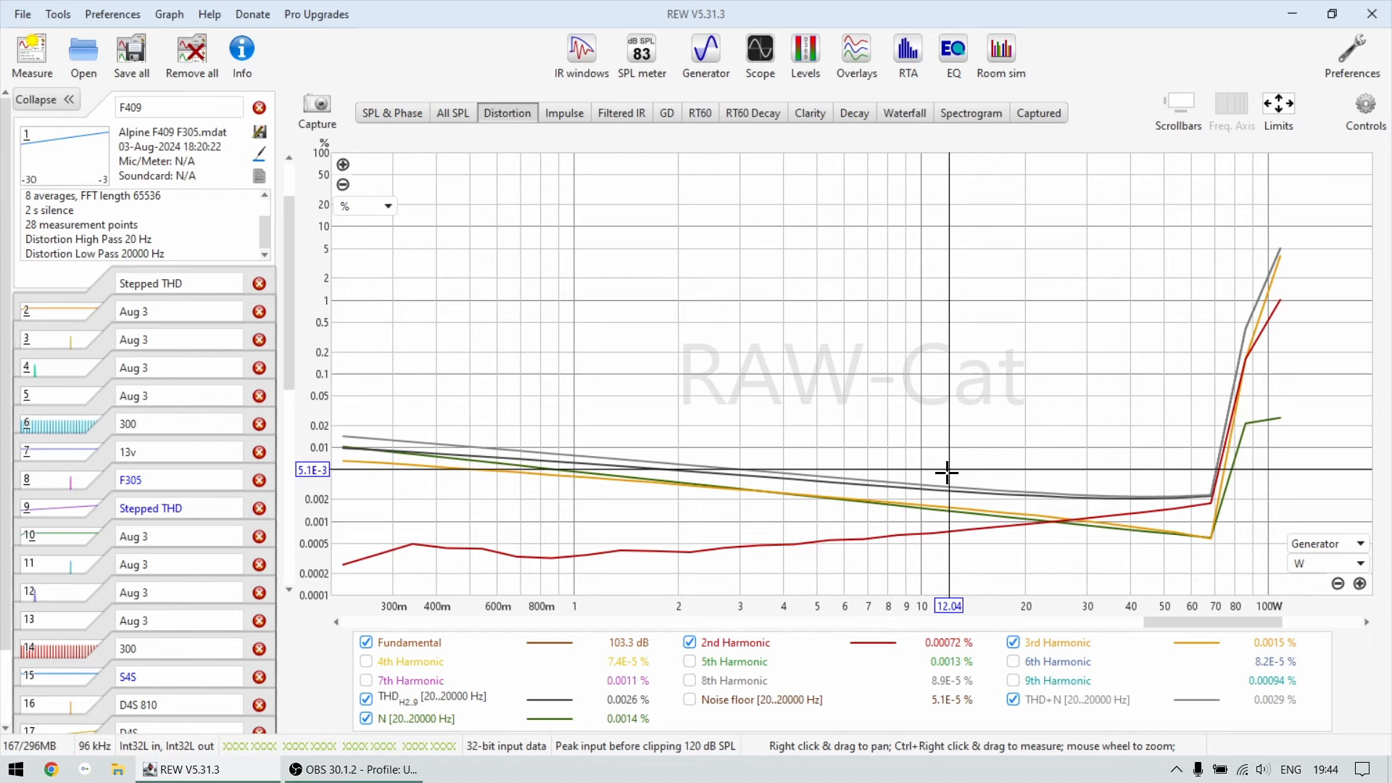
pyautogui.moveTo(453, 528)
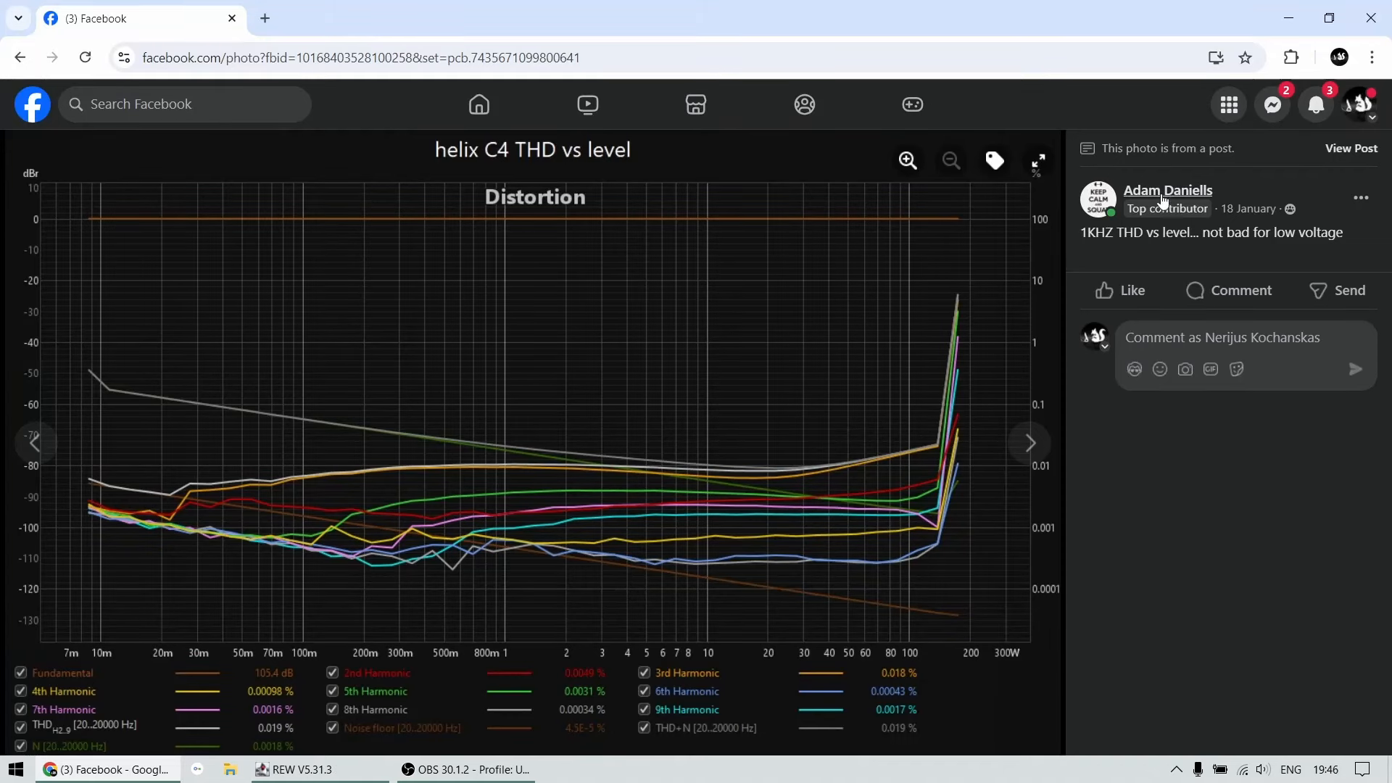
pyautogui.moveTo(1025, 479)
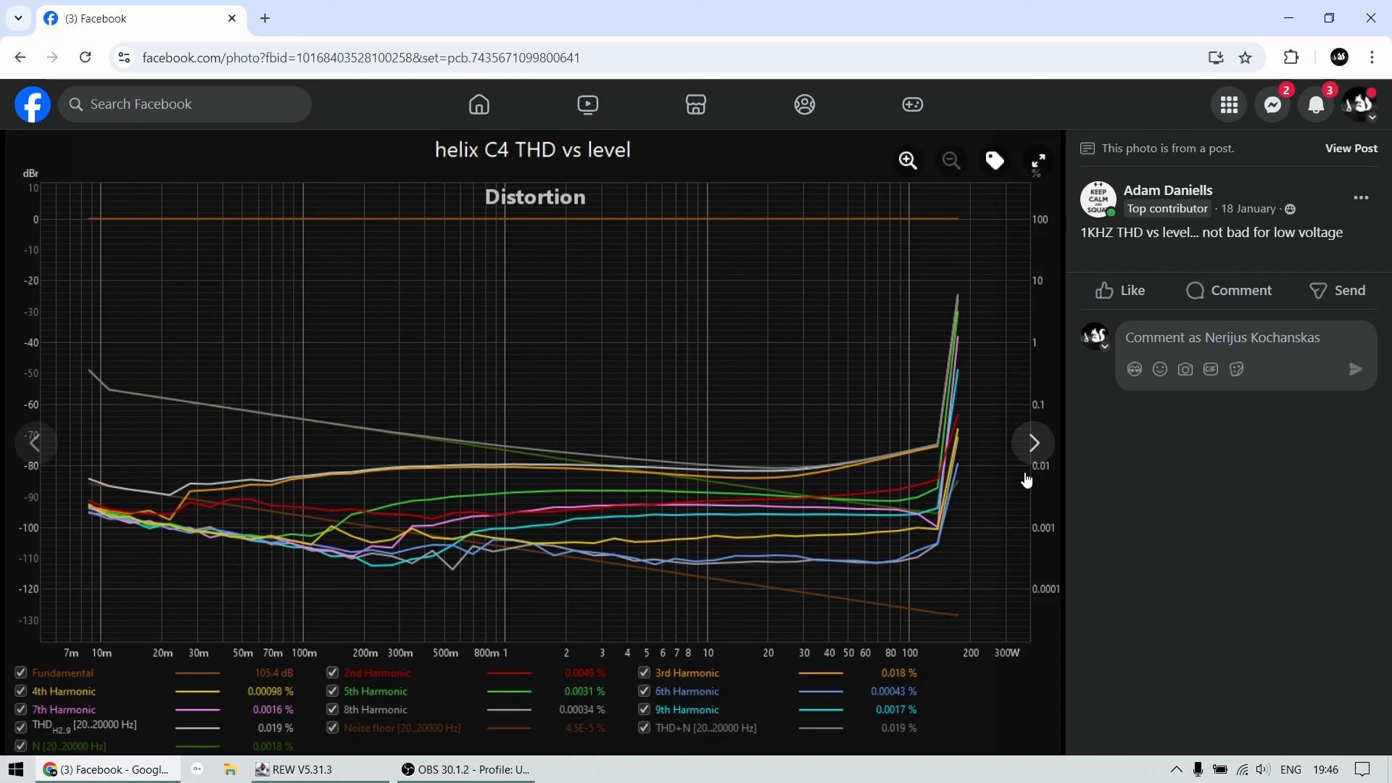
pyautogui.moveTo(775, 473)
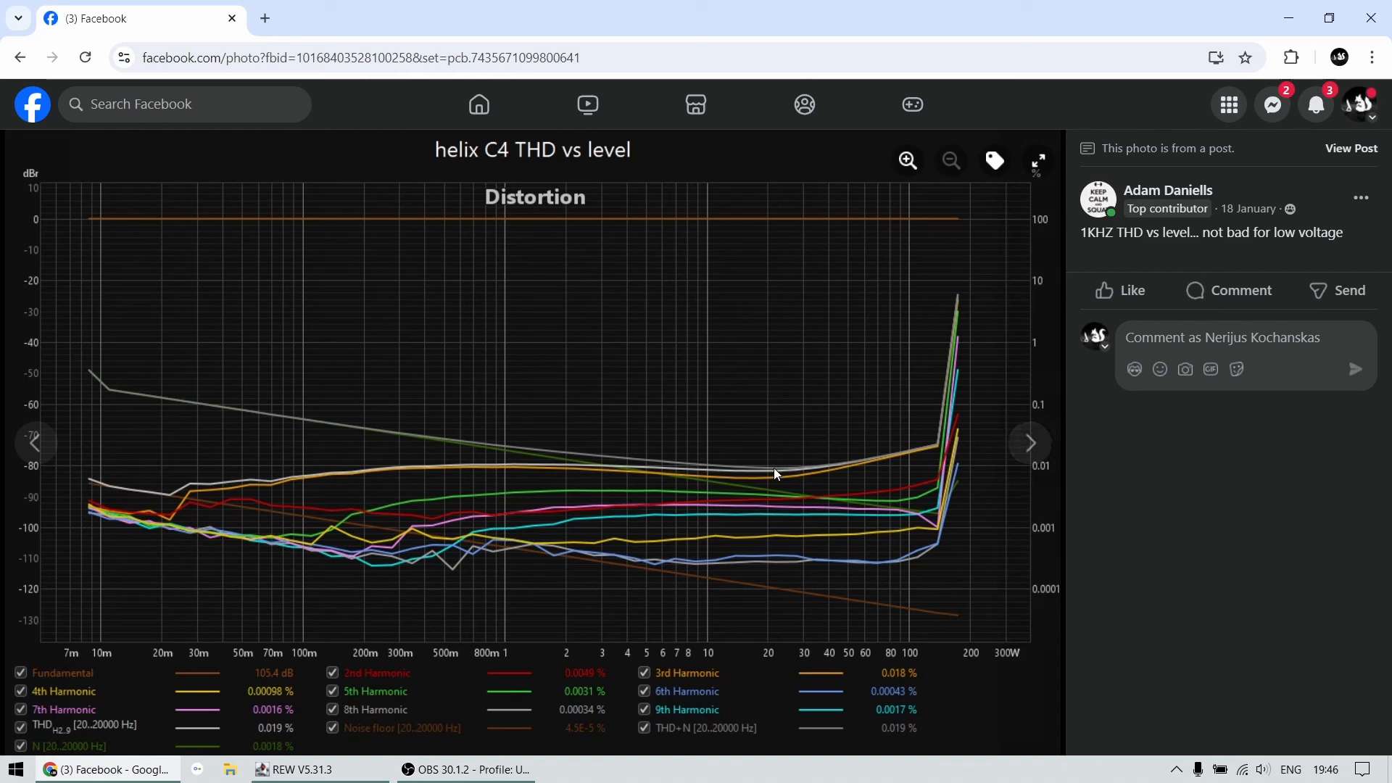
pyautogui.moveTo(669, 471)
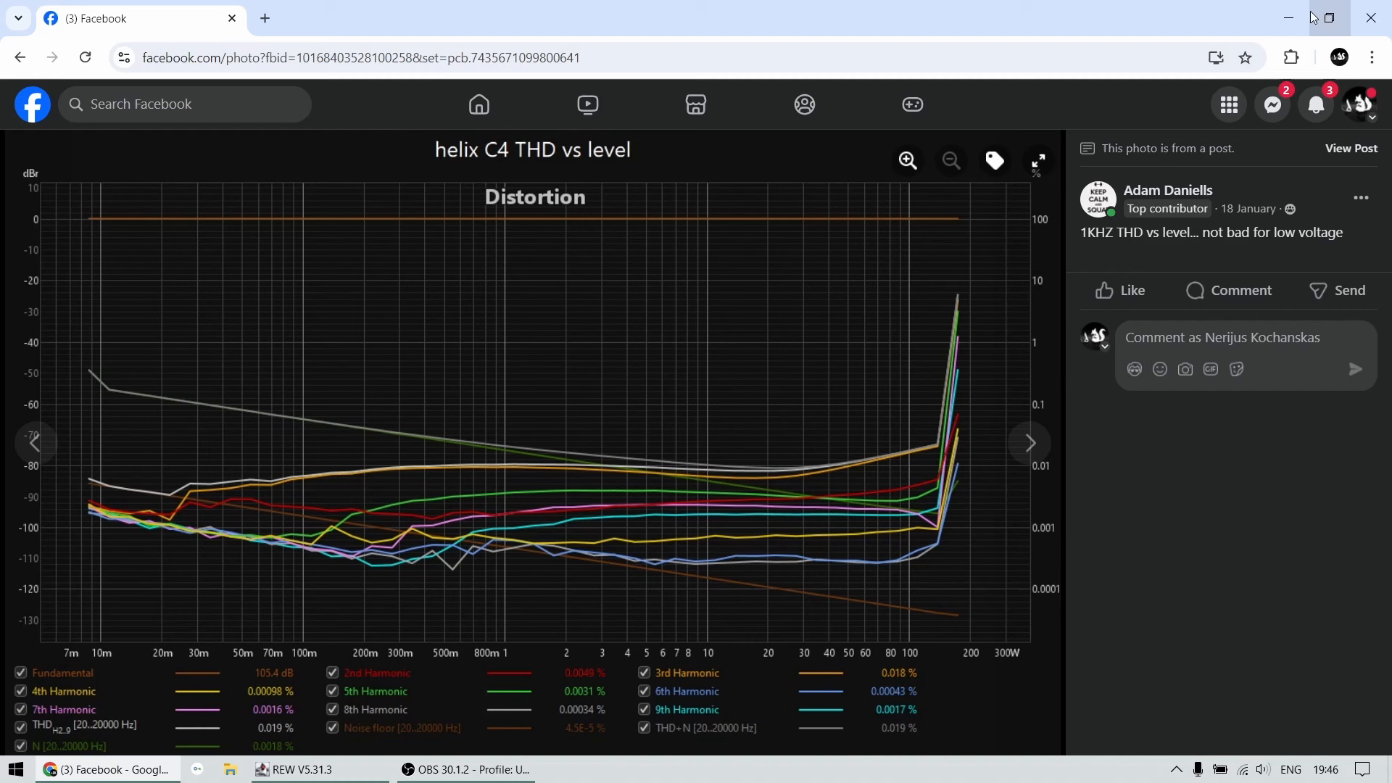
pyautogui.moveTo(1288, 18)
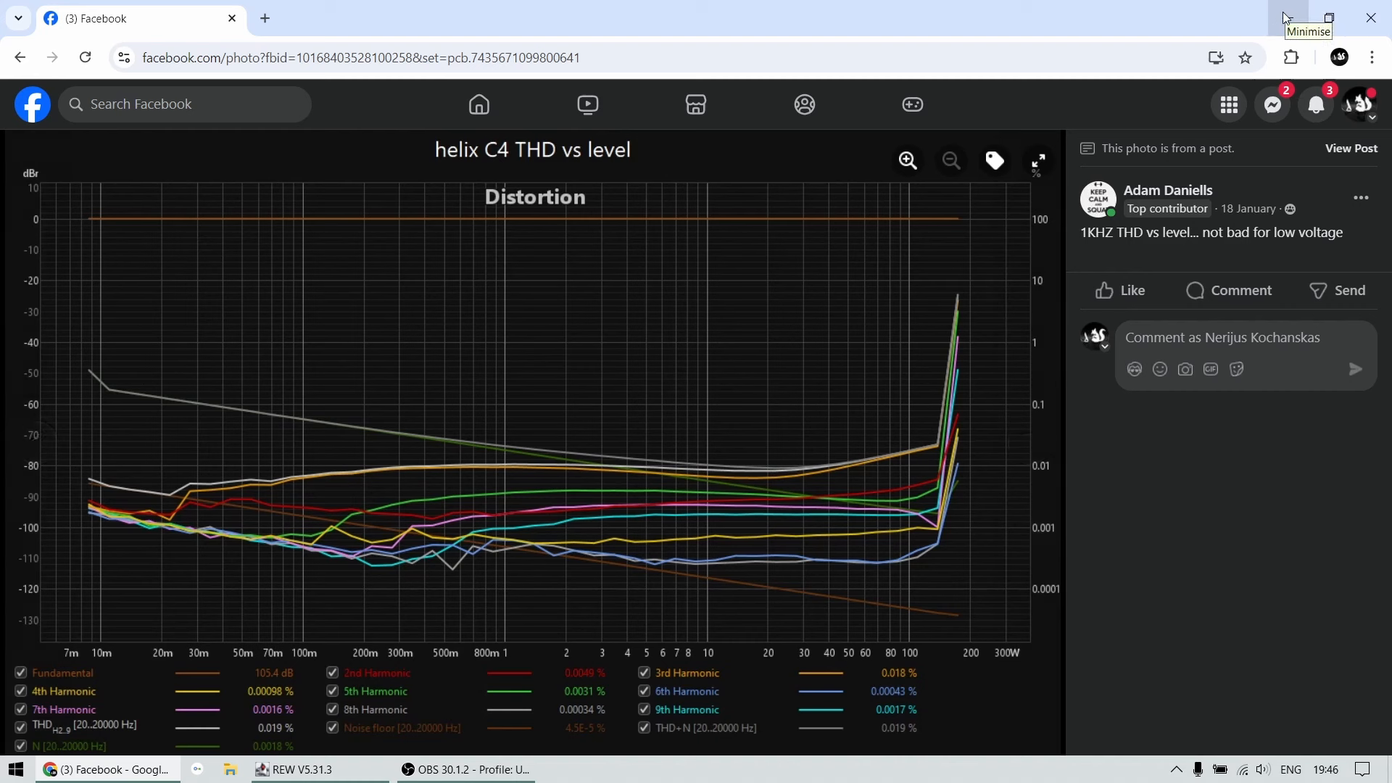
pyautogui.moveTo(1008, 399)
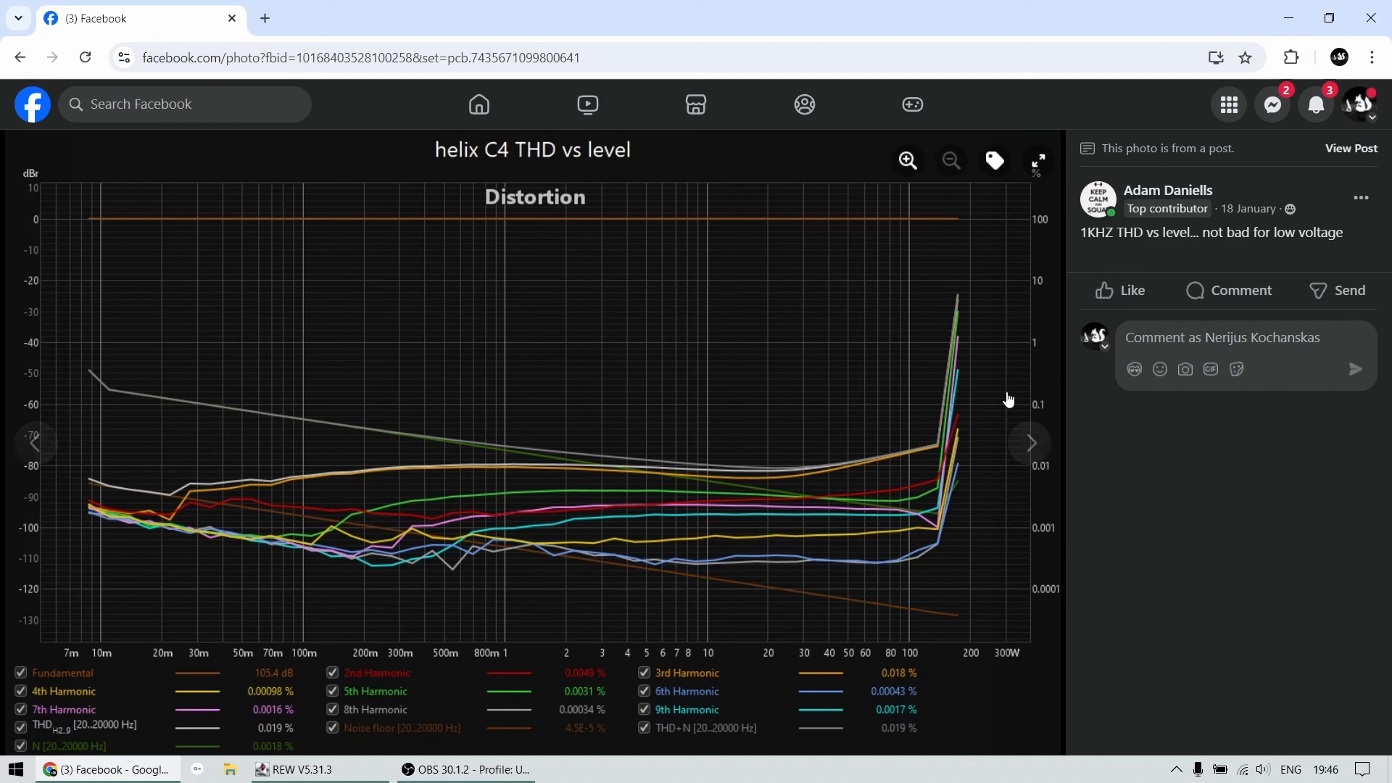
pyautogui.moveTo(938, 451)
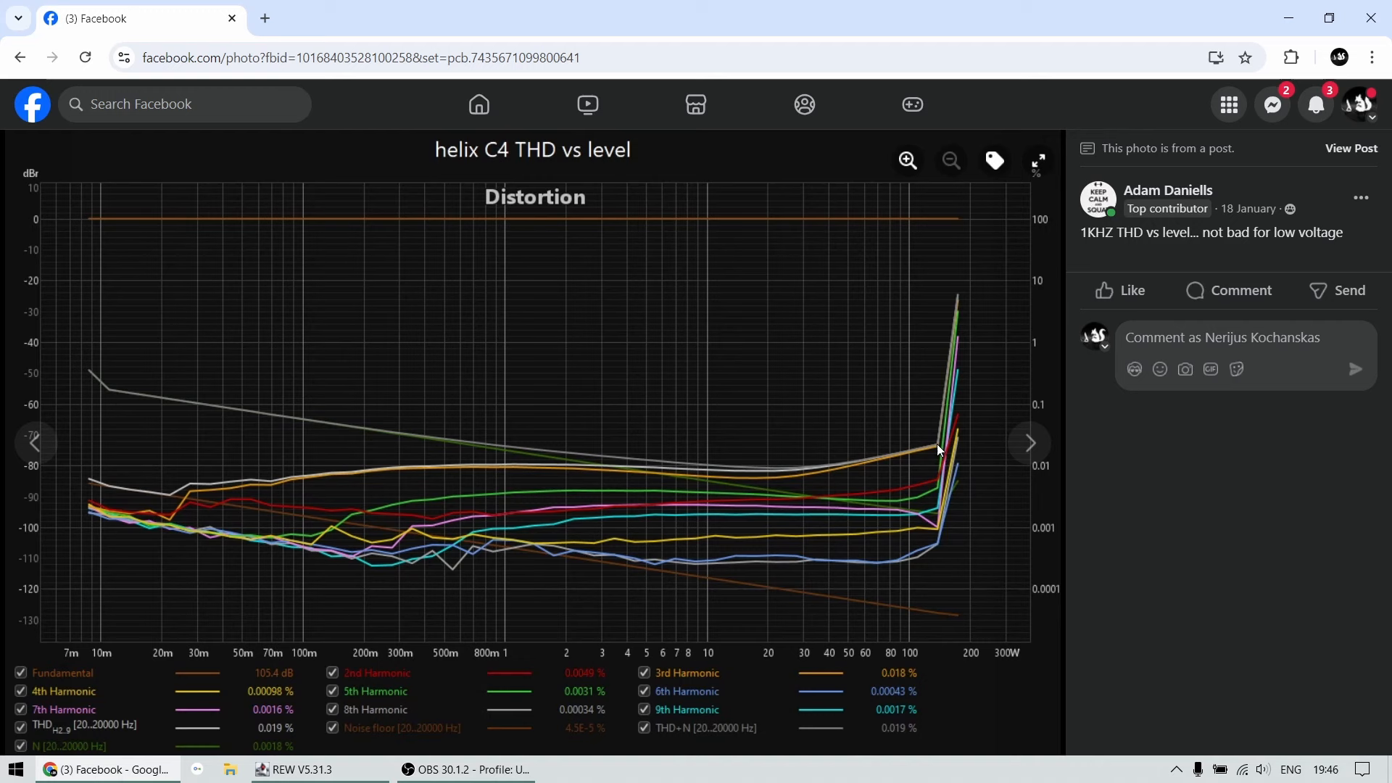
pyautogui.moveTo(951, 345)
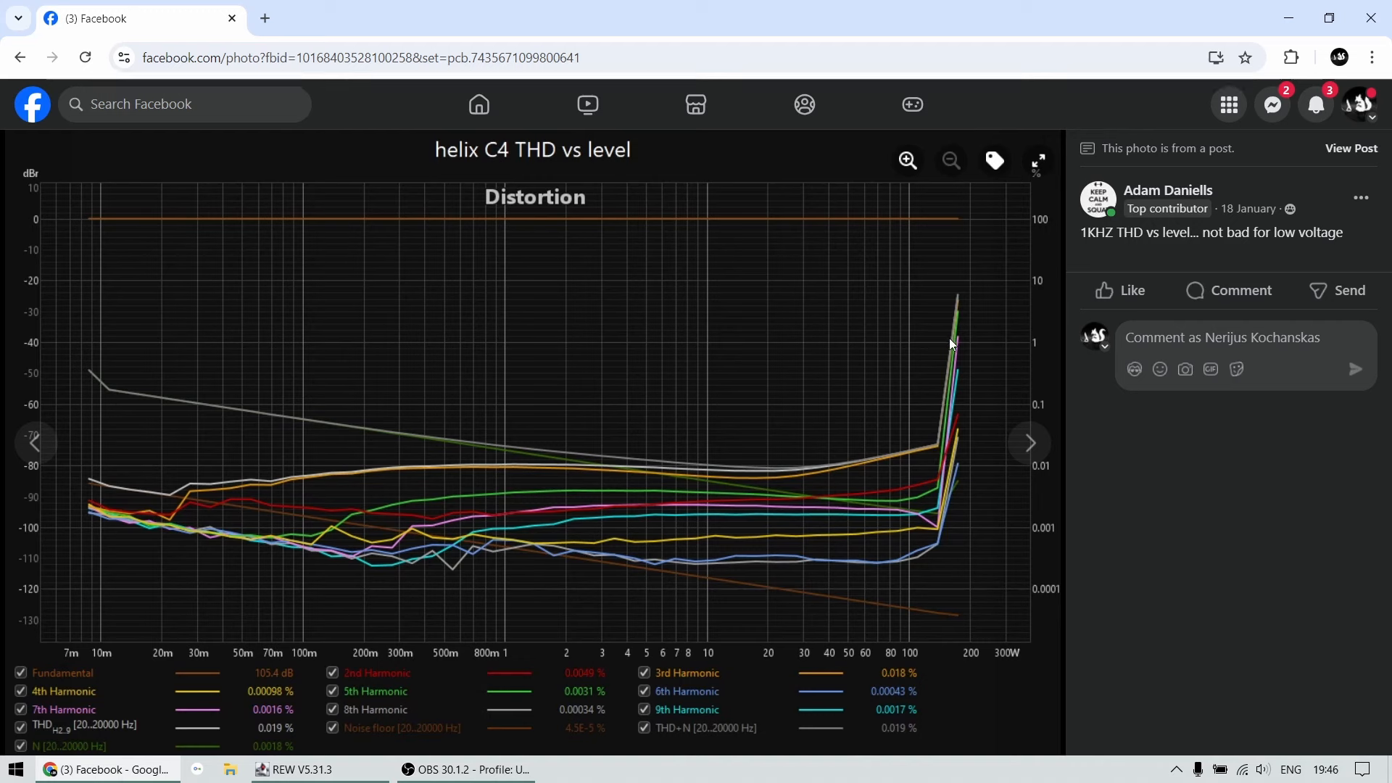
pyautogui.moveTo(948, 642)
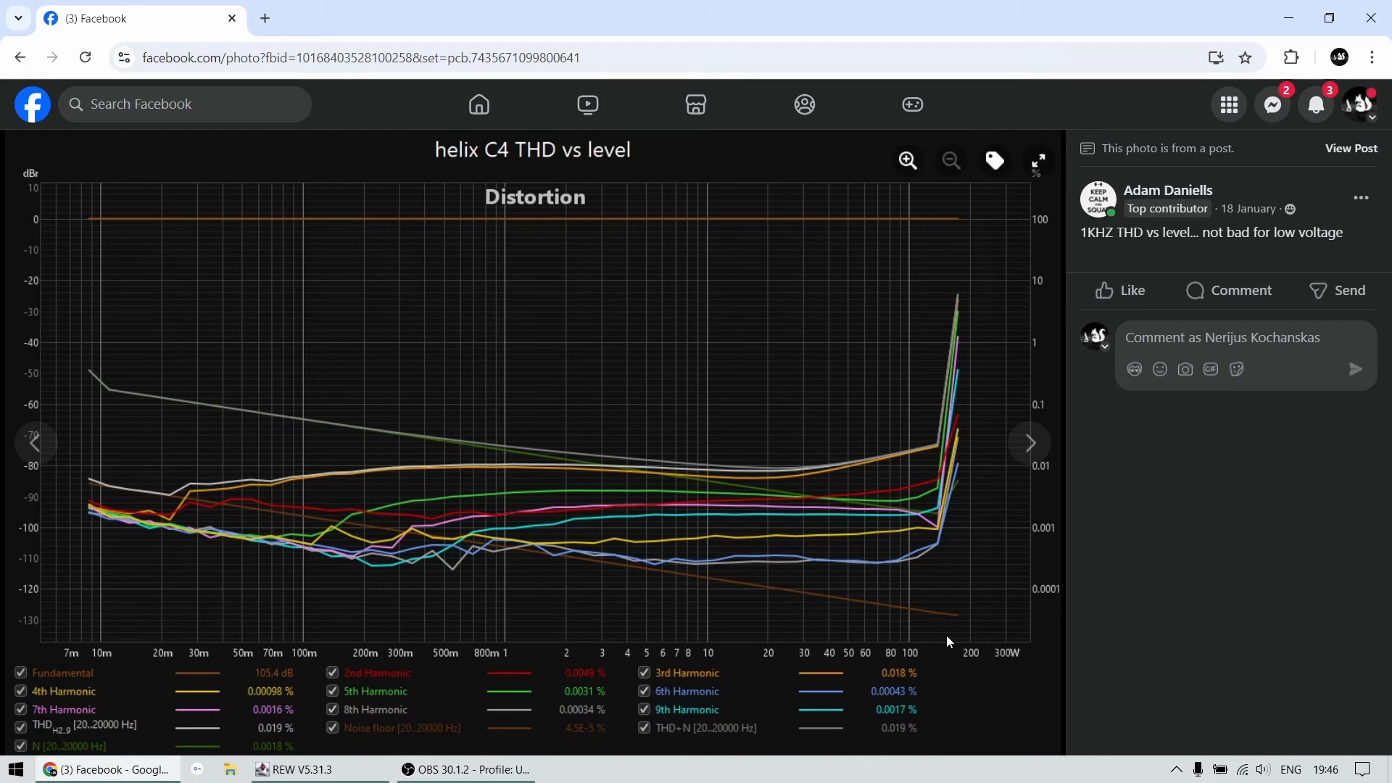
# Step: Return from Facebook to REW's Alpine F409/F305 distortion-versus-power plot
pyautogui.click(299, 770)
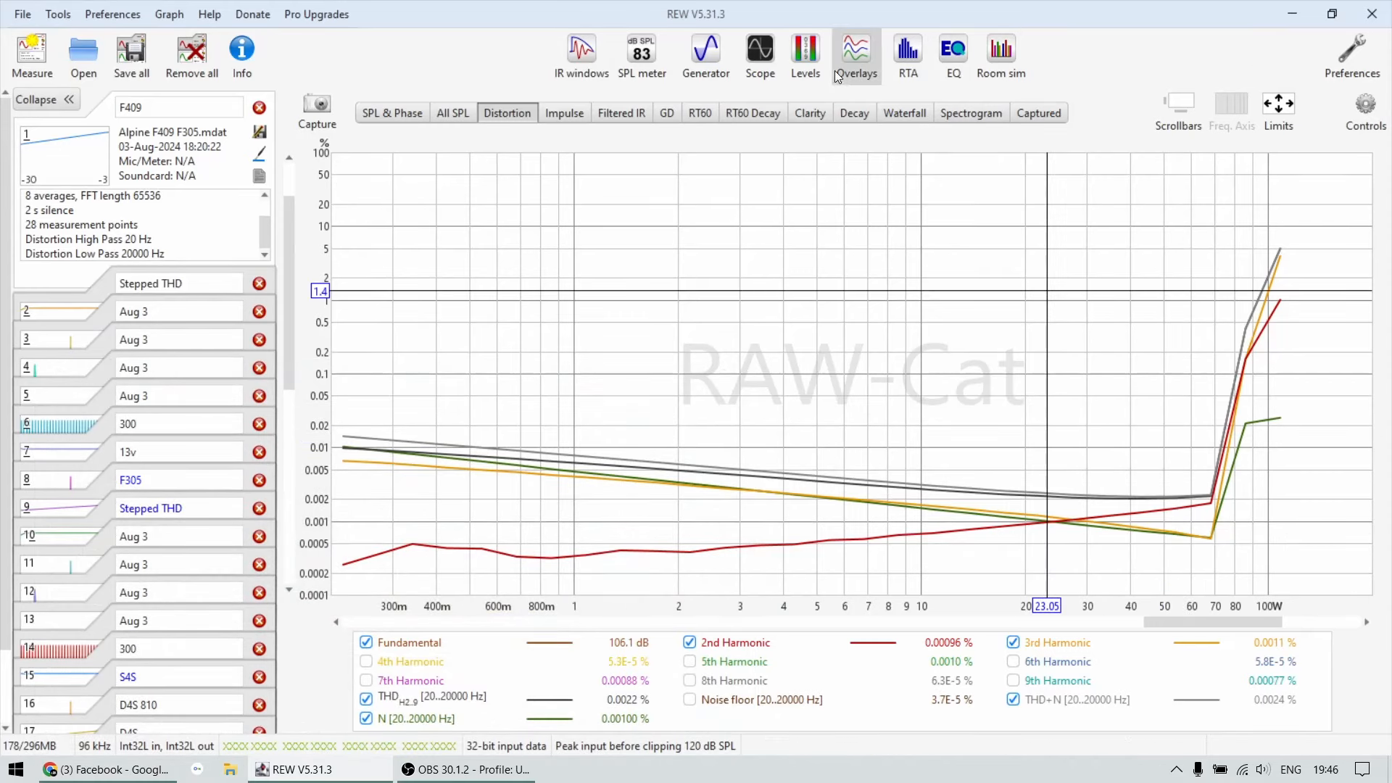
# Step: Open the Overlays window comparing F305 THD+N versus power against another trace
pyautogui.click(855, 50)
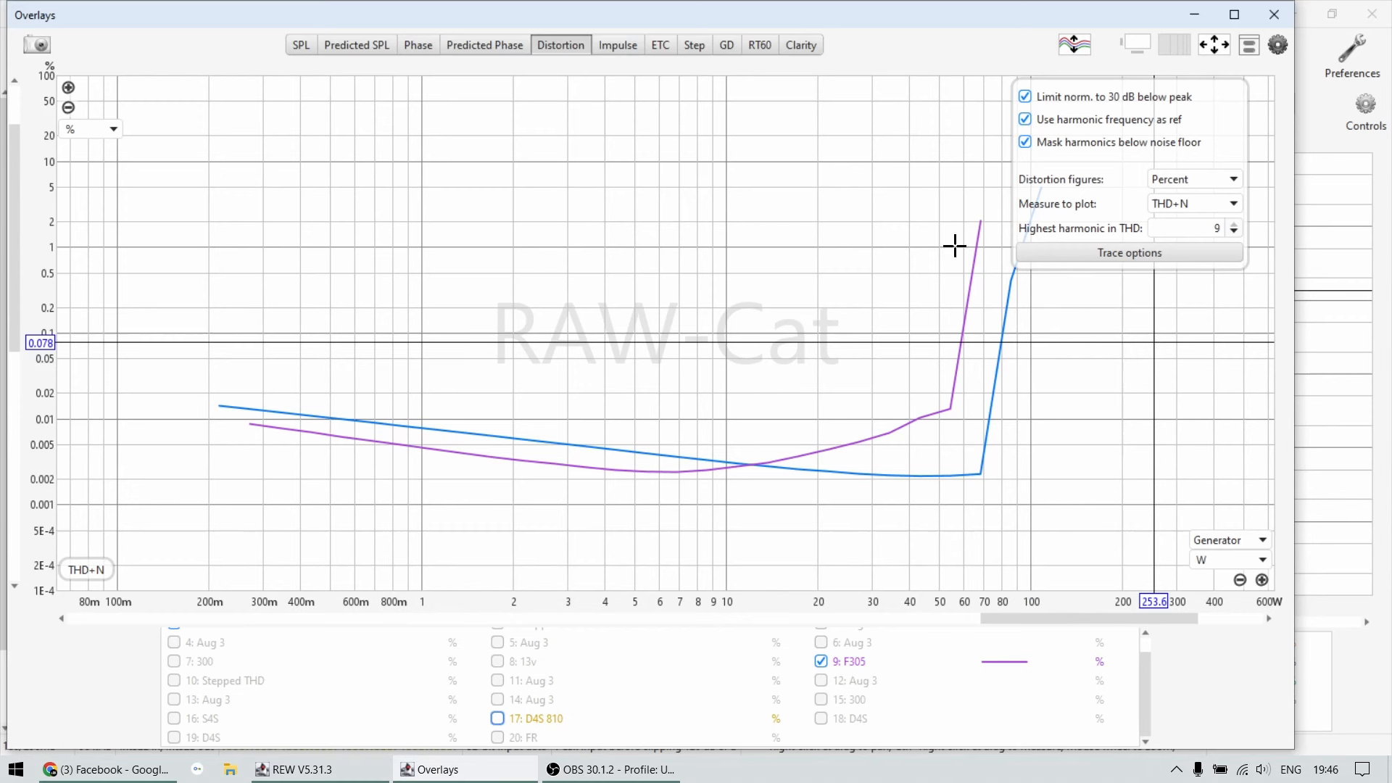
pyautogui.moveTo(851, 680)
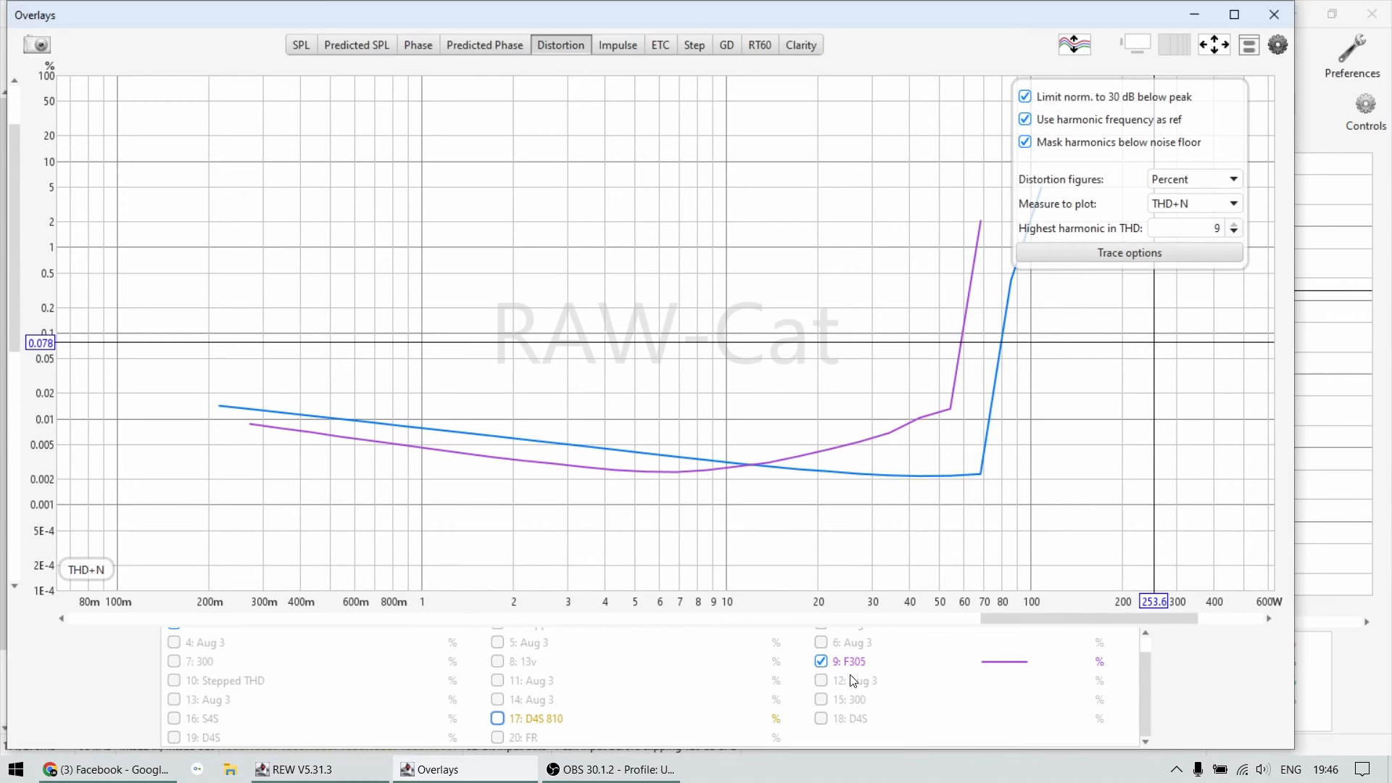
pyautogui.click(848, 661)
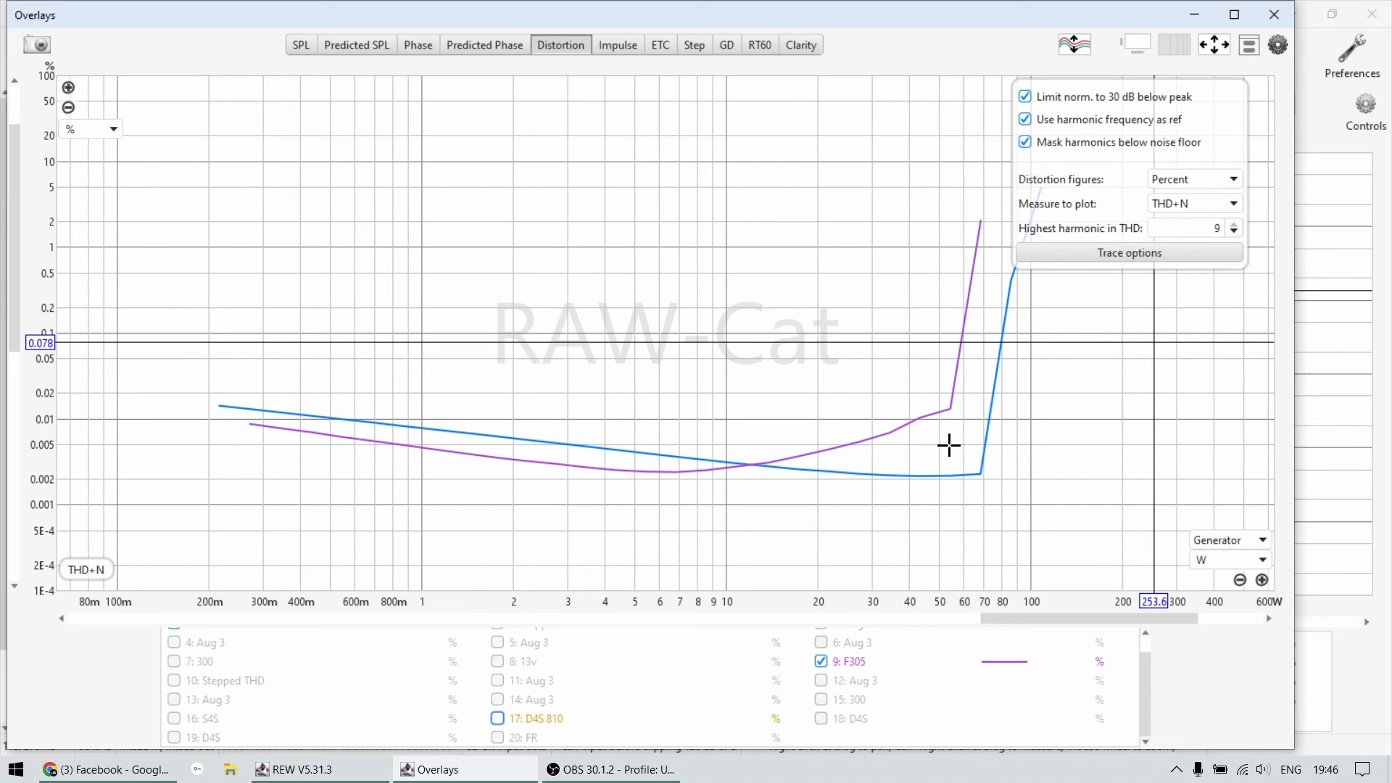
pyautogui.moveTo(1215, 58)
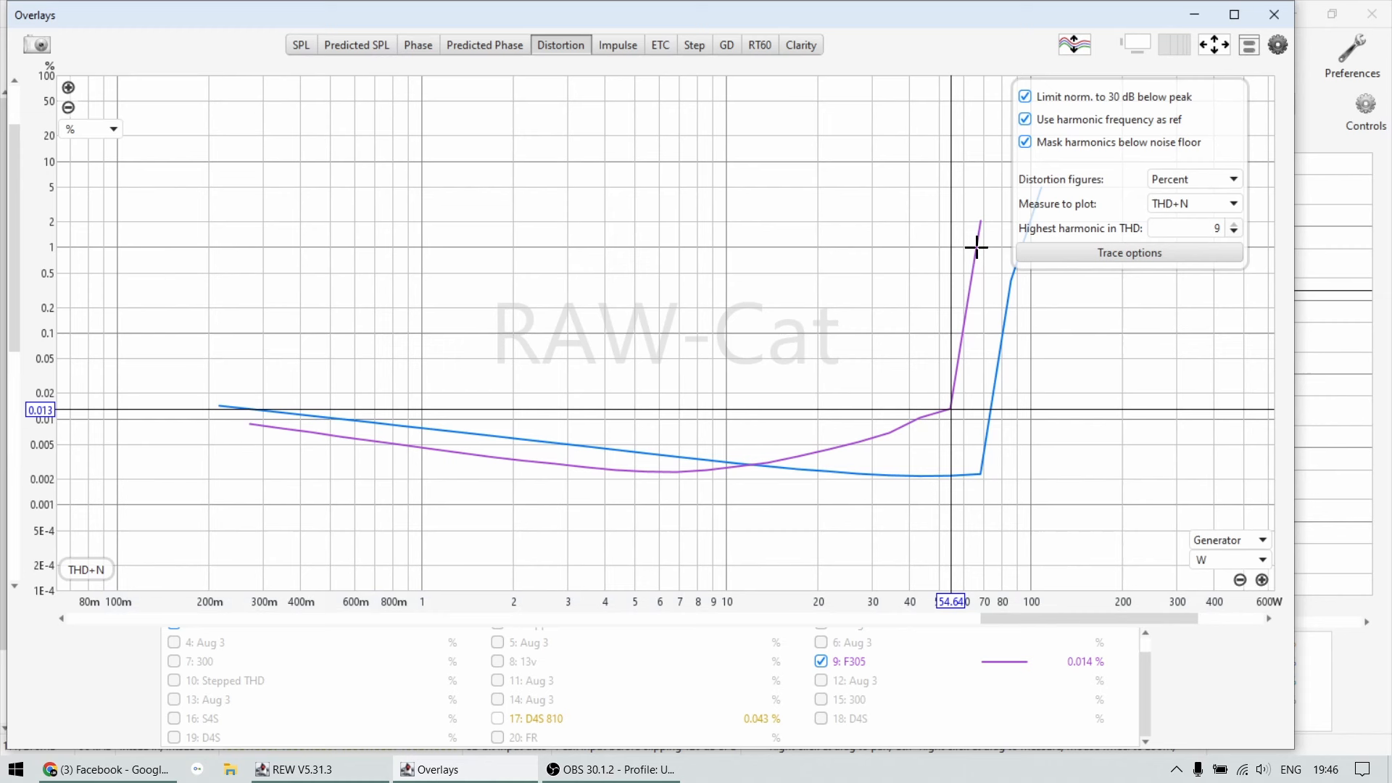
pyautogui.moveTo(957, 424)
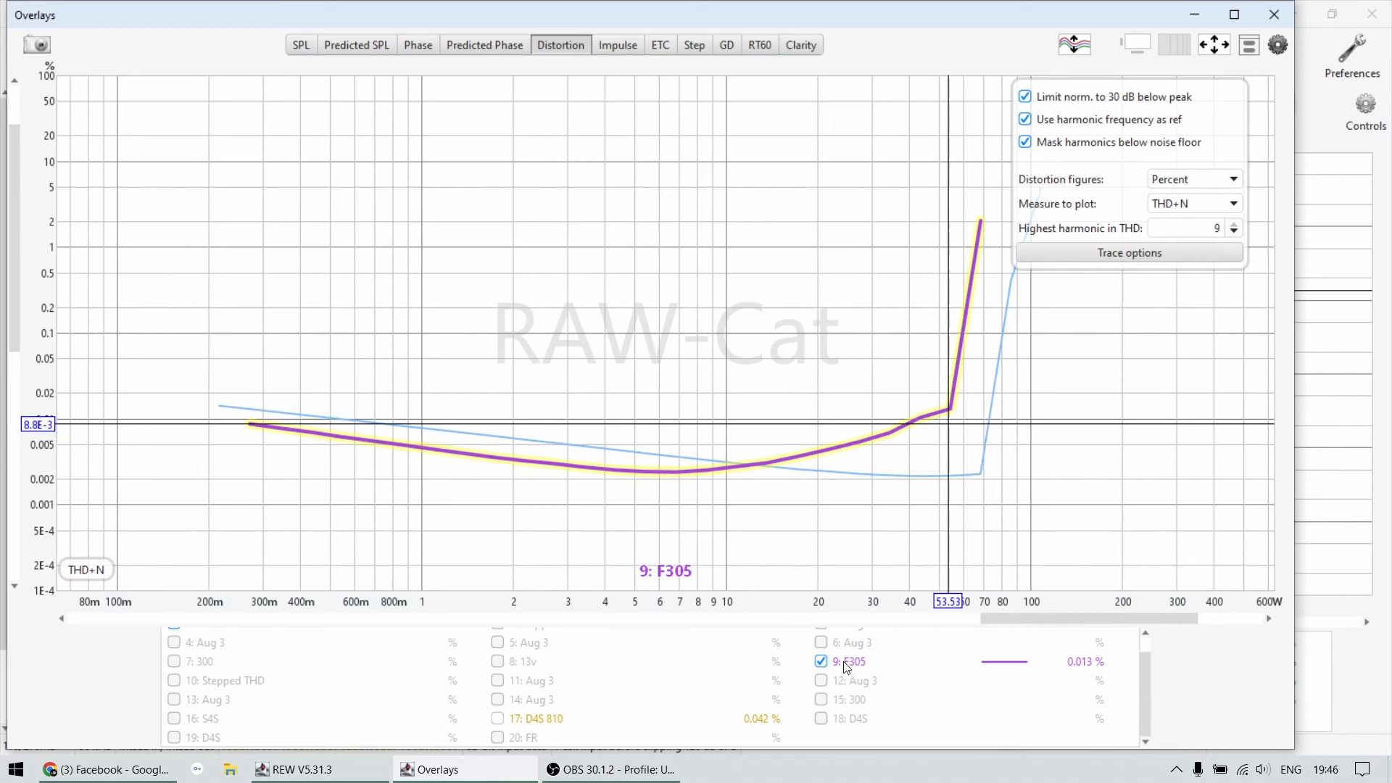
pyautogui.click(1195, 203)
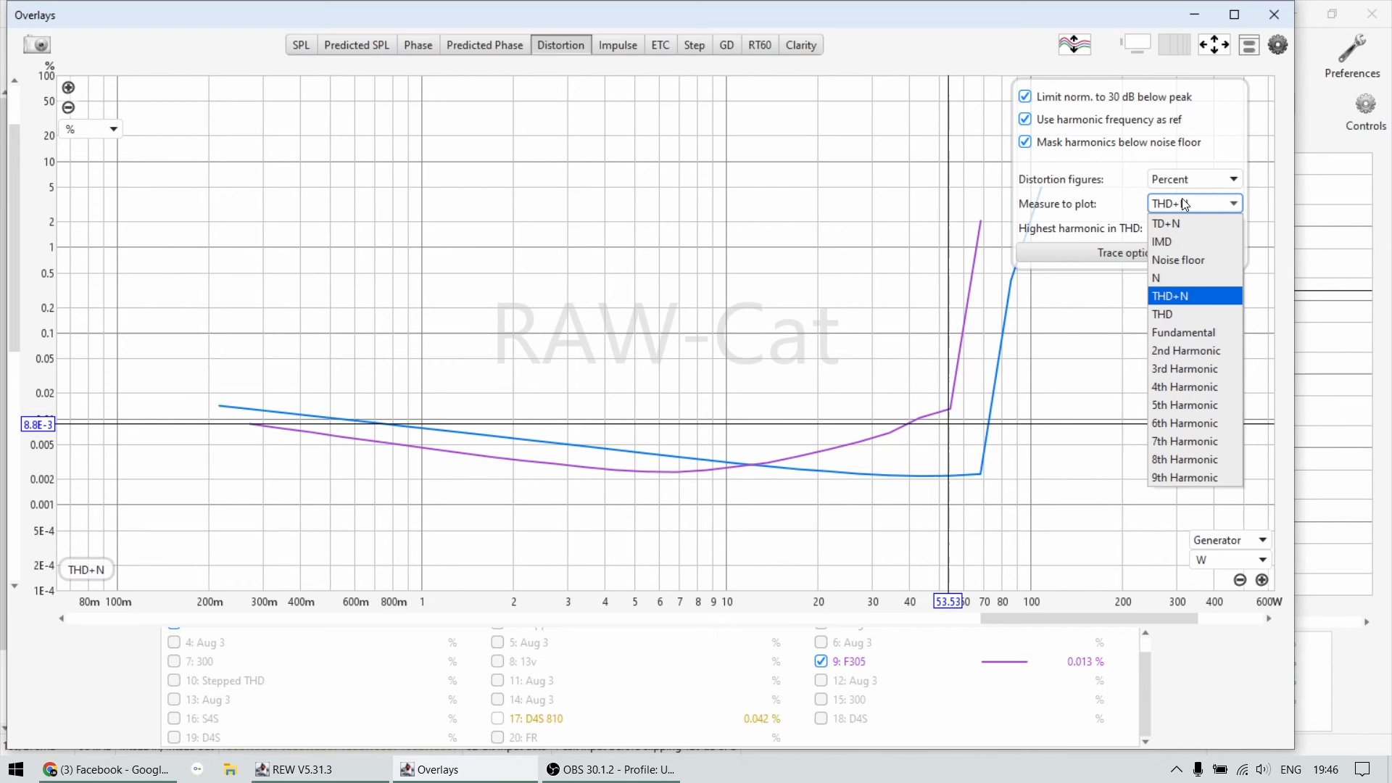
pyautogui.click(1170, 296)
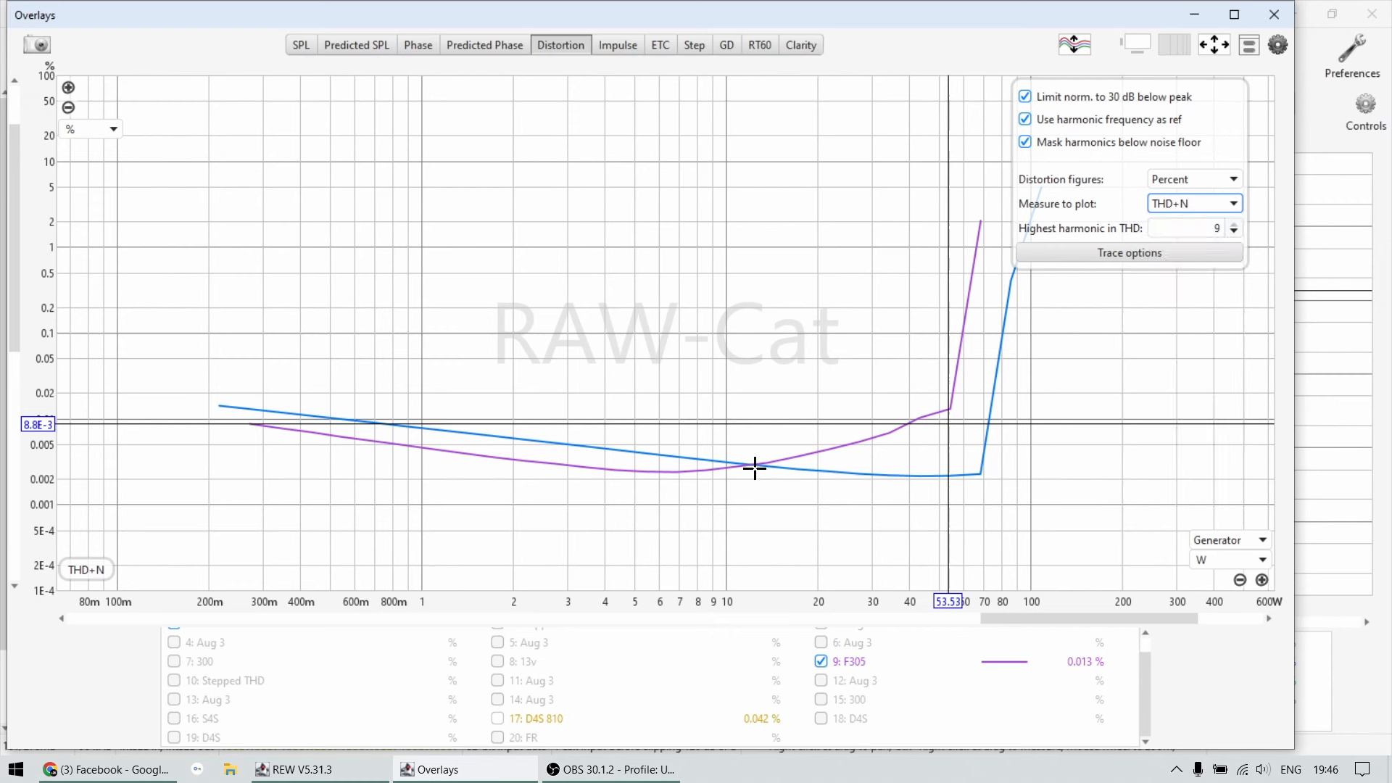
pyautogui.moveTo(750, 468)
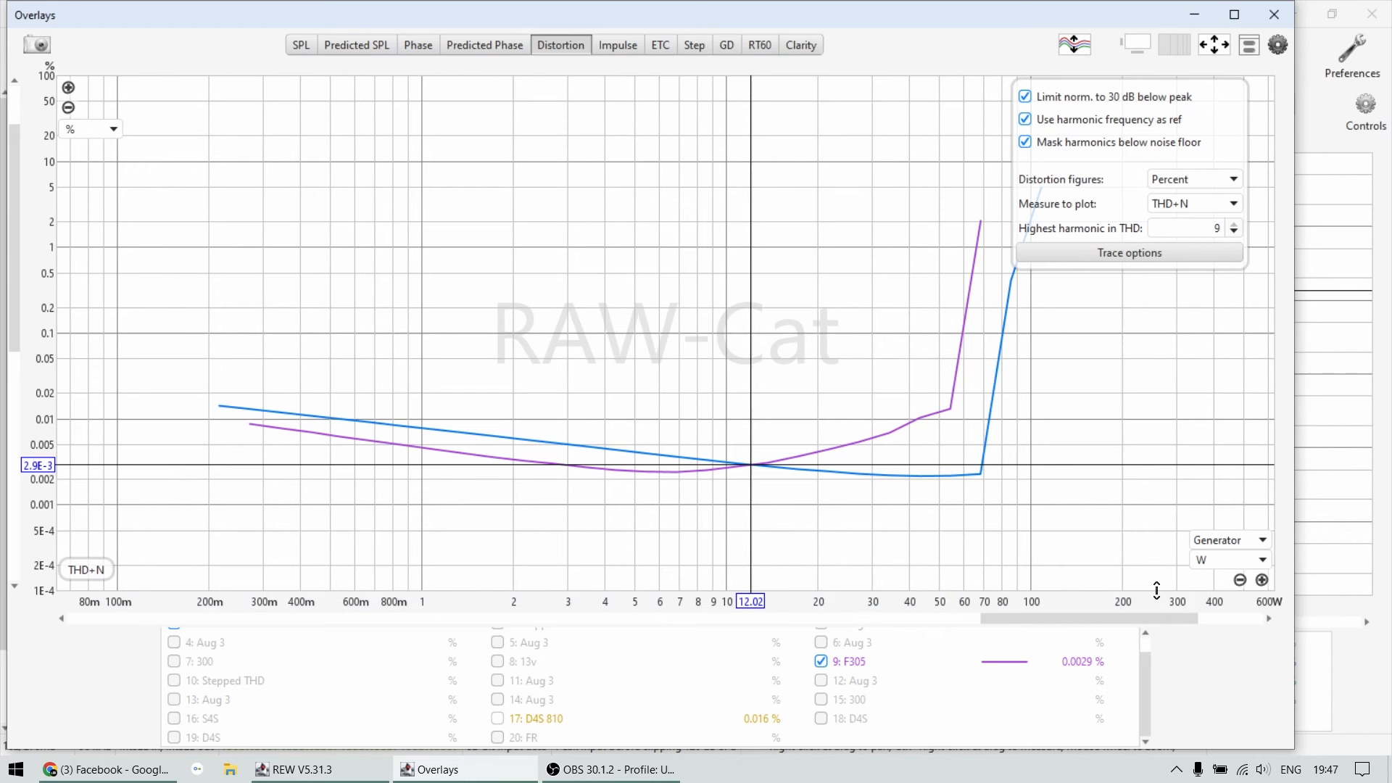
pyautogui.moveTo(625, 468)
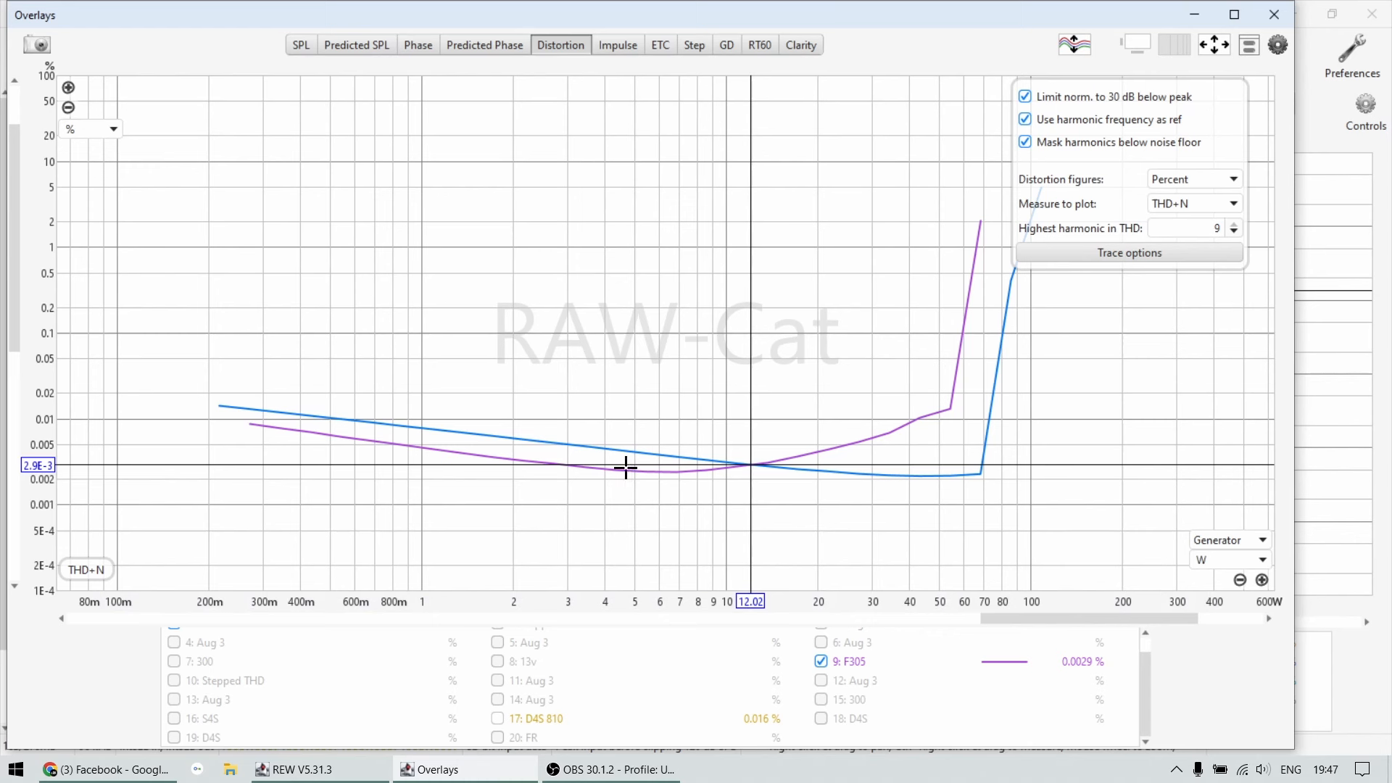
pyautogui.moveTo(435, 442)
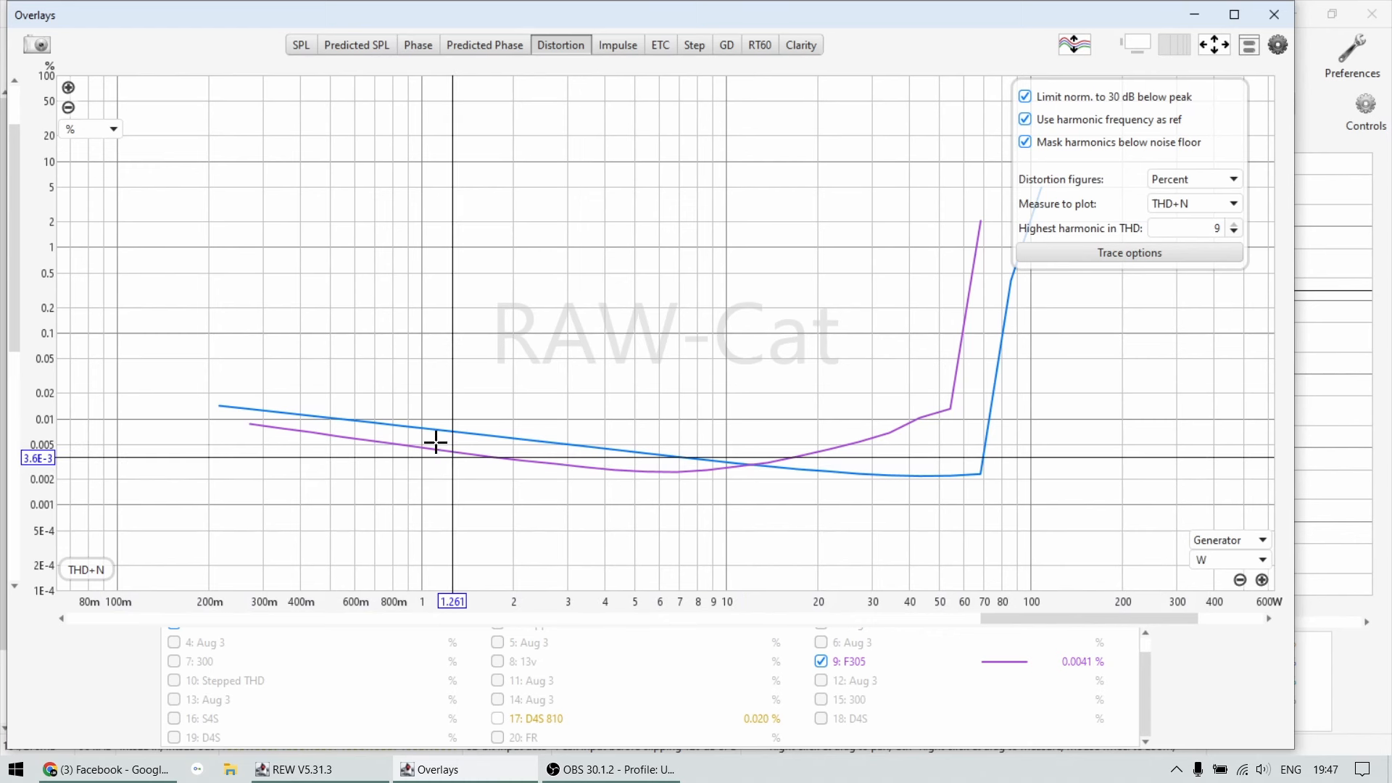
pyautogui.moveTo(517, 441)
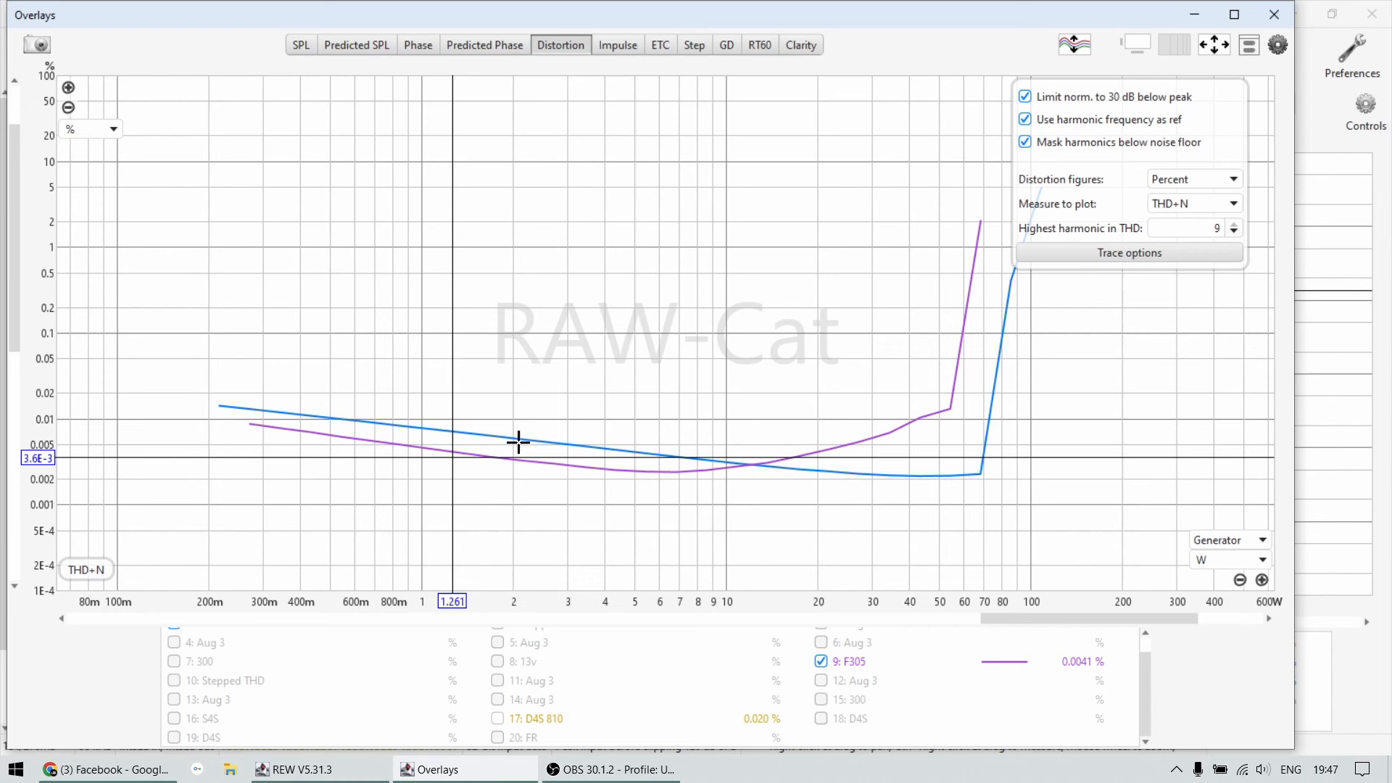
pyautogui.moveTo(954, 475)
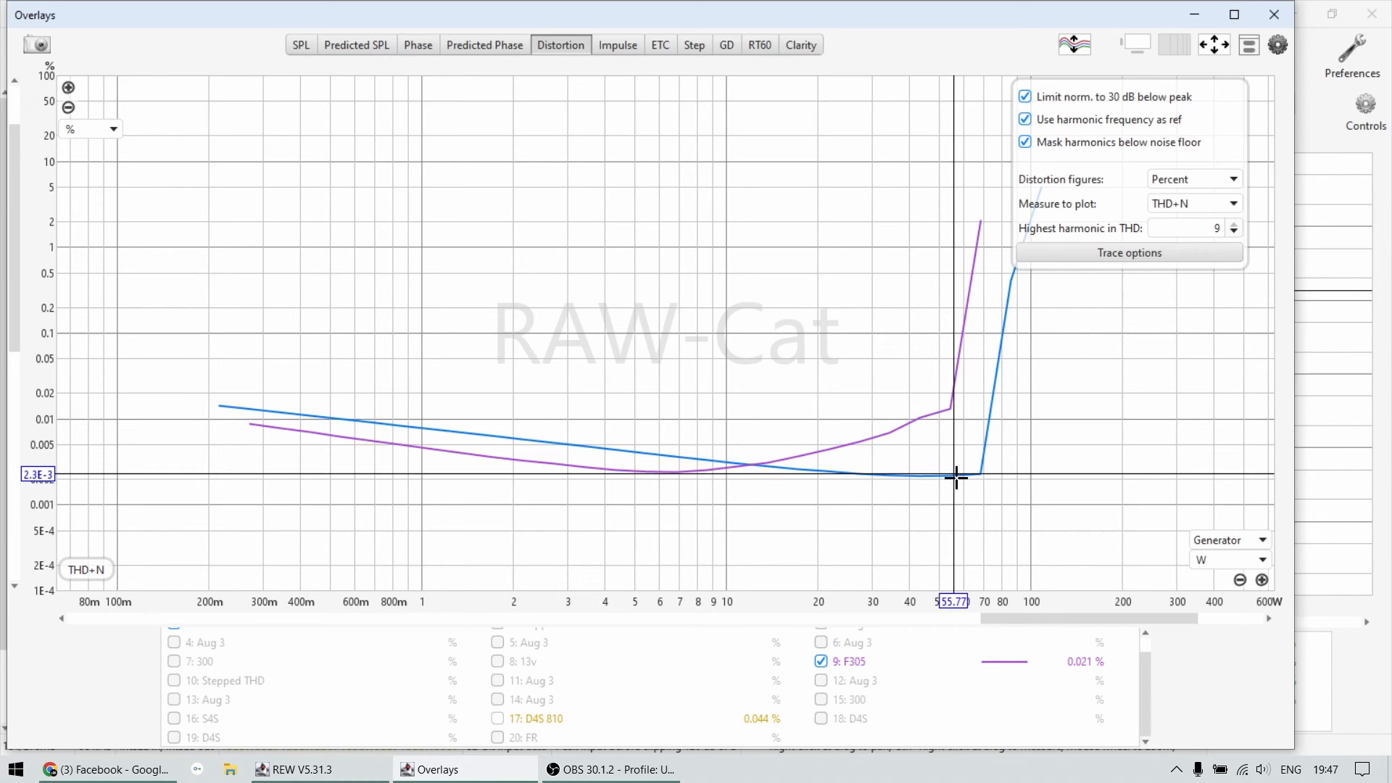
pyautogui.moveTo(909, 505)
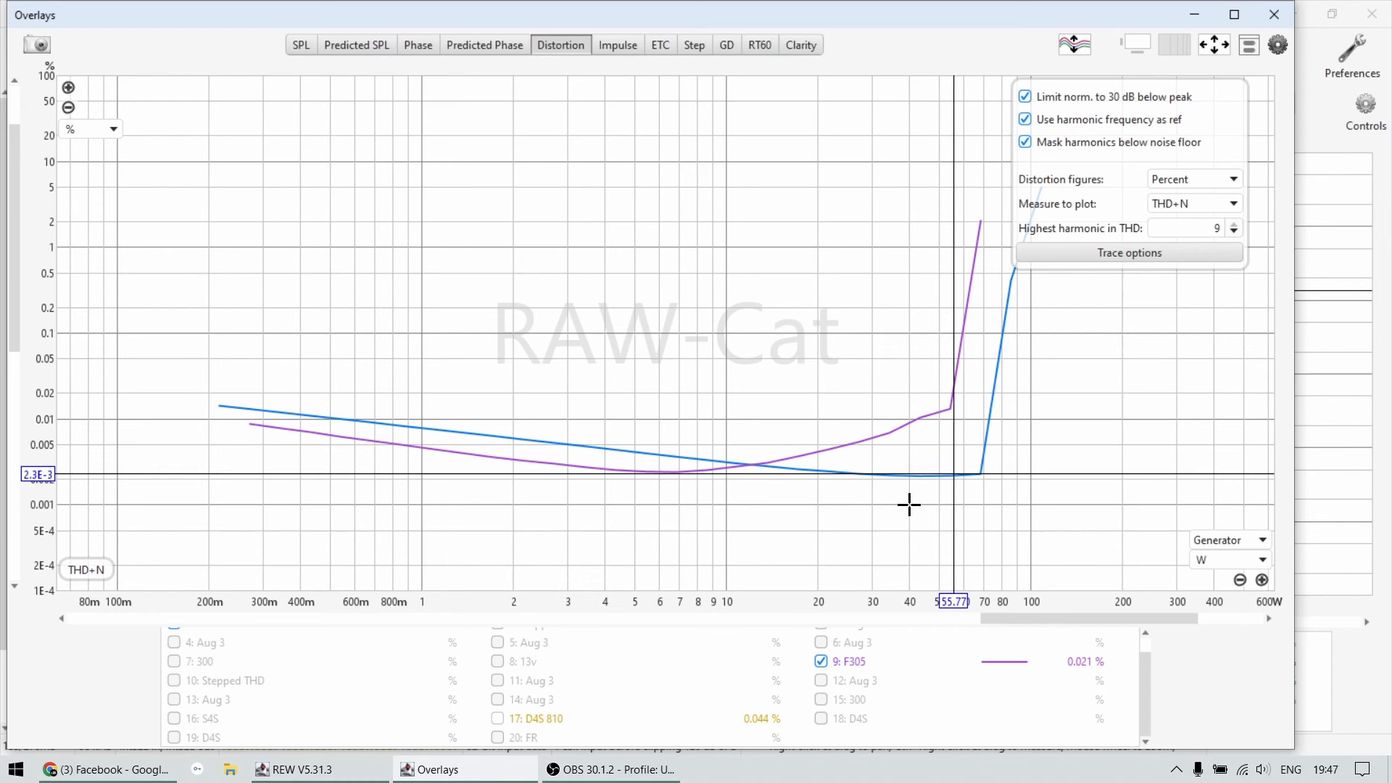
pyautogui.moveTo(926, 490)
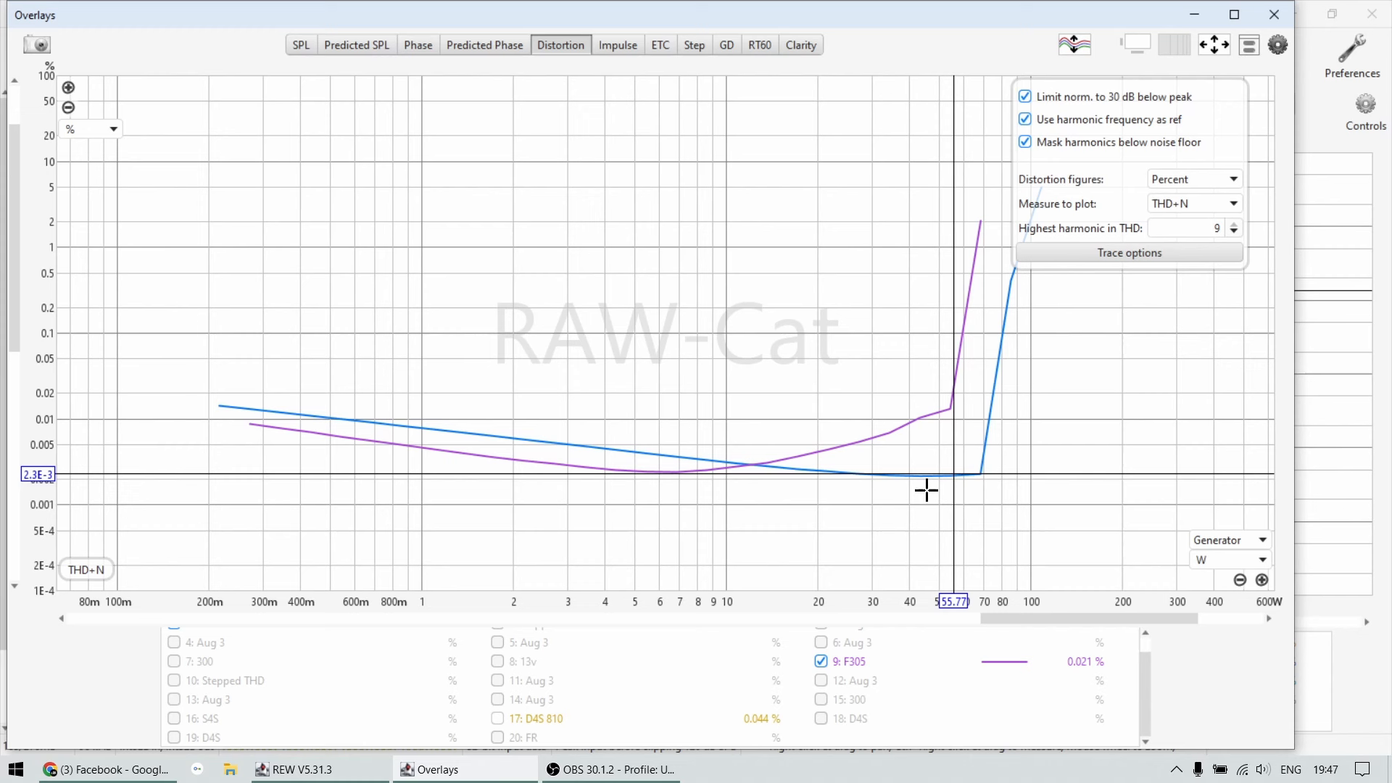
pyautogui.moveTo(894, 453)
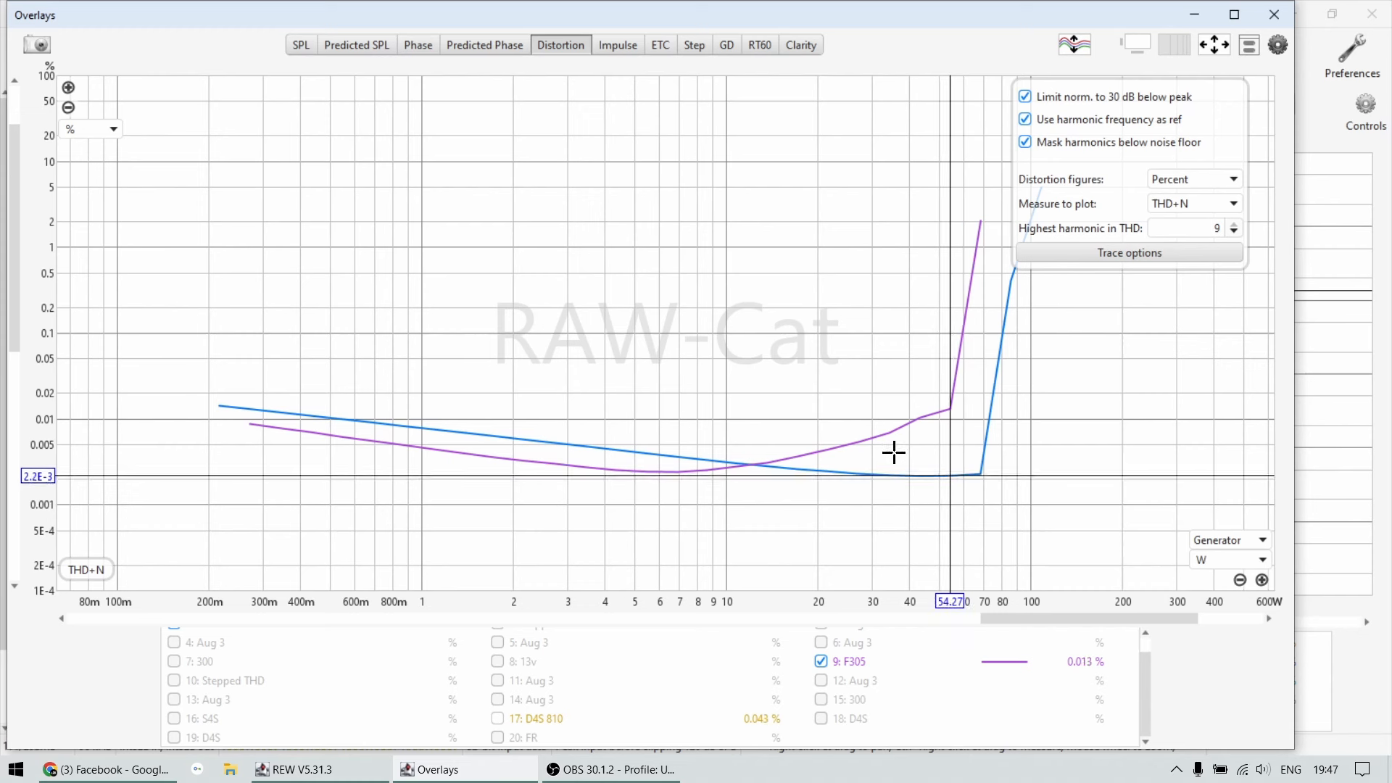
pyautogui.moveTo(923, 435)
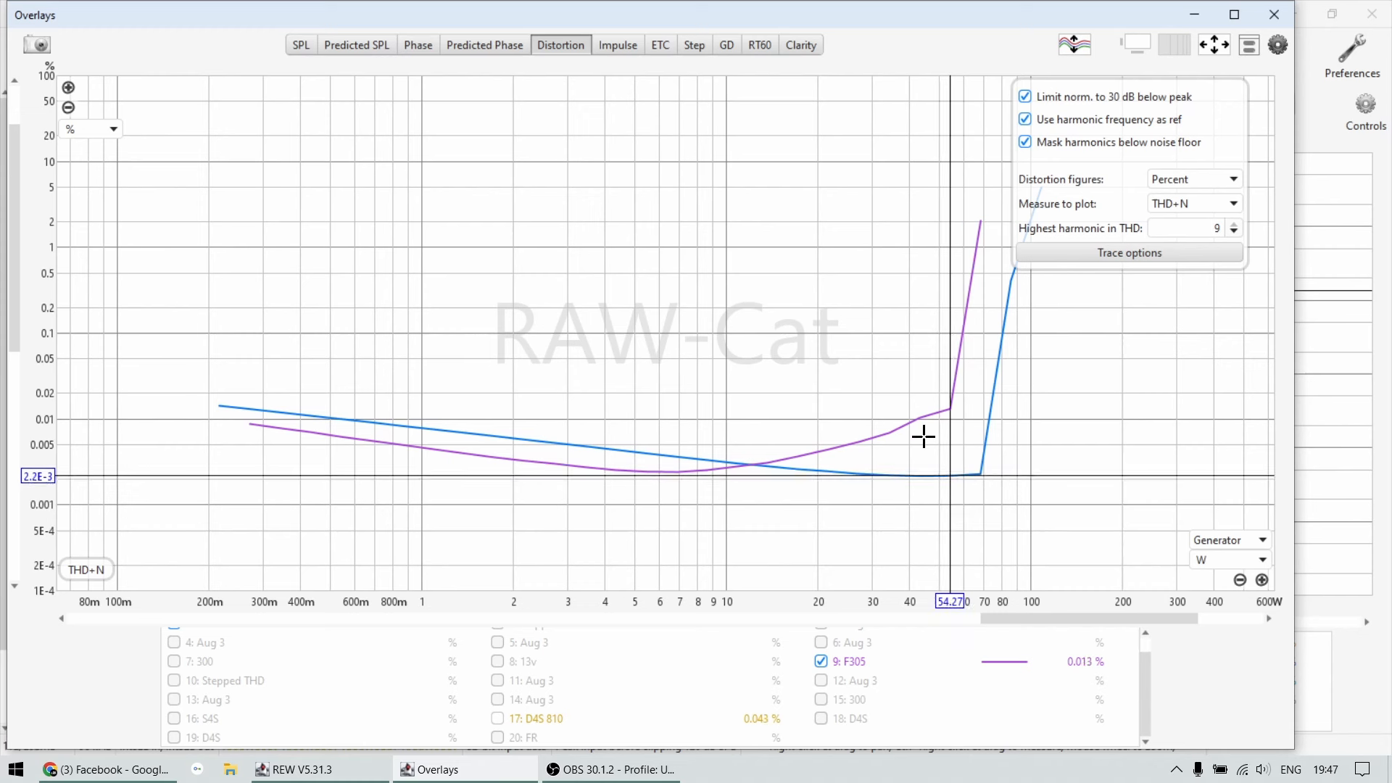
pyautogui.moveTo(842, 512)
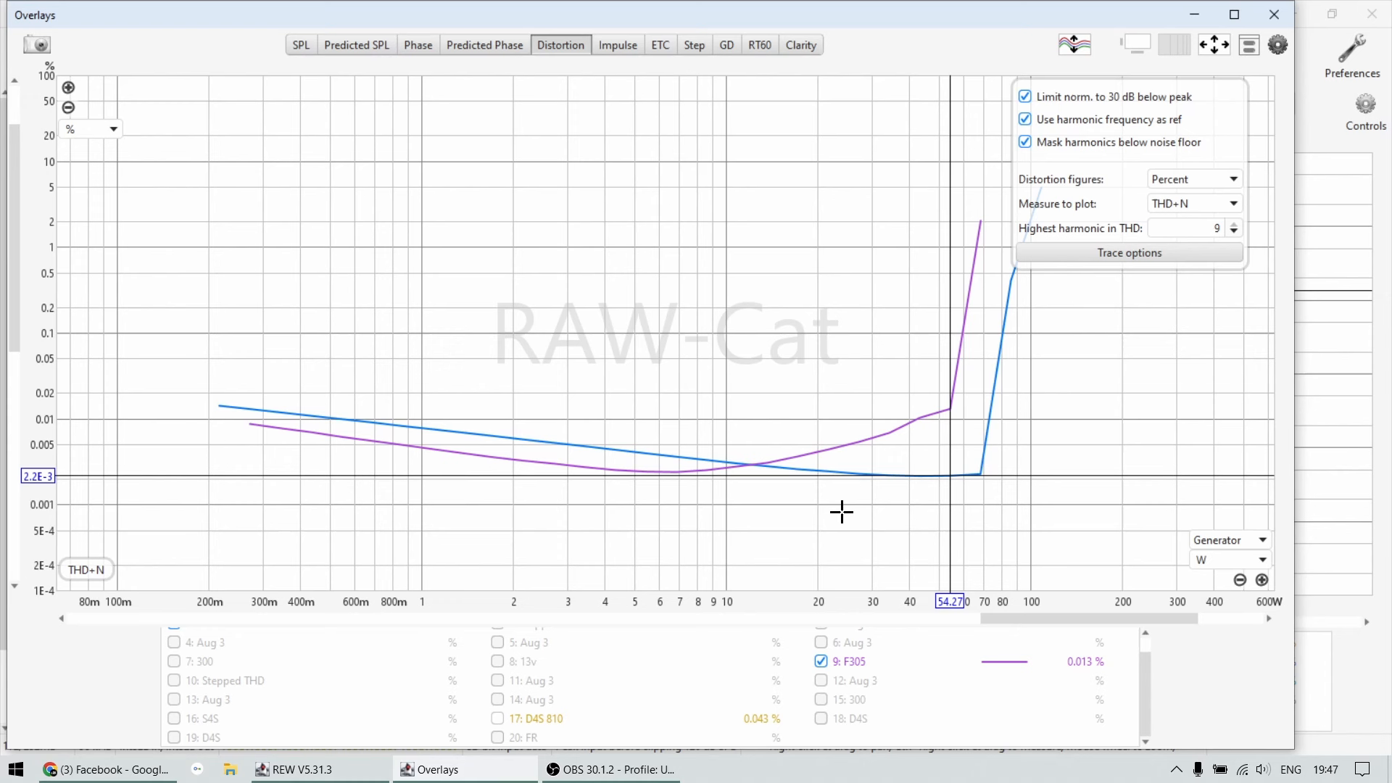
pyautogui.moveTo(614, 477)
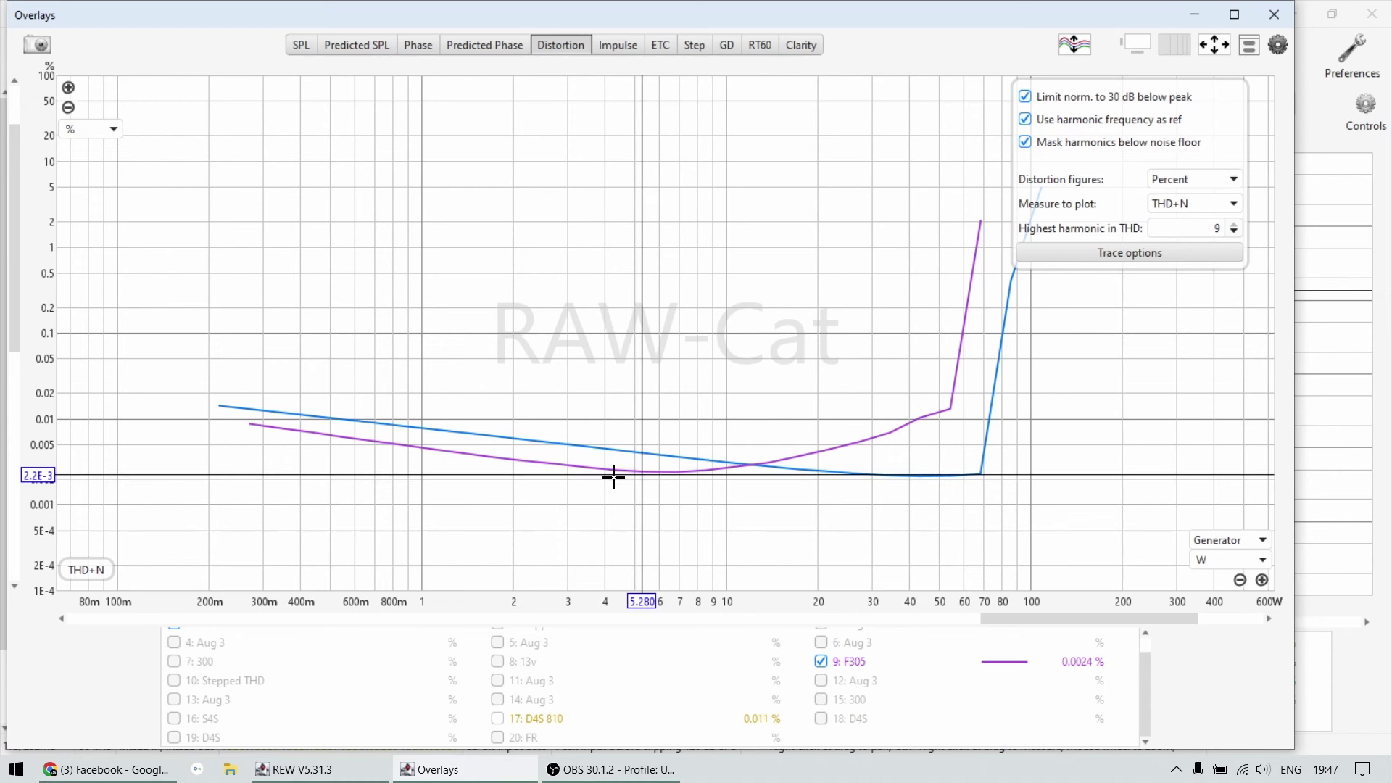
pyautogui.moveTo(667, 477)
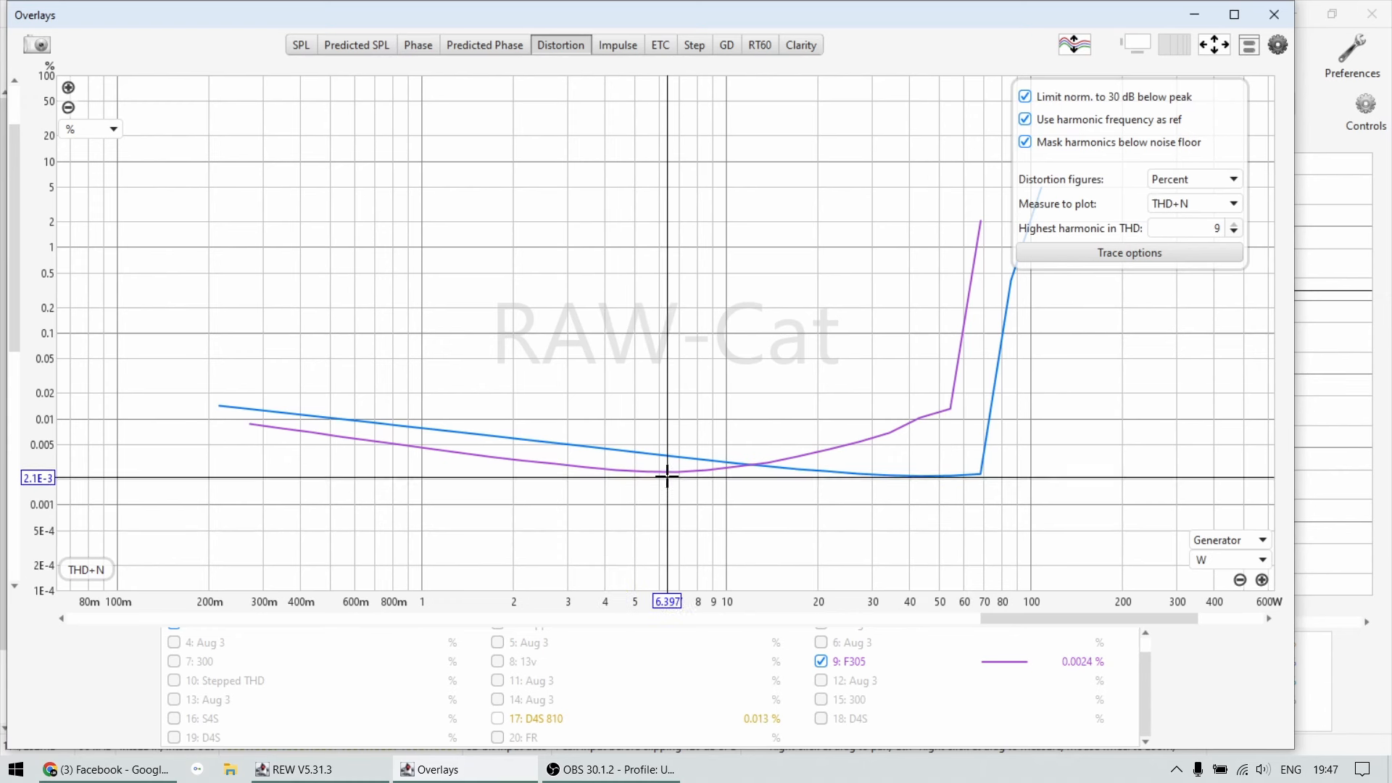
pyautogui.moveTo(746, 462)
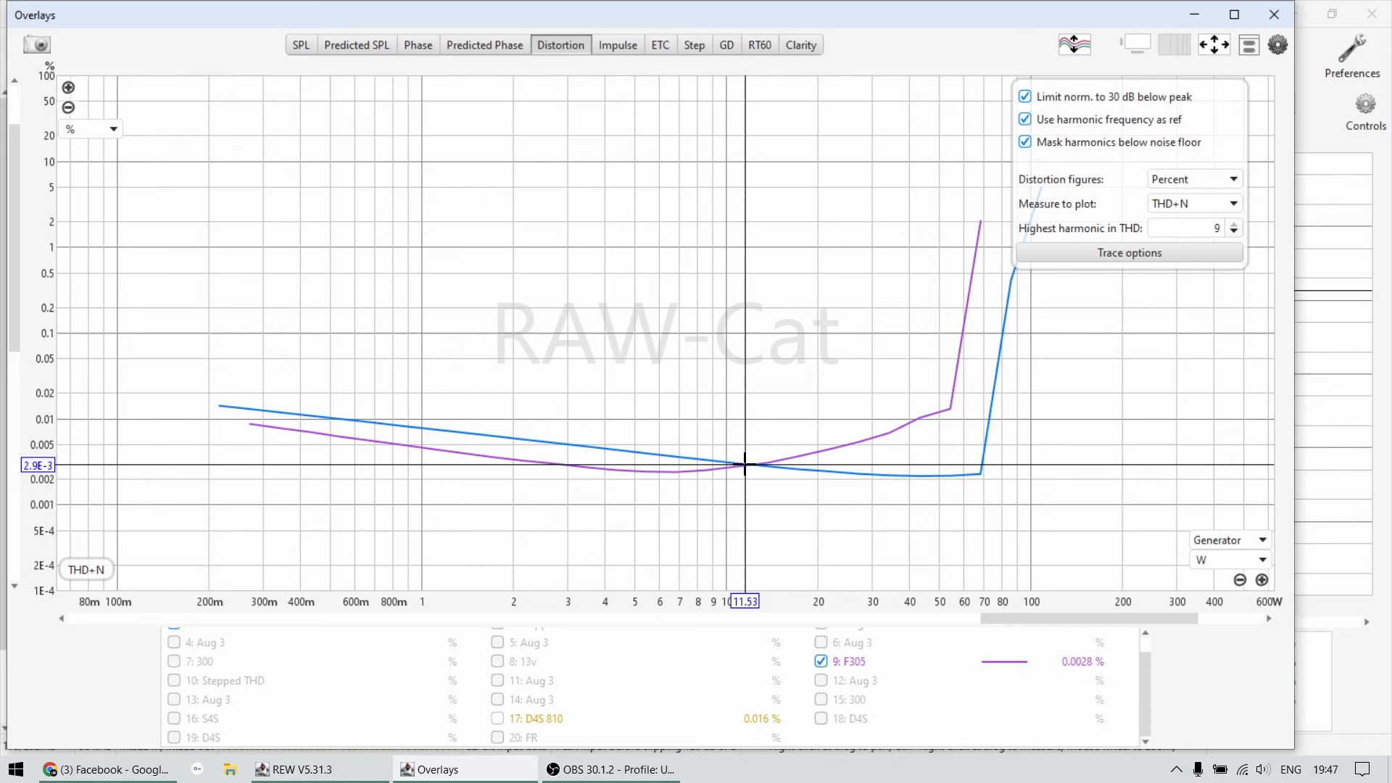
pyautogui.moveTo(731, 466)
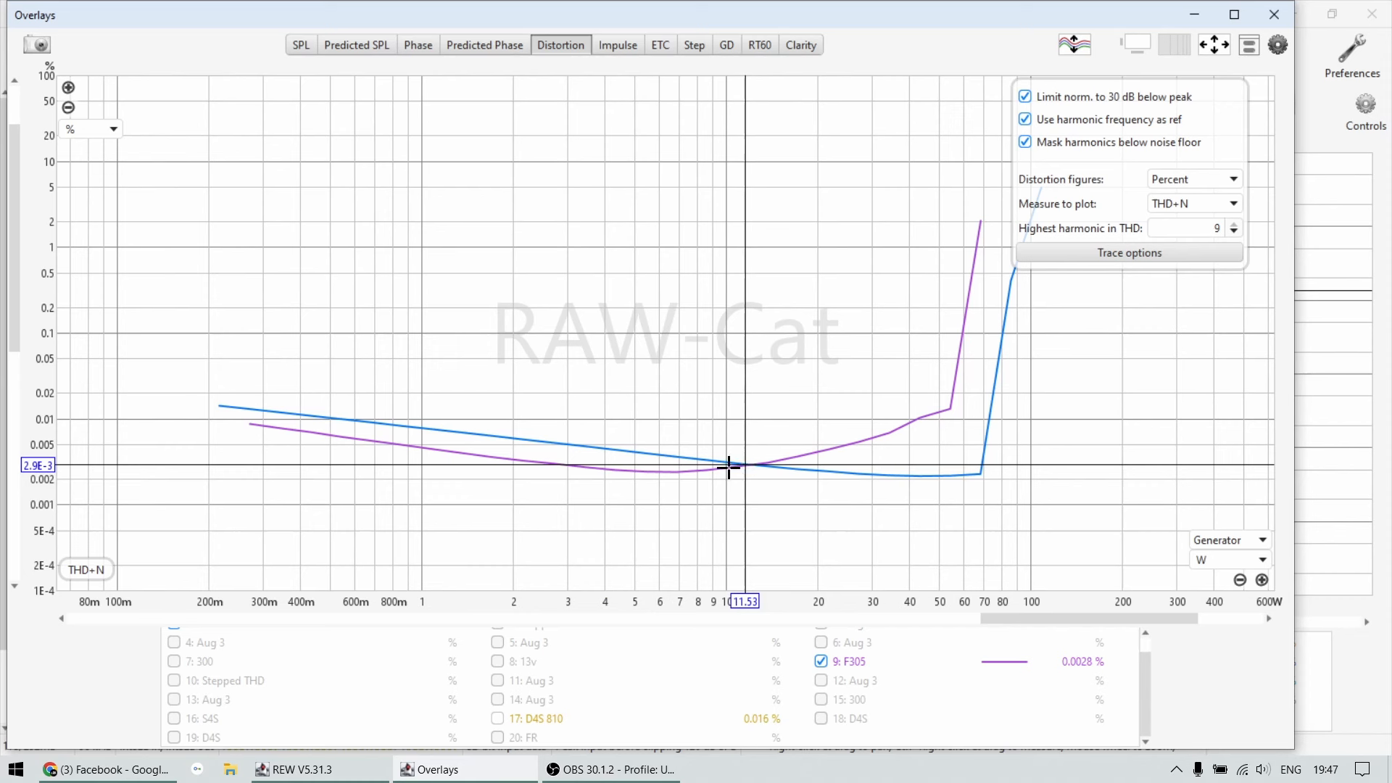
pyautogui.moveTo(604, 475)
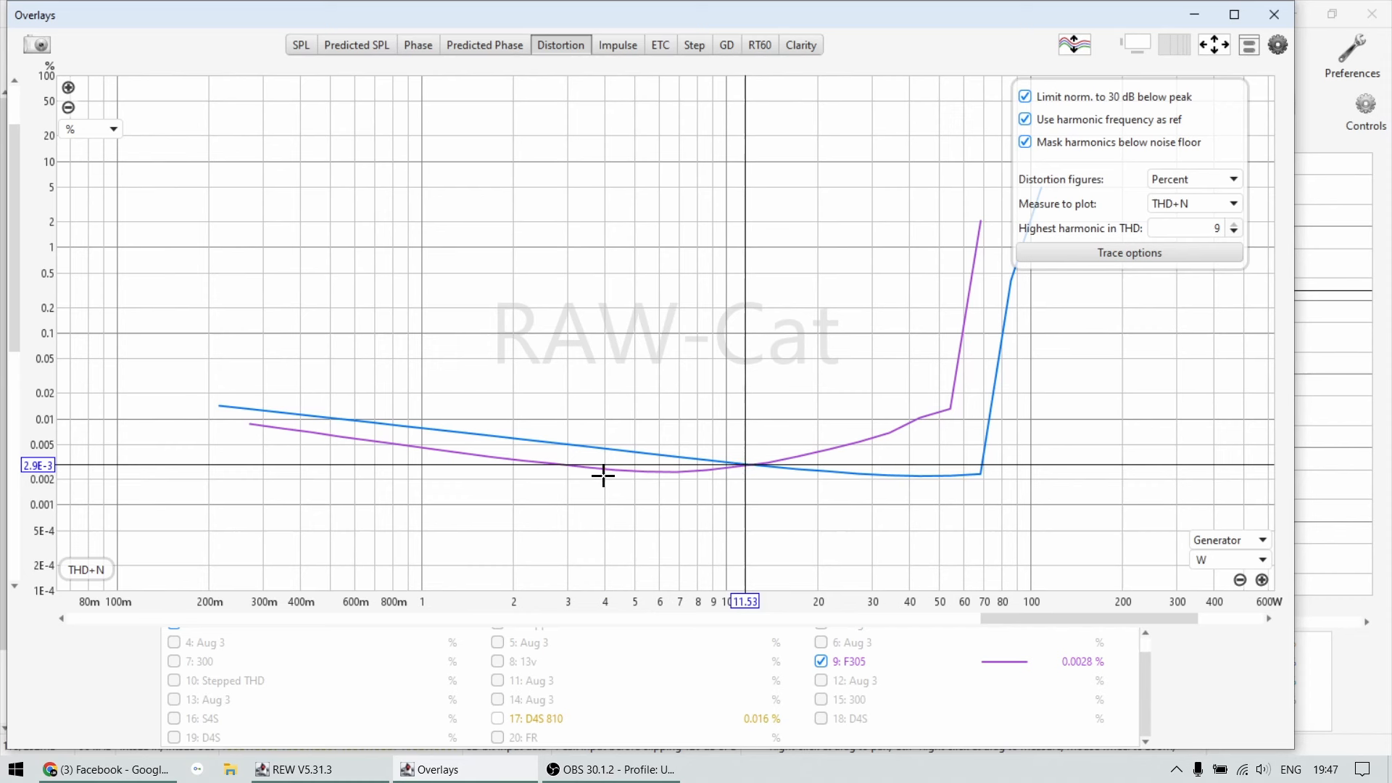
pyautogui.moveTo(419, 448)
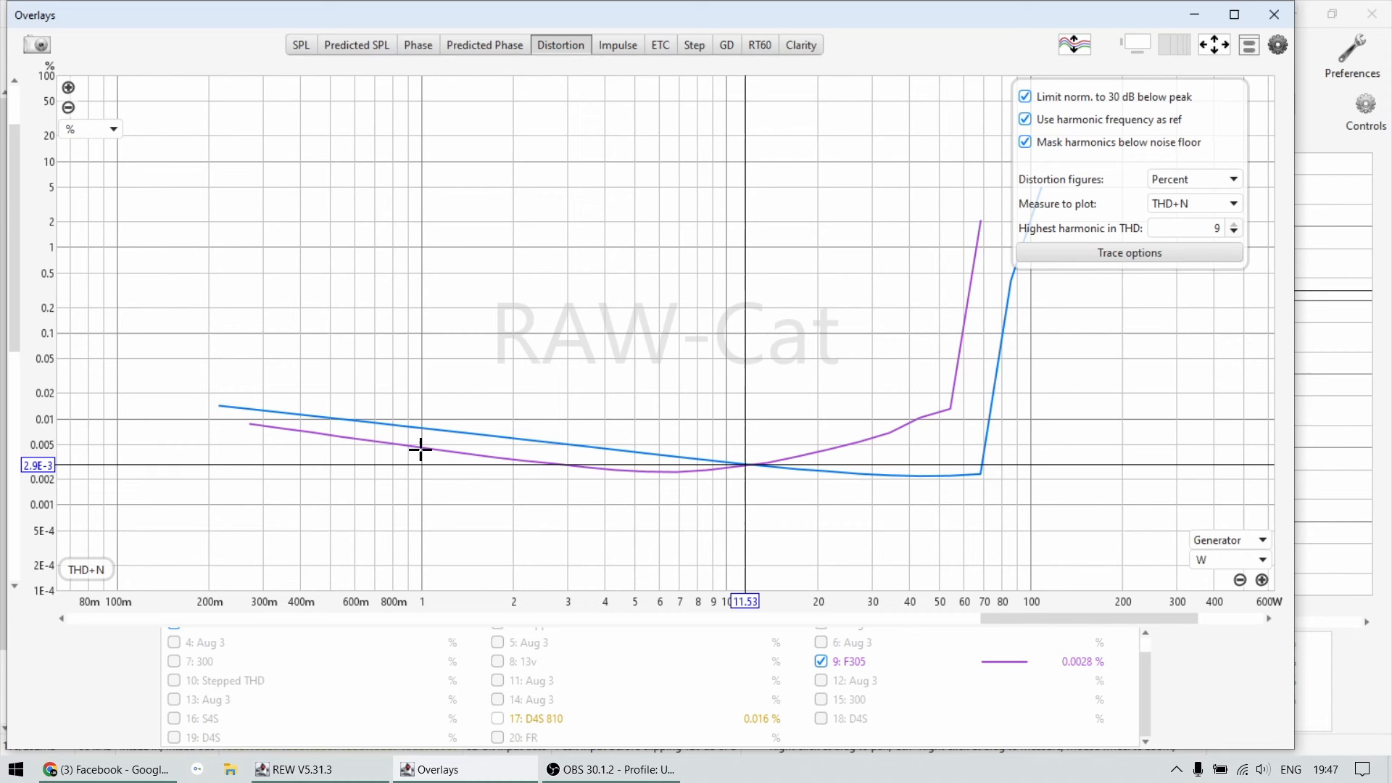
pyautogui.moveTo(515, 435)
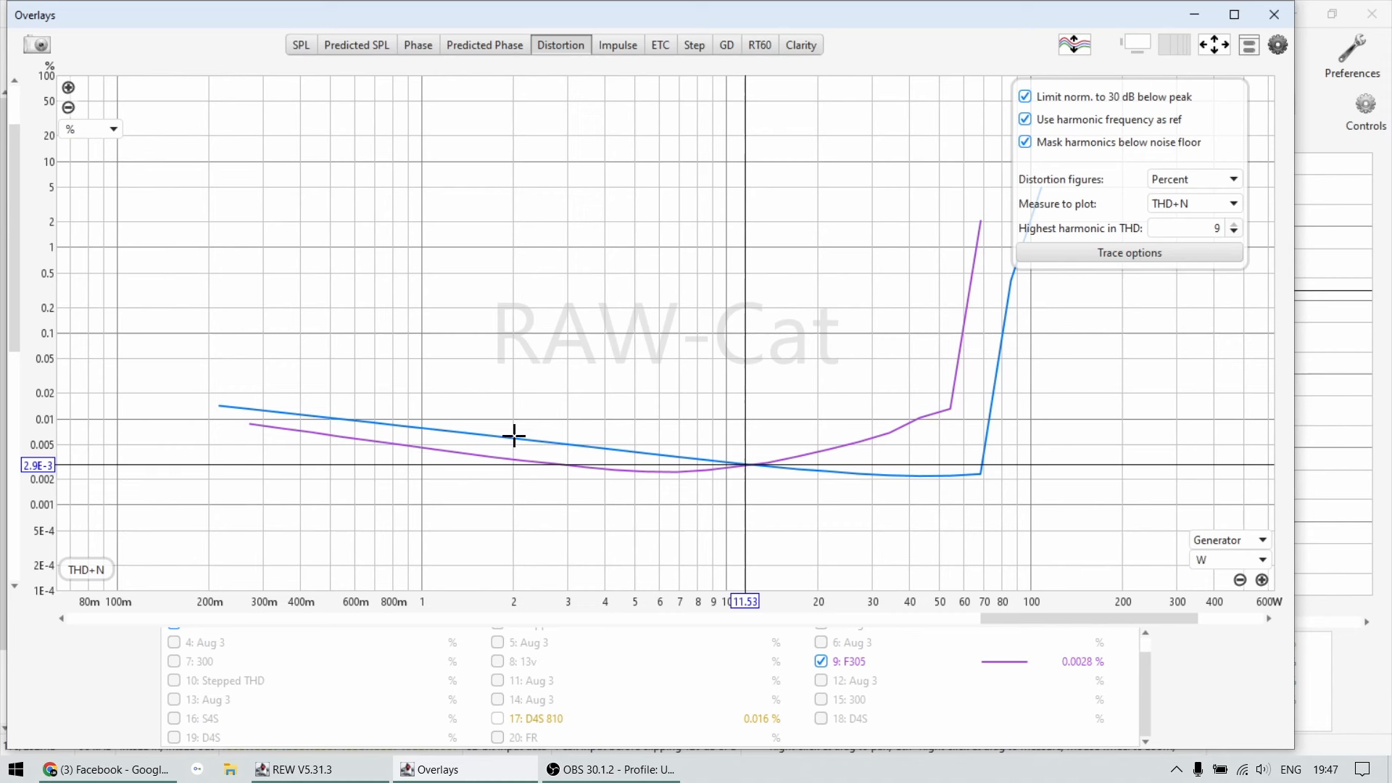
pyautogui.click(850, 661)
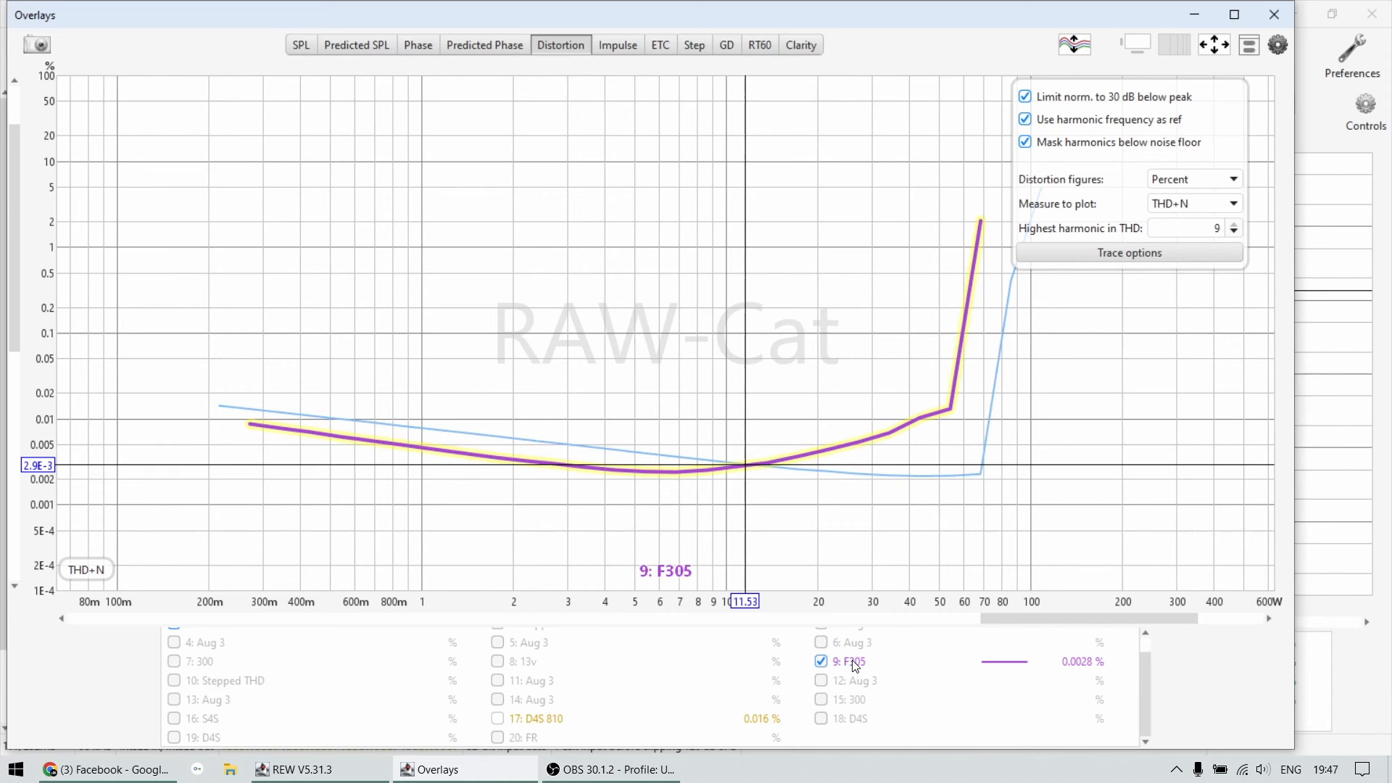
pyautogui.moveTo(509, 471)
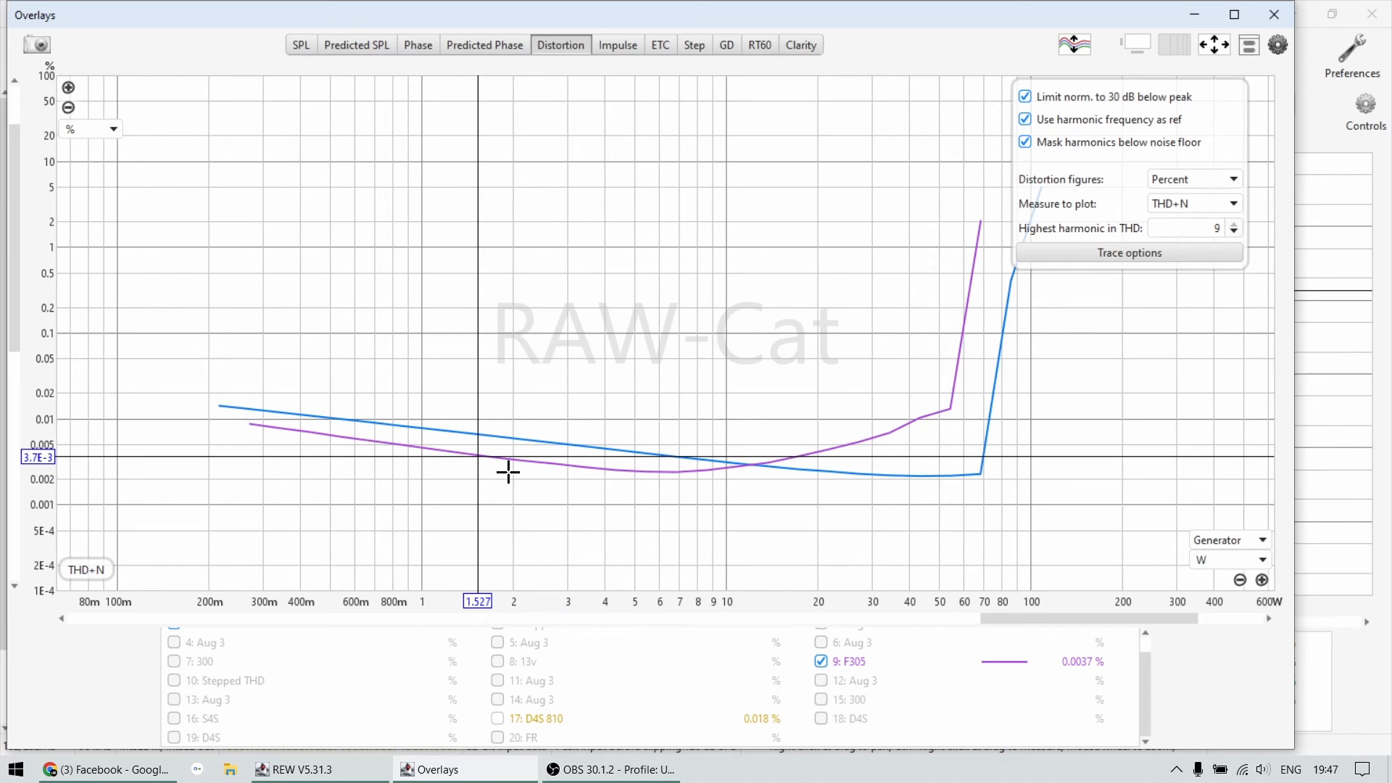
pyautogui.moveTo(657, 495)
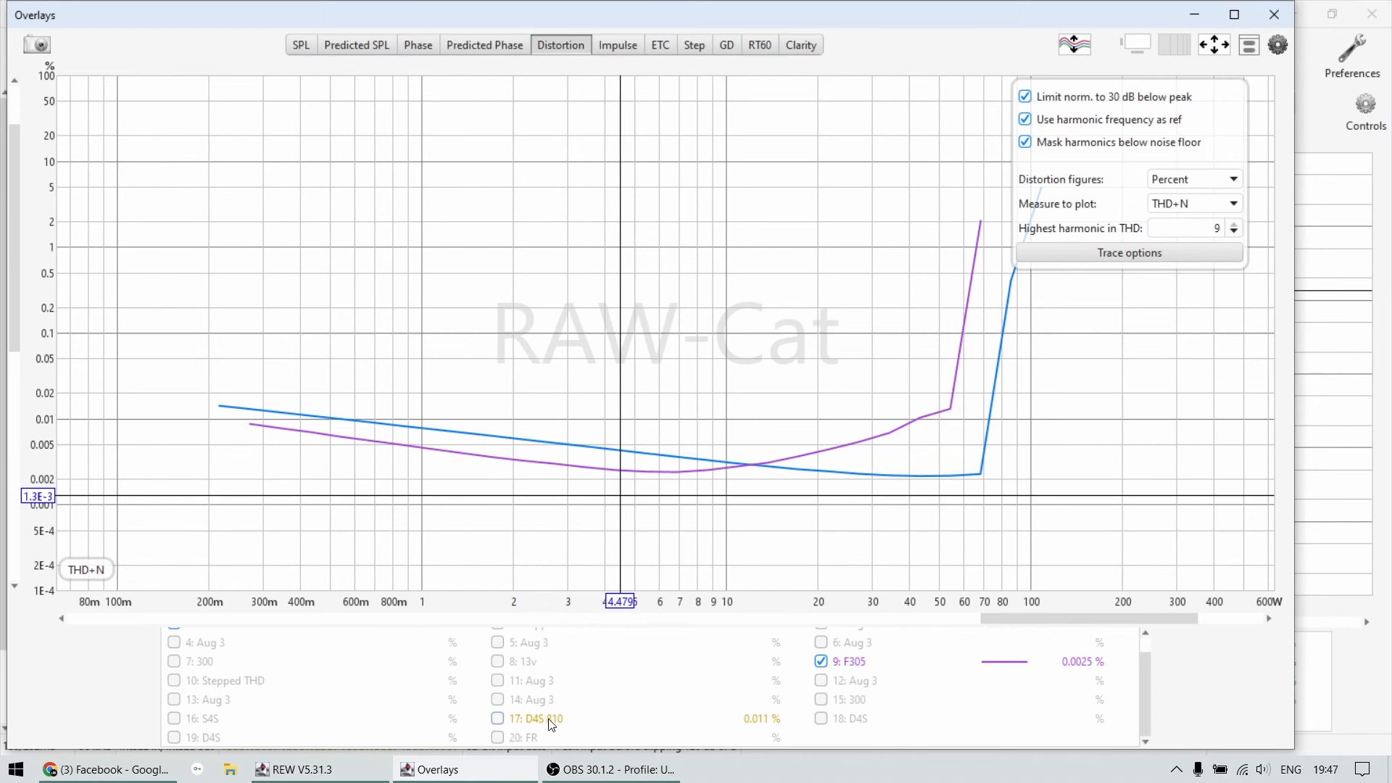
pyautogui.click(498, 718)
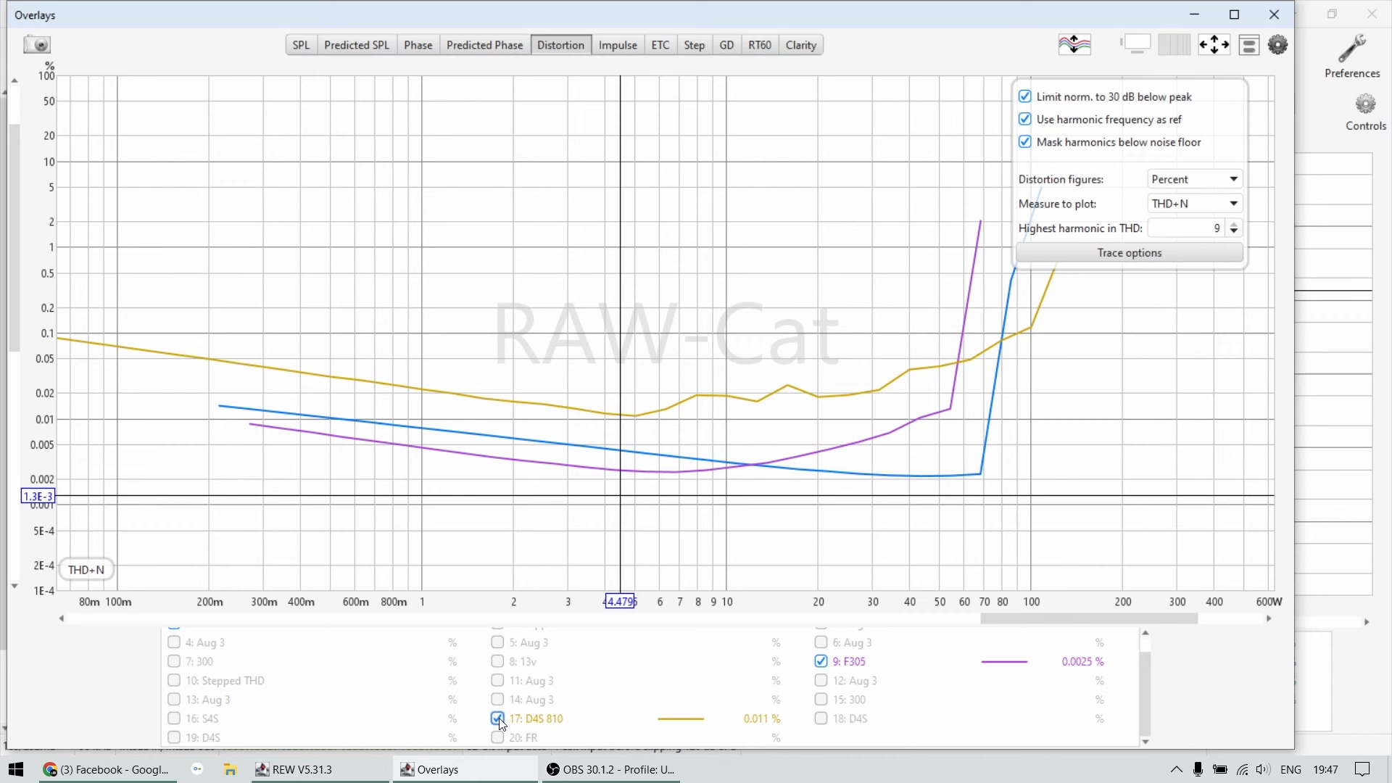
pyautogui.moveTo(673, 399)
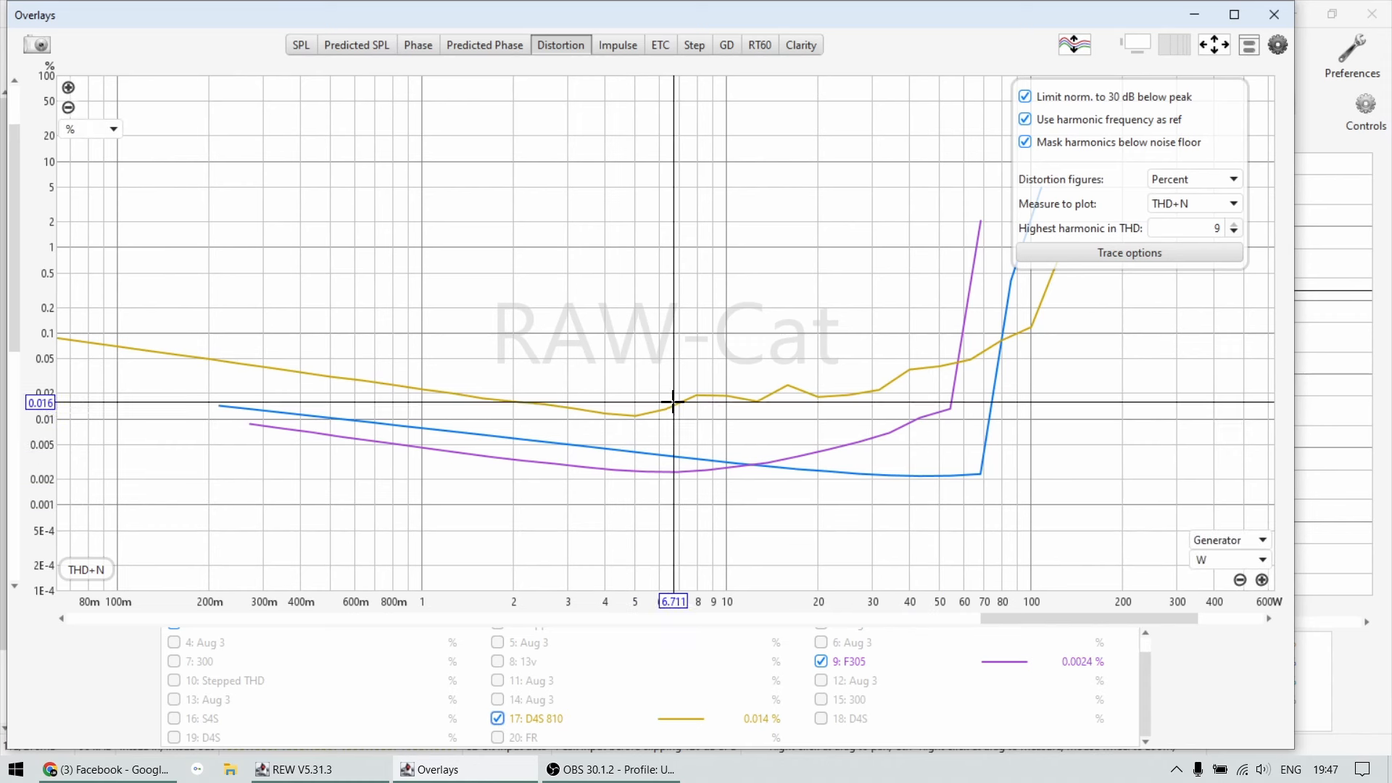
pyautogui.moveTo(667, 414)
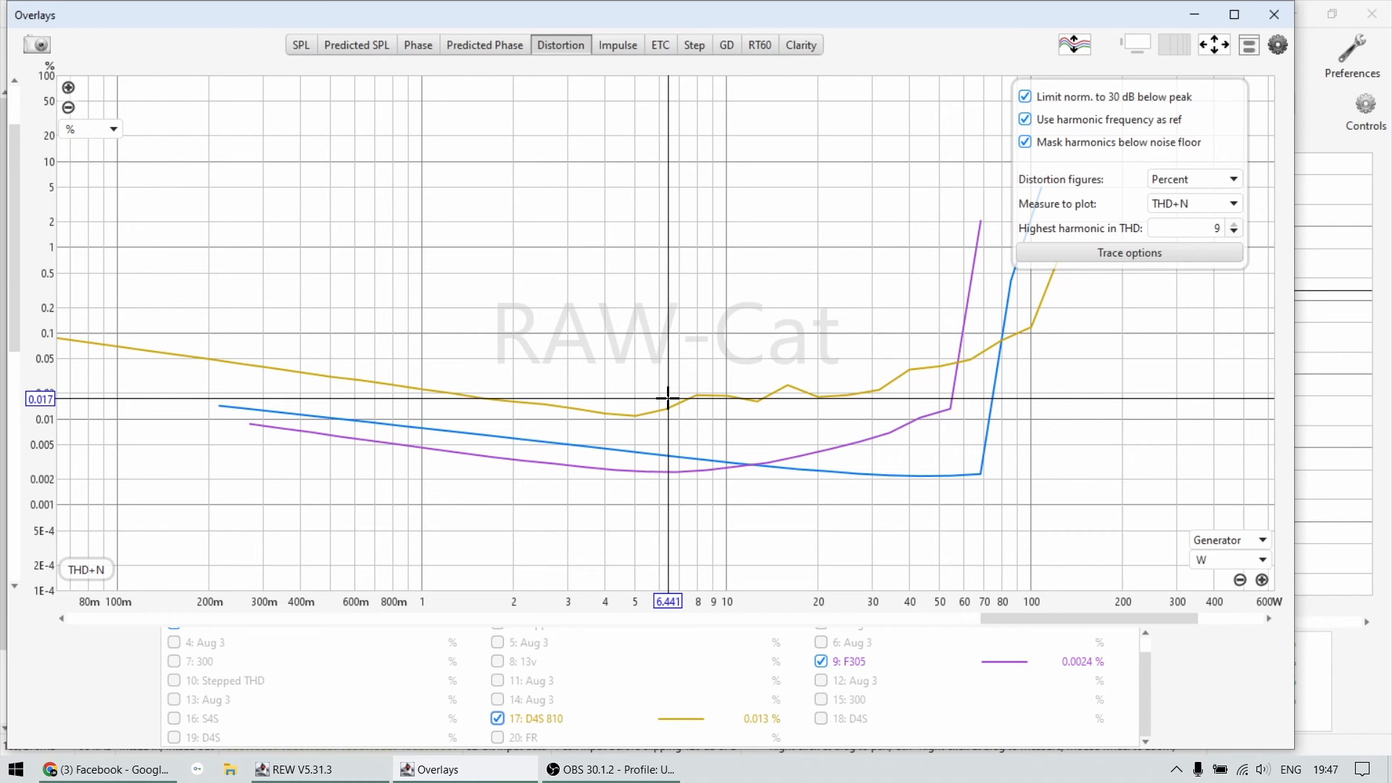
pyautogui.moveTo(667, 377)
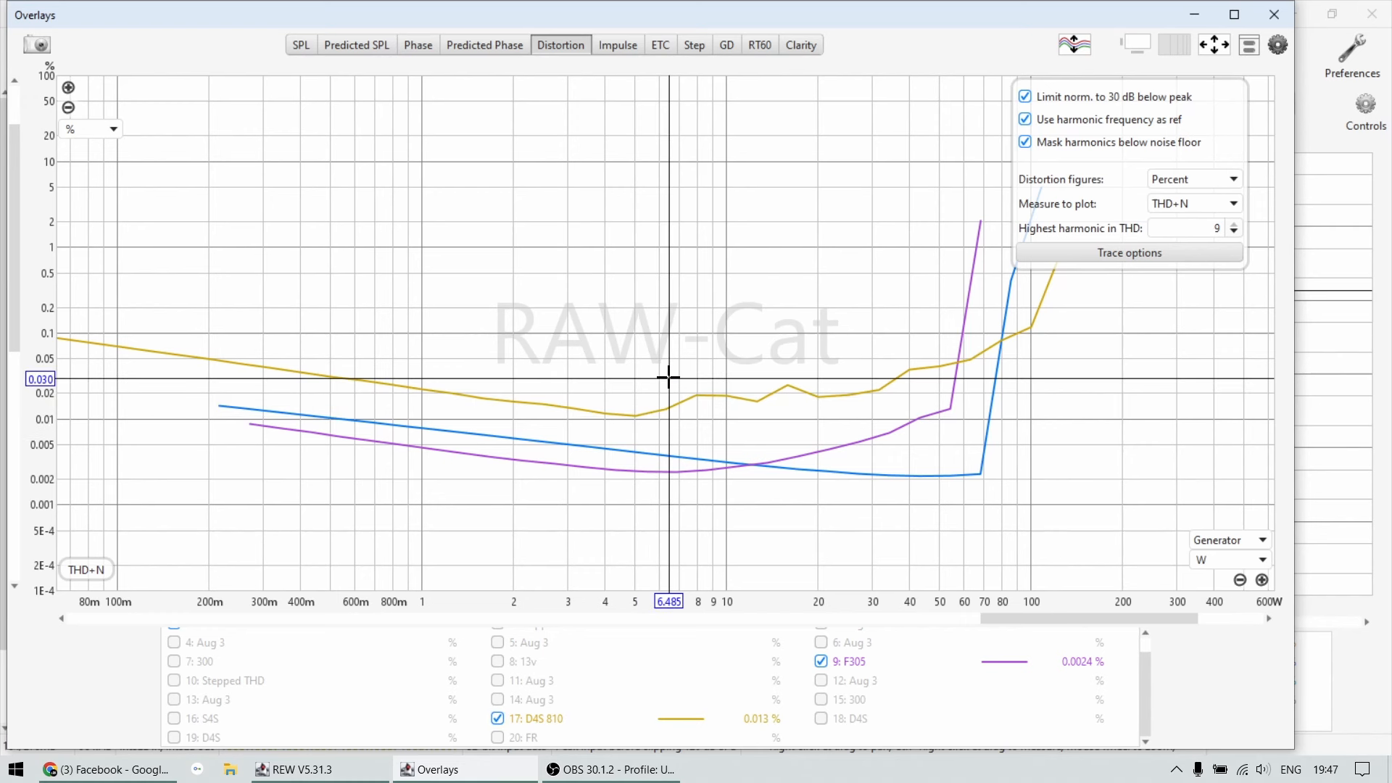
pyautogui.moveTo(950, 392)
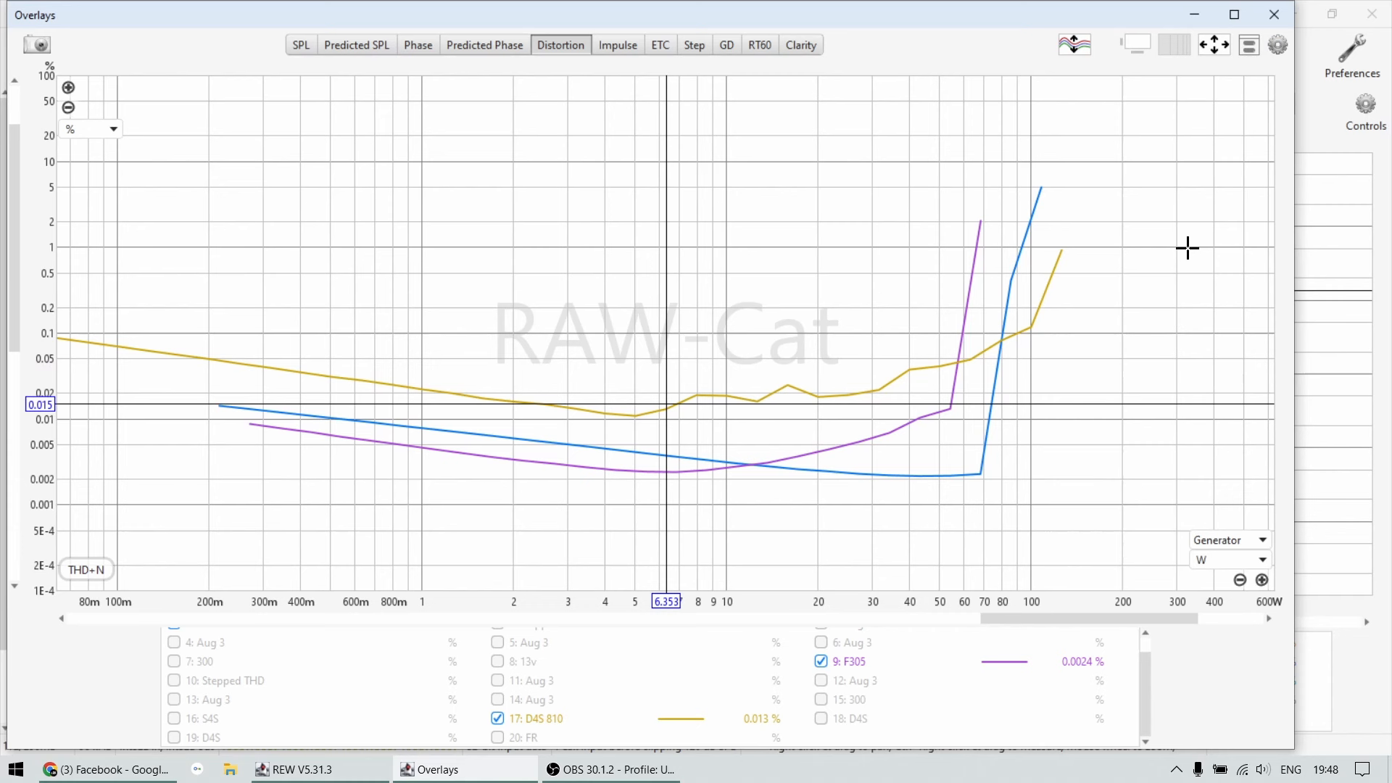
pyautogui.moveTo(1037, 348)
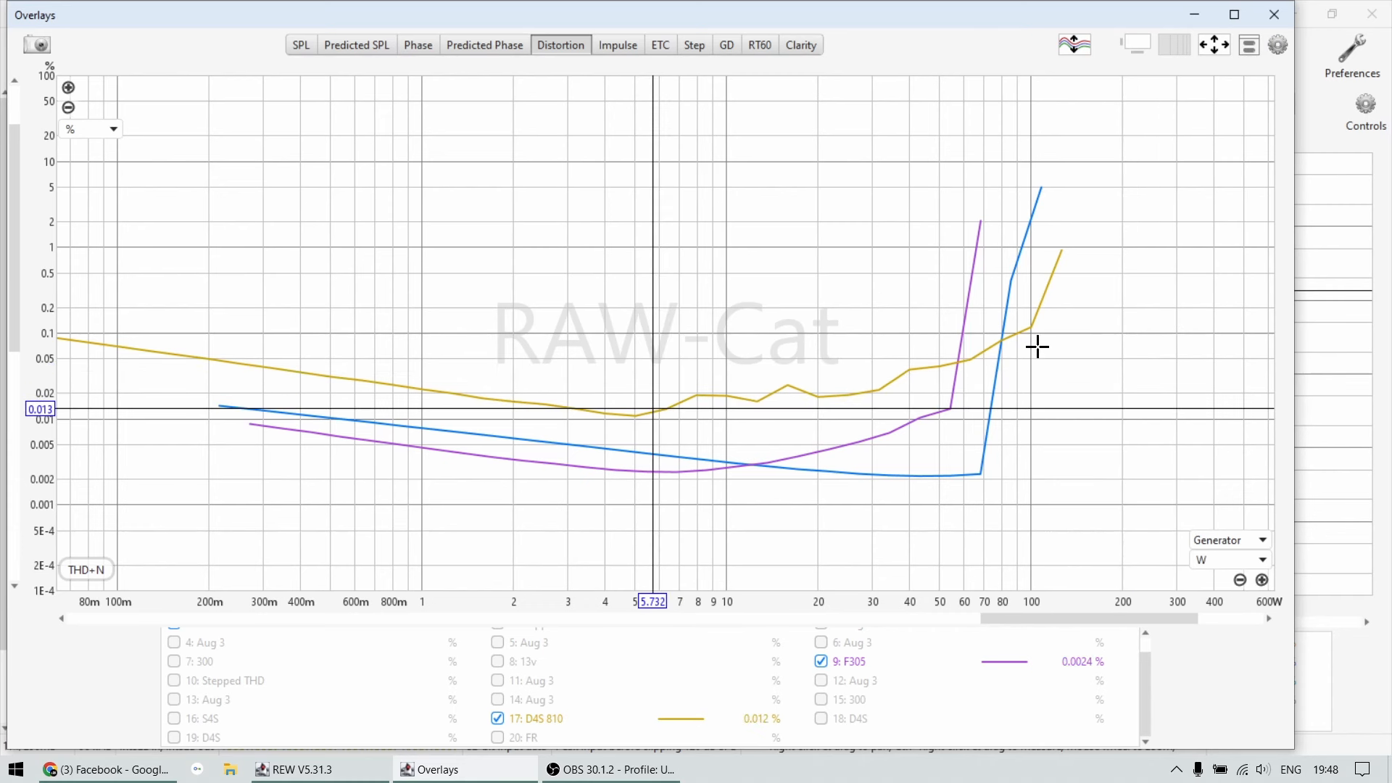
pyautogui.moveTo(1029, 327)
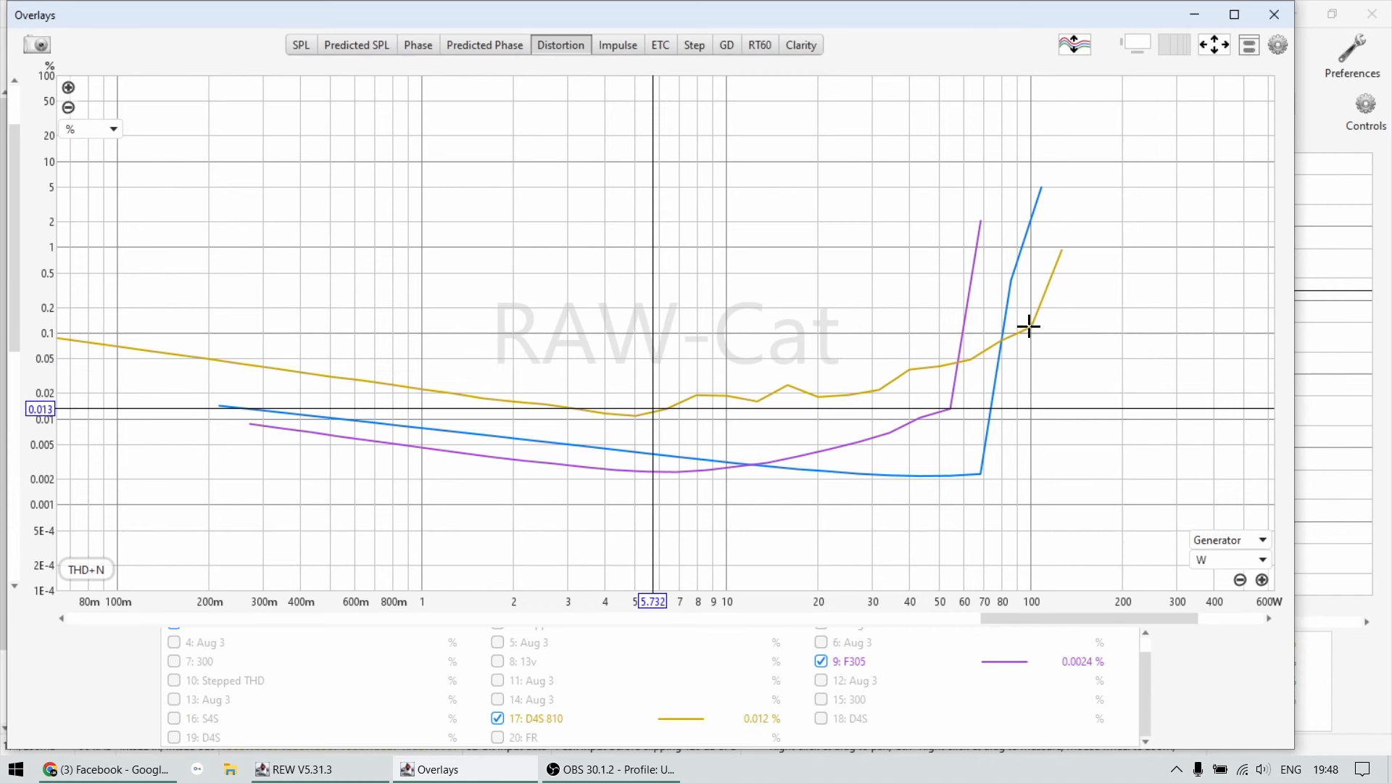
pyautogui.moveTo(1086, 263)
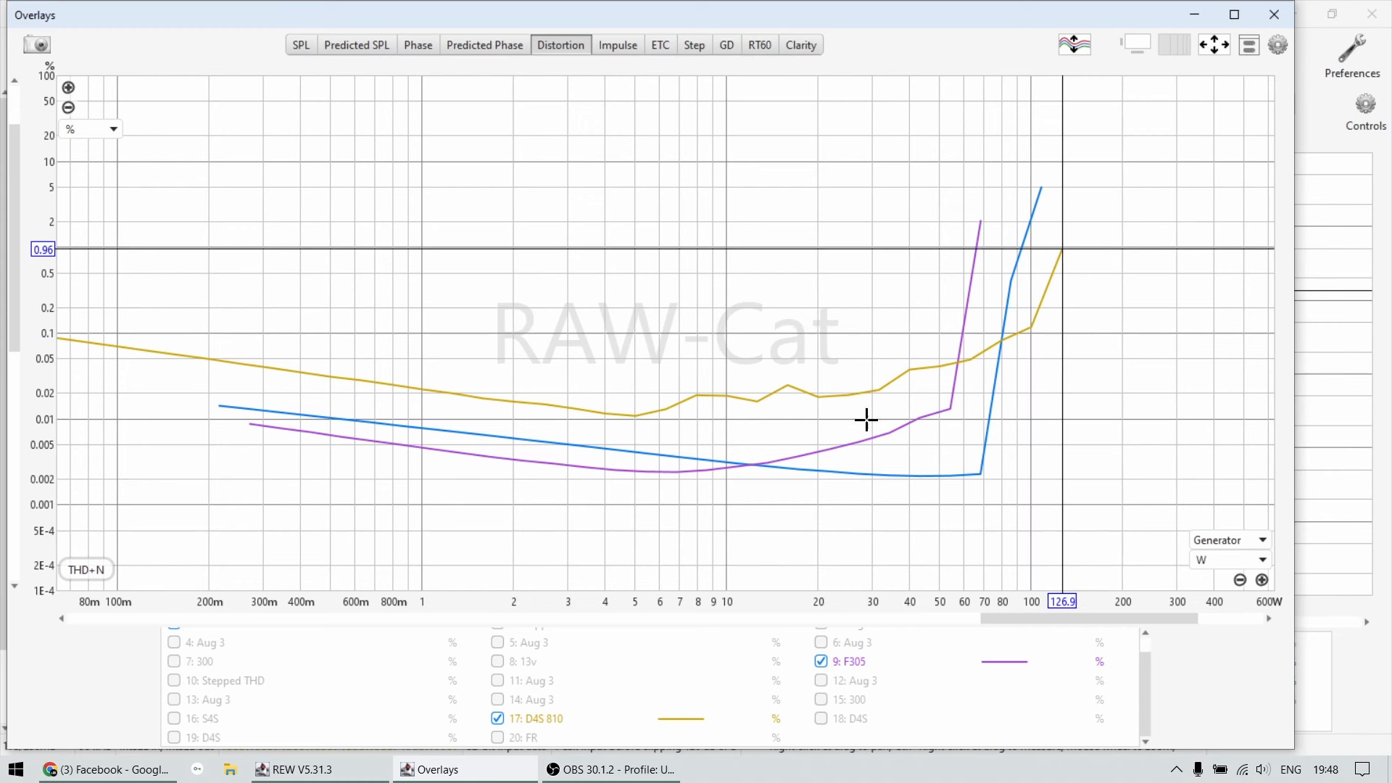
pyautogui.moveTo(787, 493)
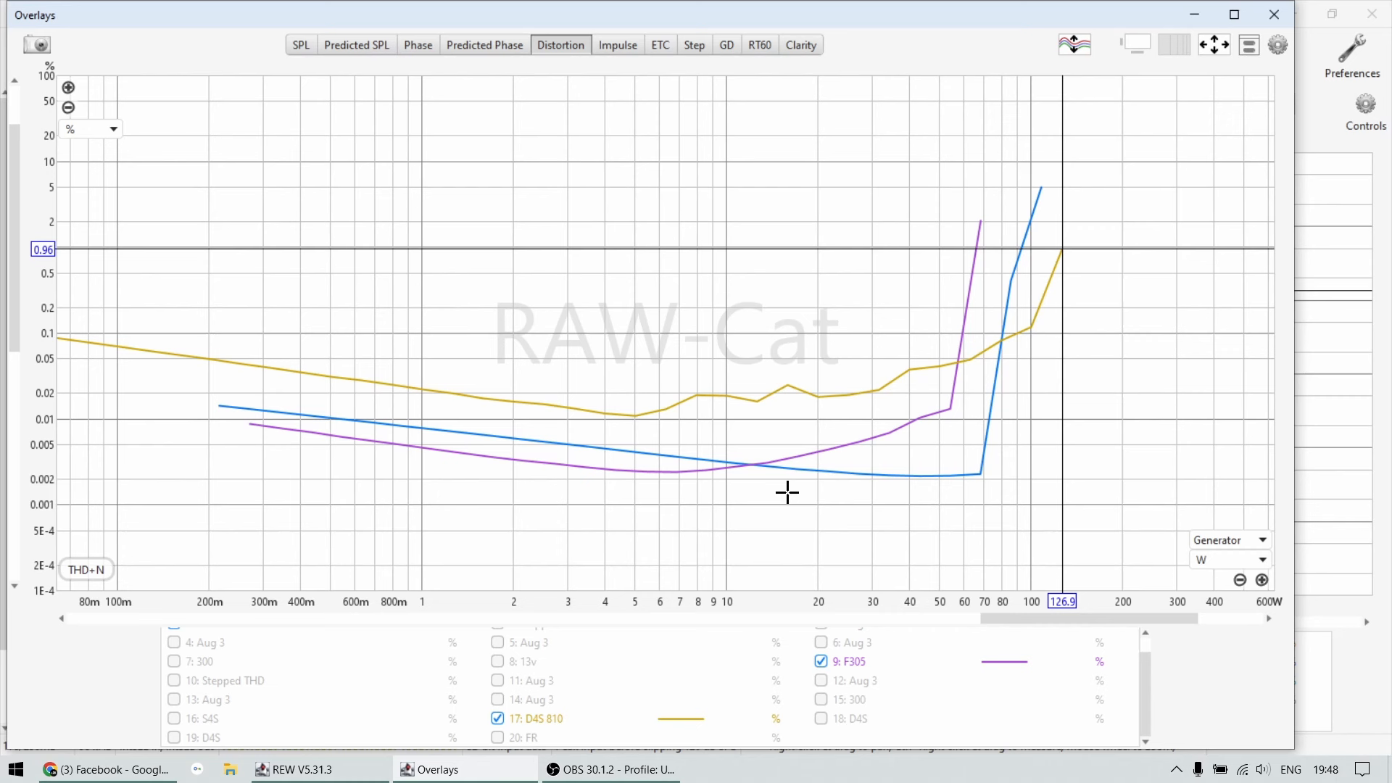
pyautogui.moveTo(784, 502)
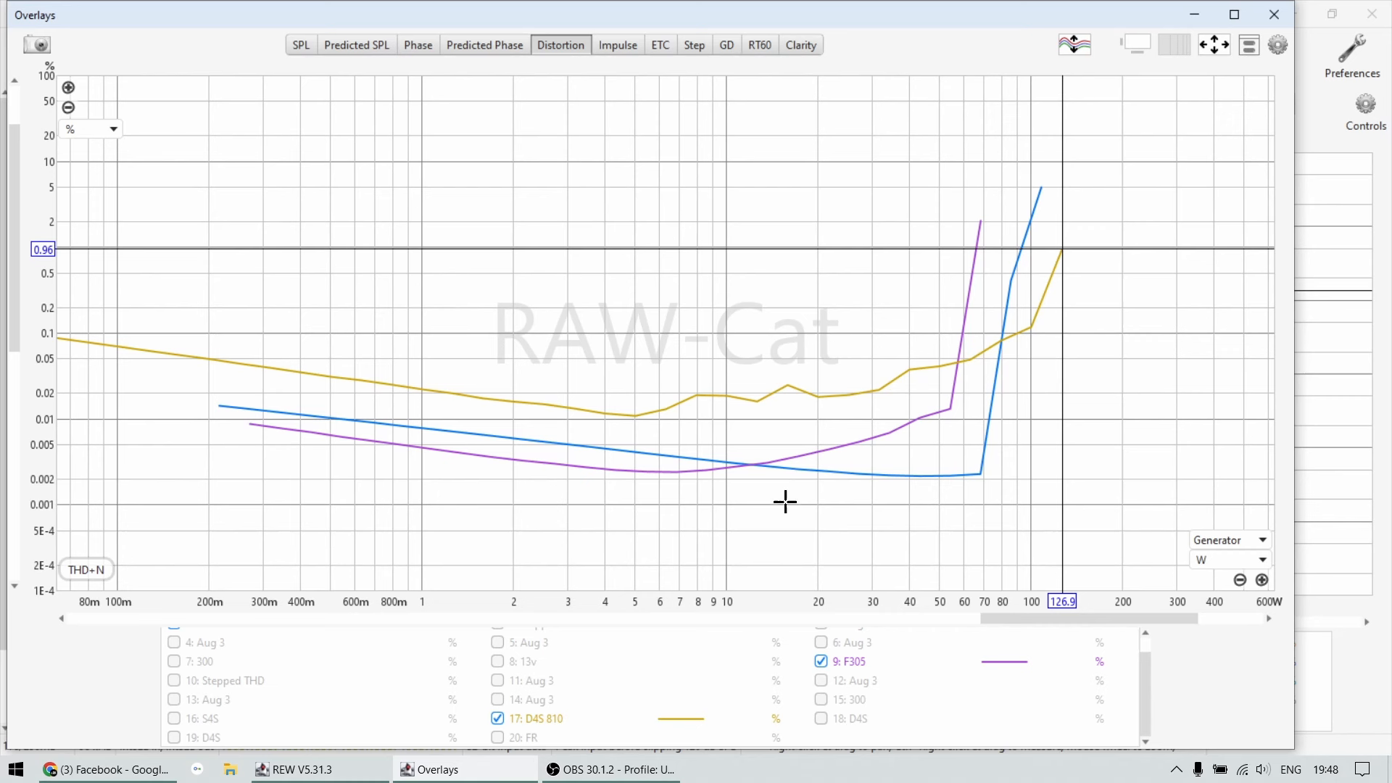
pyautogui.moveTo(732, 440)
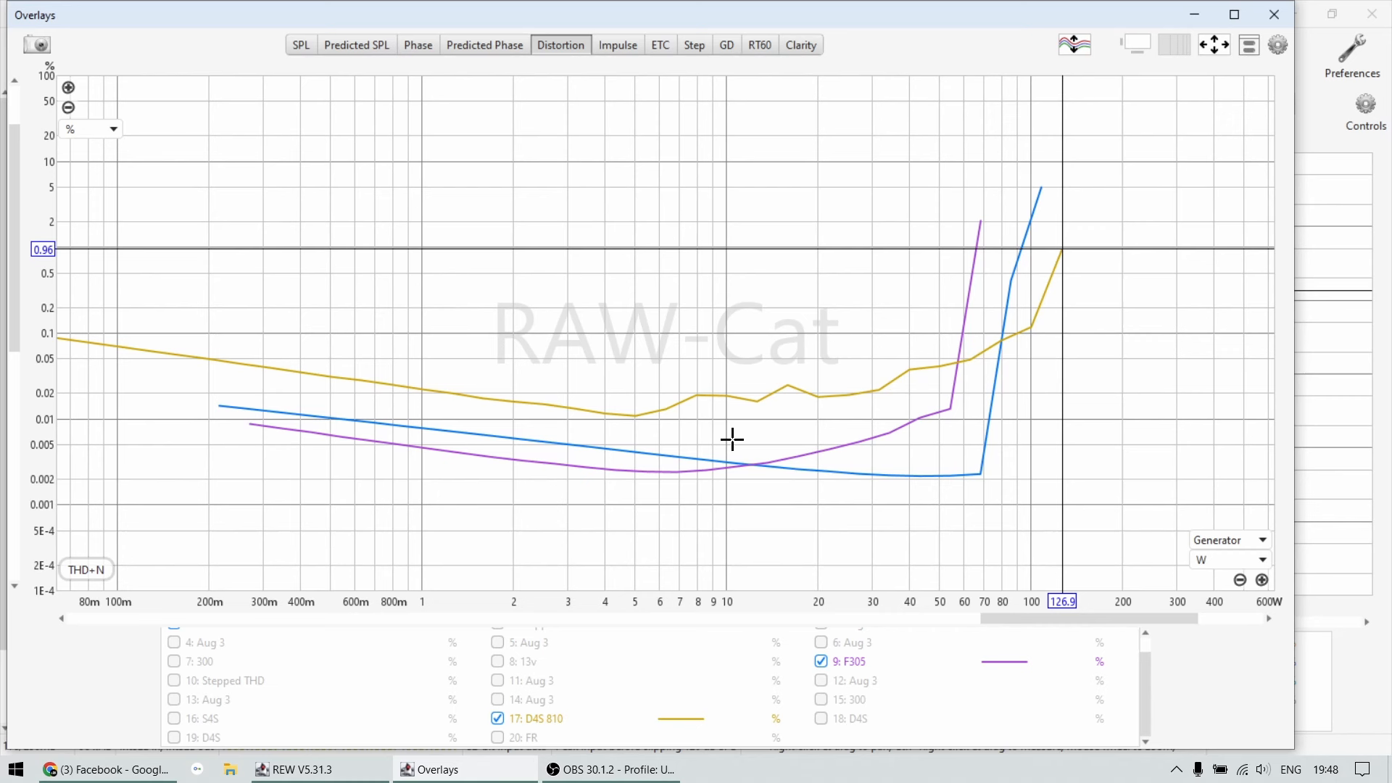
pyautogui.moveTo(798, 478)
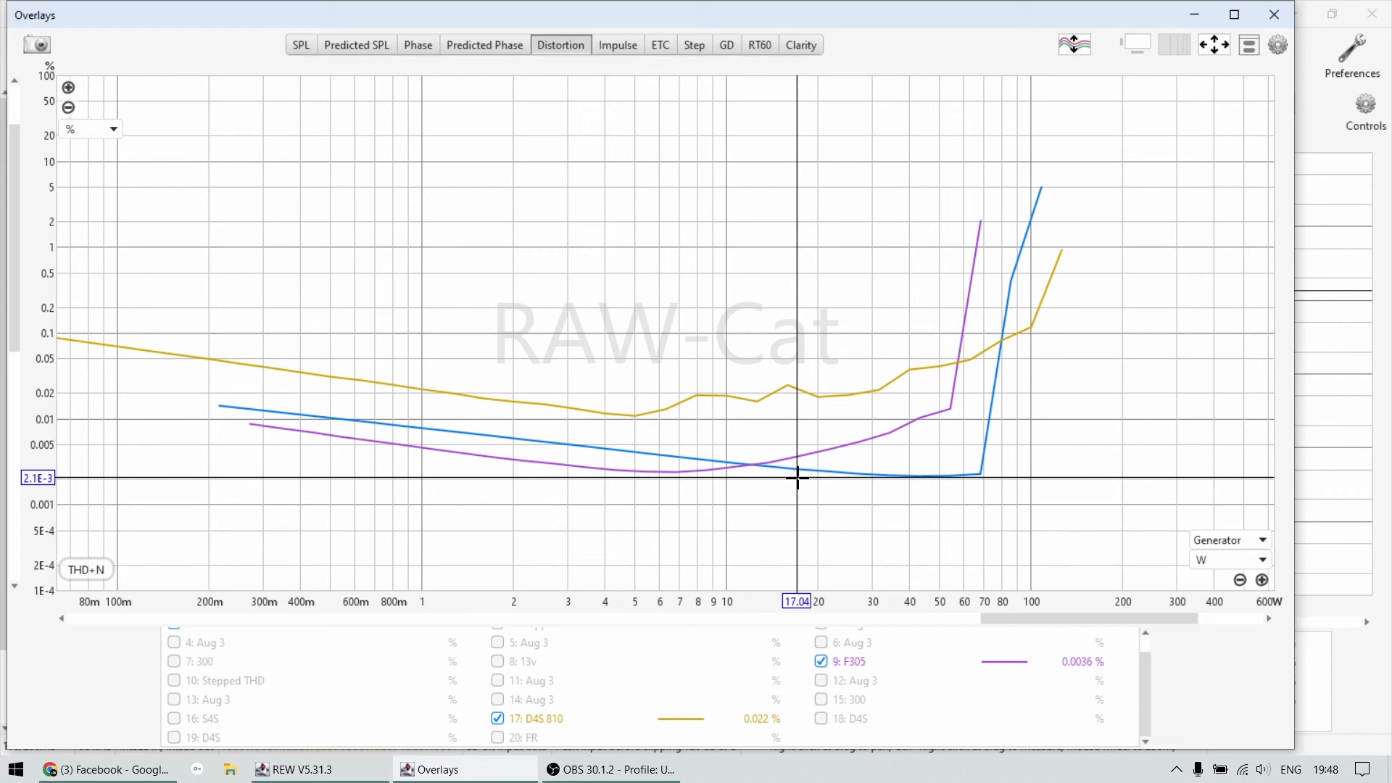
pyautogui.moveTo(997, 206)
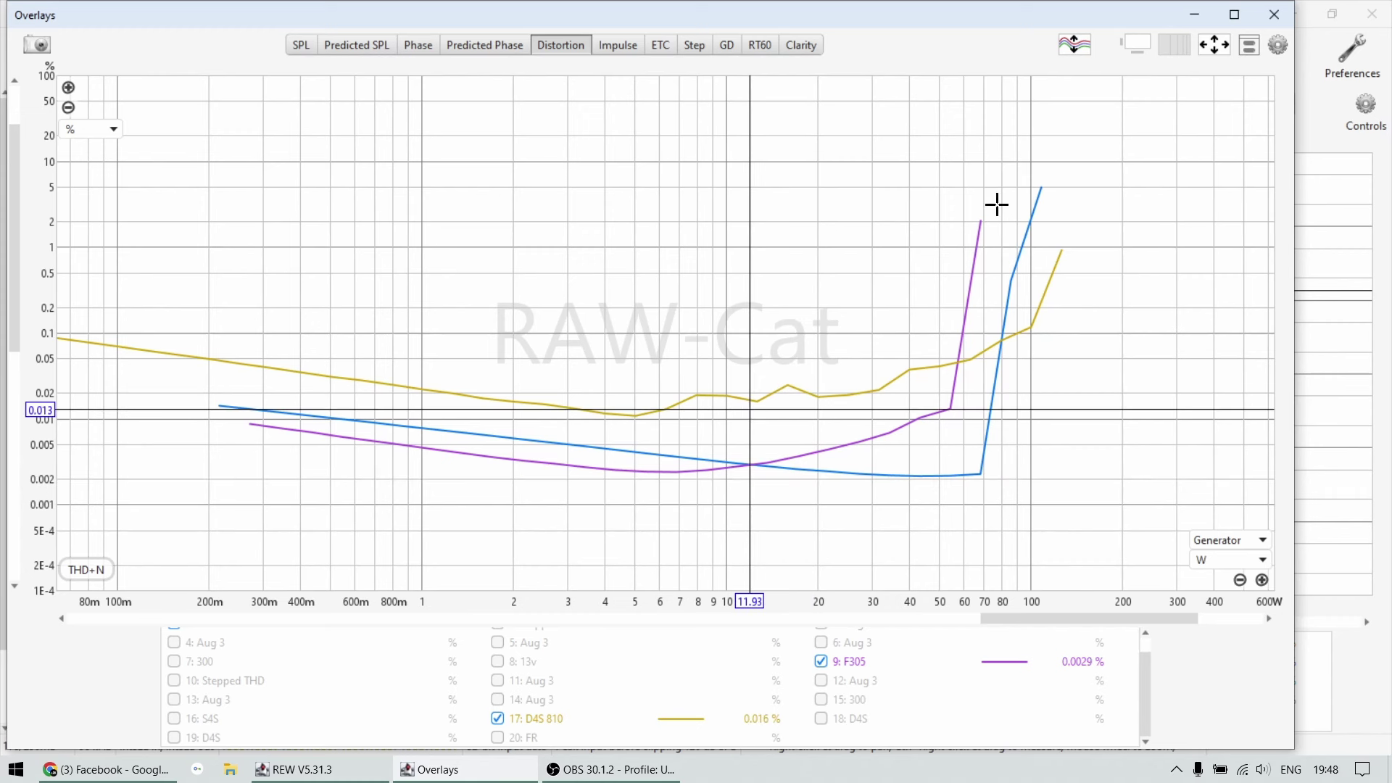
# Step: Plot the N (noise) measure in the overlay and read noise values near 55 W
pyautogui.click(1278, 44)
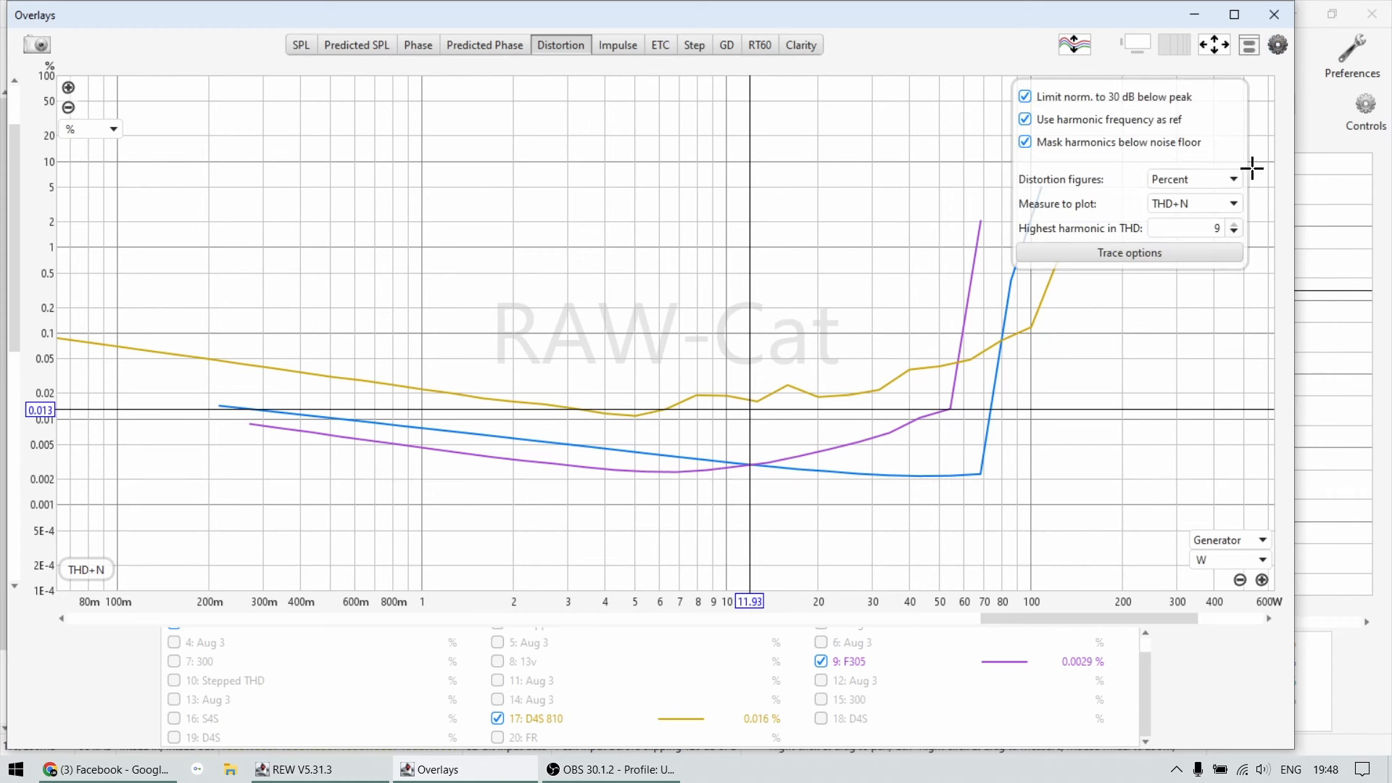
pyautogui.click(1192, 203)
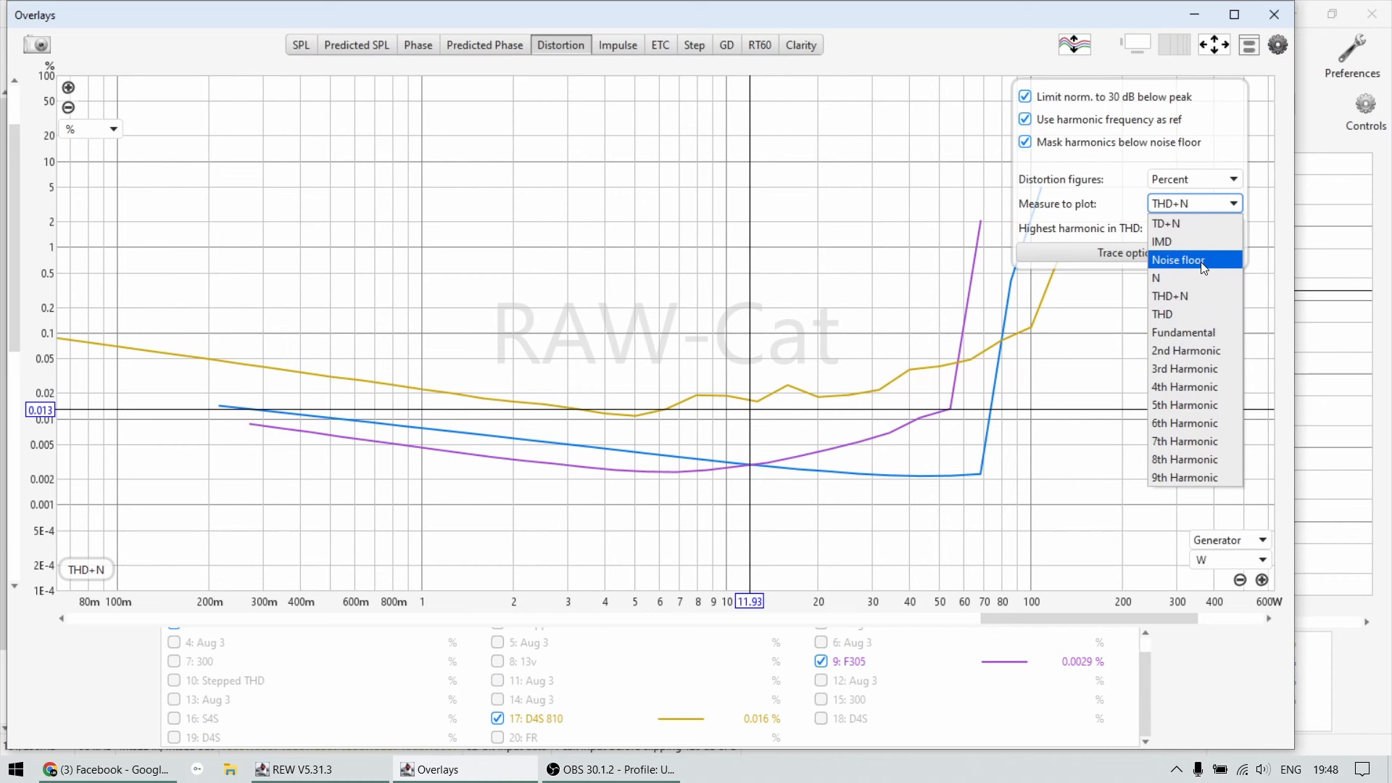
pyautogui.click(1156, 278)
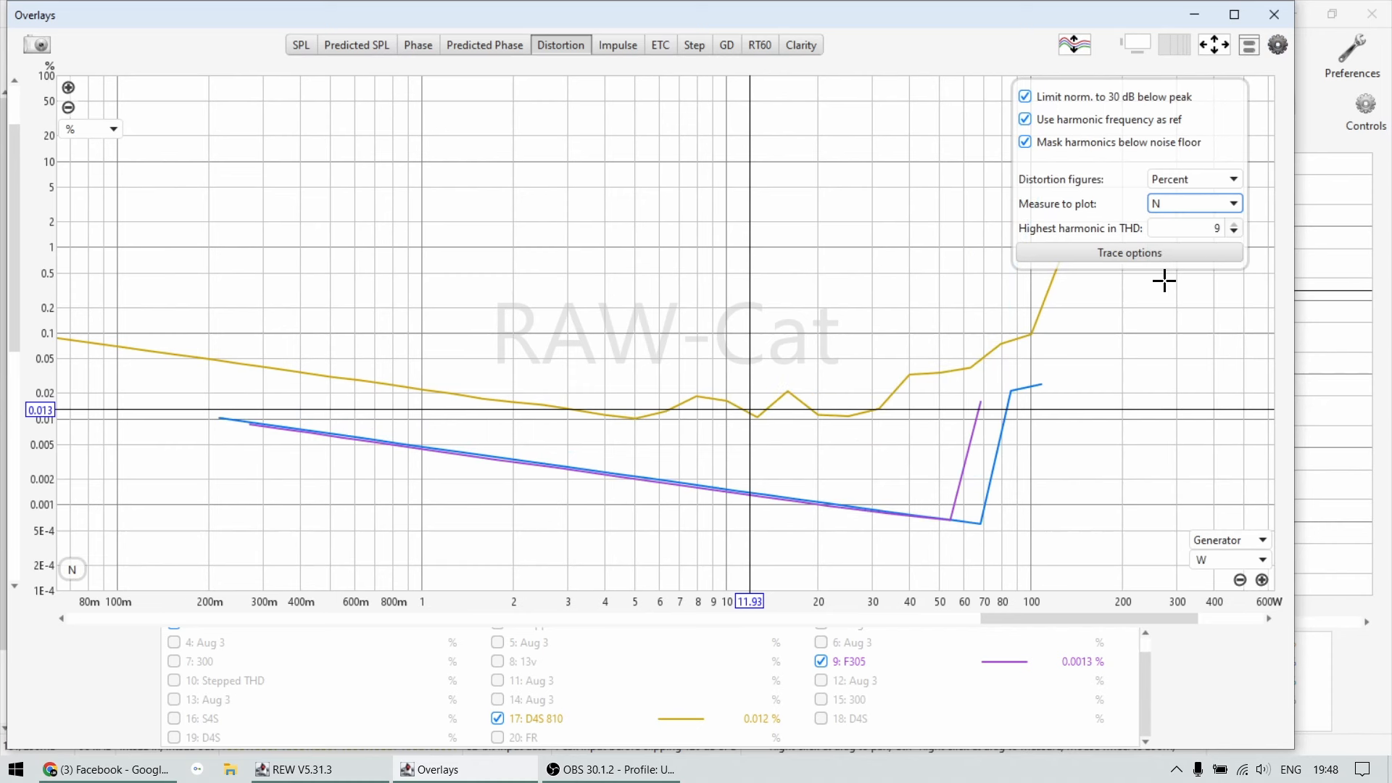
pyautogui.moveTo(360, 438)
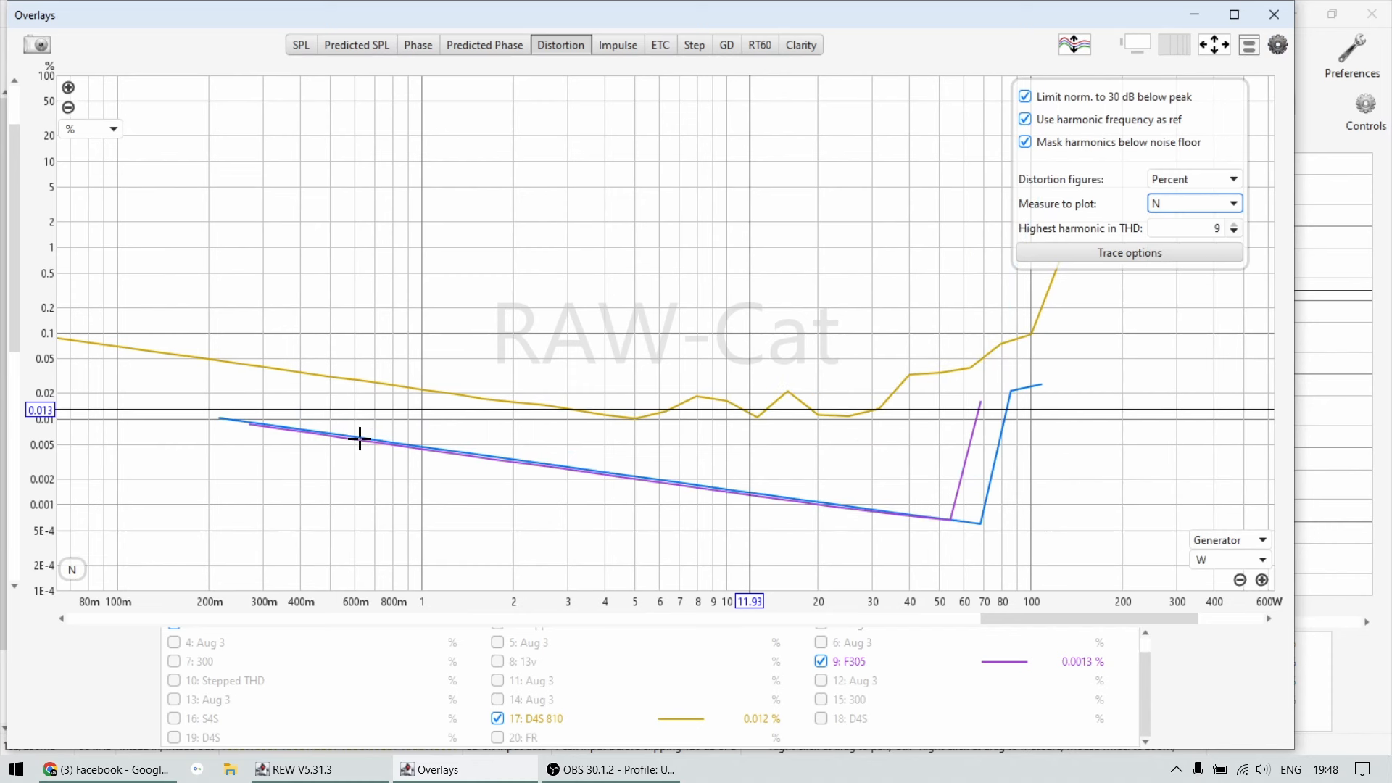
pyautogui.click(950, 519)
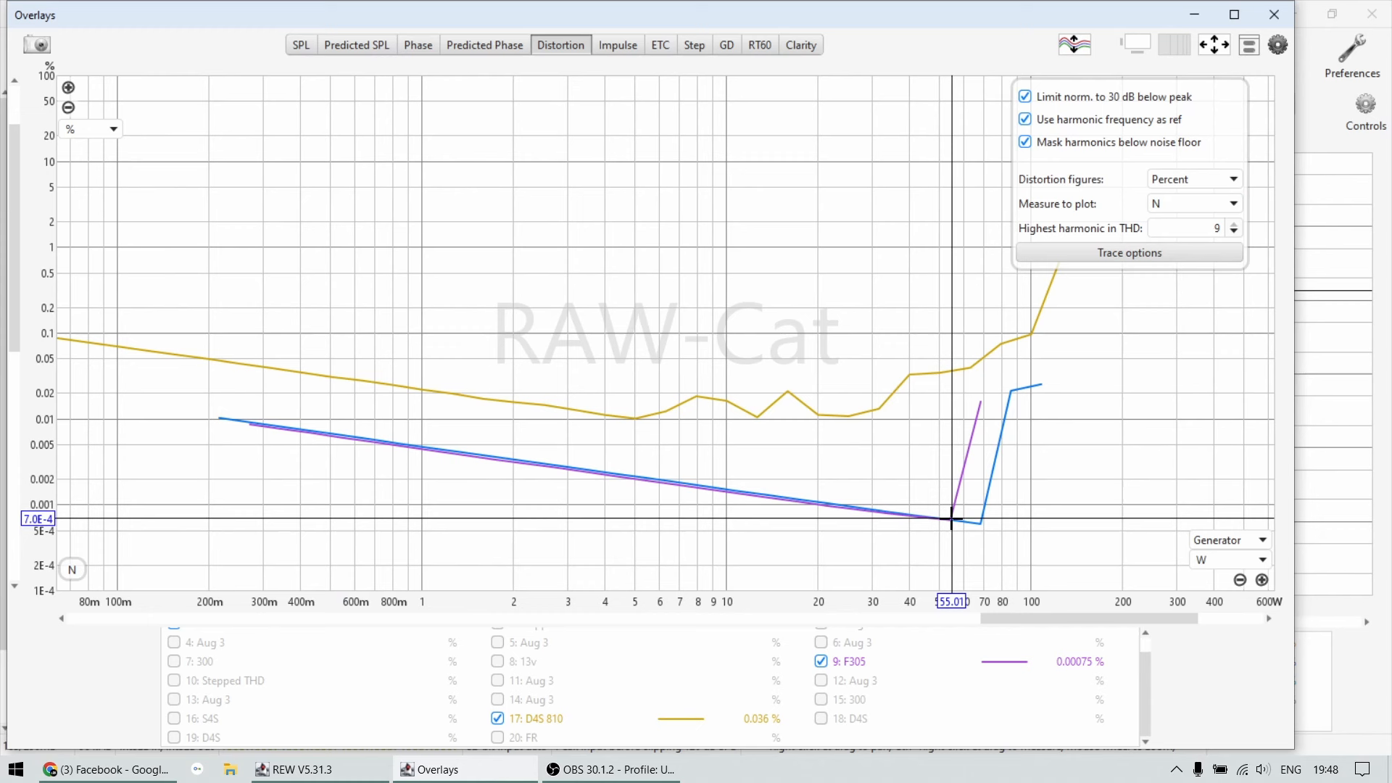
pyautogui.moveTo(719, 391)
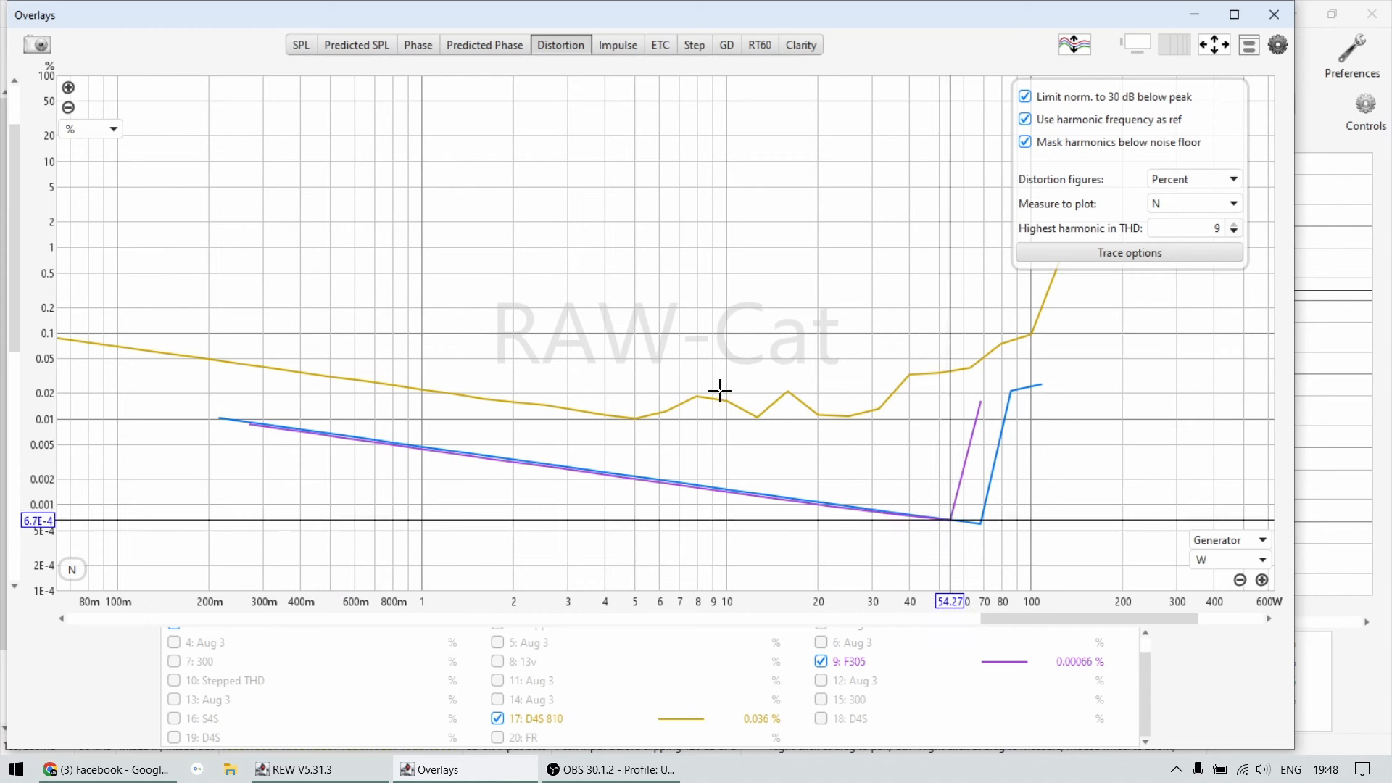
pyautogui.moveTo(691, 412)
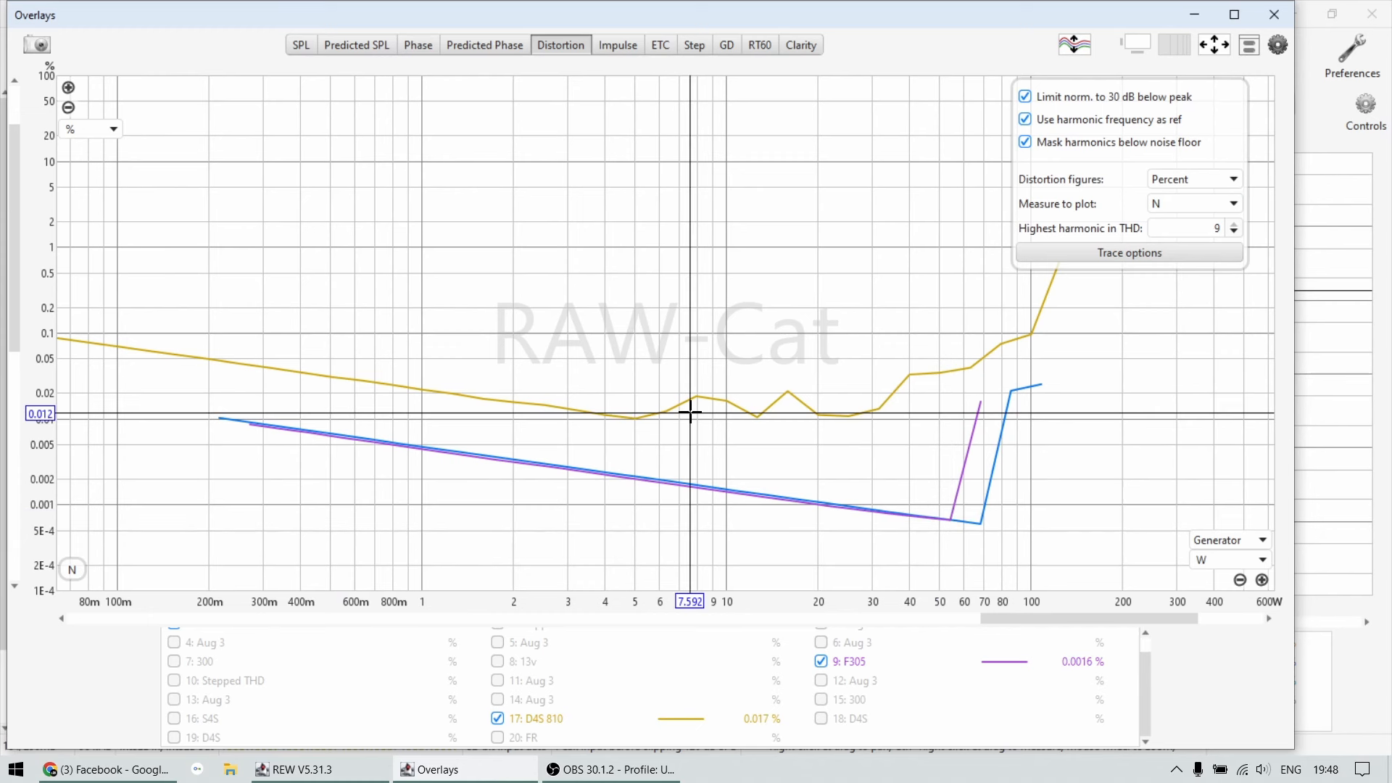
pyautogui.moveTo(719, 423)
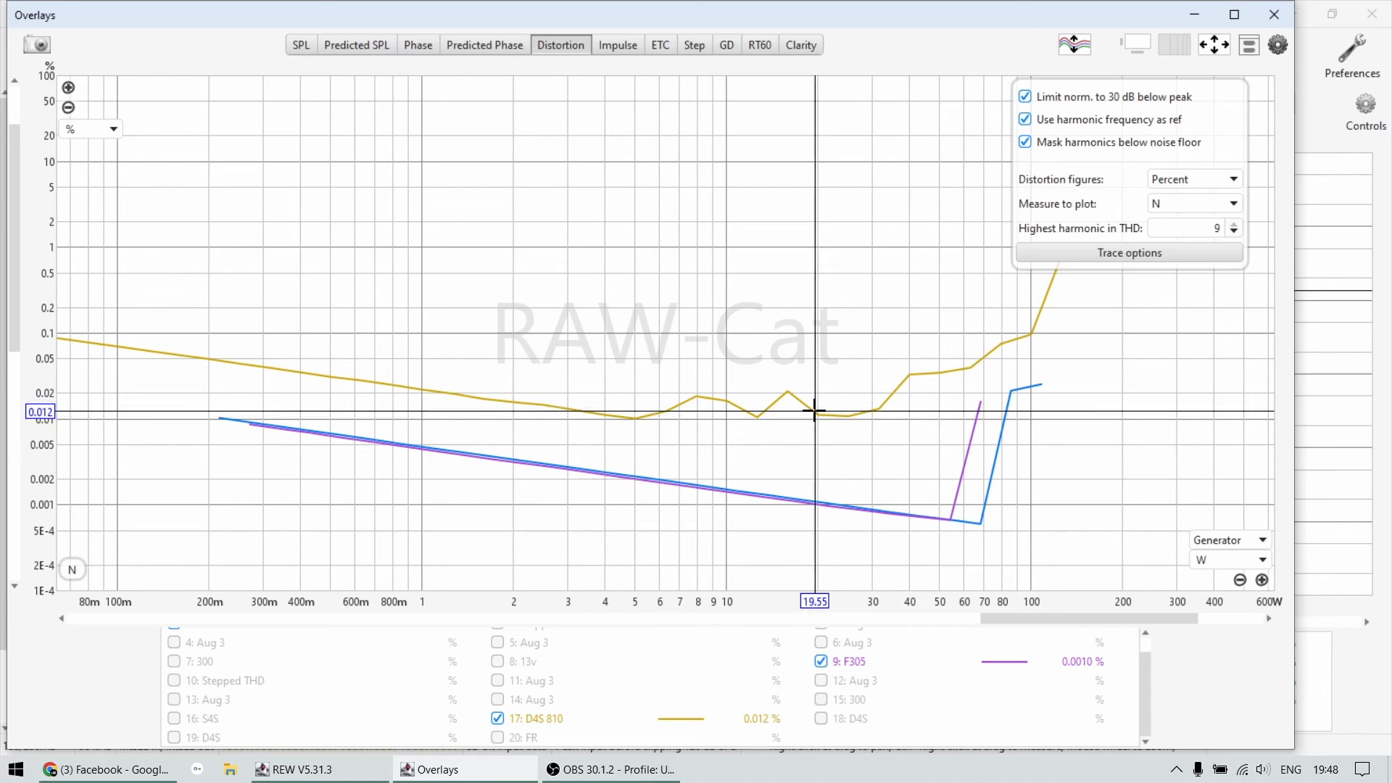
pyautogui.moveTo(780, 498)
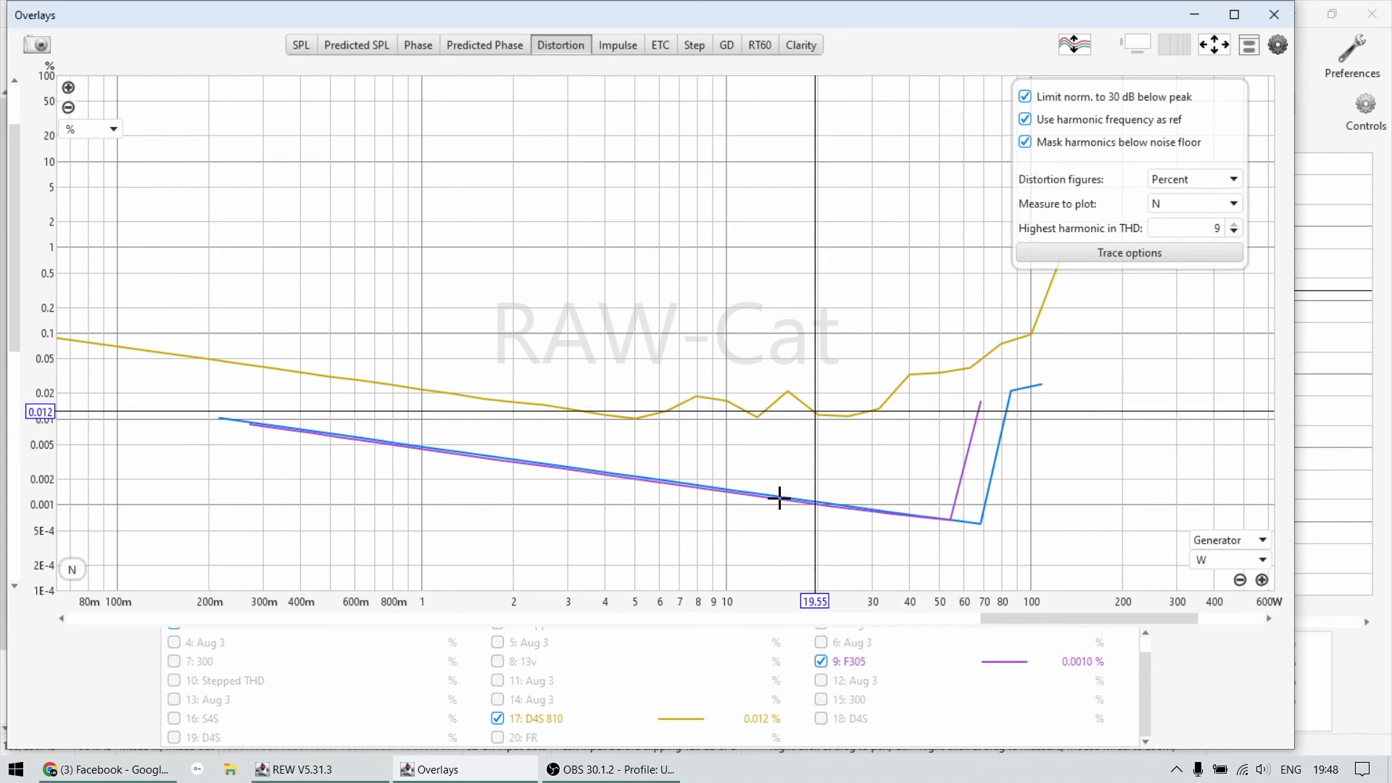
pyautogui.moveTo(807, 504)
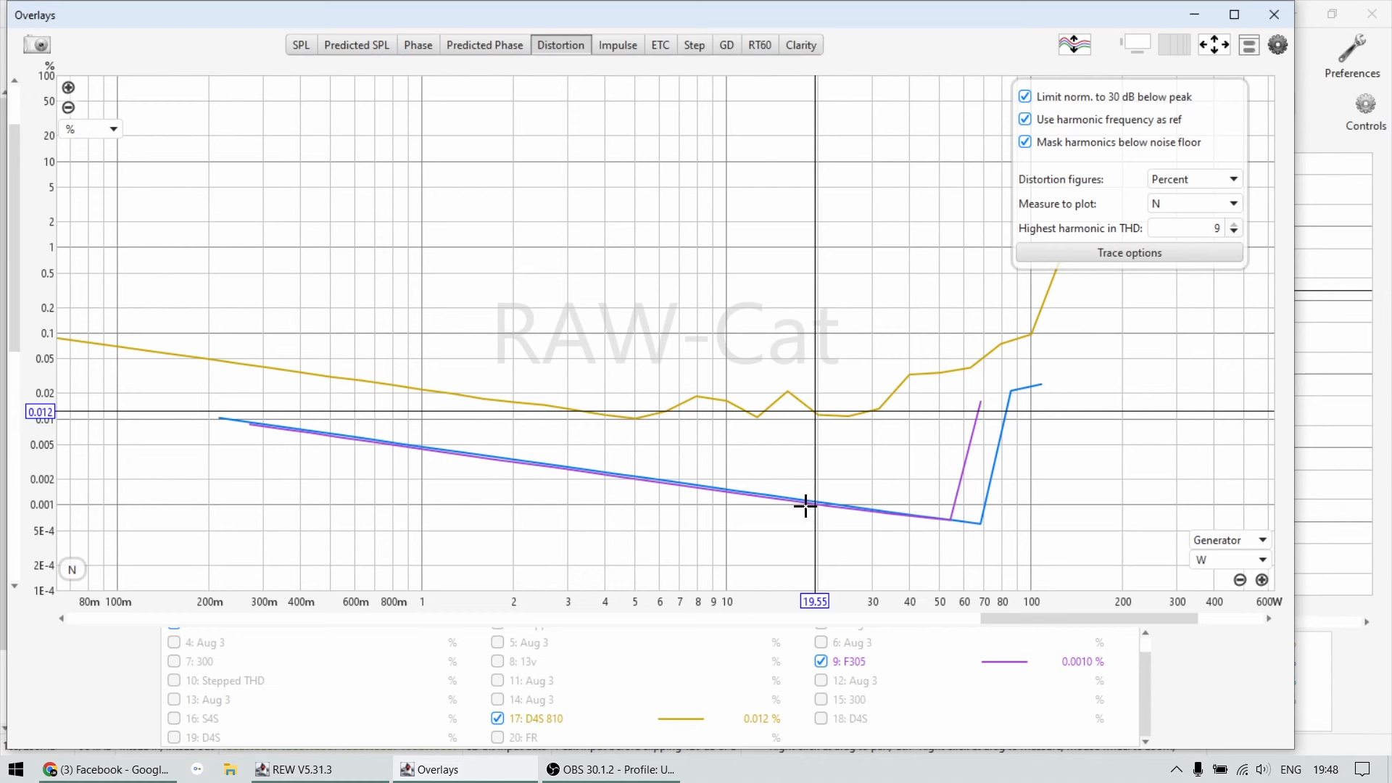
pyautogui.click(1193, 203)
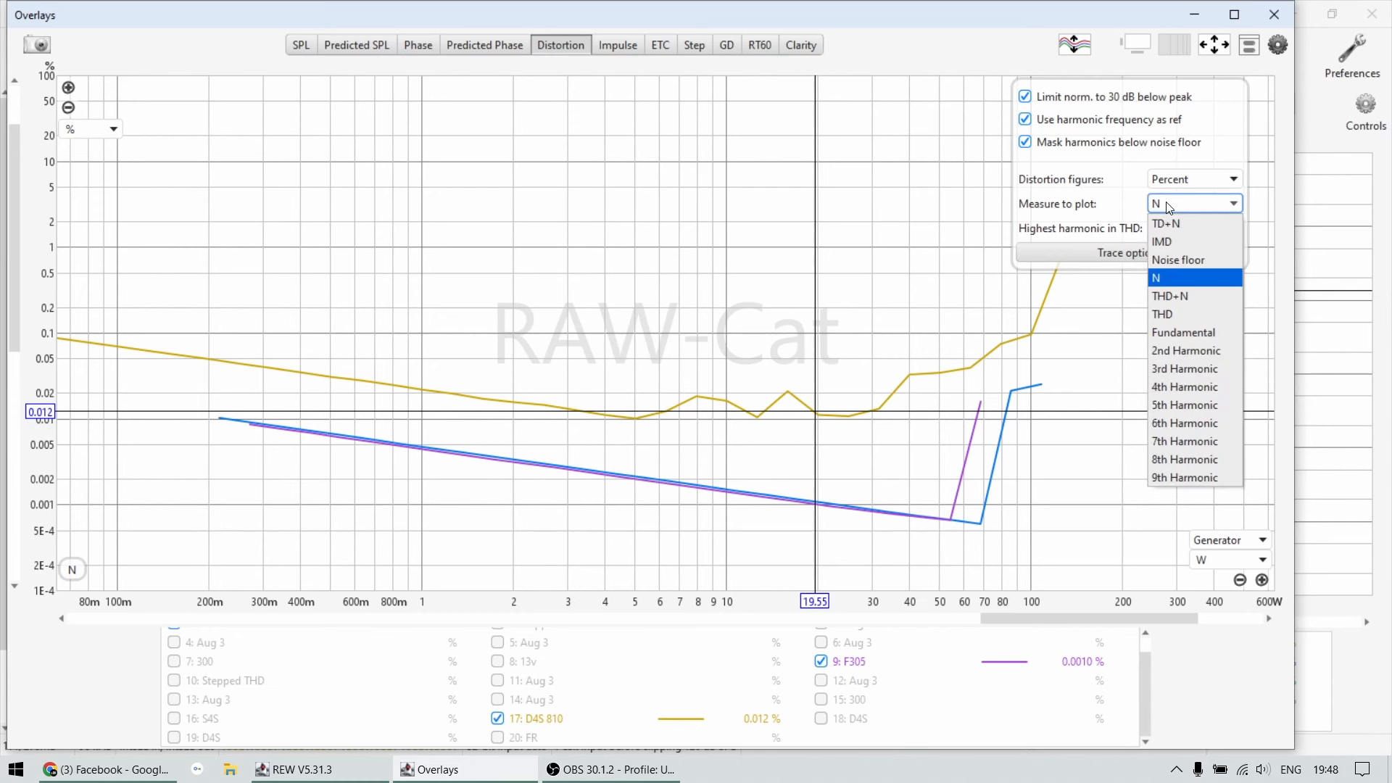
pyautogui.click(1156, 278)
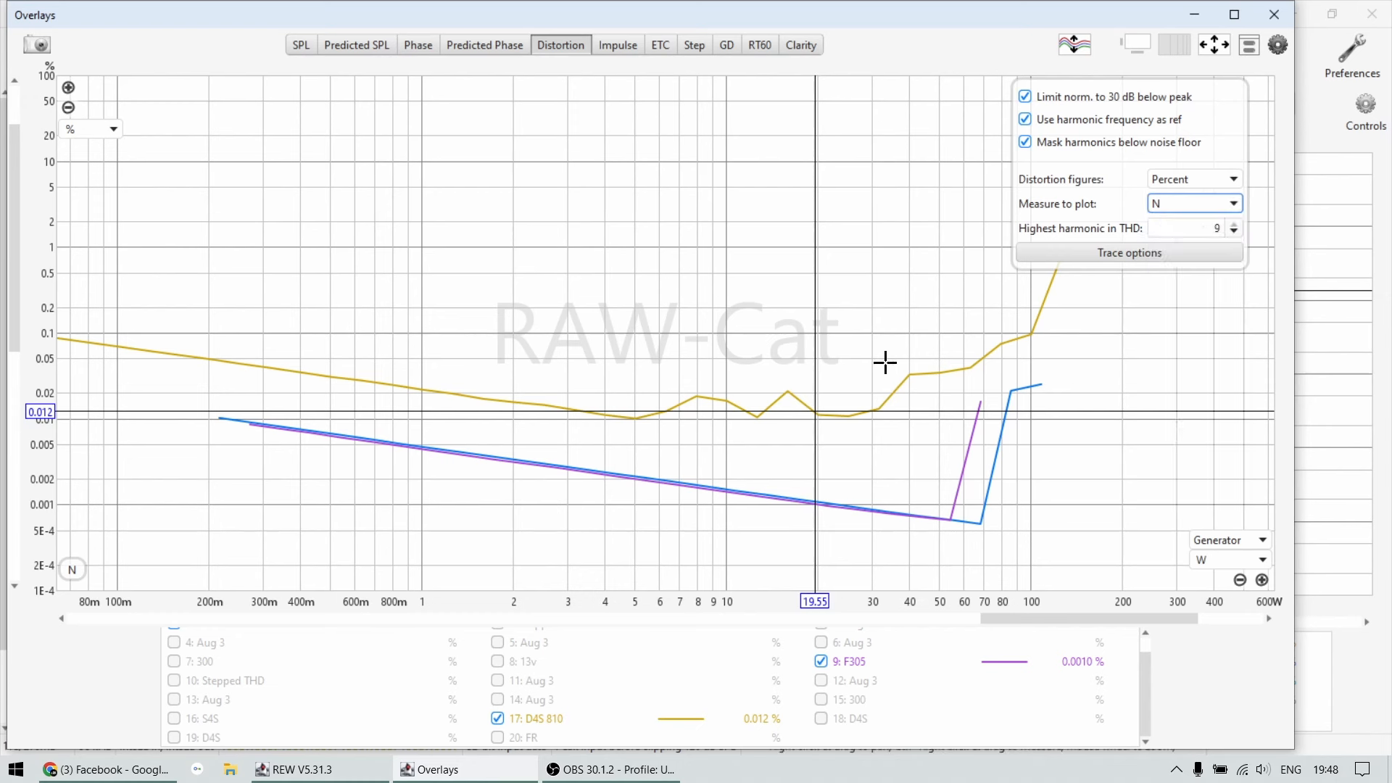
pyautogui.moveTo(701, 396)
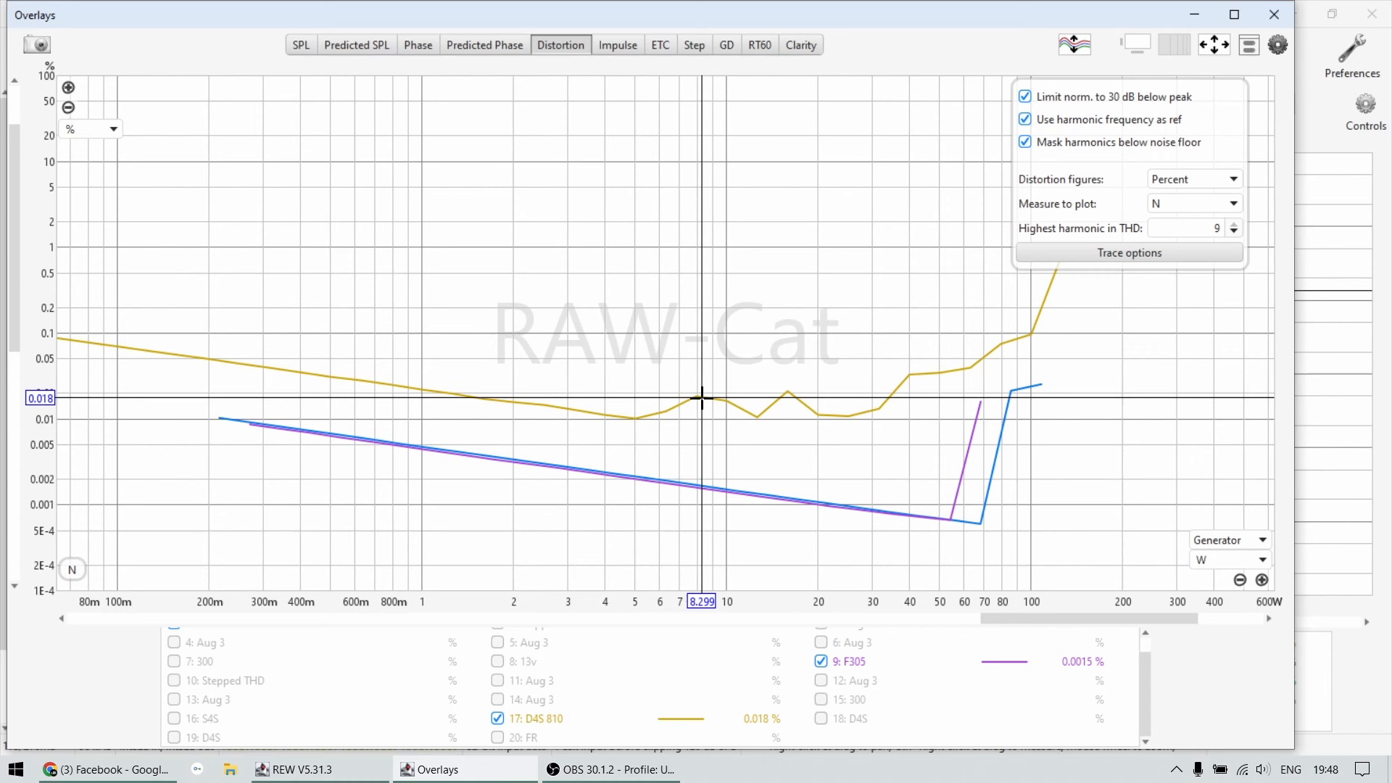
pyautogui.moveTo(802, 423)
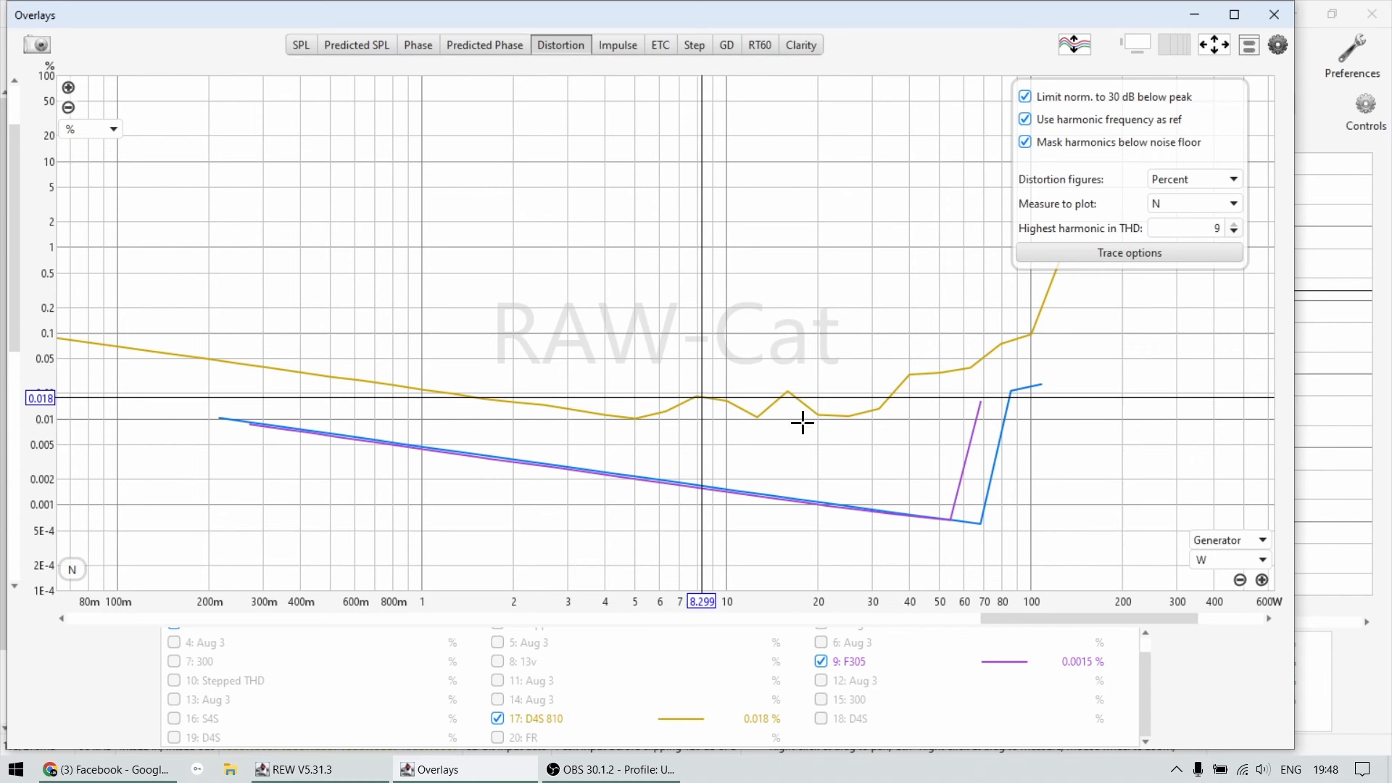
pyautogui.moveTo(796, 335)
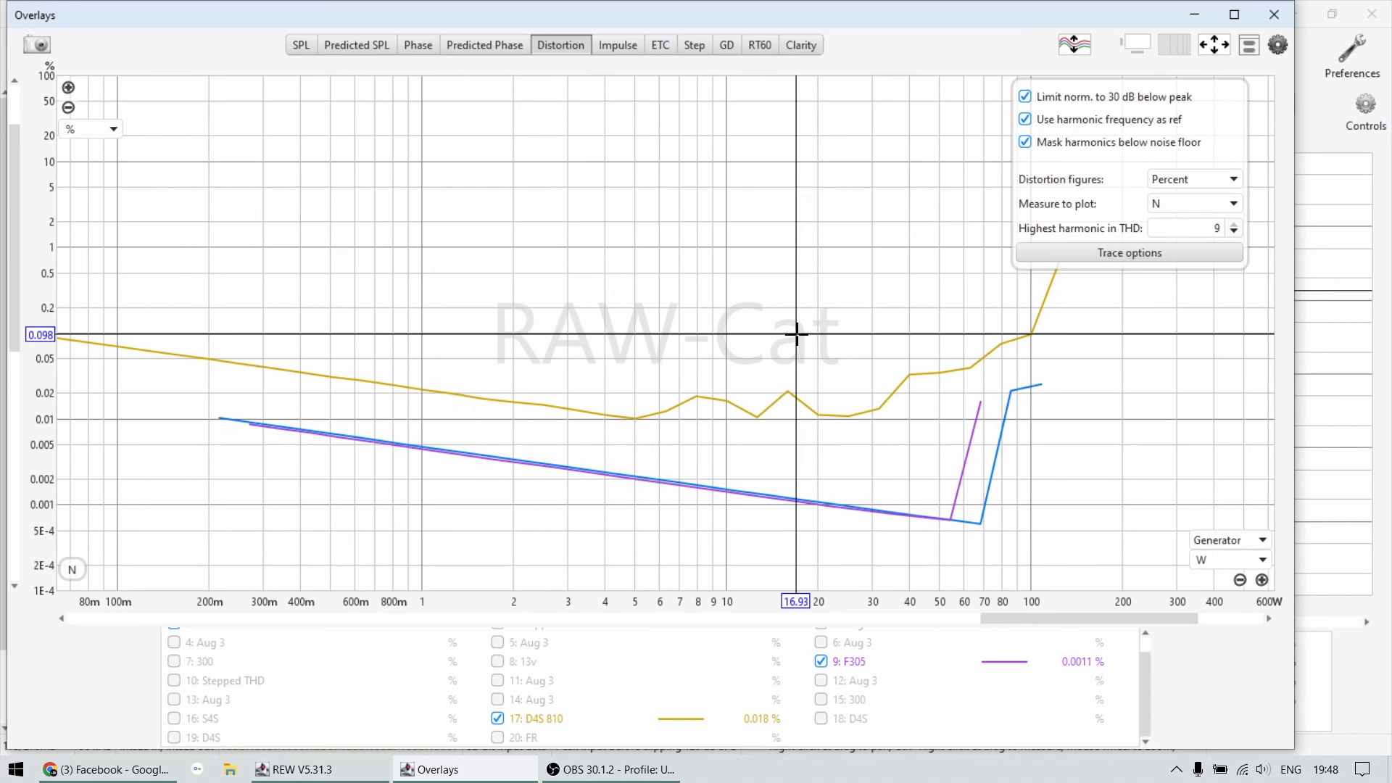
pyautogui.click(1192, 203)
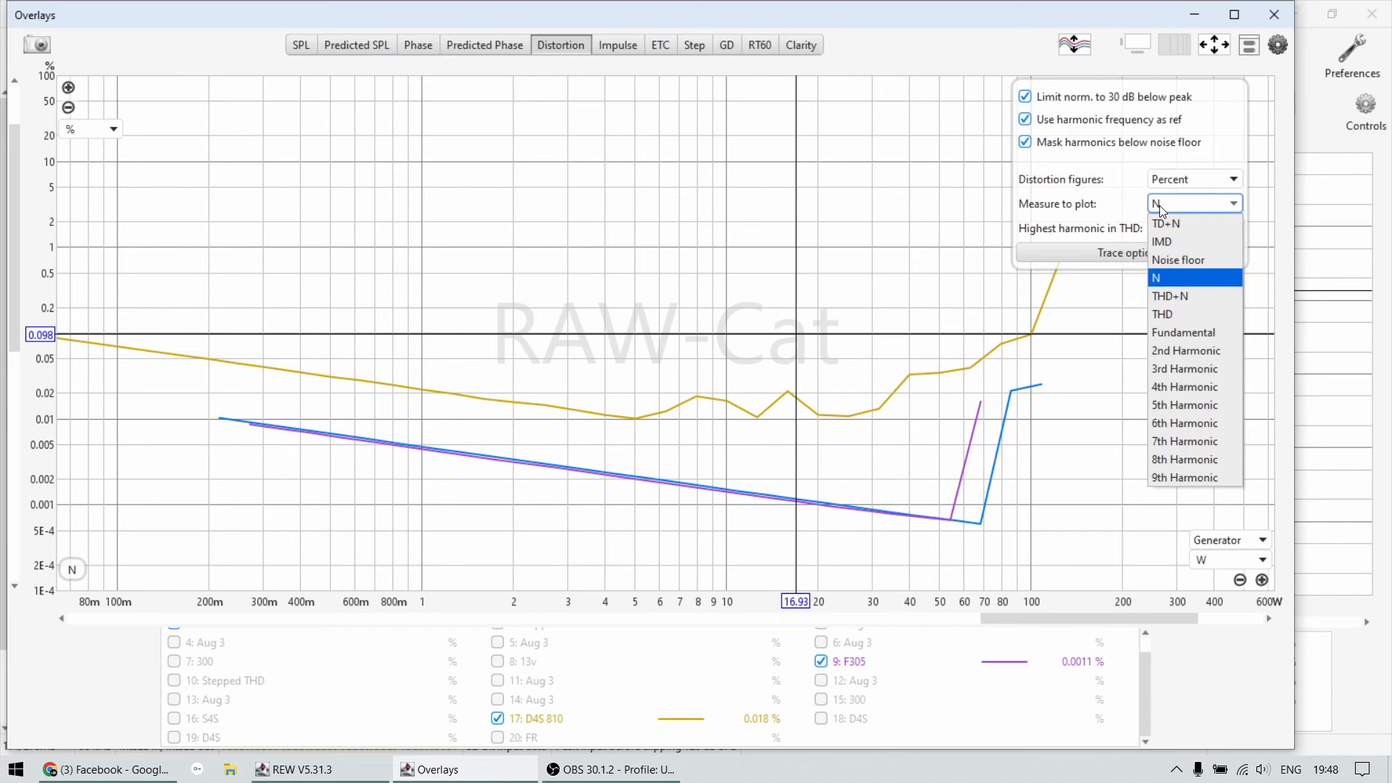
pyautogui.click(1156, 278)
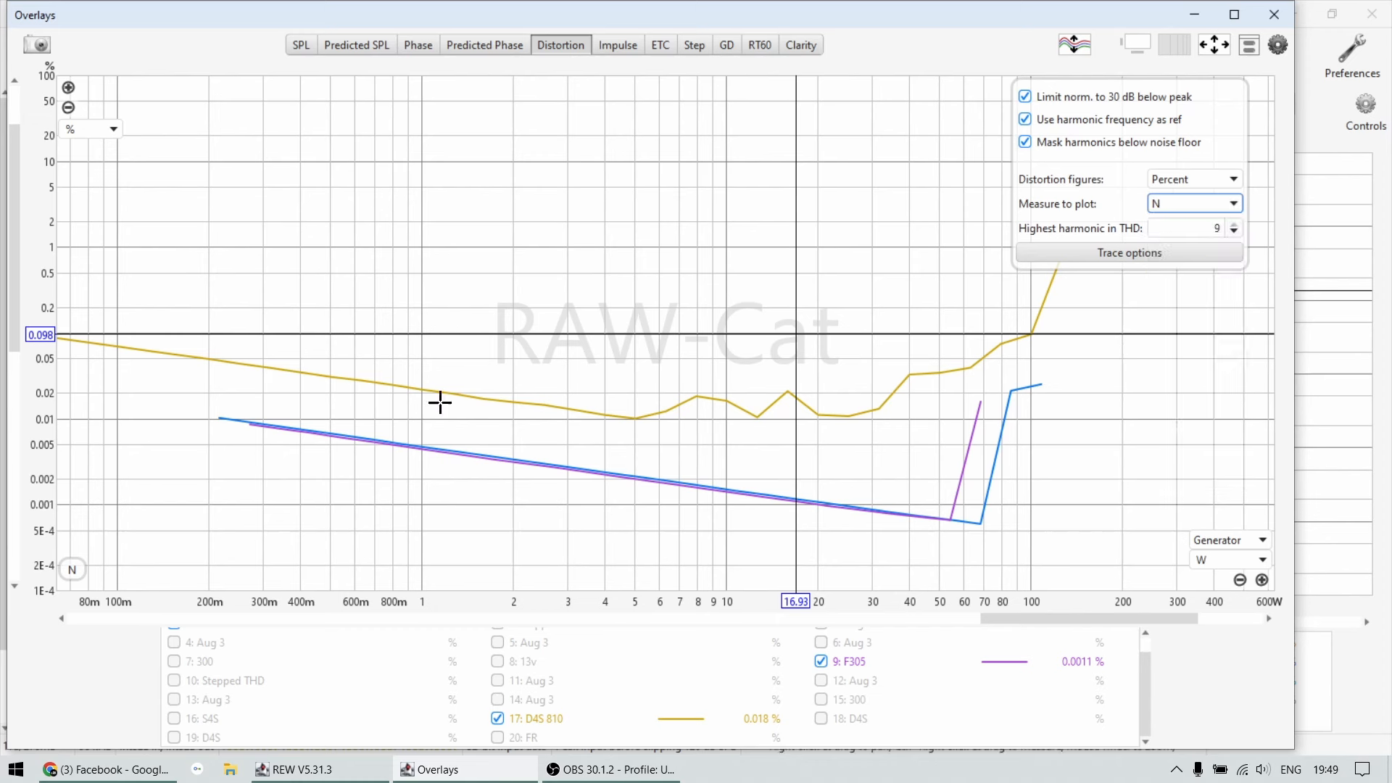
pyautogui.moveTo(620, 413)
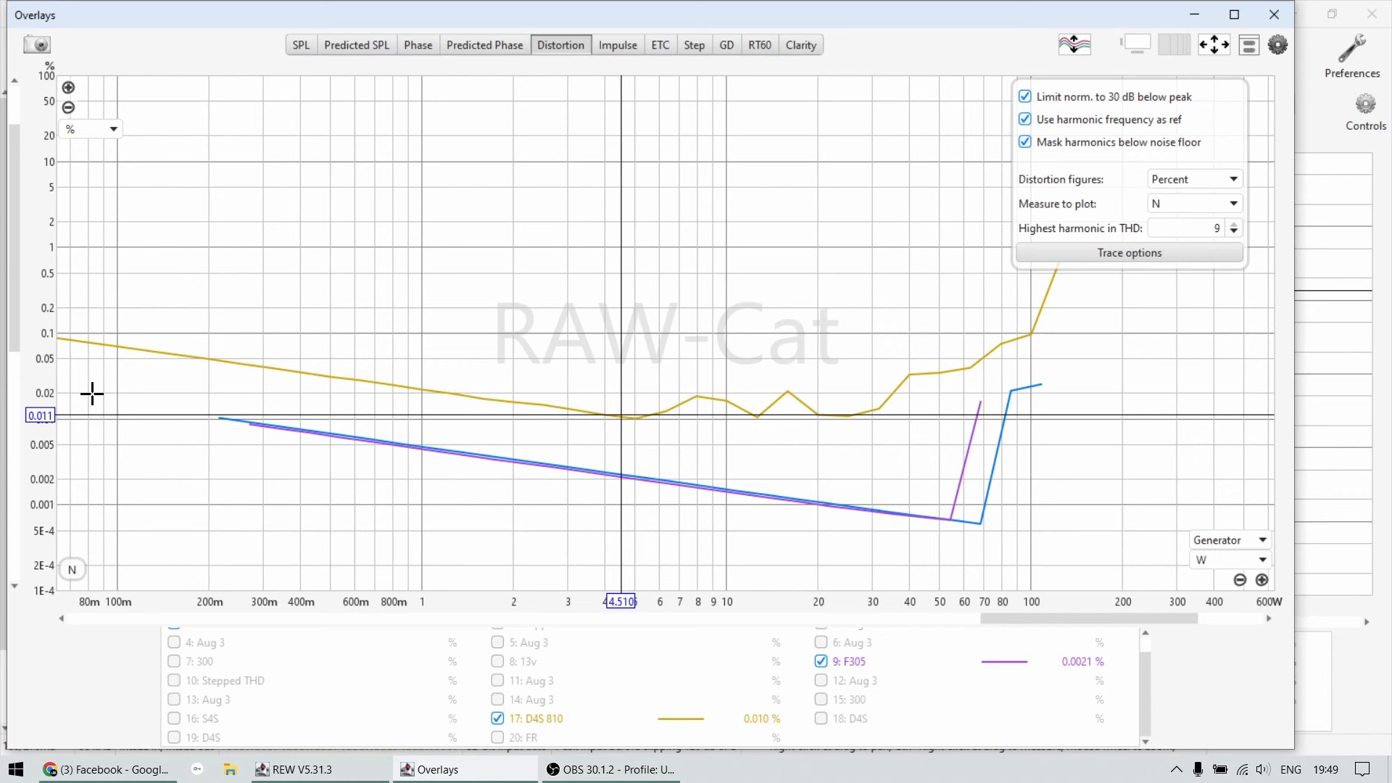
pyautogui.moveTo(490, 435)
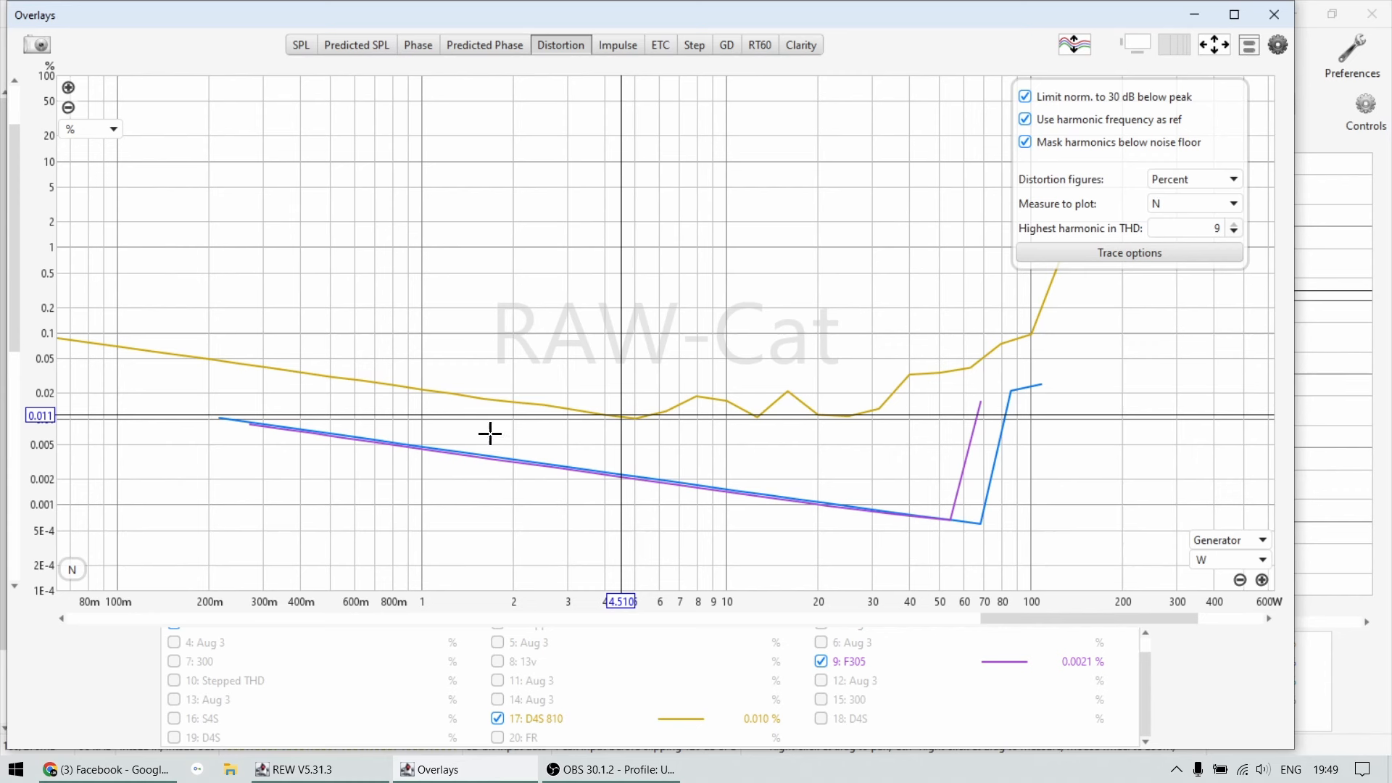
pyautogui.moveTo(452, 406)
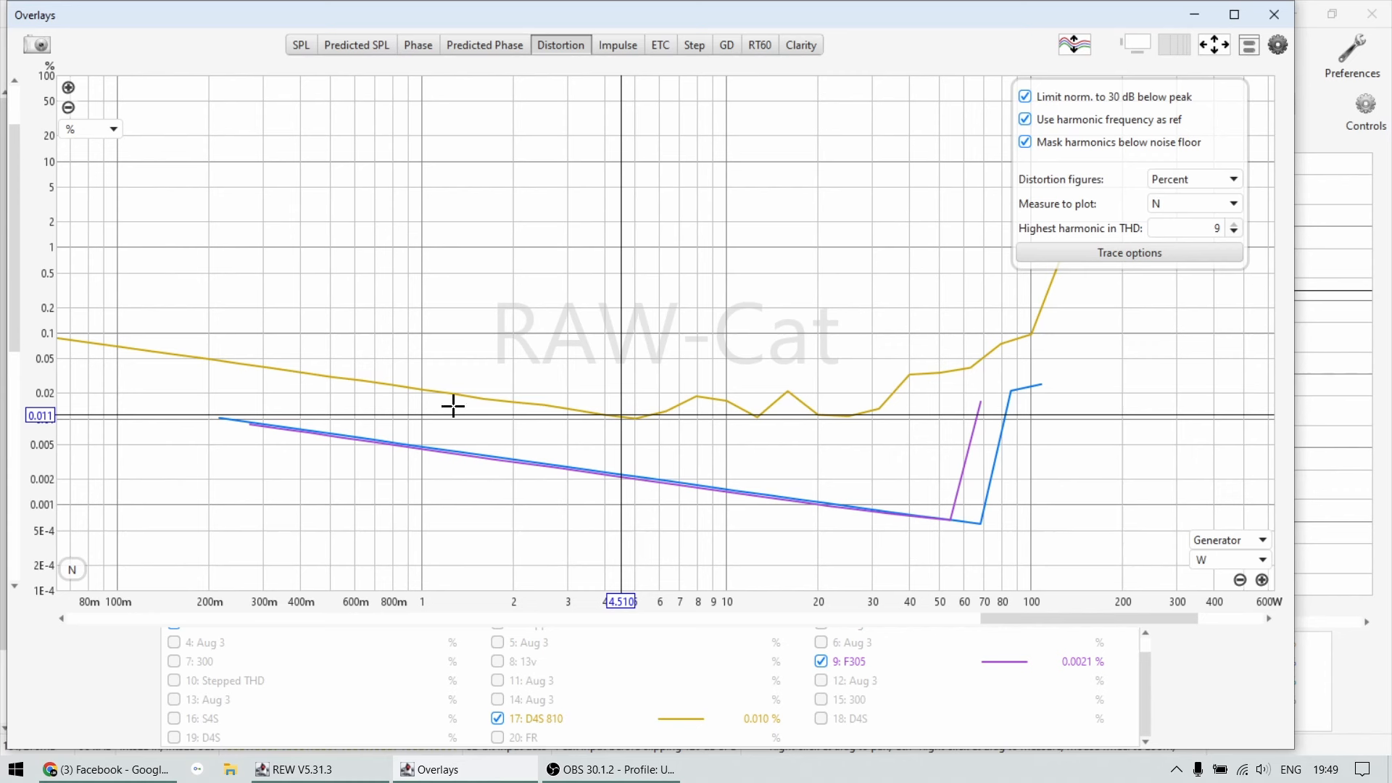
pyautogui.moveTo(102, 418)
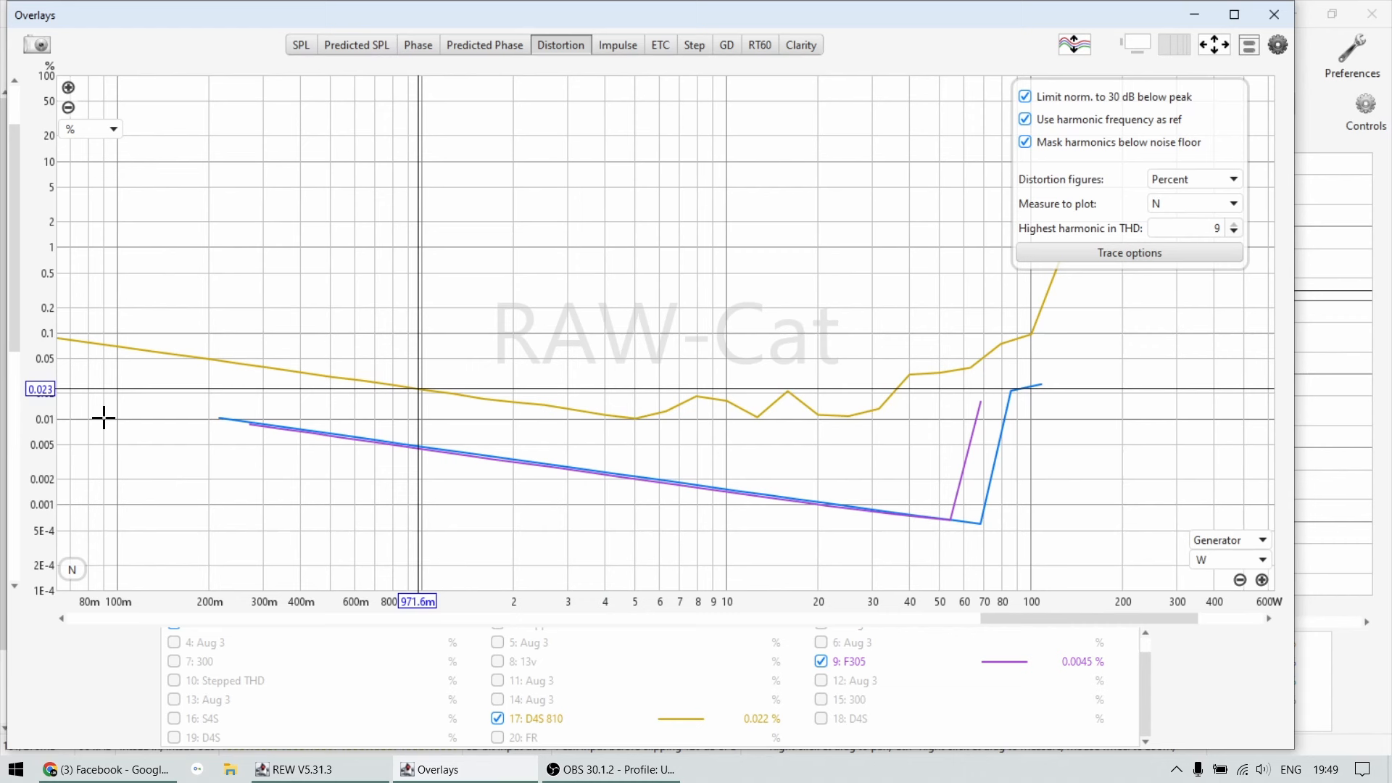
pyautogui.moveTo(771, 413)
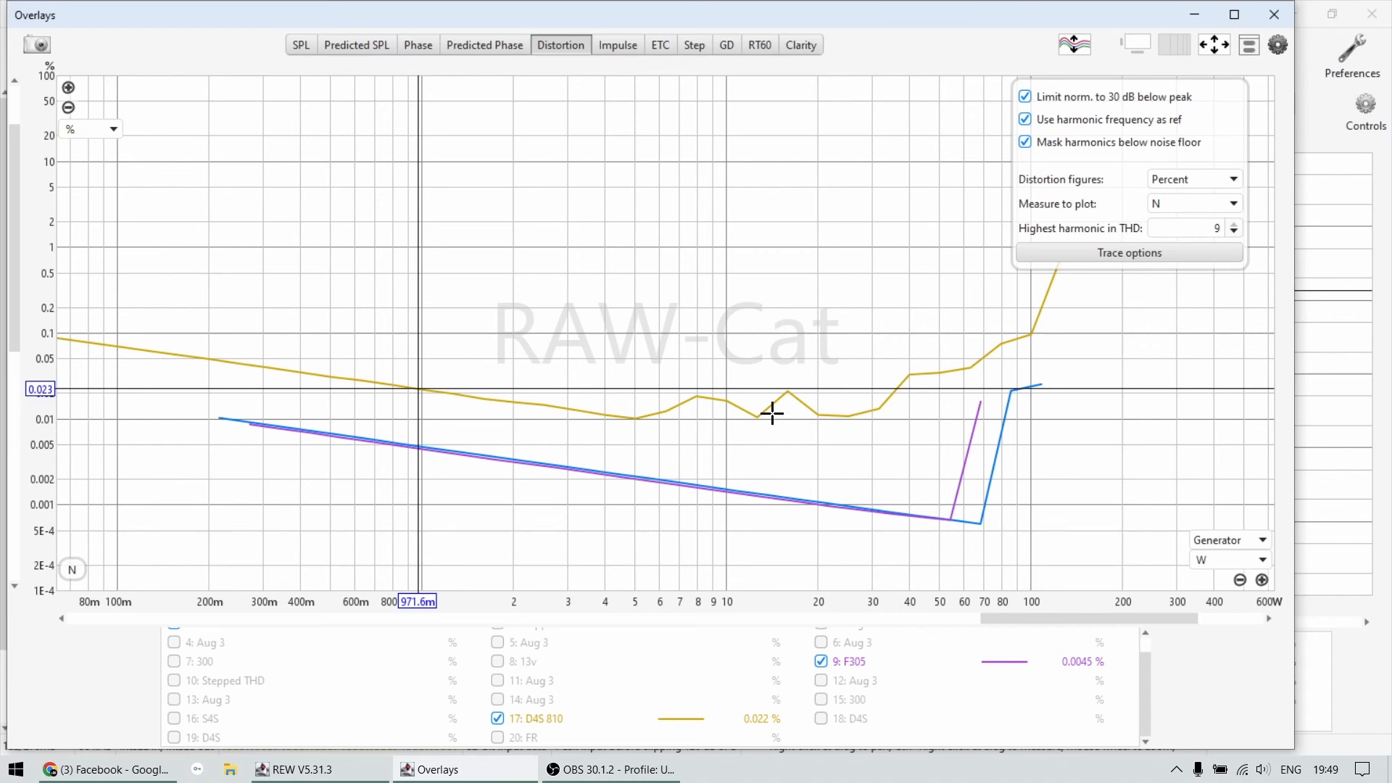
pyautogui.moveTo(830, 389)
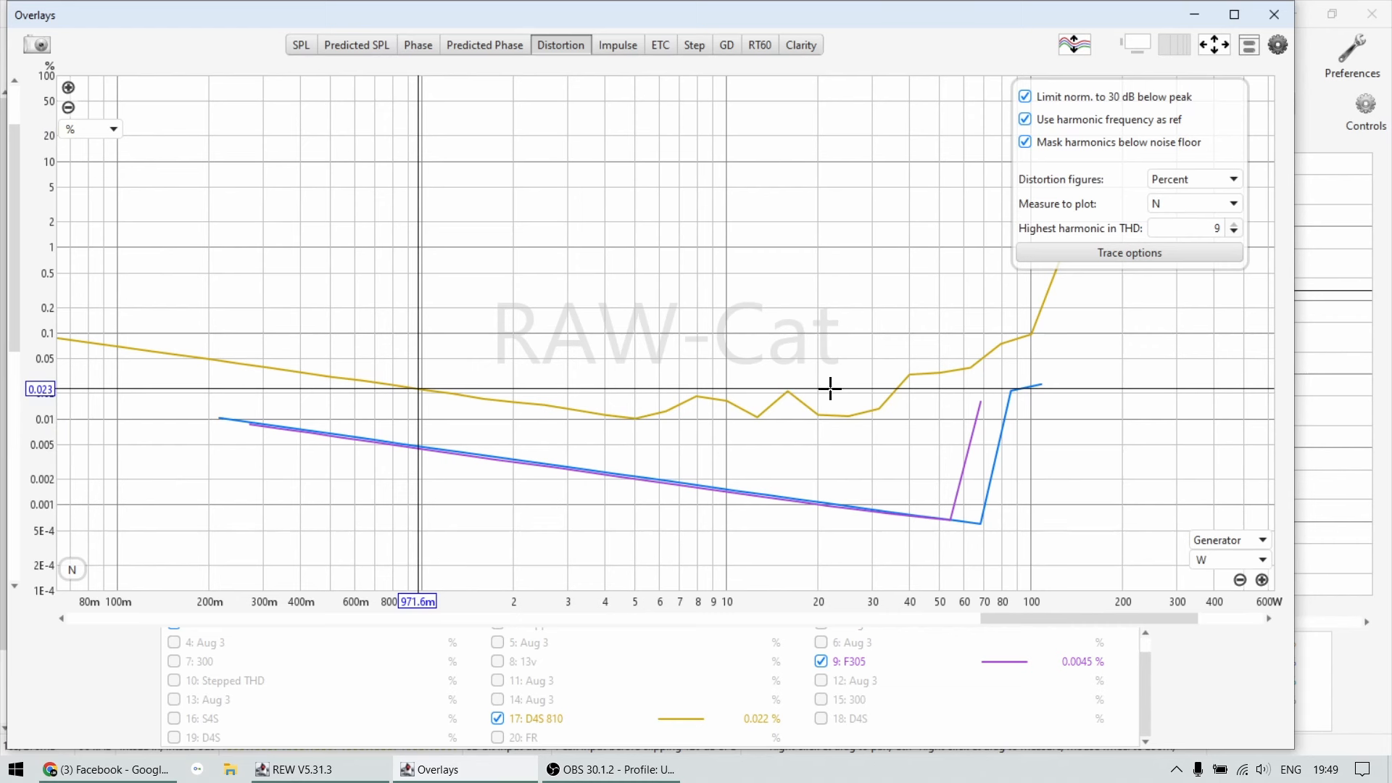
pyautogui.moveTo(771, 406)
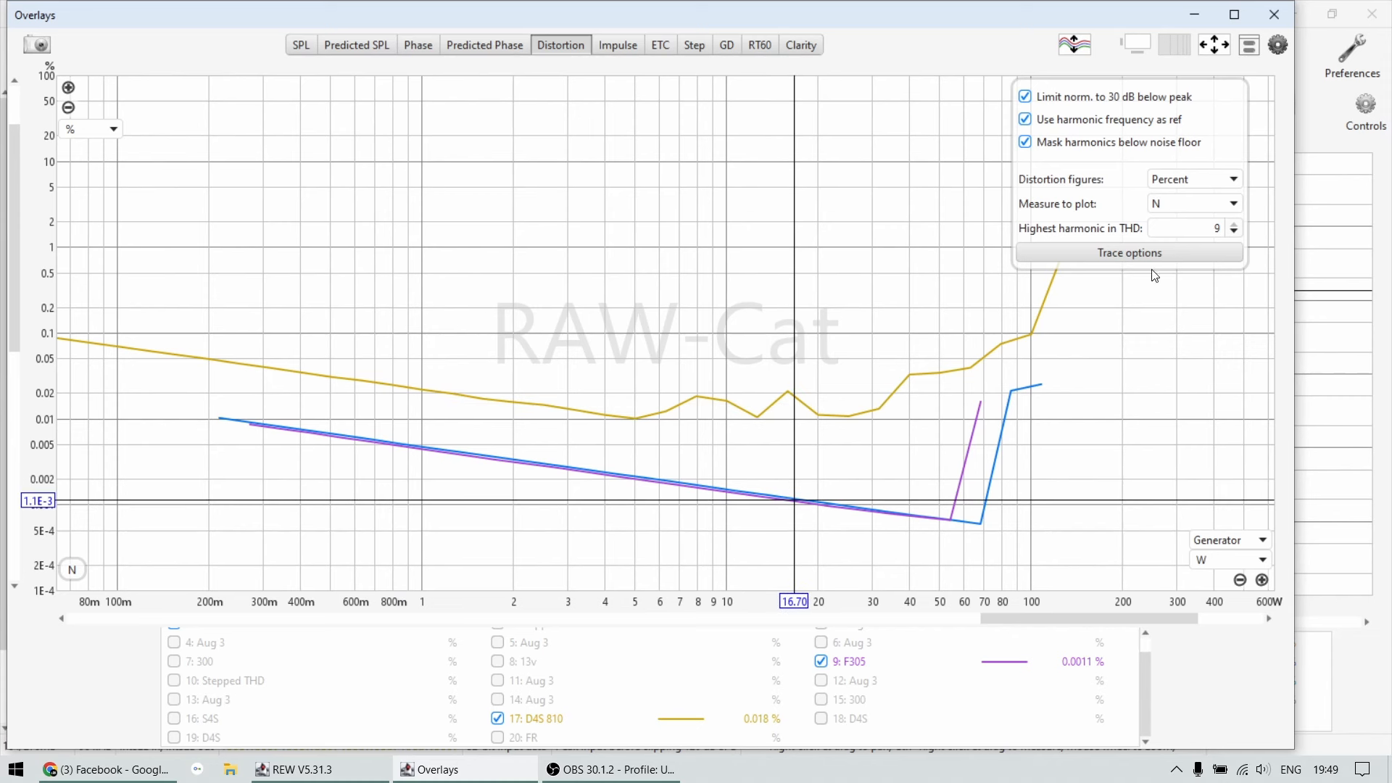
pyautogui.click(1193, 203)
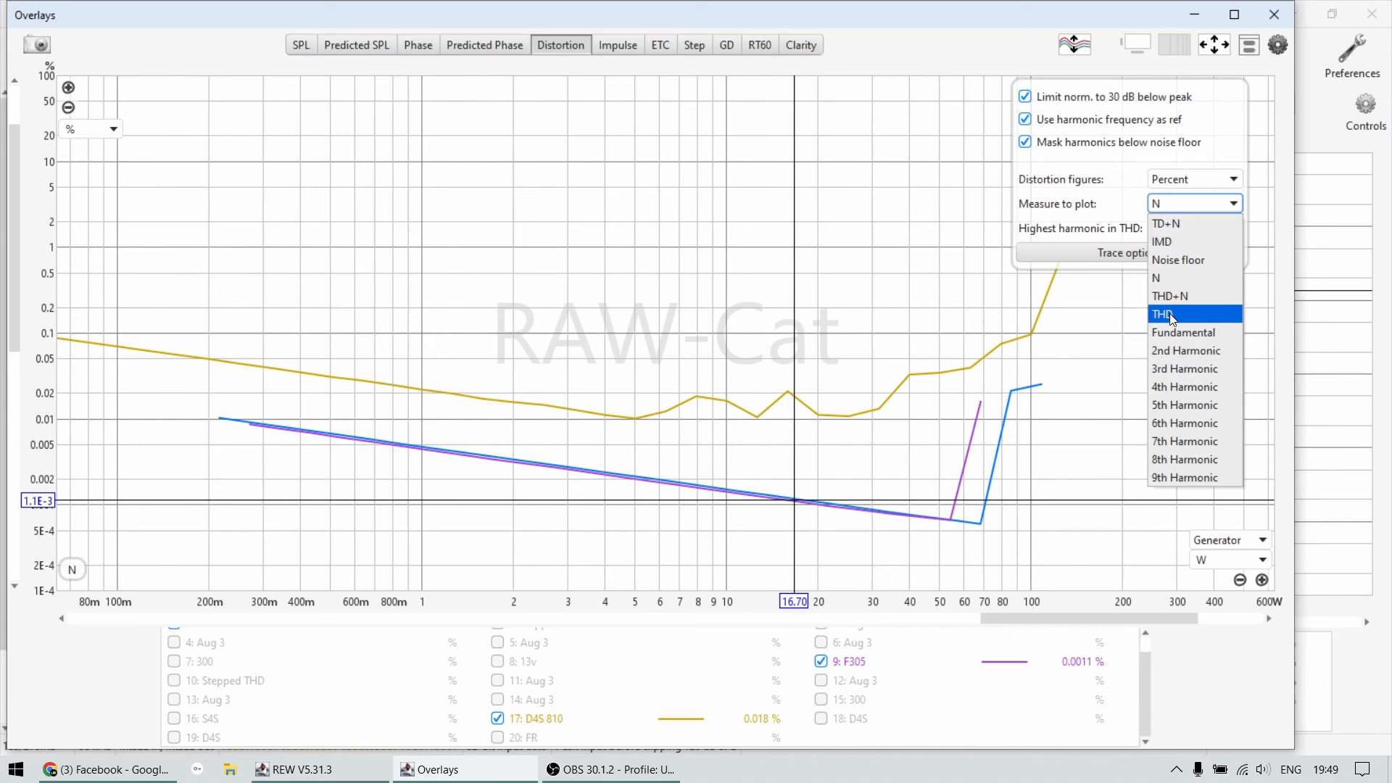
# Step: Plot THD in the overlay and read F409, D4S 810 and F305 values near 4.6 W
pyautogui.click(1165, 314)
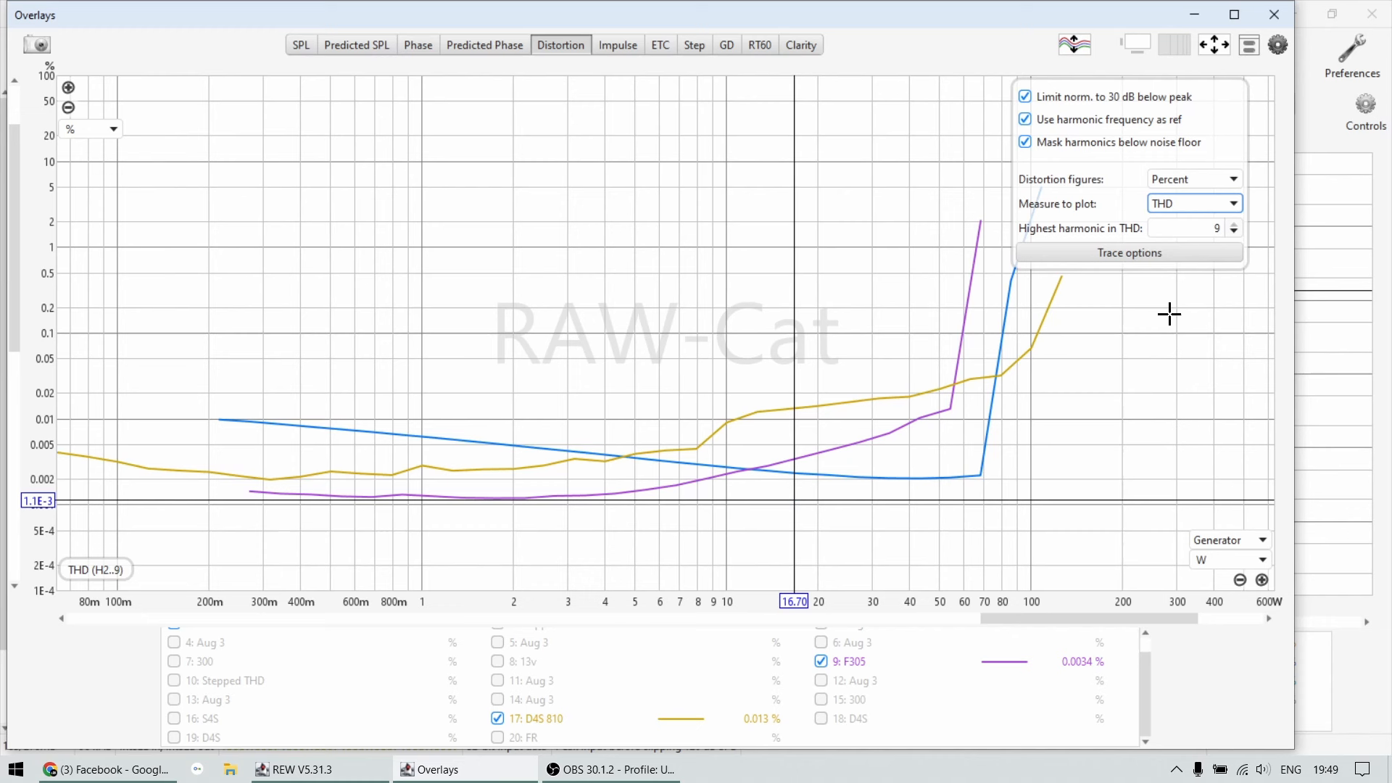
pyautogui.moveTo(630, 480)
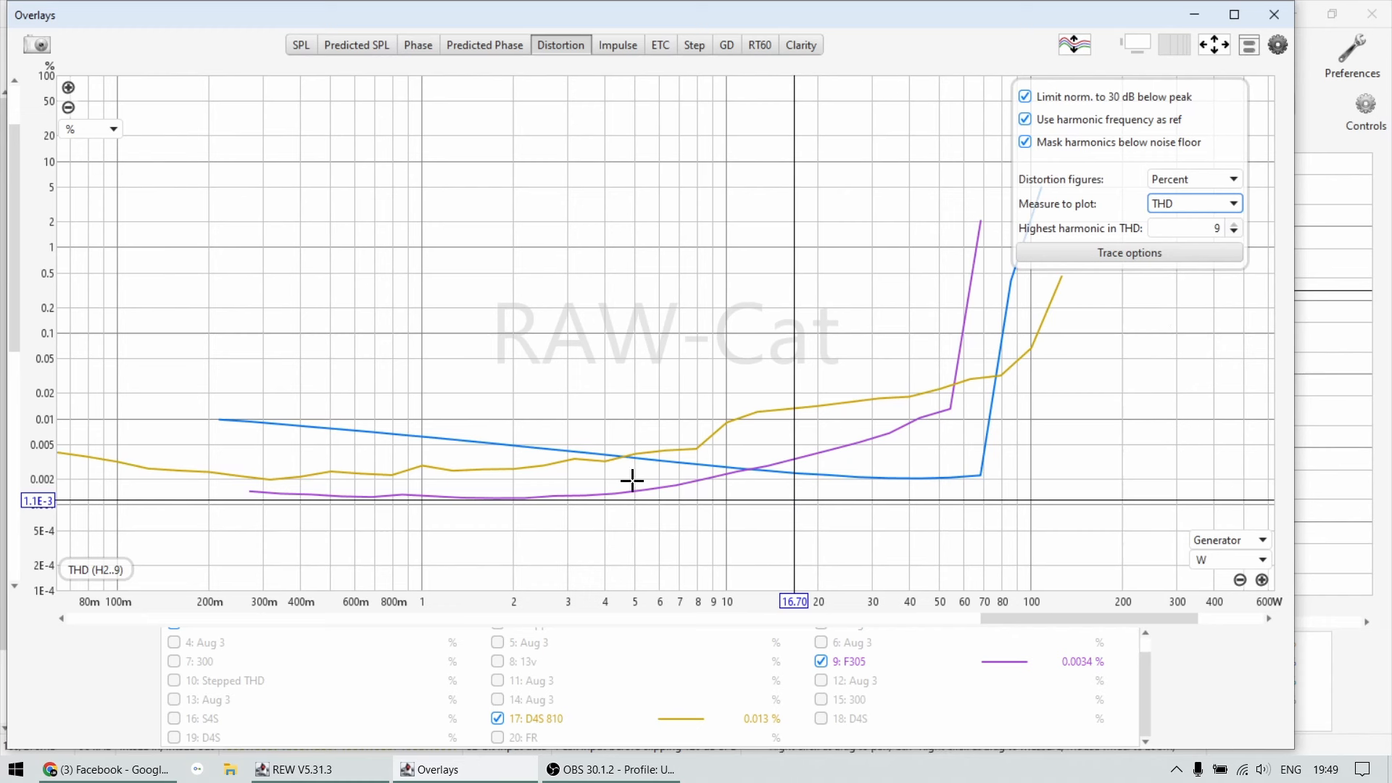
pyautogui.moveTo(431, 470)
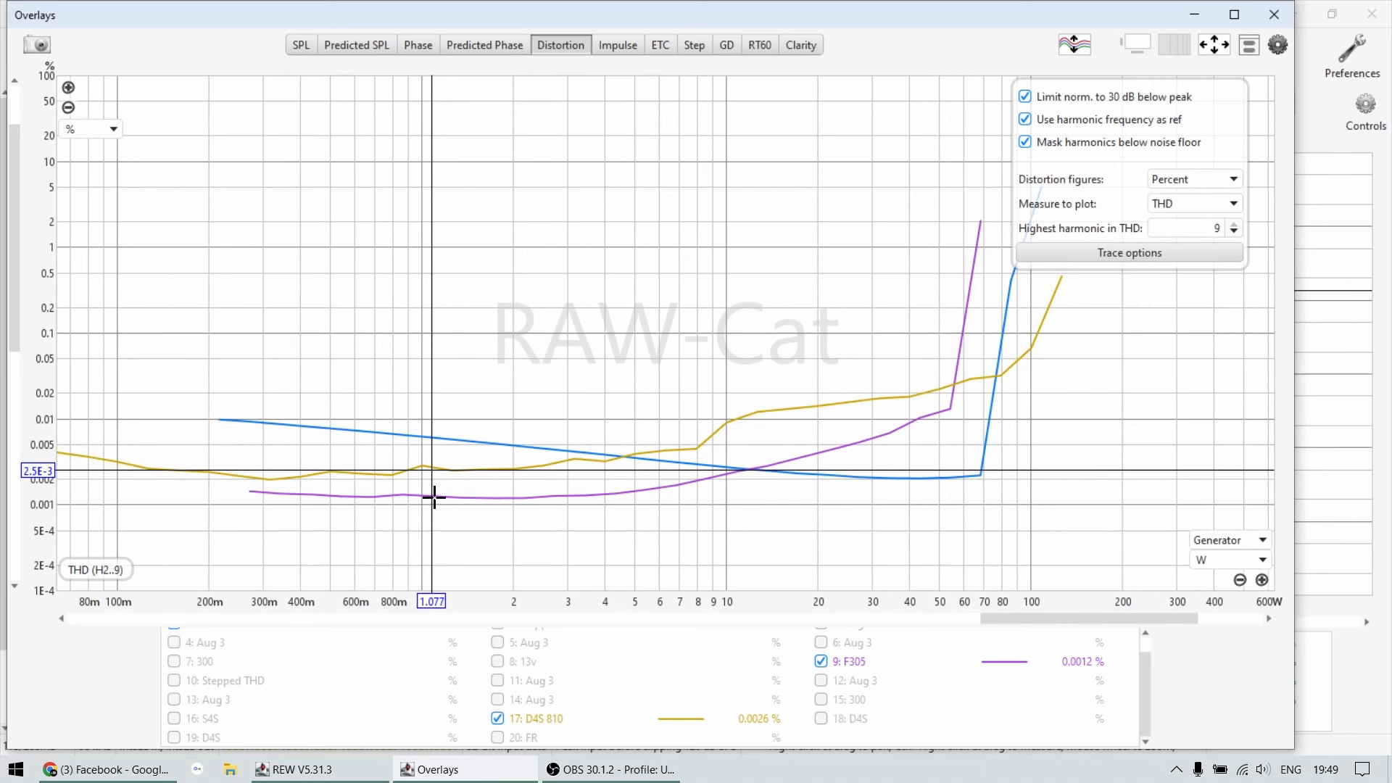
pyautogui.moveTo(479, 480)
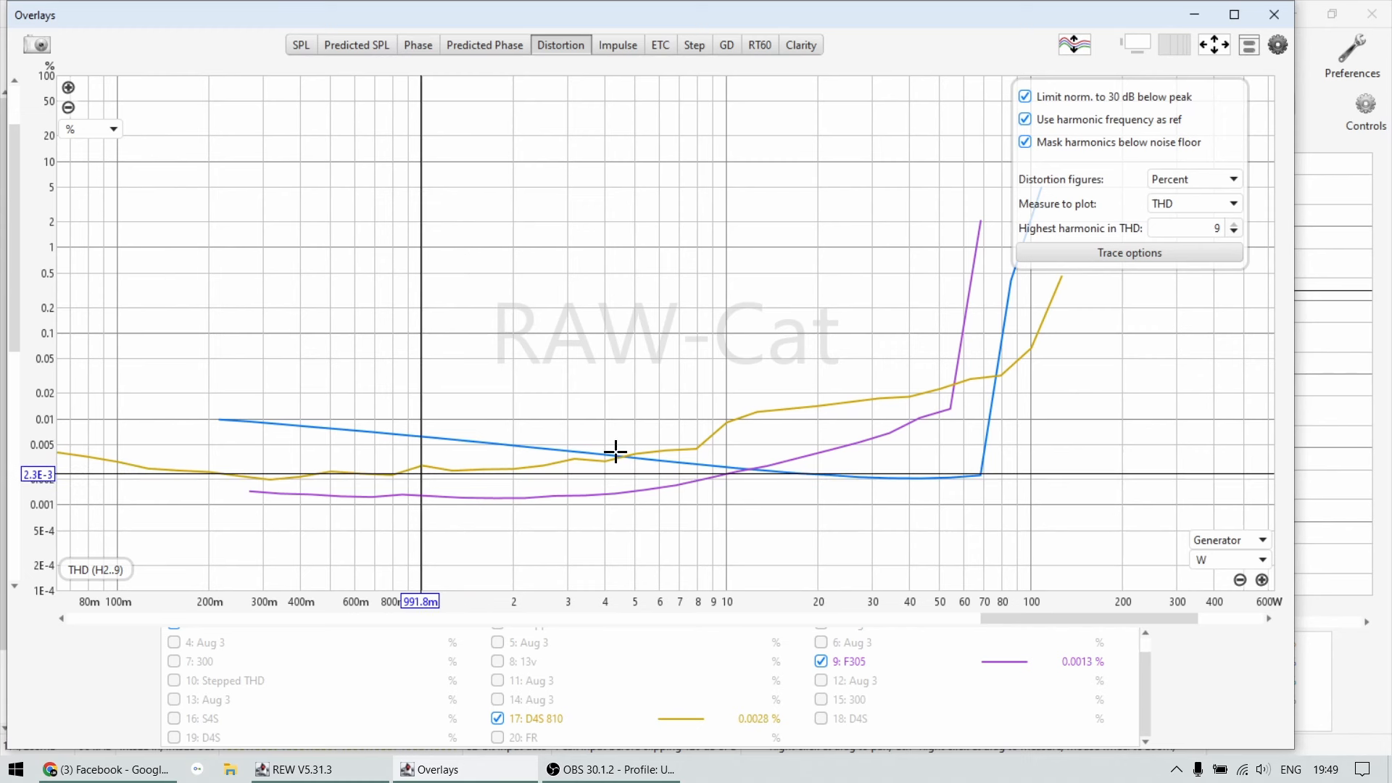
pyautogui.moveTo(626, 478)
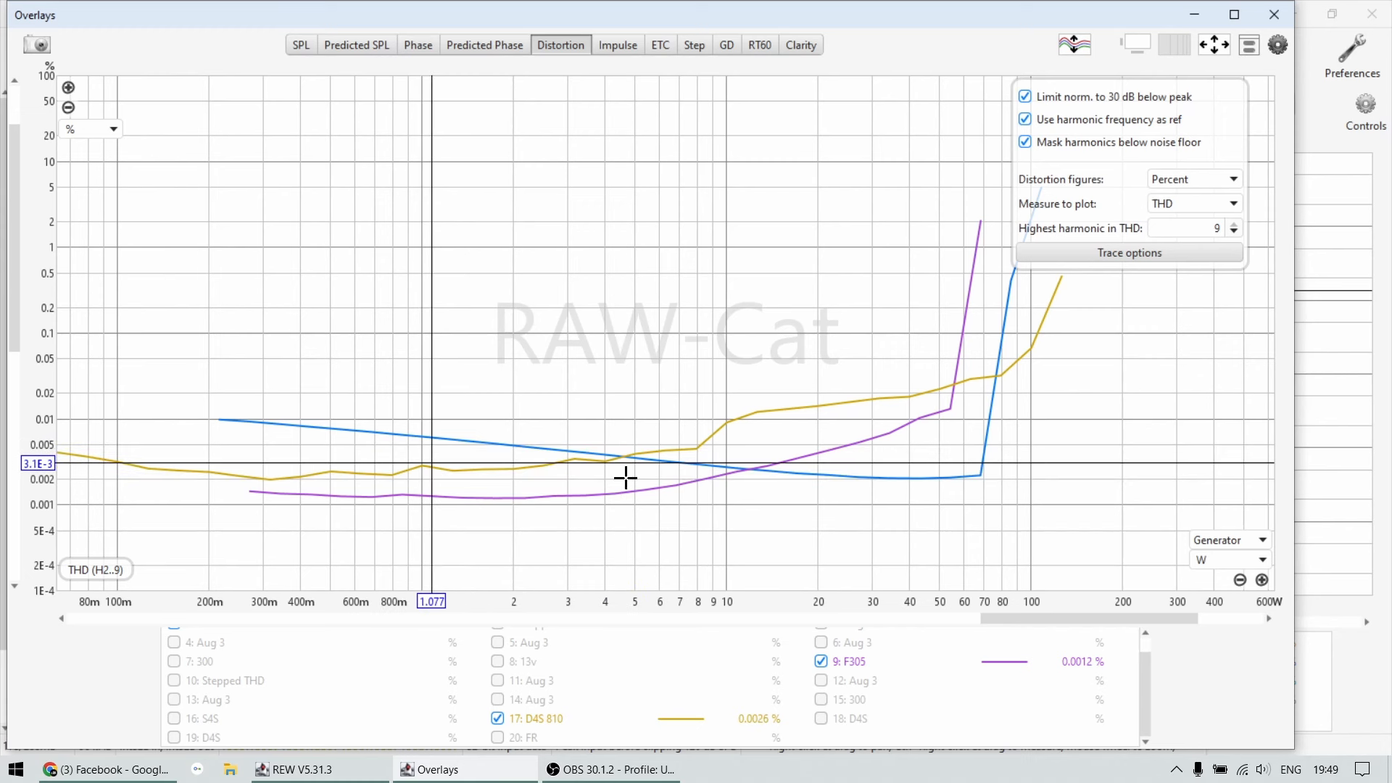
pyautogui.click(174, 642)
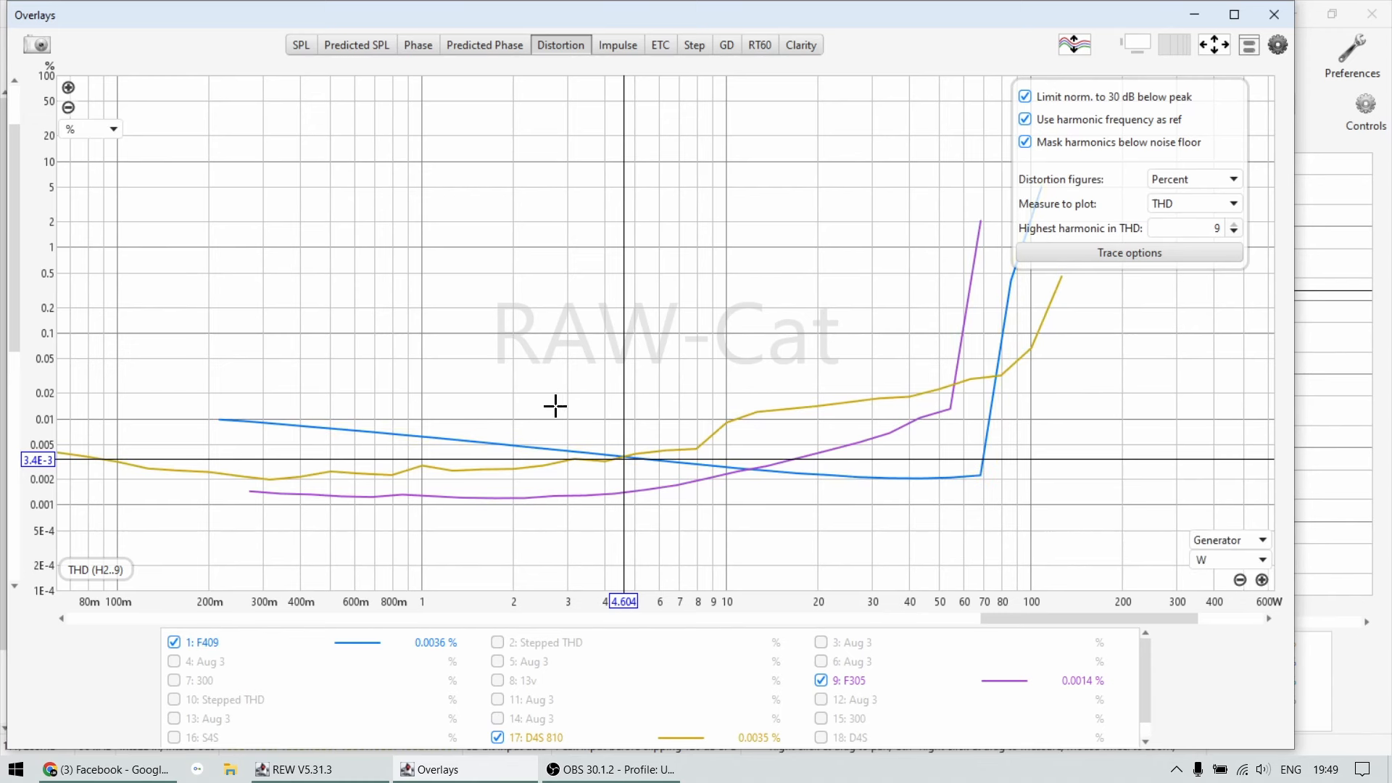
pyautogui.moveTo(670, 435)
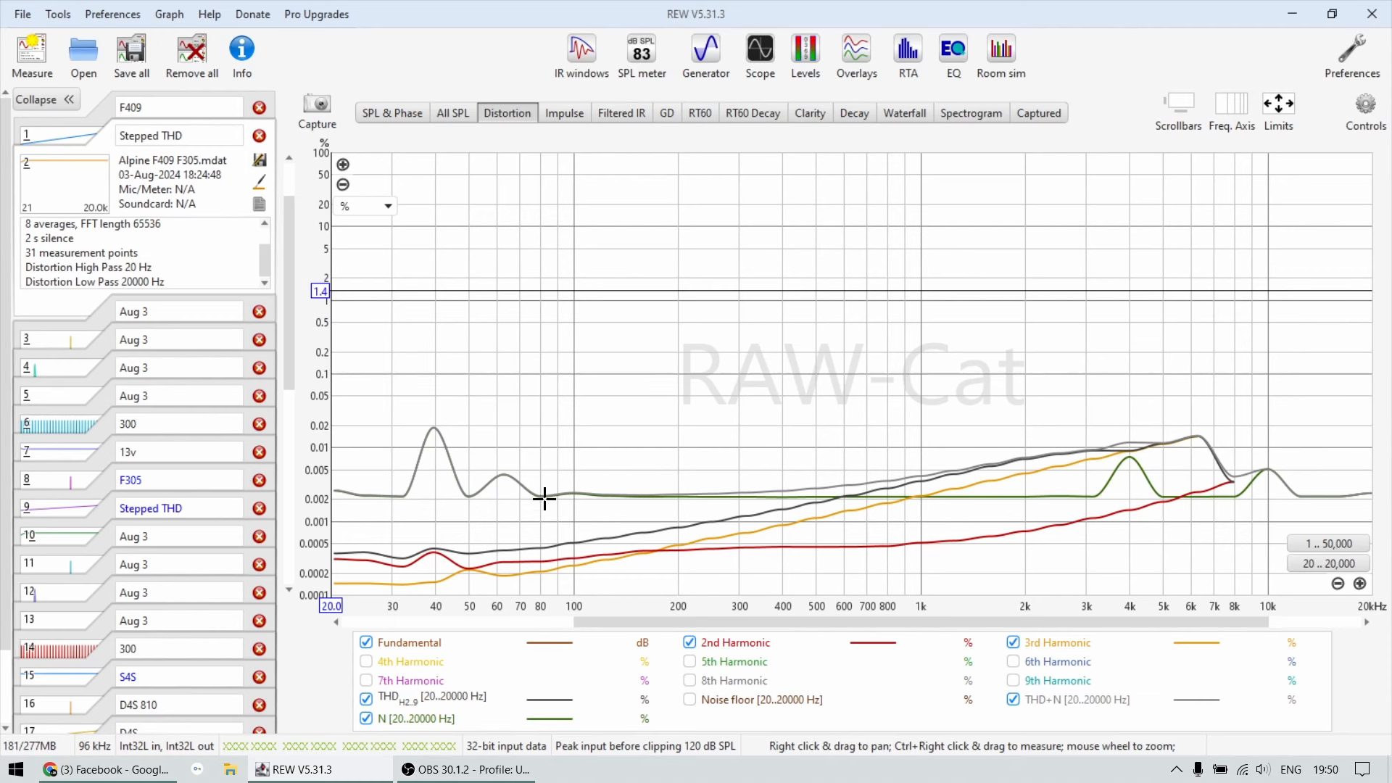
# Step: Read distortion values near 86 Hz and scroll down the measurements list
pyautogui.click(549, 491)
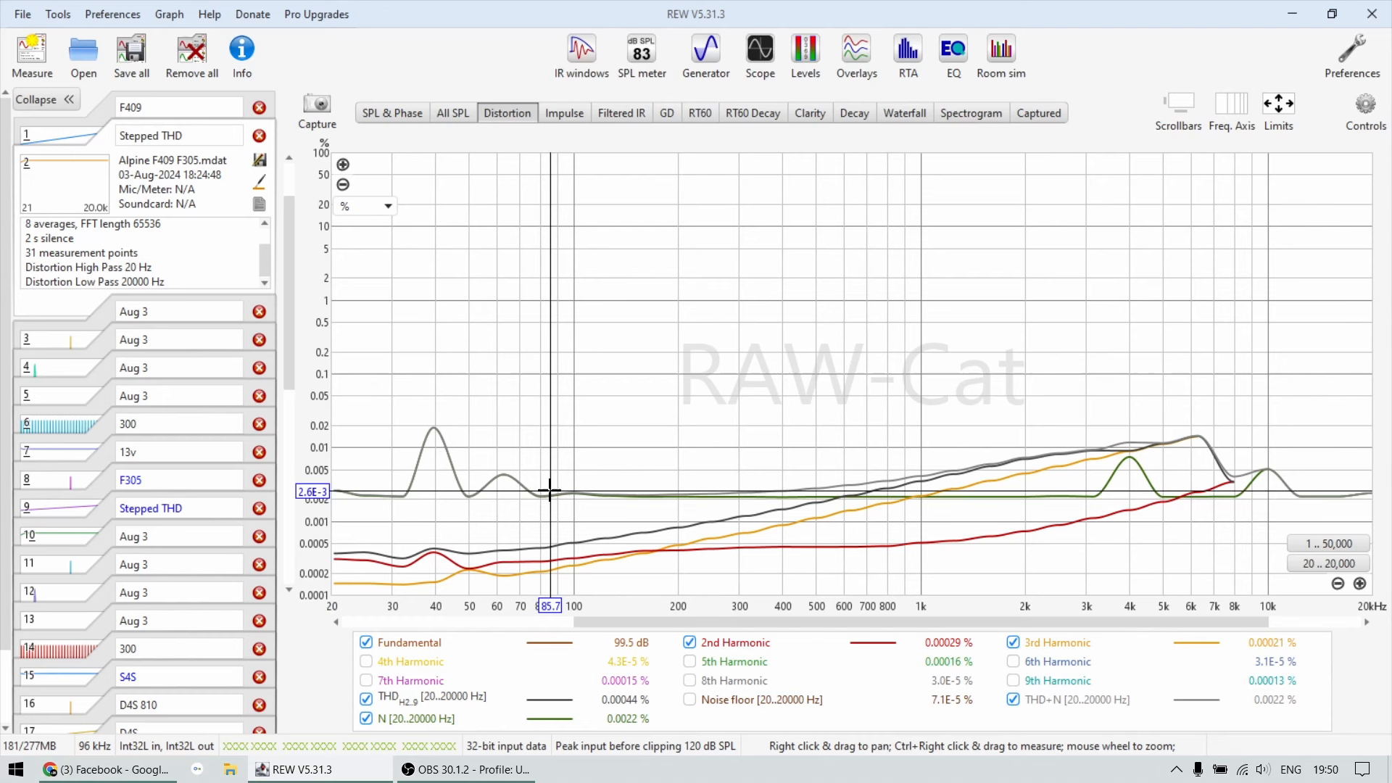
pyautogui.moveTo(885, 480)
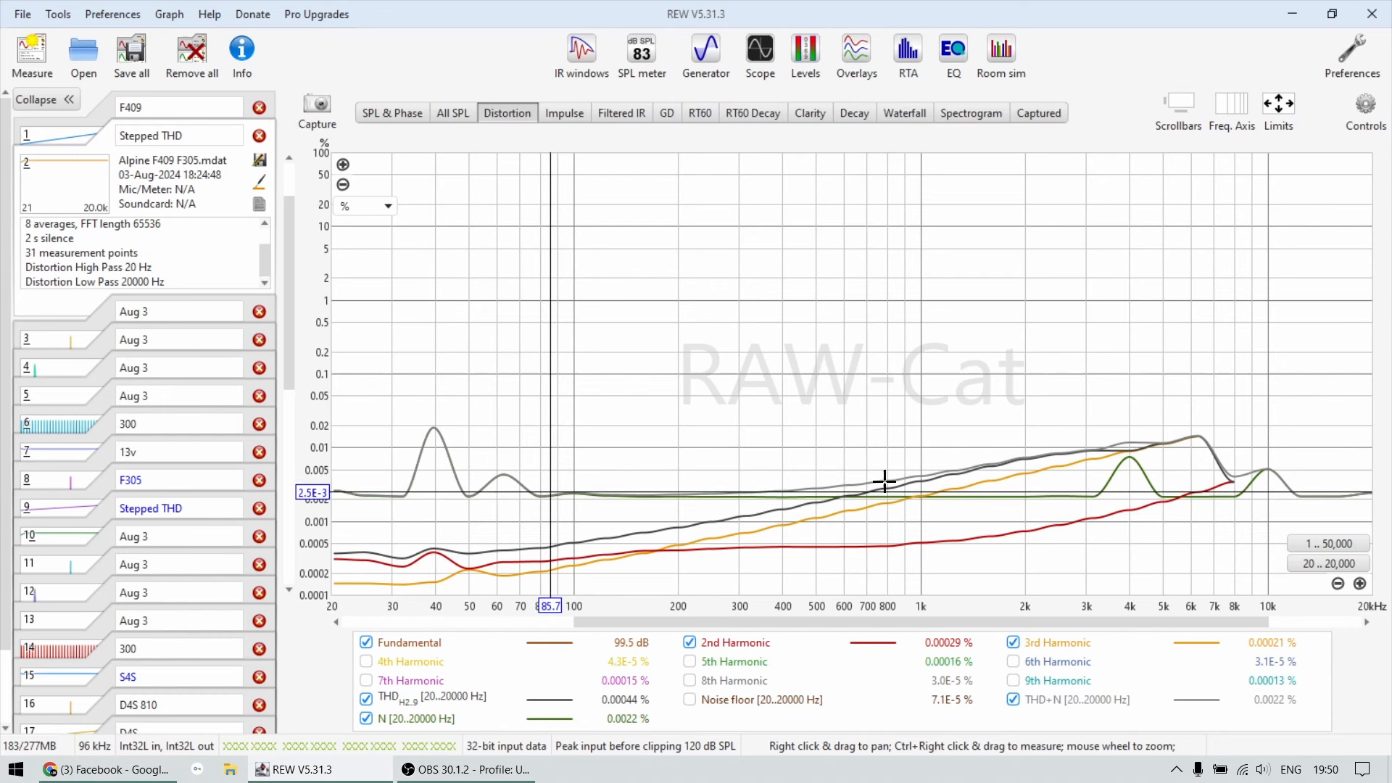
pyautogui.moveTo(1184, 436)
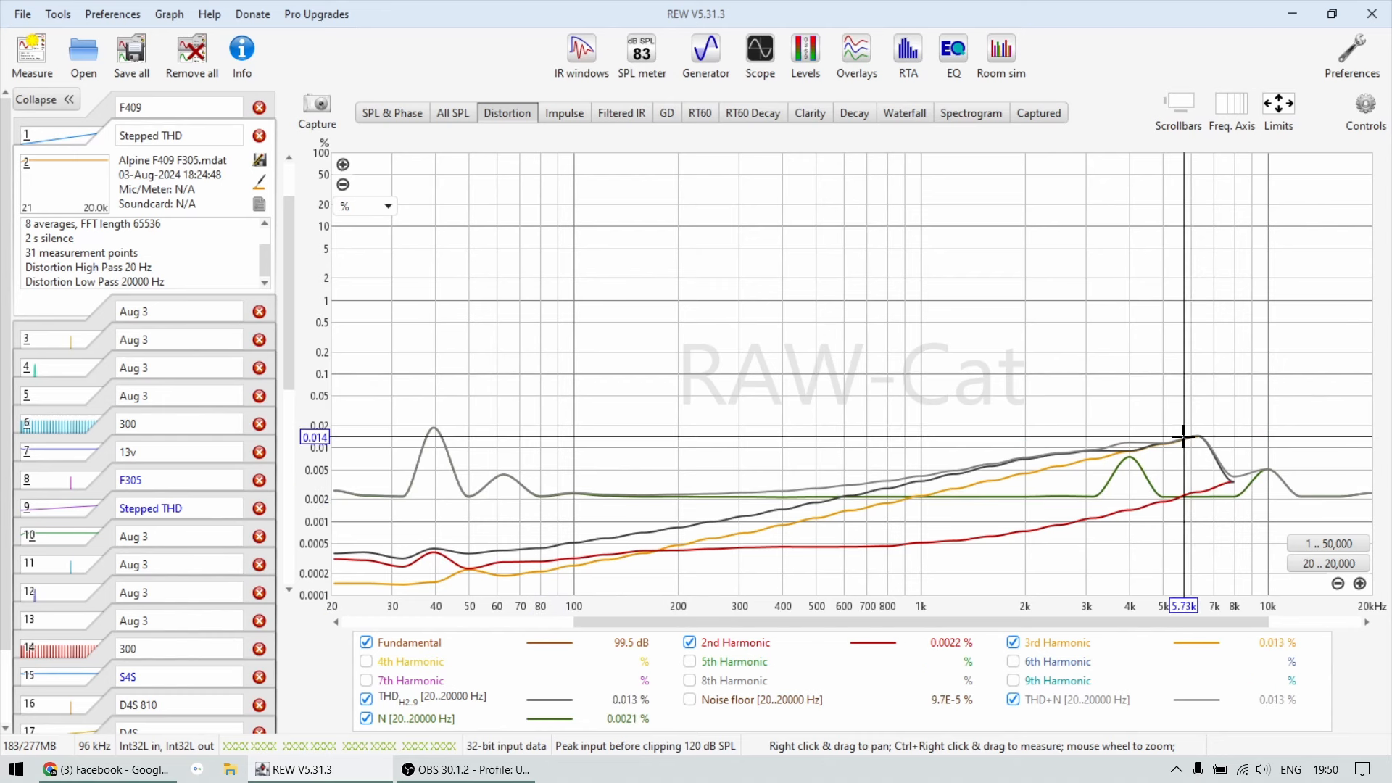
pyautogui.moveTo(1192, 427)
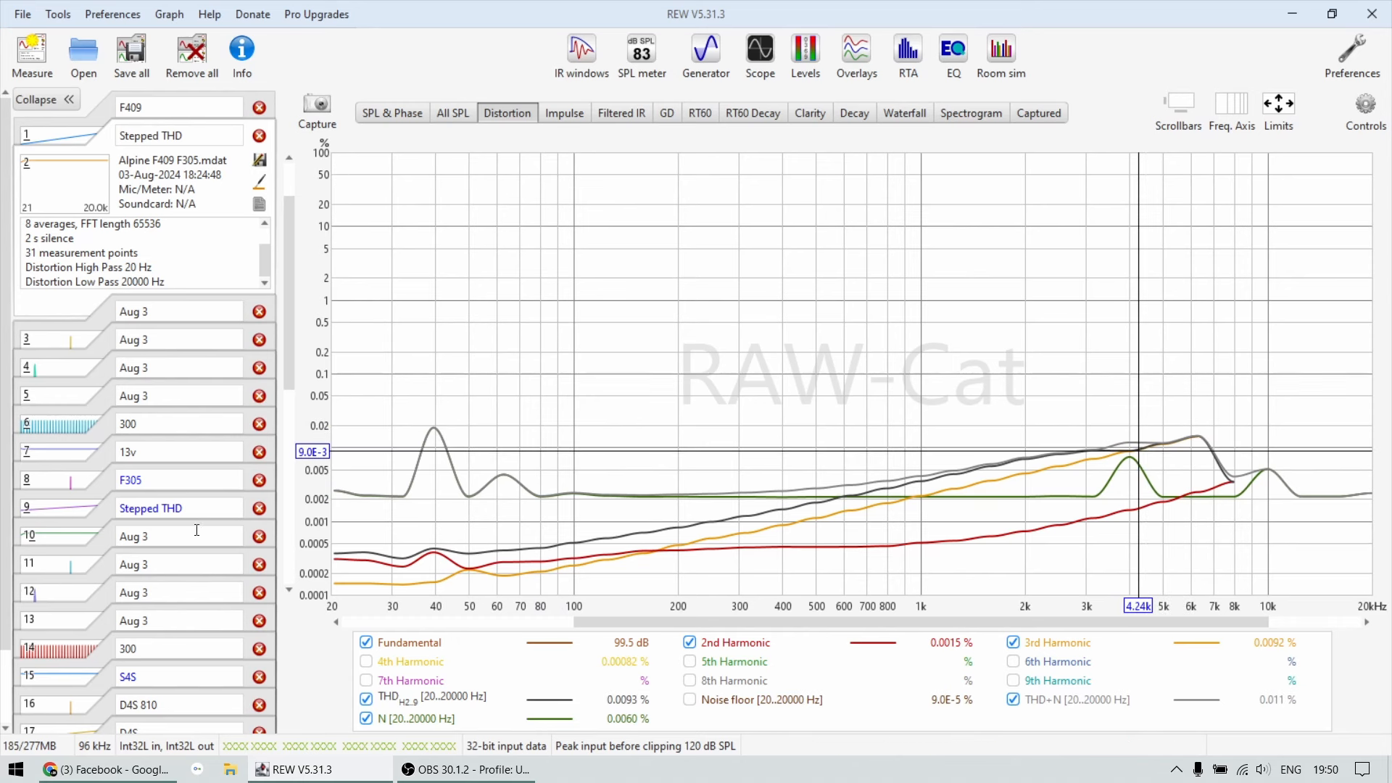
pyautogui.scroll(-3)
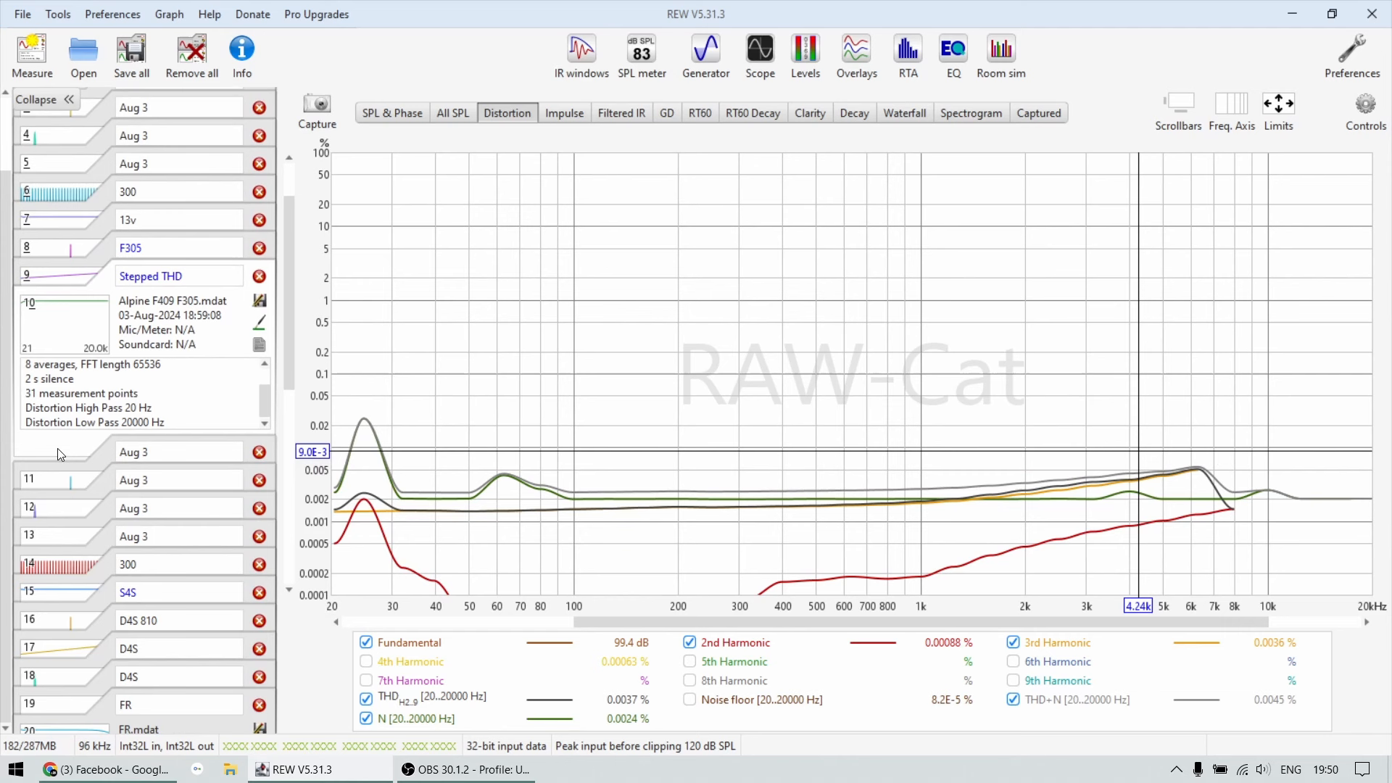
pyautogui.moveTo(1198, 474)
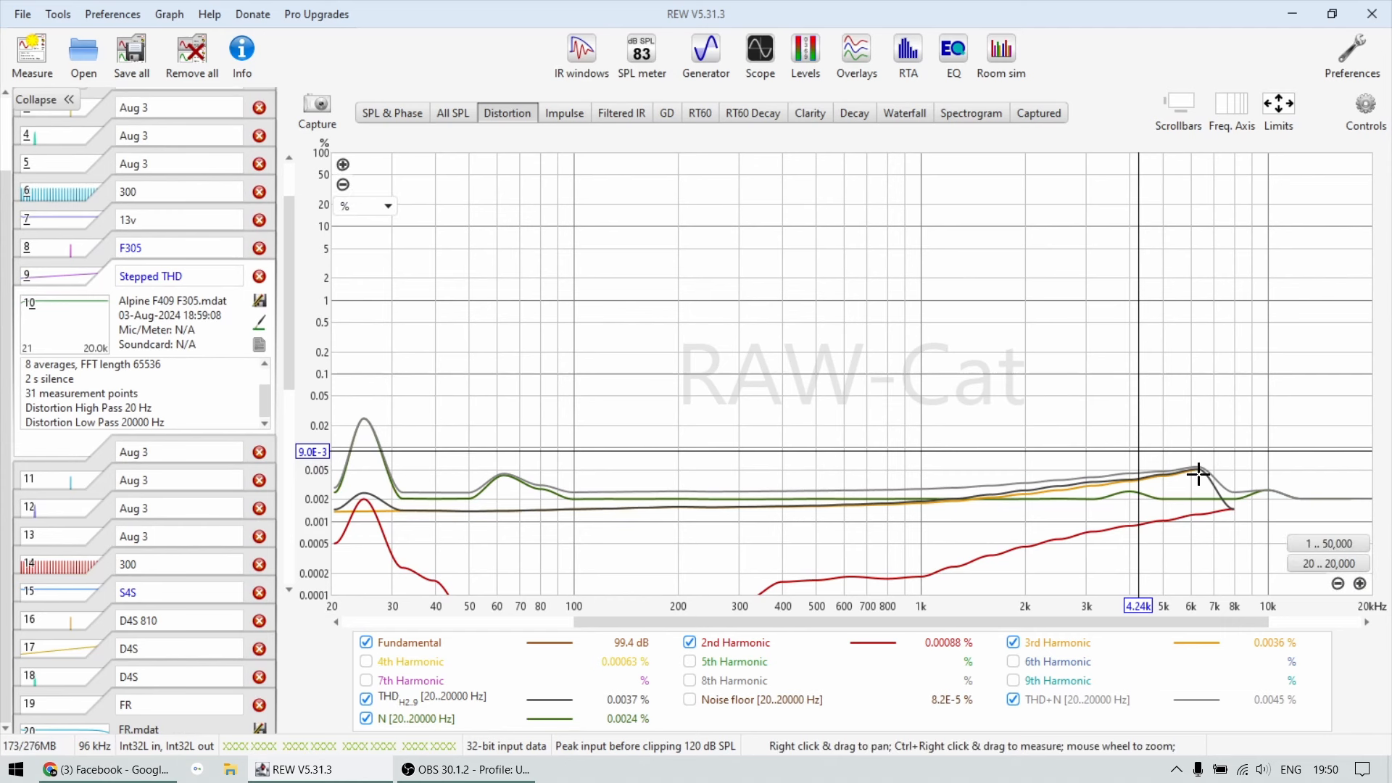
pyautogui.moveTo(1174, 488)
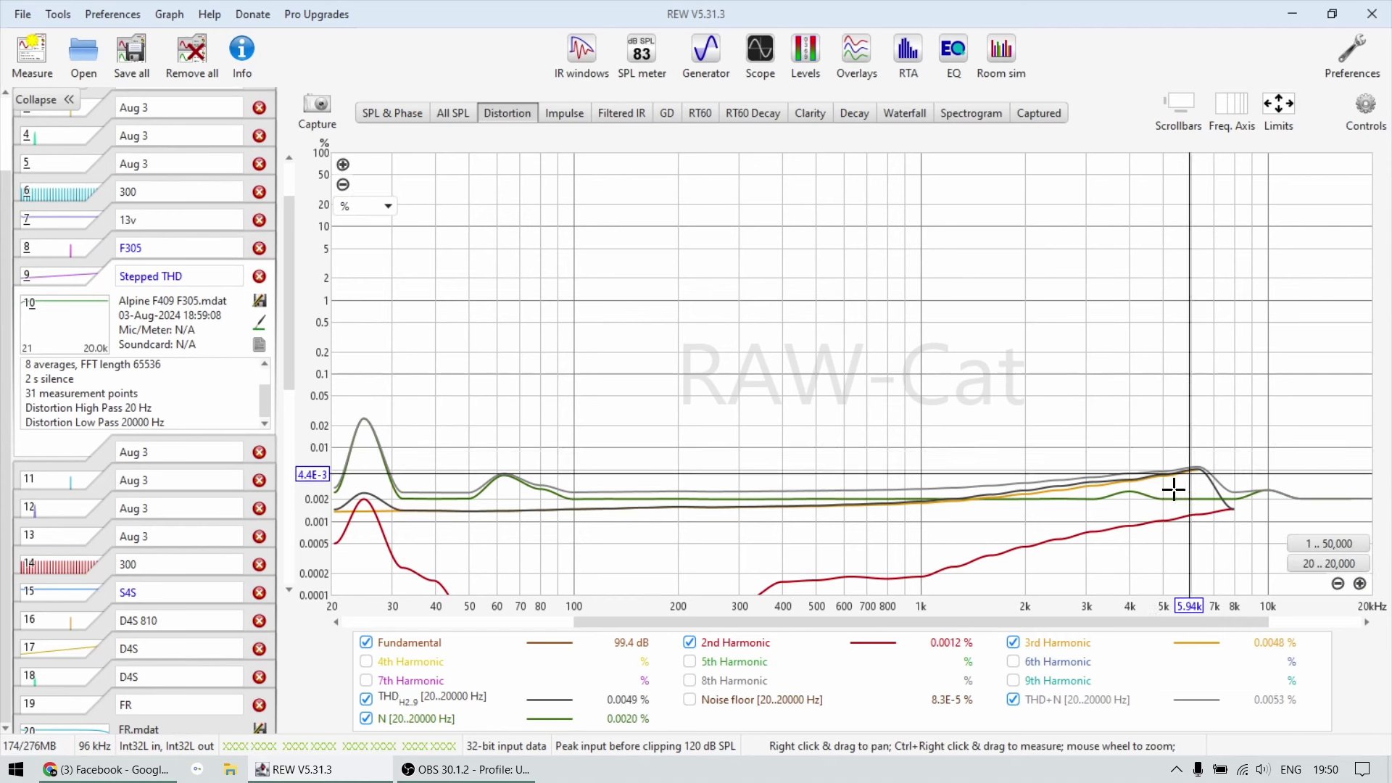
pyautogui.moveTo(1076, 450)
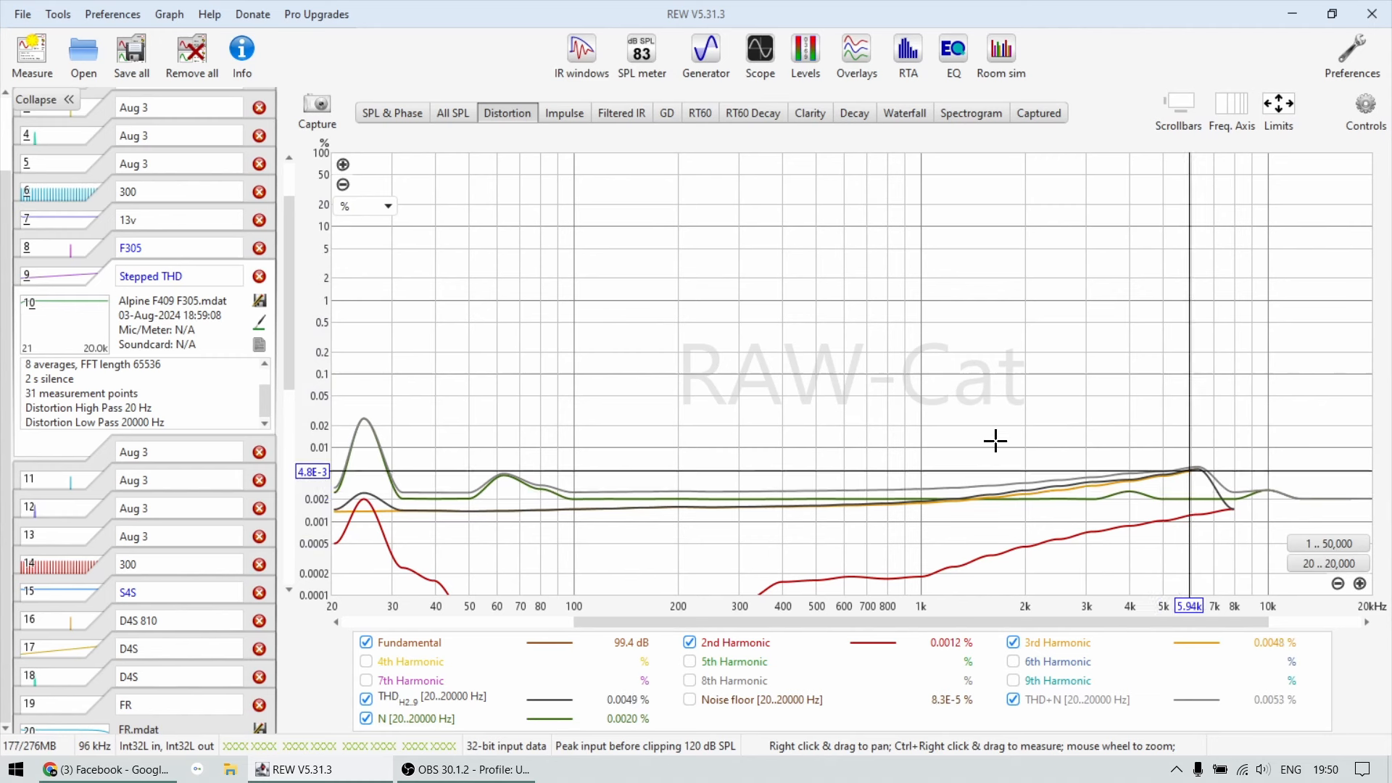
pyautogui.moveTo(1189, 413)
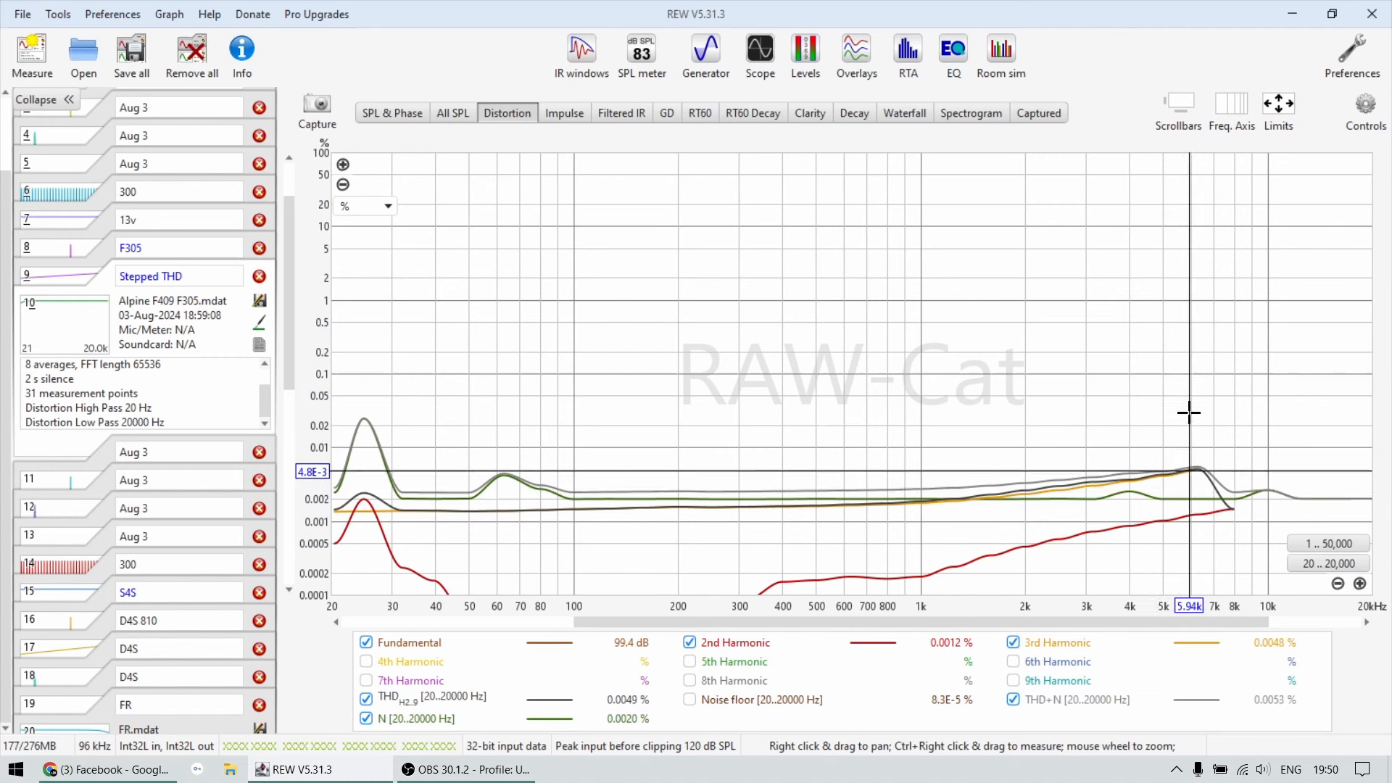
pyautogui.moveTo(1001, 586)
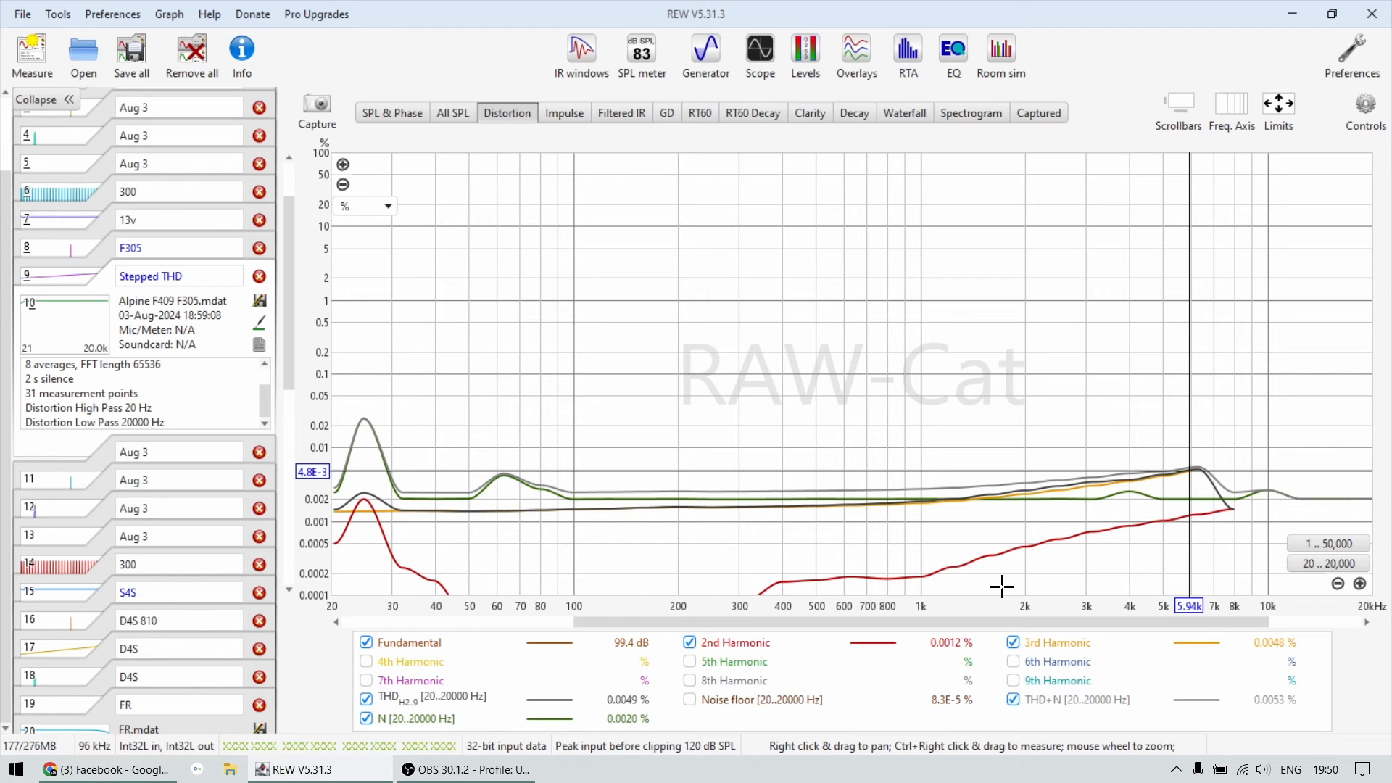
pyautogui.moveTo(859, 491)
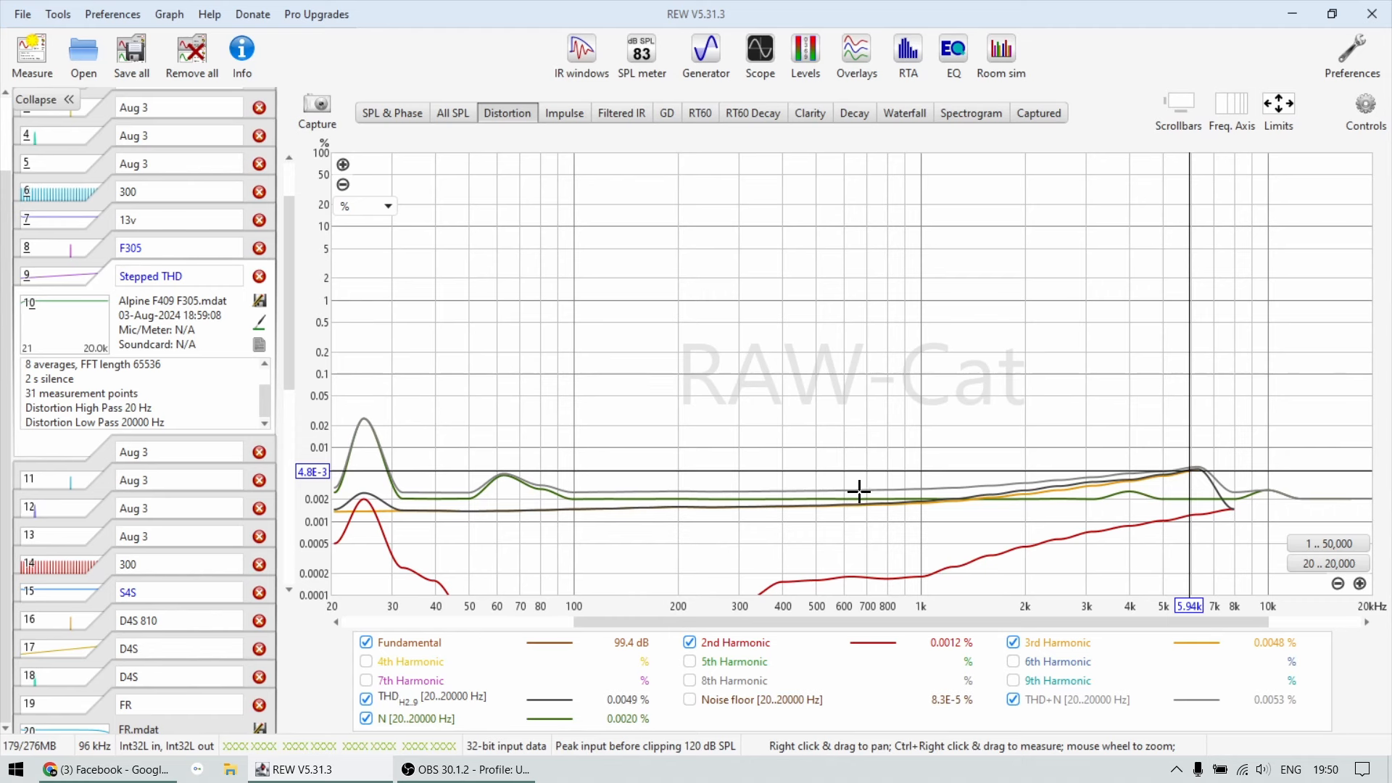
pyautogui.moveTo(854, 502)
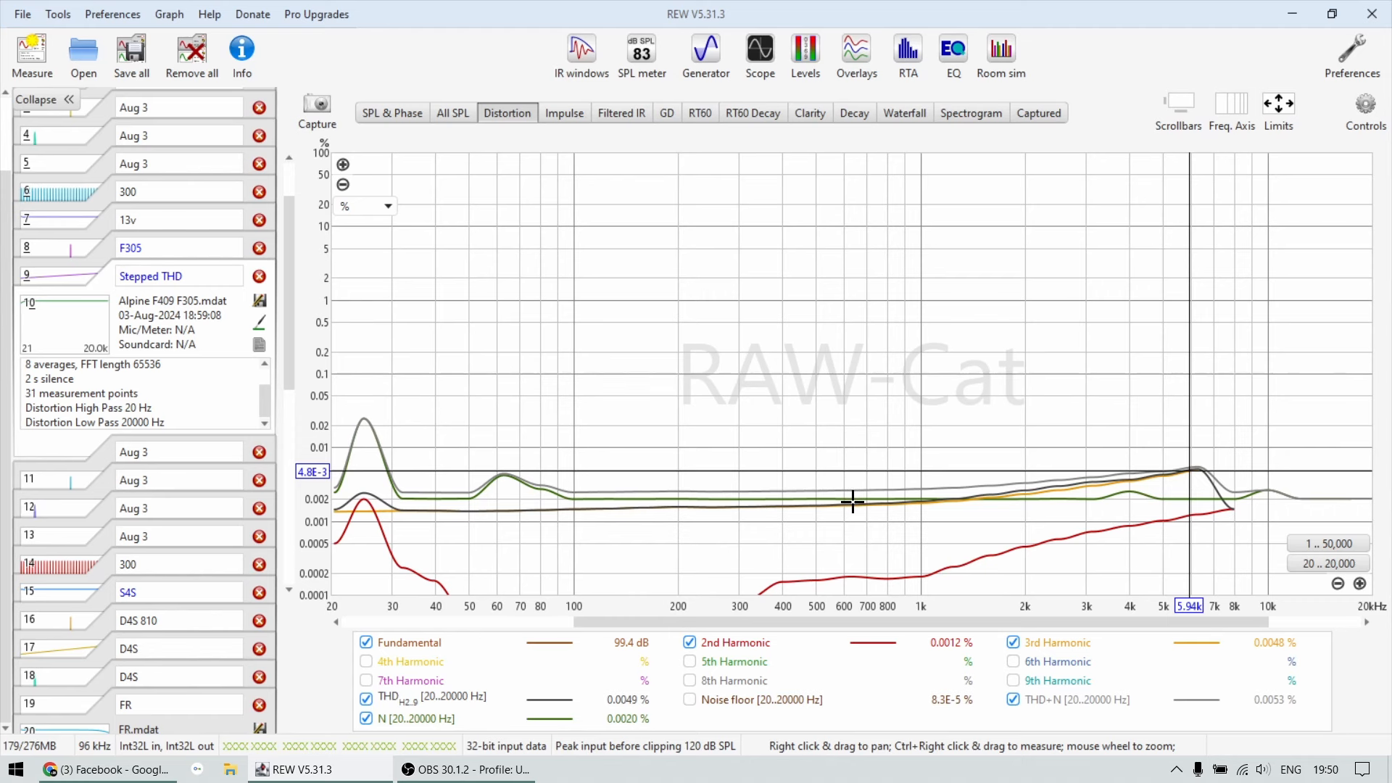
pyautogui.click(392, 113)
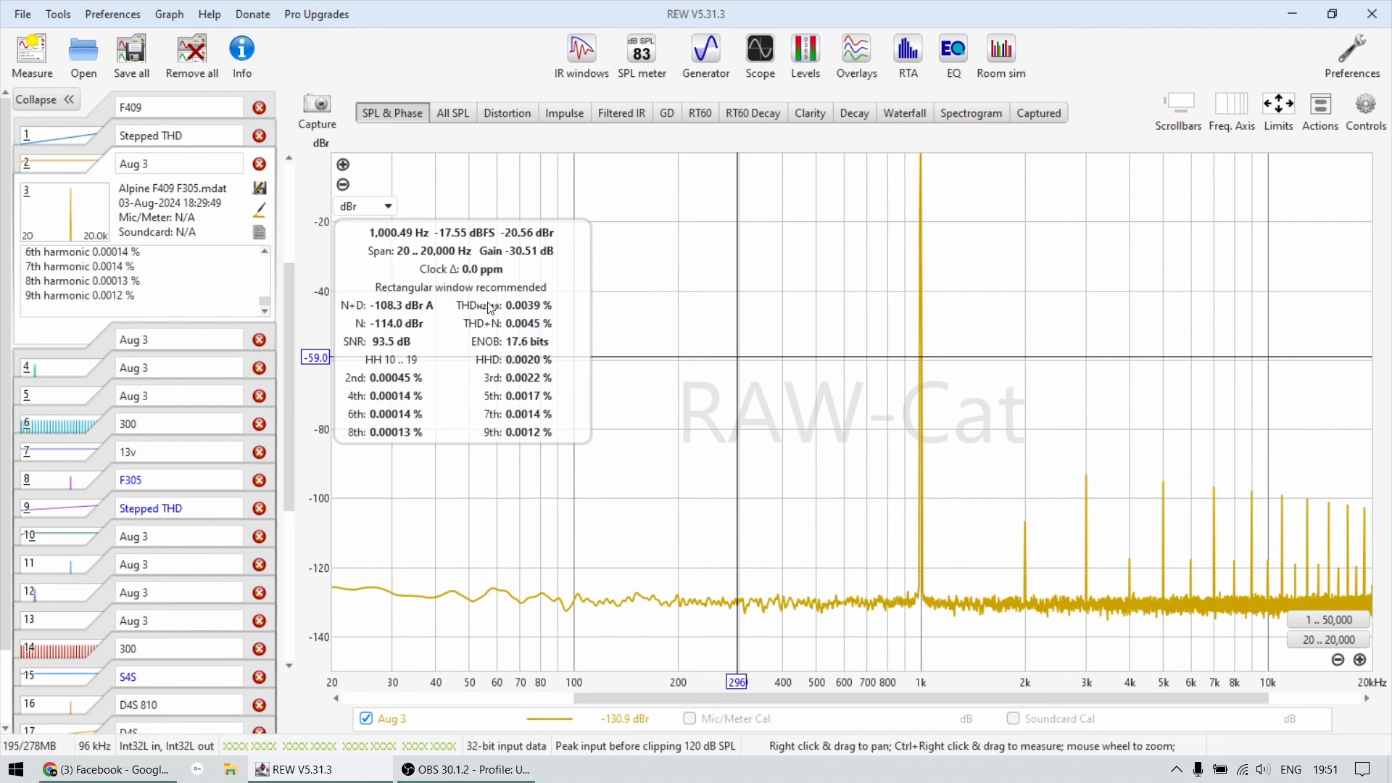
pyautogui.moveTo(379, 353)
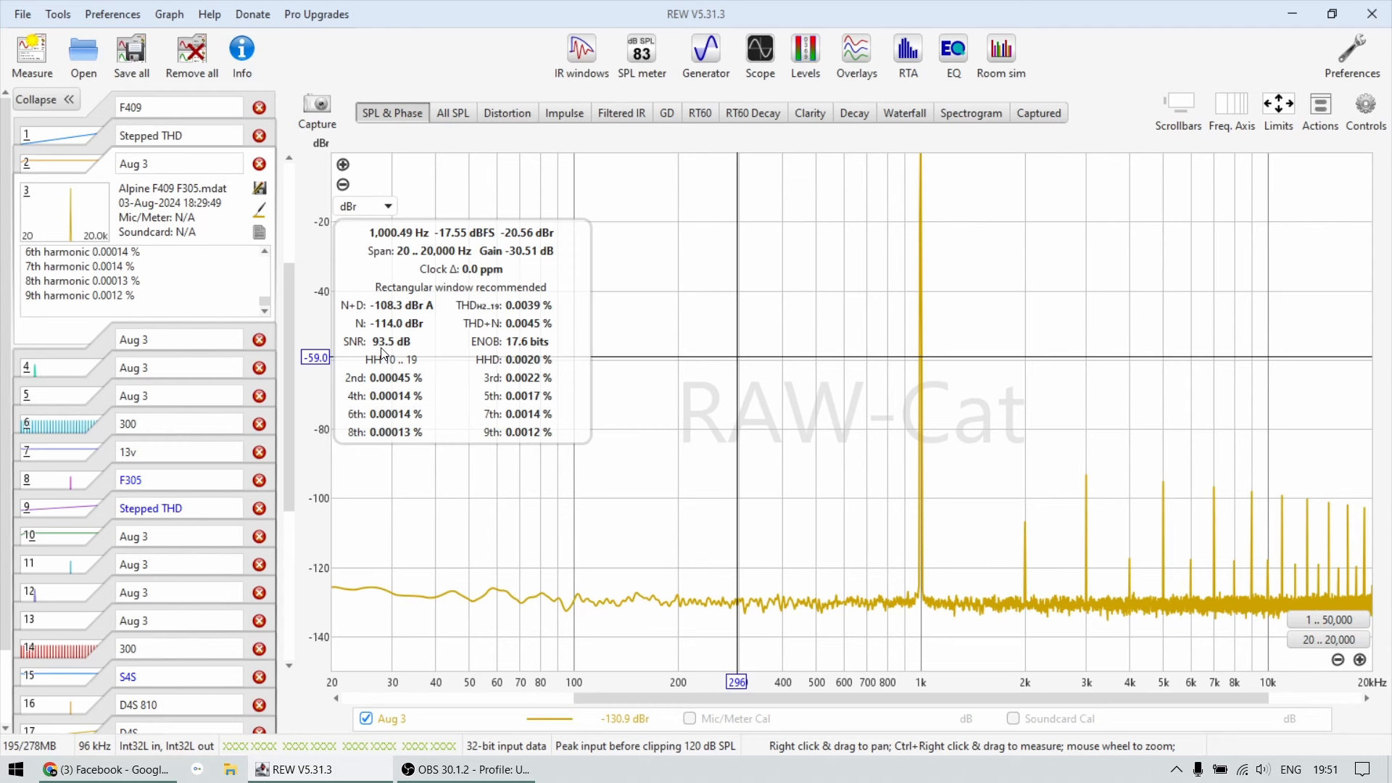
# Step: Scroll the measurements list and switch to the combined All SPL graph
pyautogui.scroll(-3)
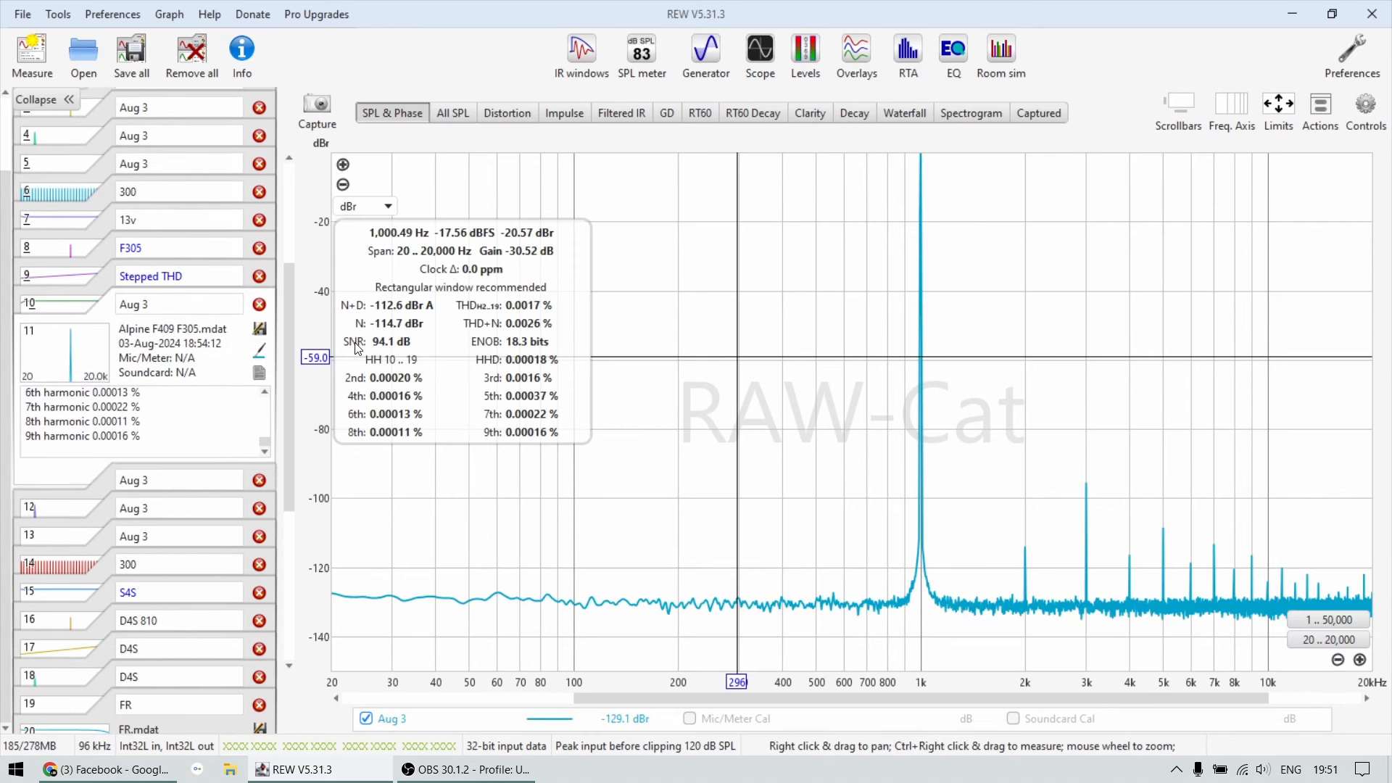
pyautogui.moveTo(380, 353)
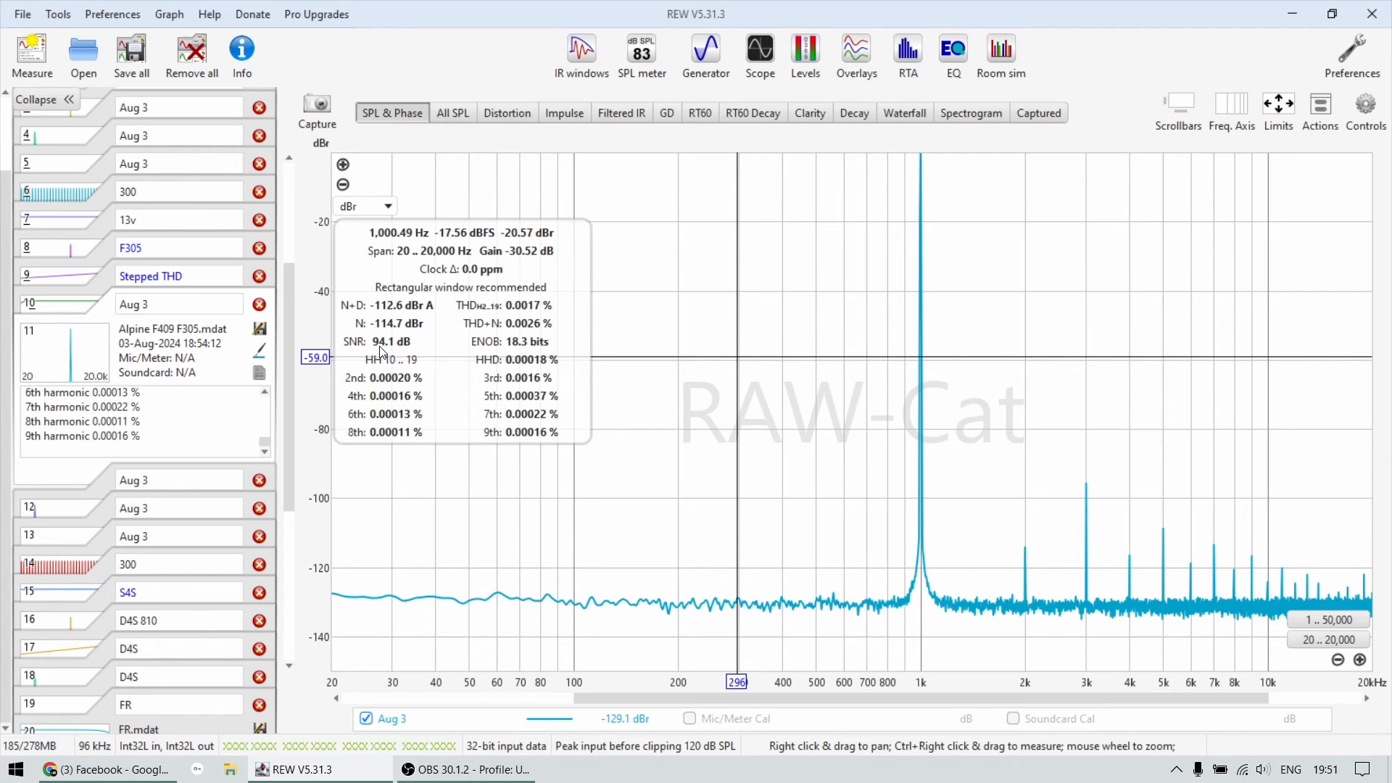
pyautogui.moveTo(71, 641)
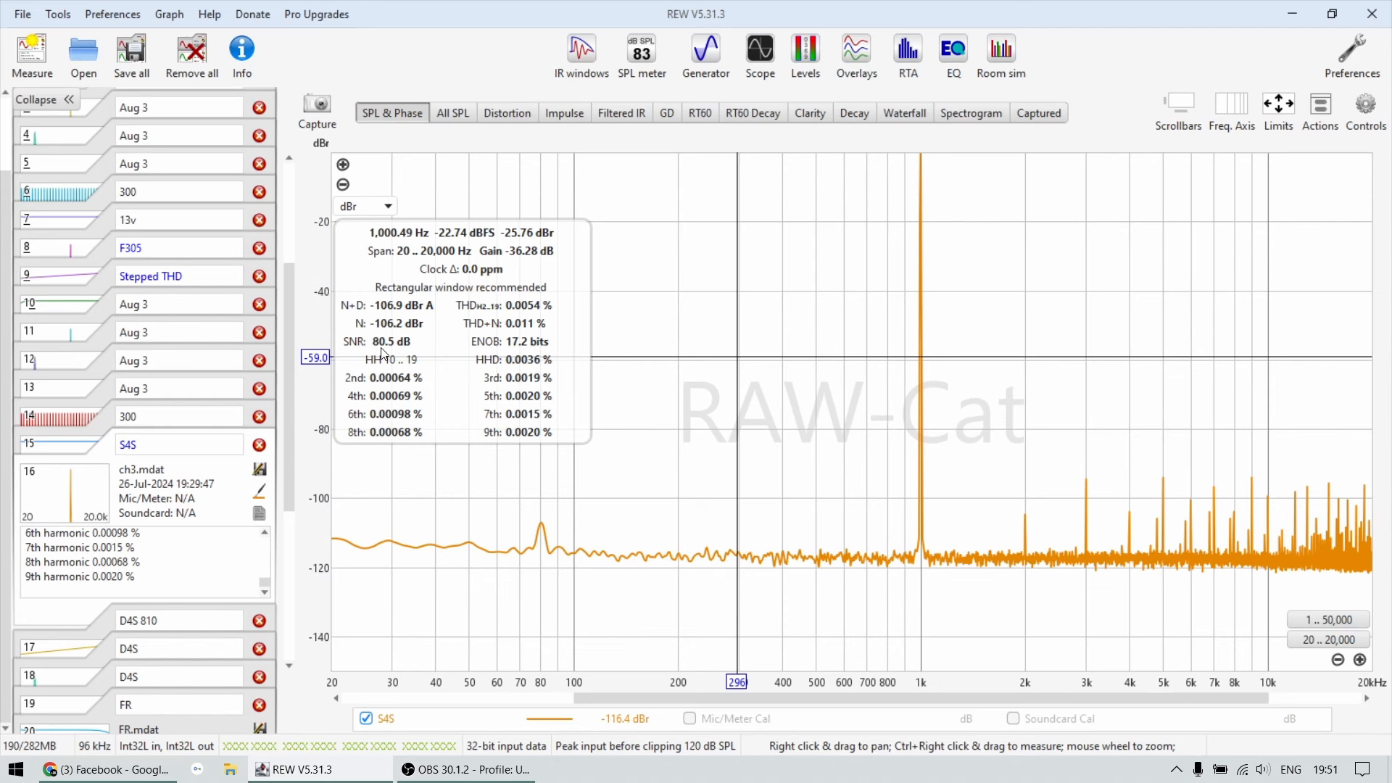
pyautogui.click(453, 113)
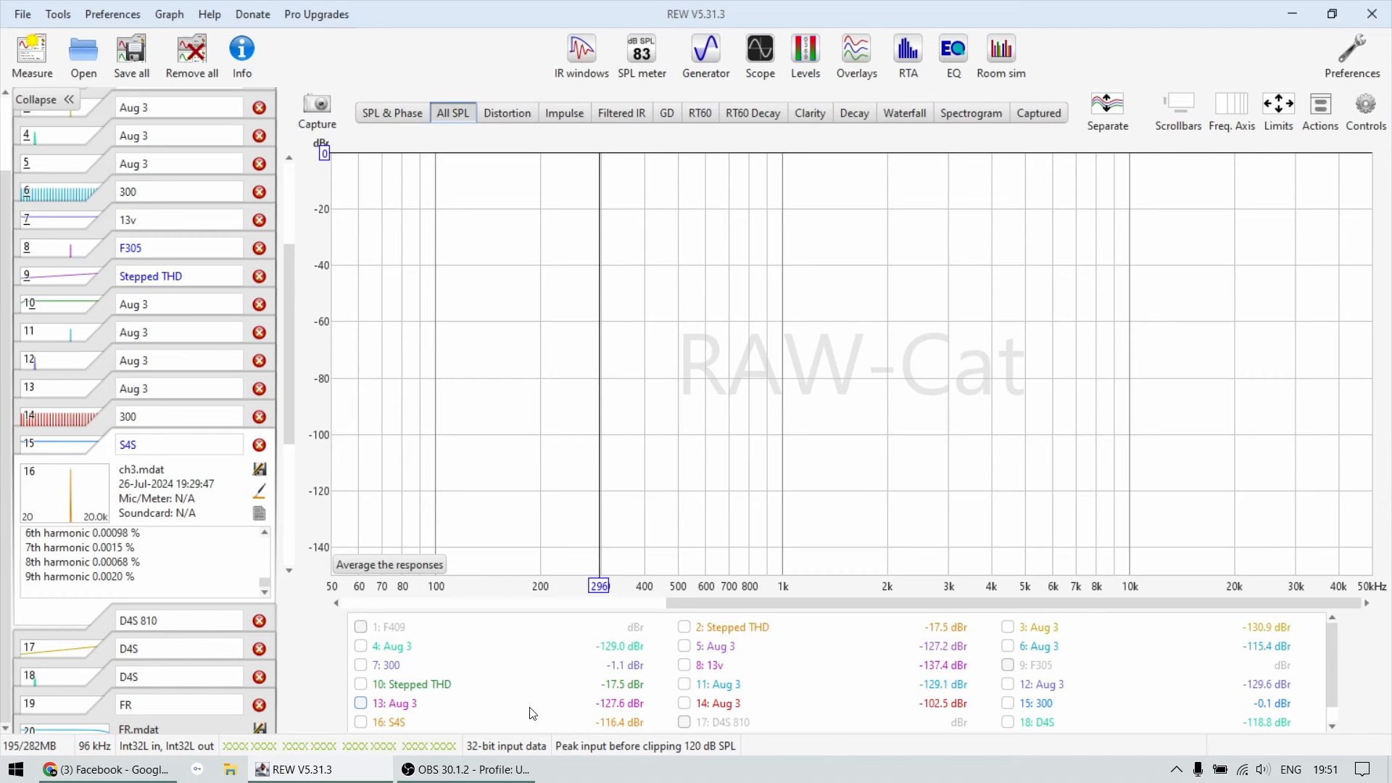
# Step: Overlay the spectra of measurements 3 and 11, plus another measurement, in All SPL
pyautogui.click(1008, 628)
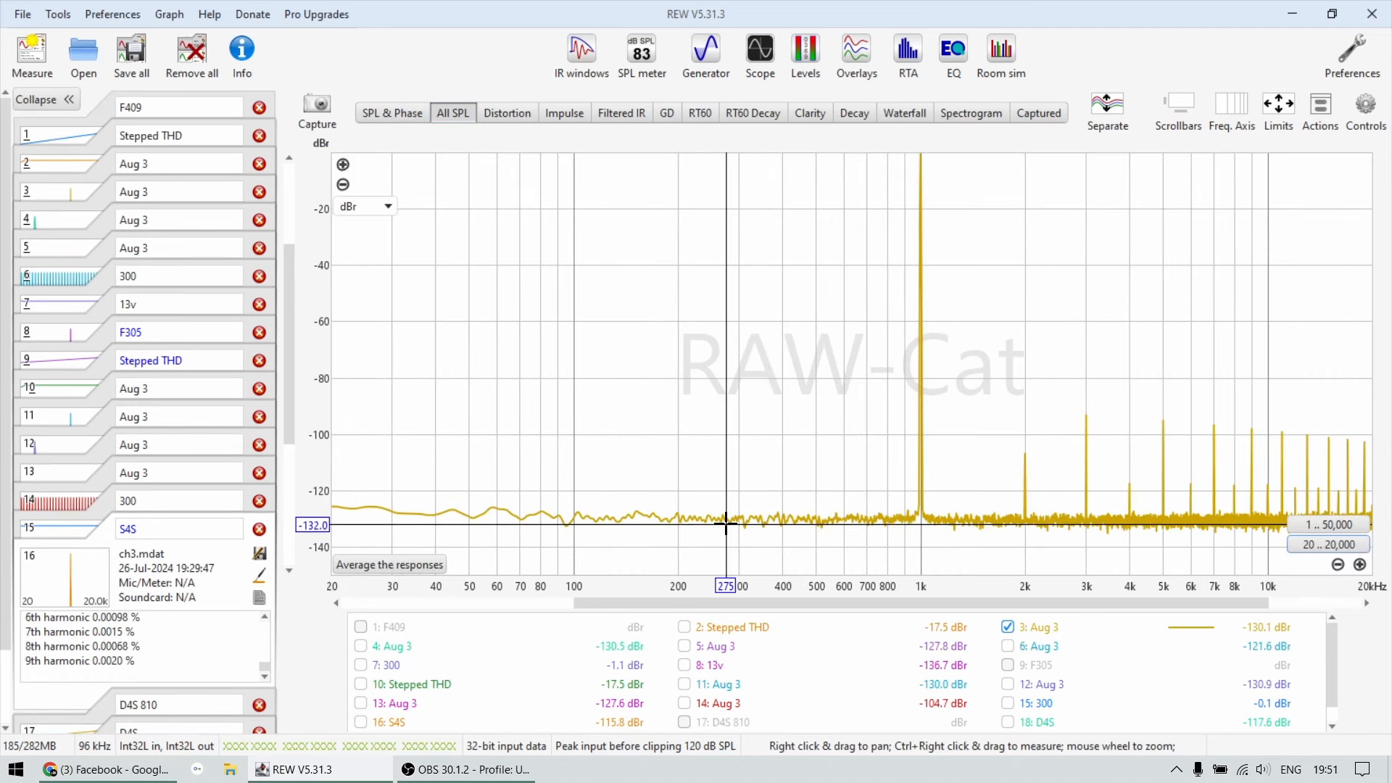
pyautogui.click(683, 684)
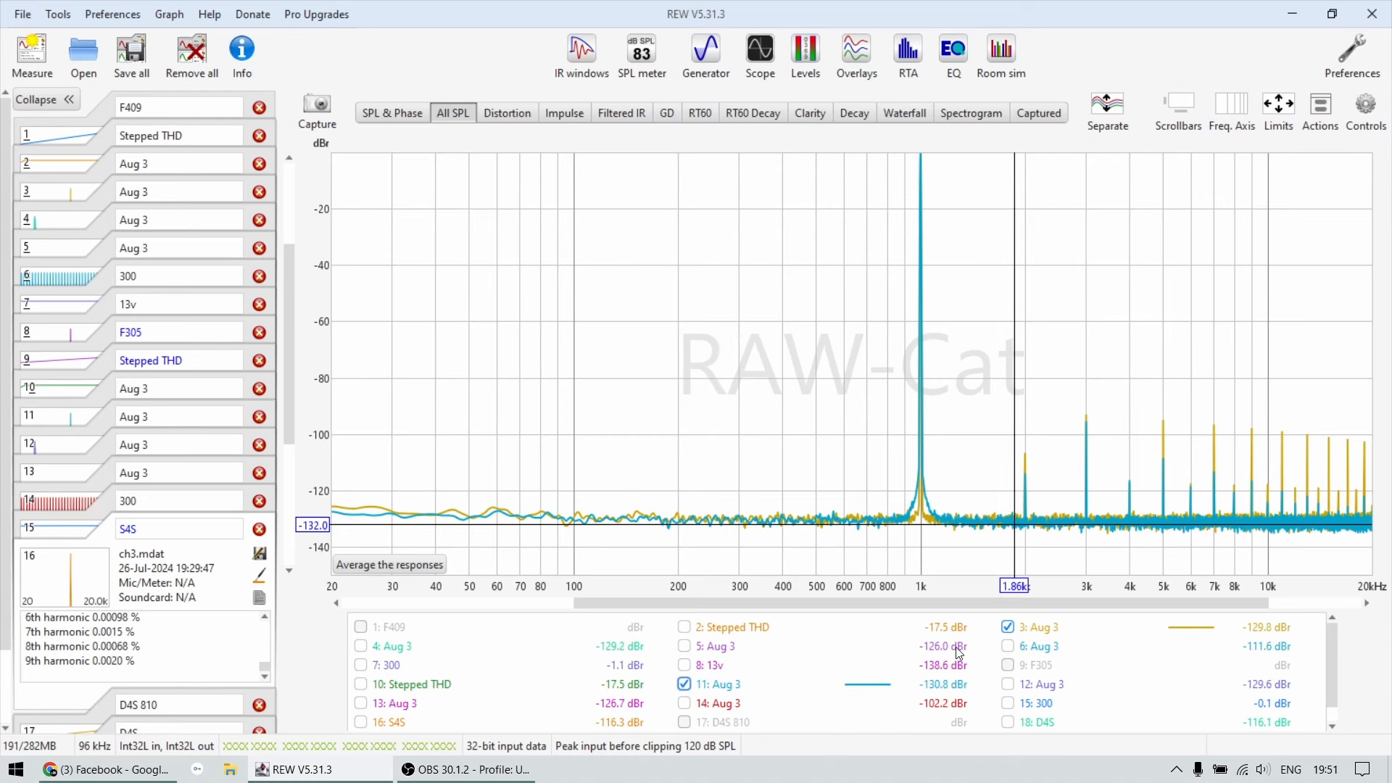
pyautogui.click(718, 684)
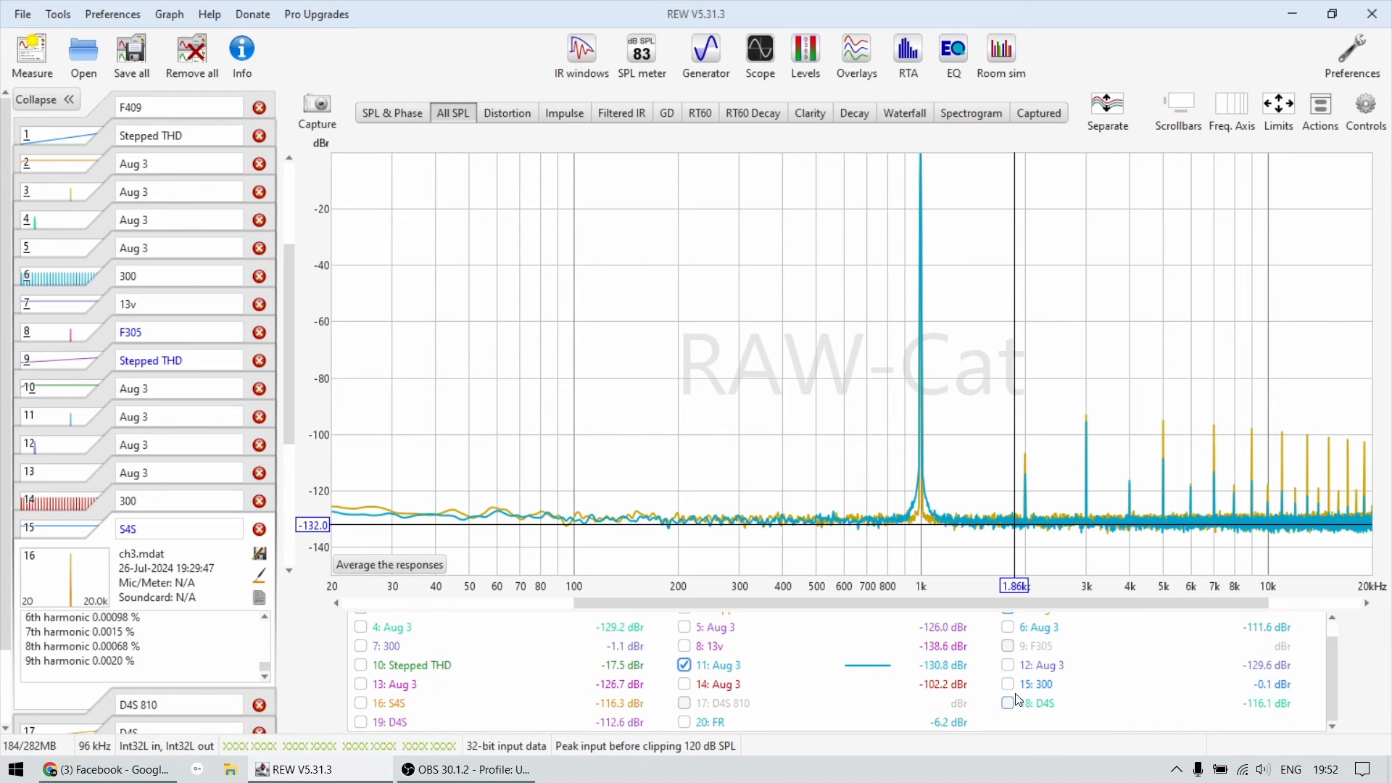
pyautogui.click(360, 704)
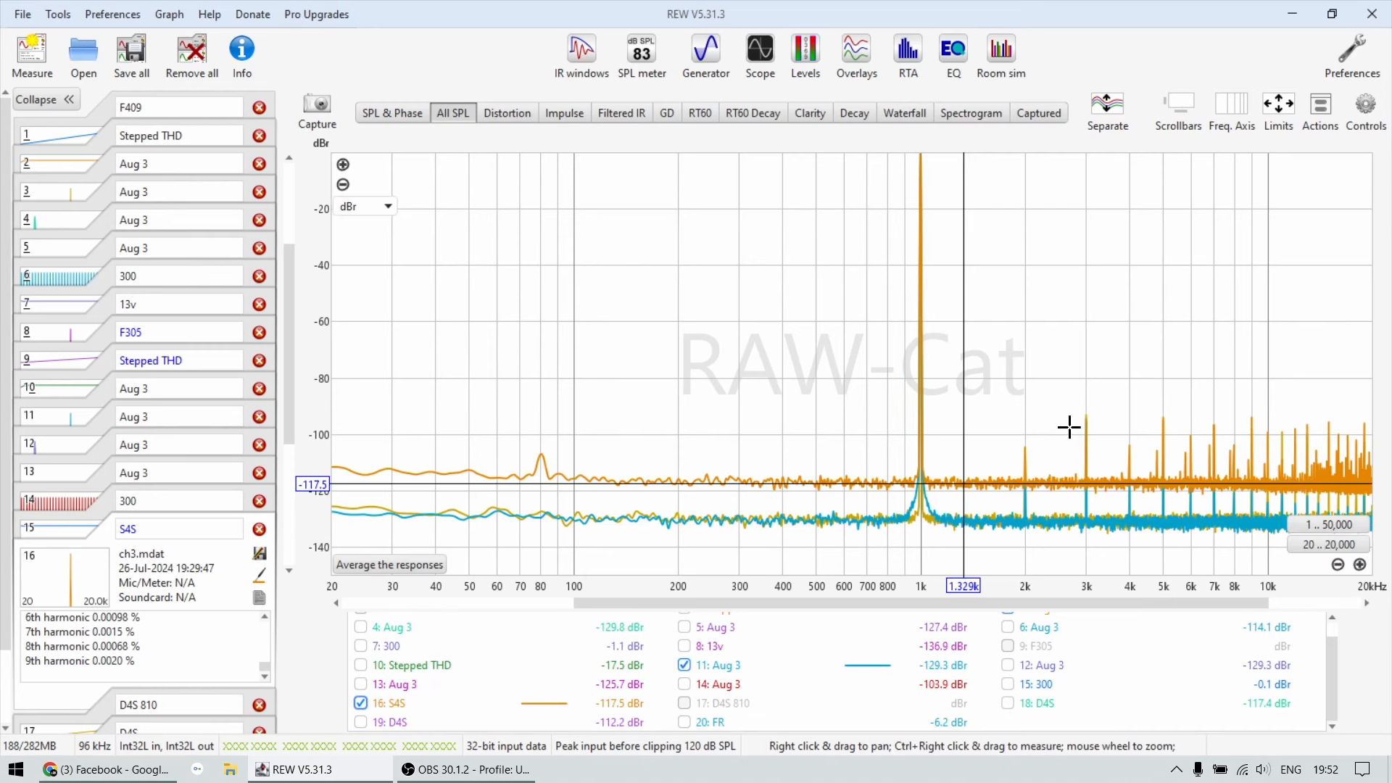
pyautogui.moveTo(1338, 460)
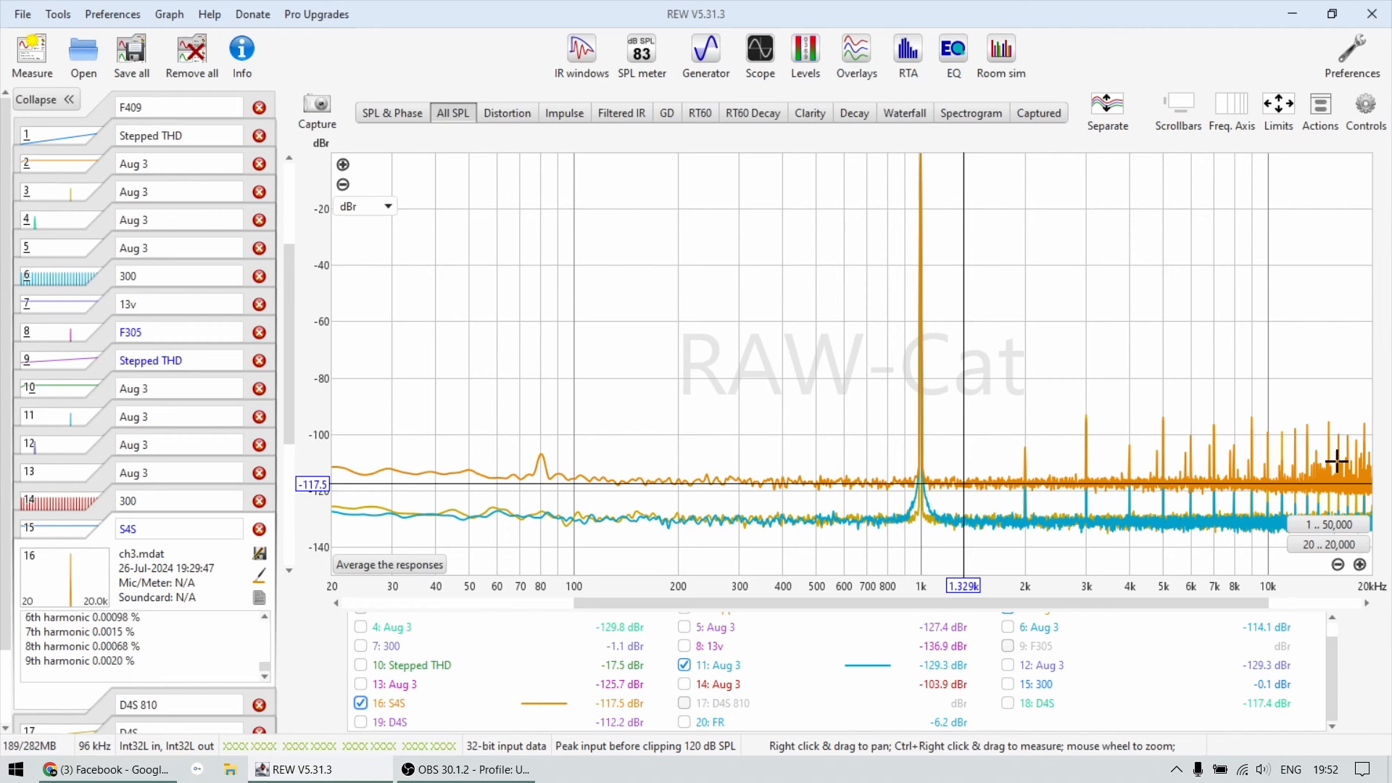
pyautogui.moveTo(1230, 427)
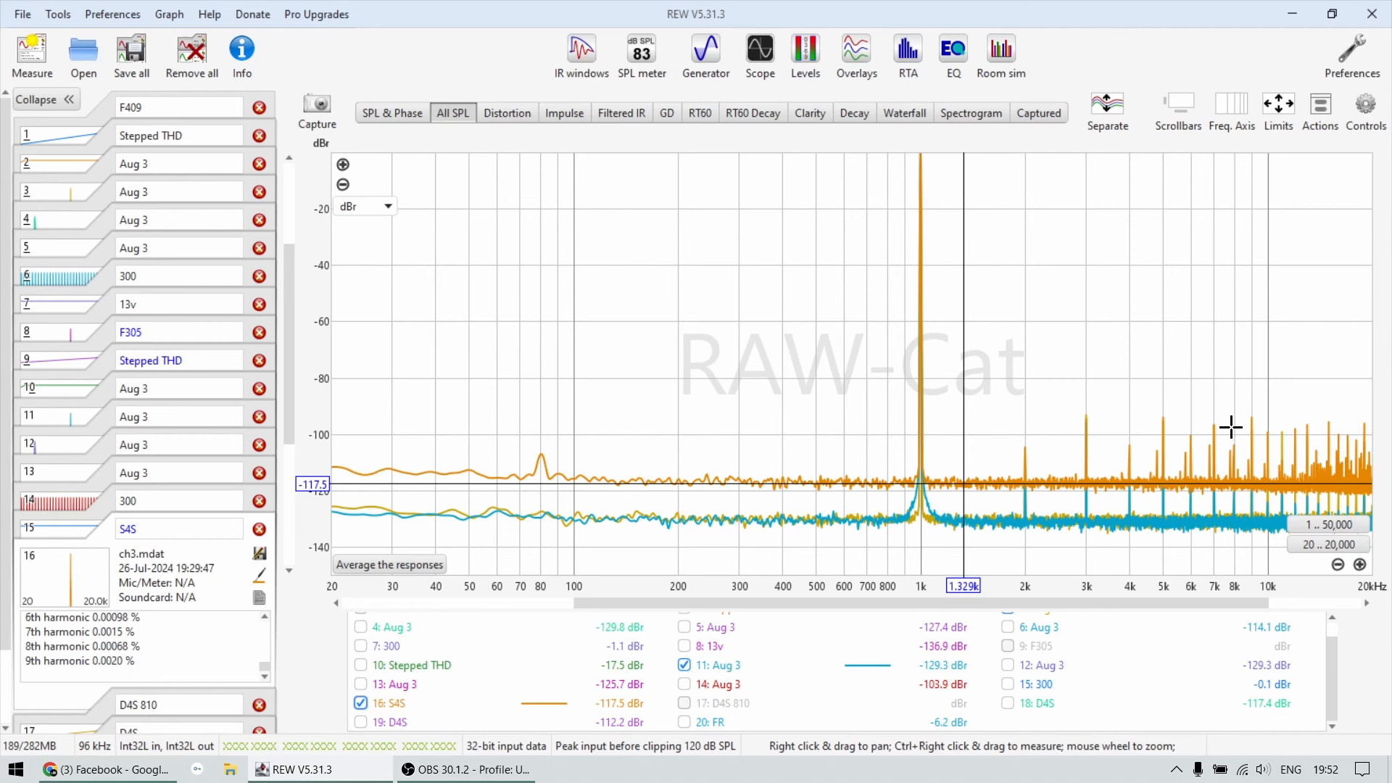
pyautogui.moveTo(641, 464)
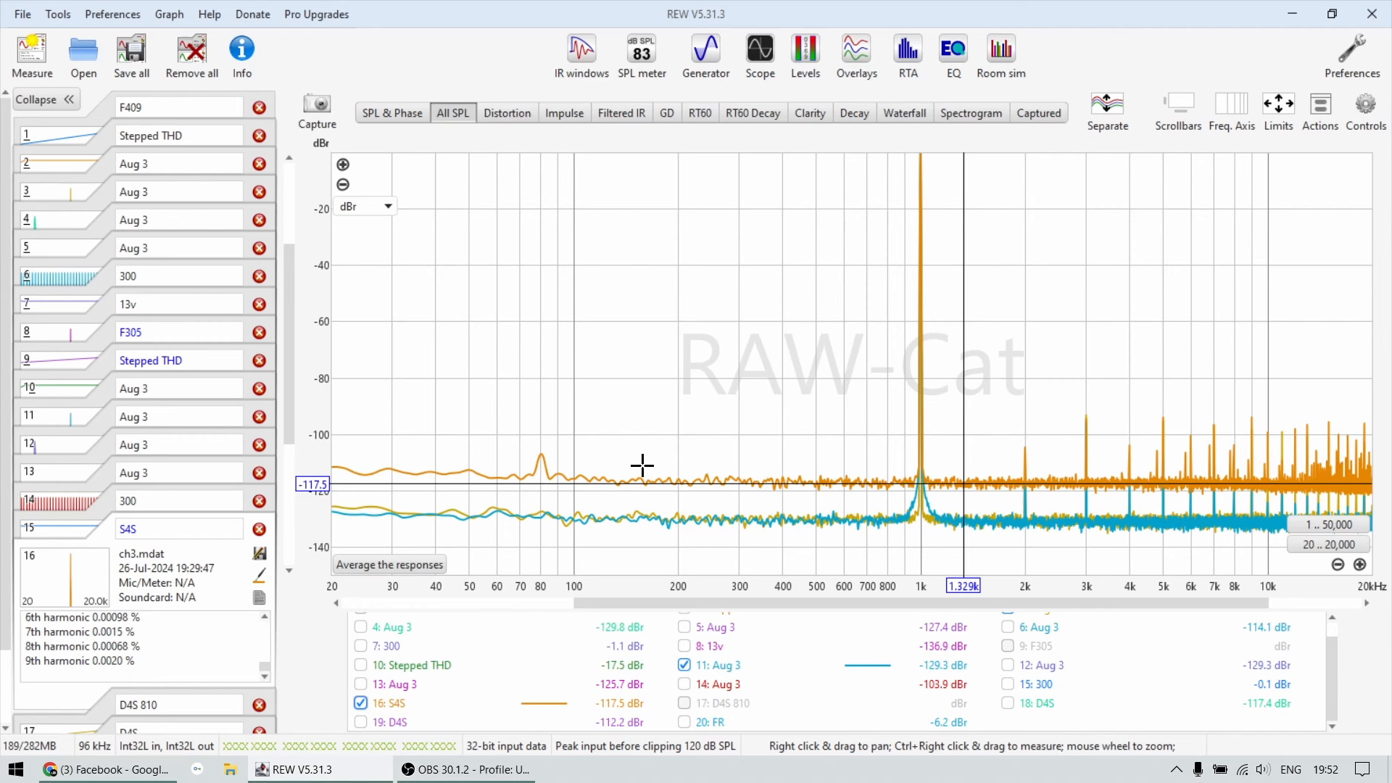
pyautogui.moveTo(639, 477)
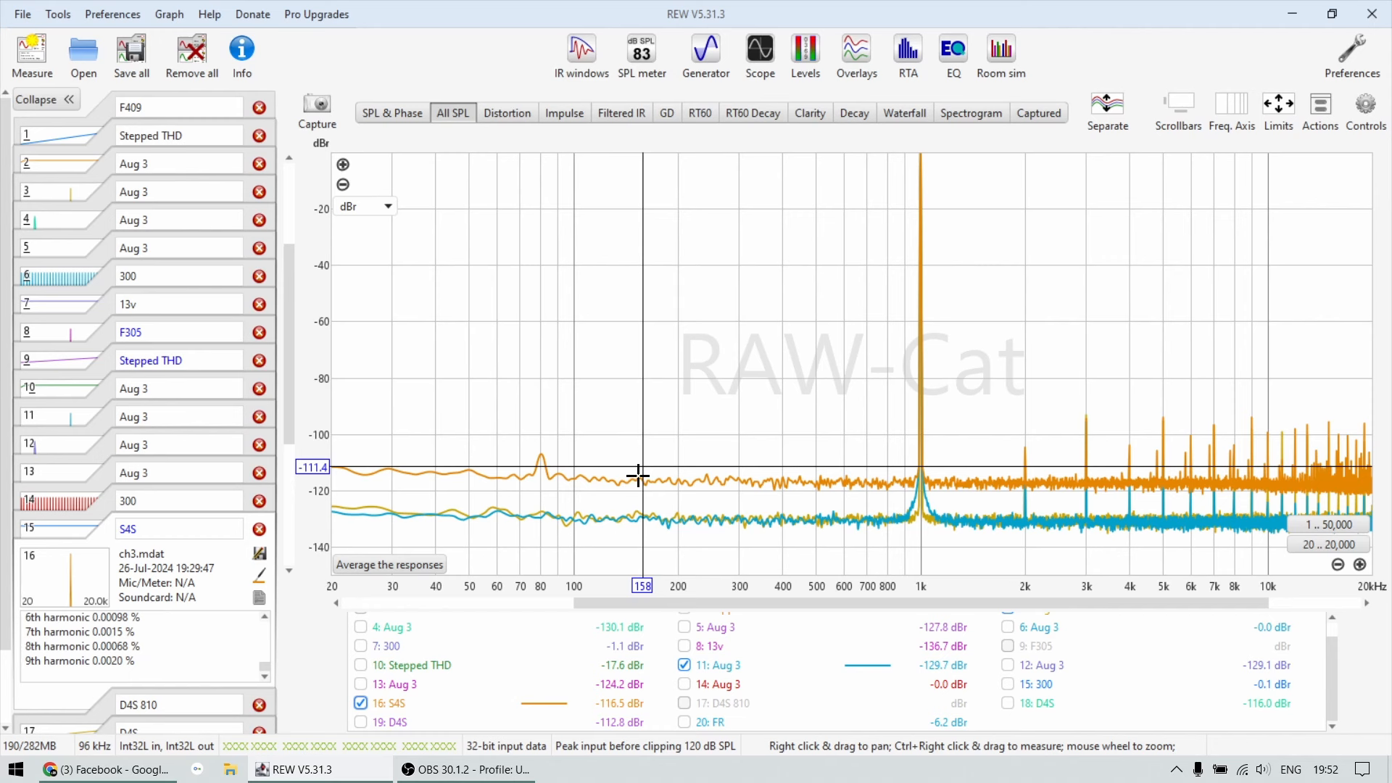
pyautogui.moveTo(640, 482)
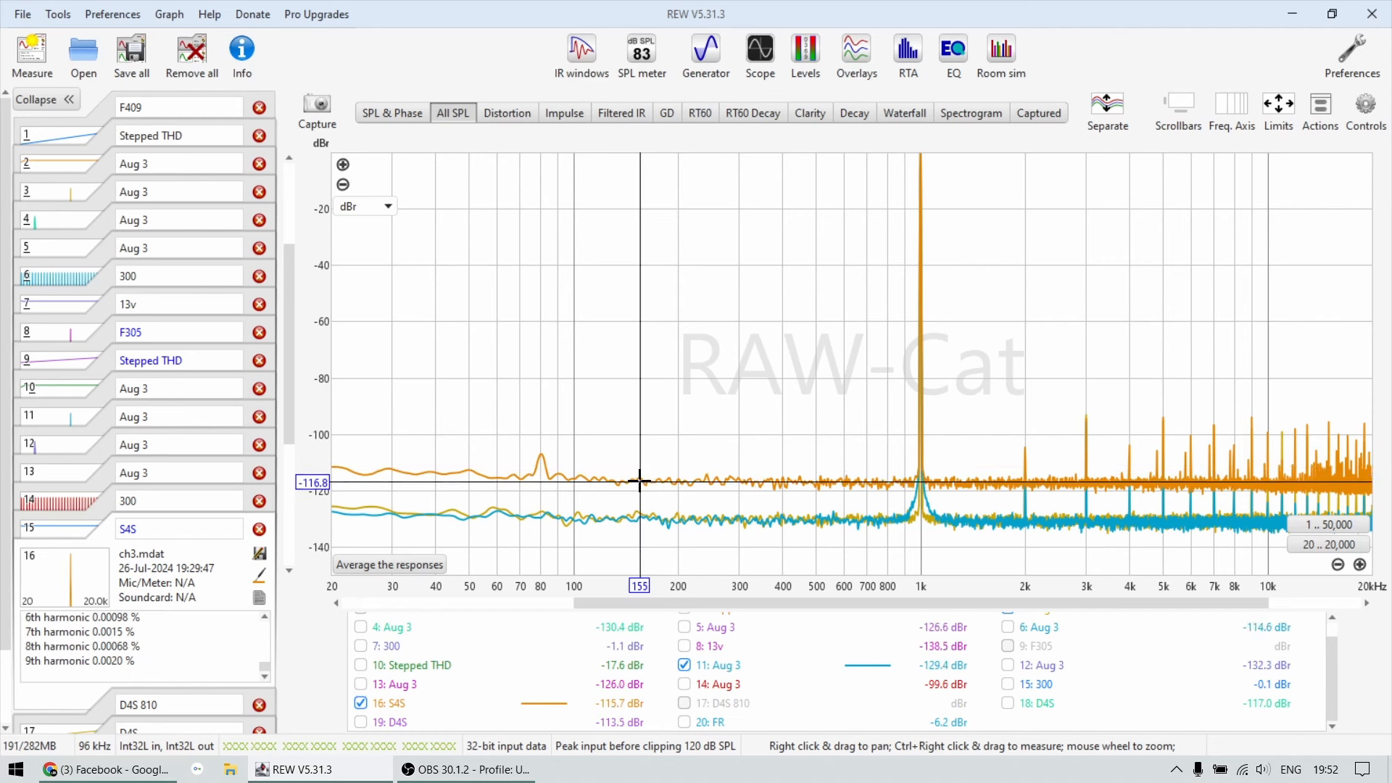
pyautogui.moveTo(493, 502)
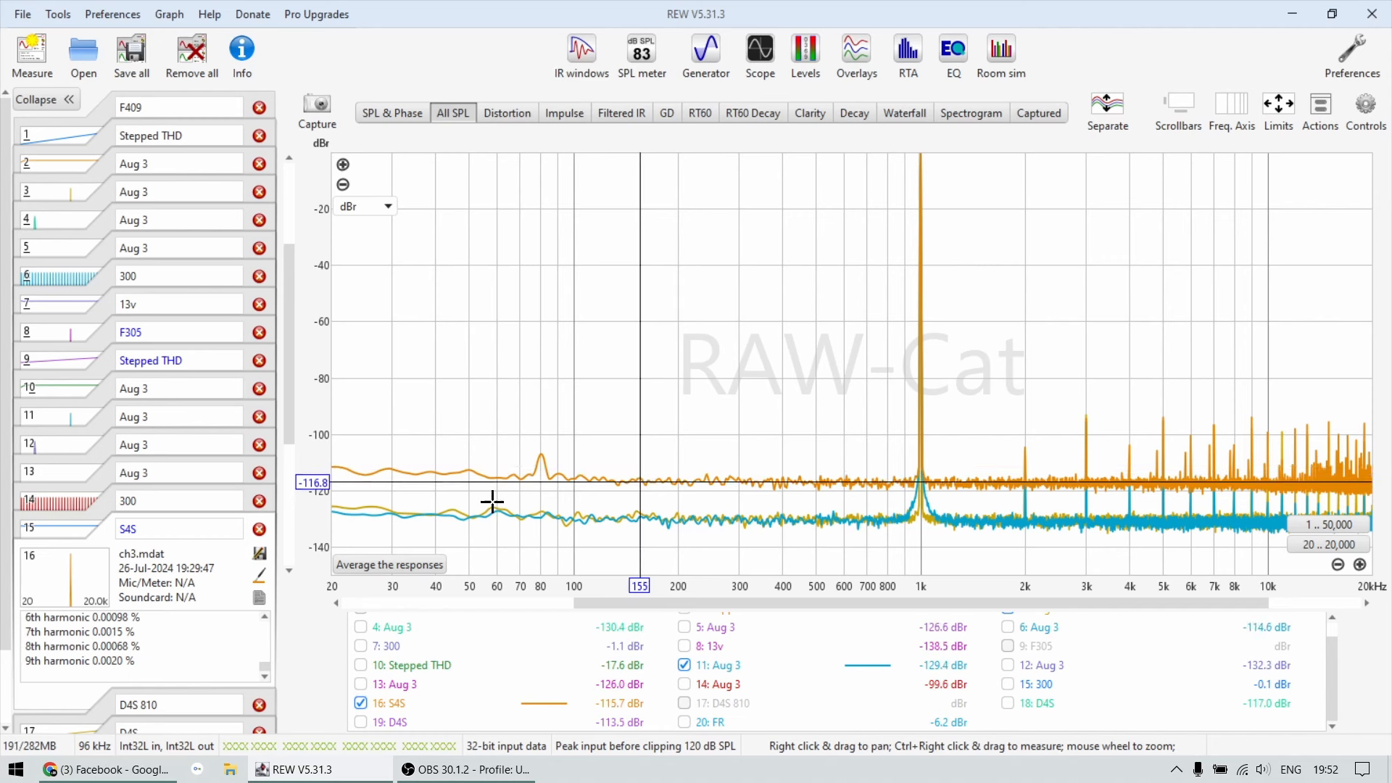
pyautogui.moveTo(517, 511)
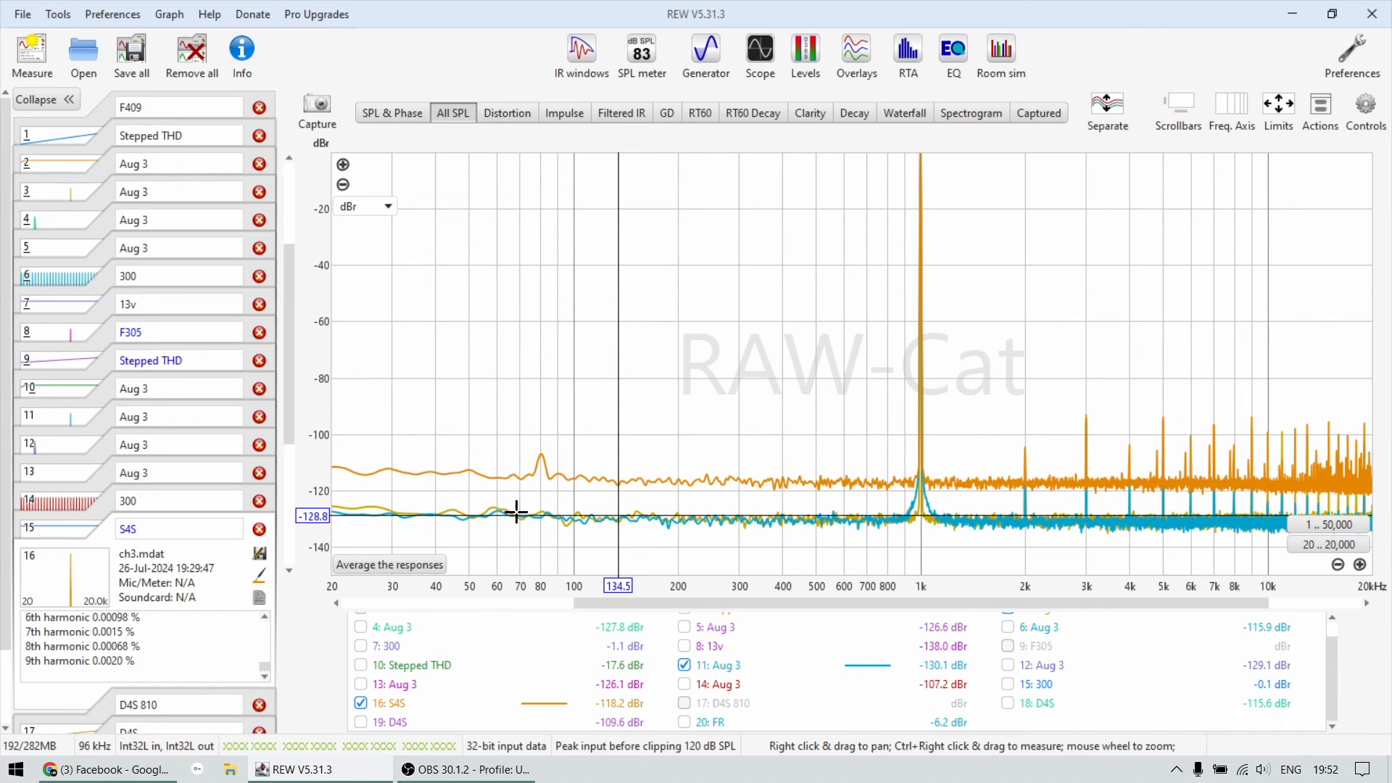
pyautogui.moveTo(649, 480)
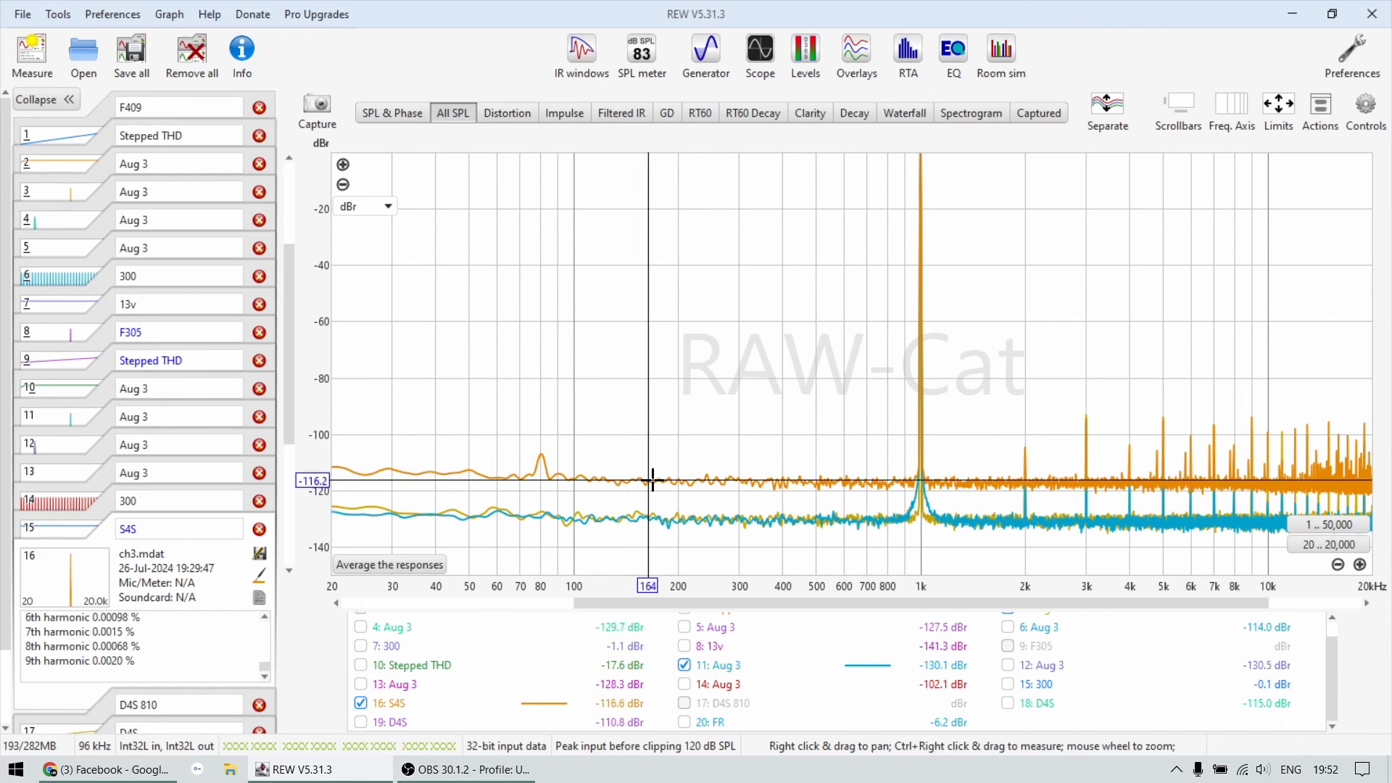
pyautogui.moveTo(948, 472)
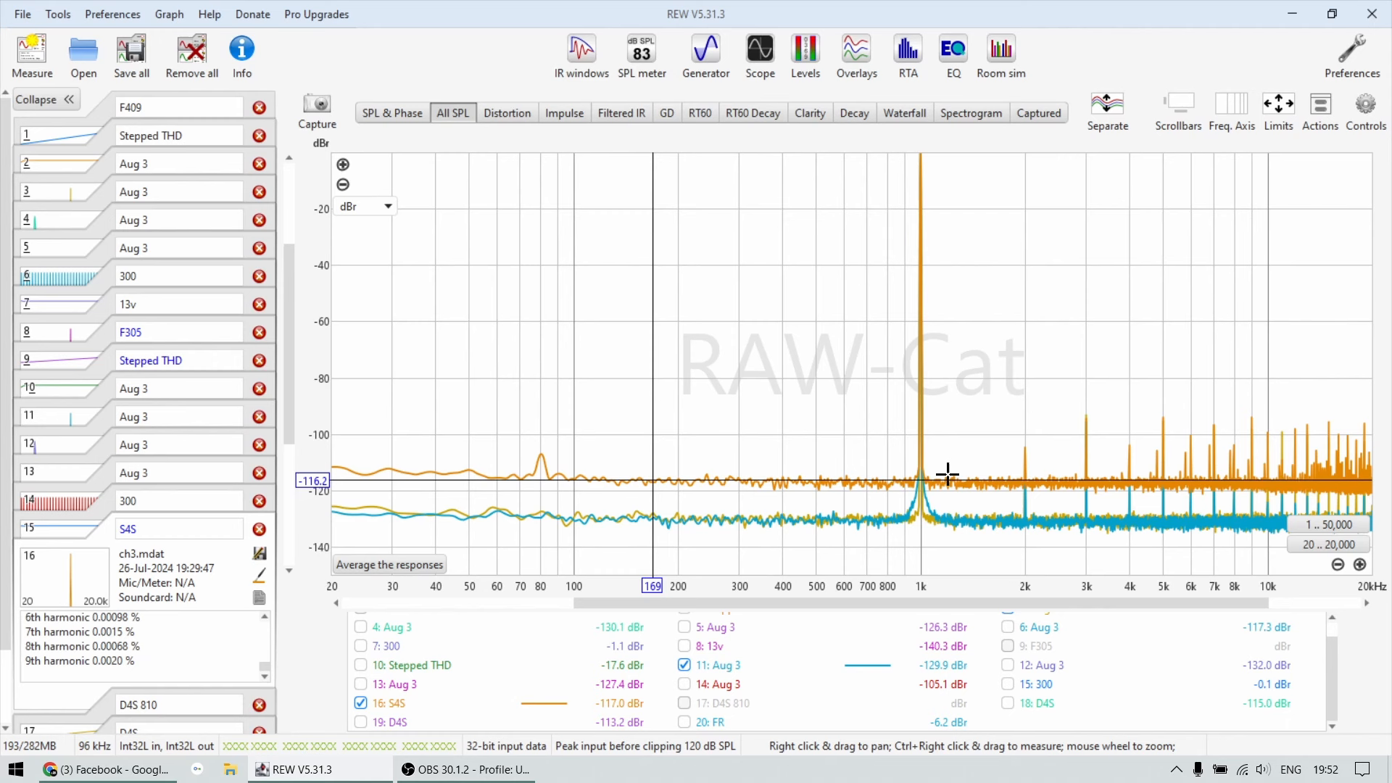
pyautogui.moveTo(859, 439)
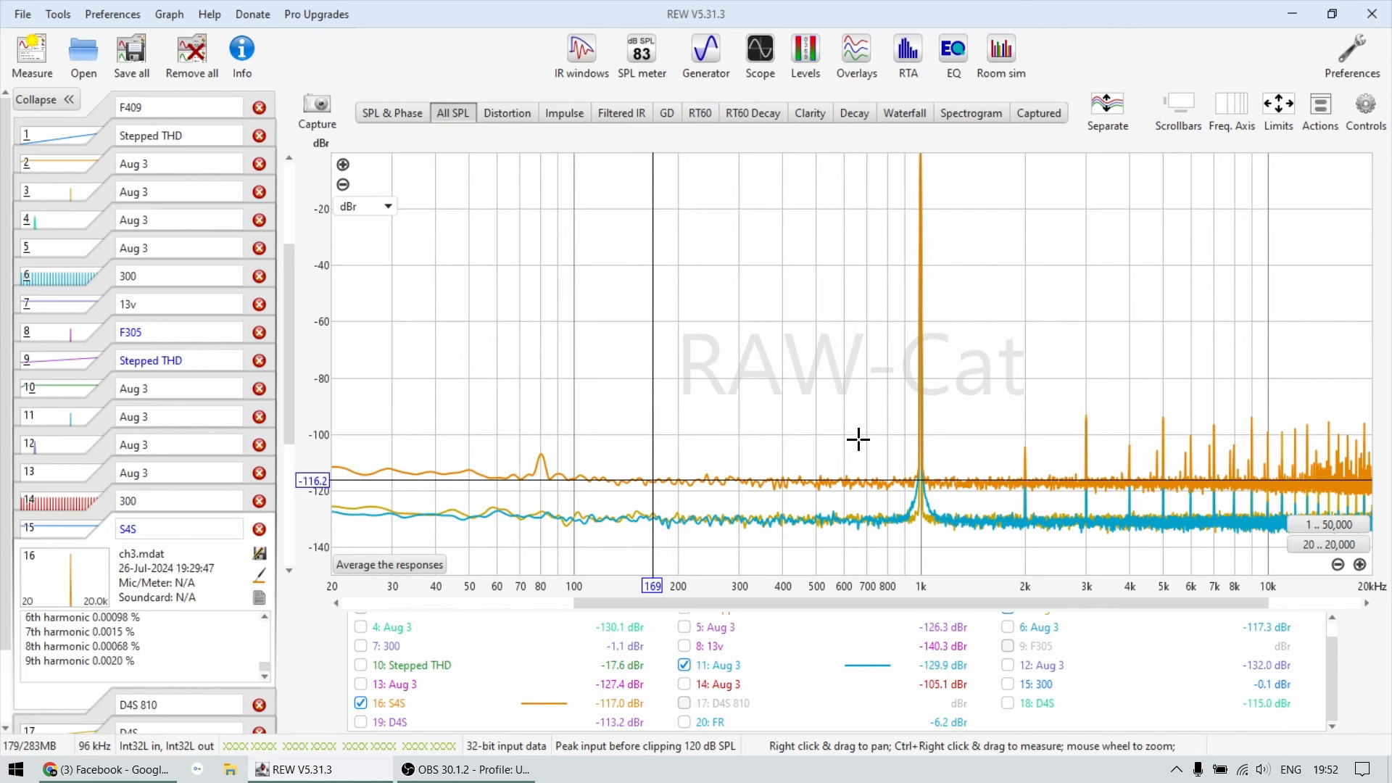
pyautogui.moveTo(1171, 462)
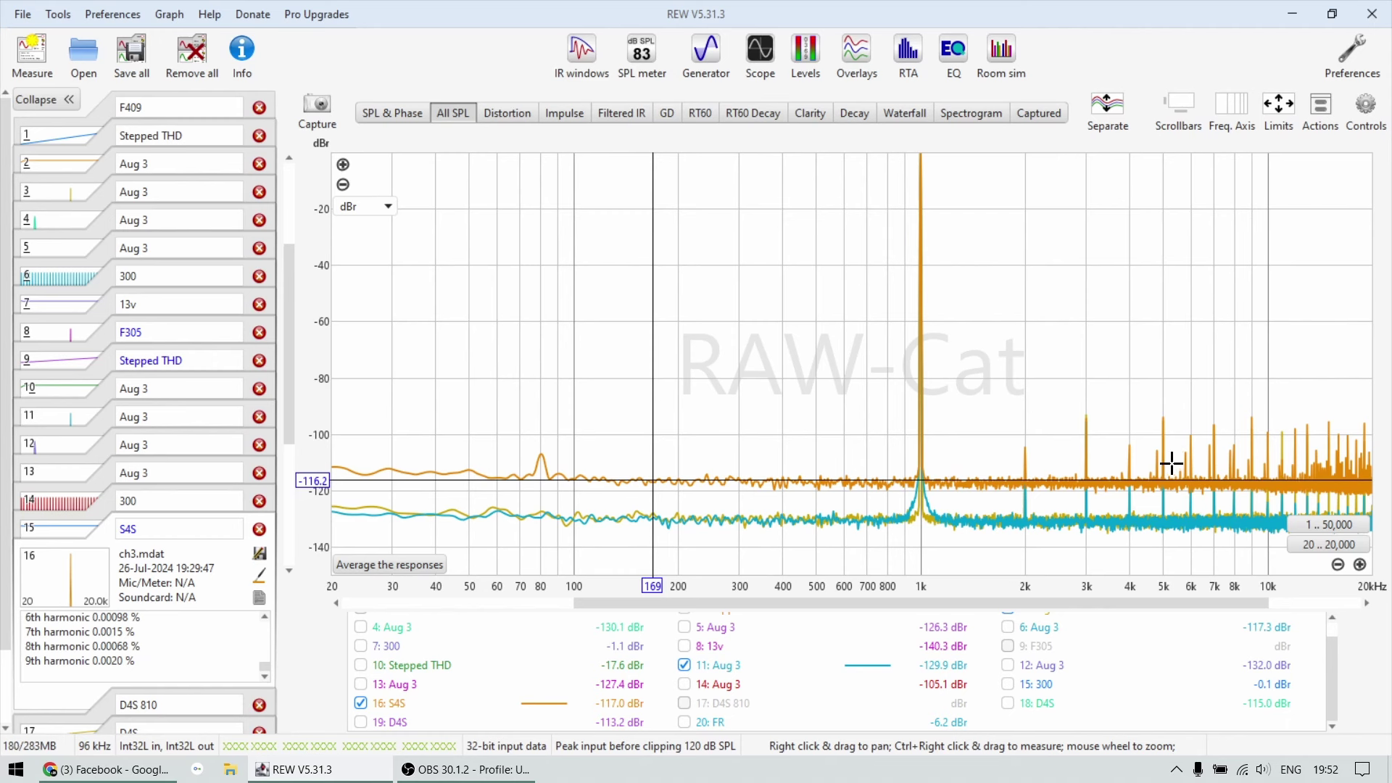
pyautogui.moveTo(1000, 469)
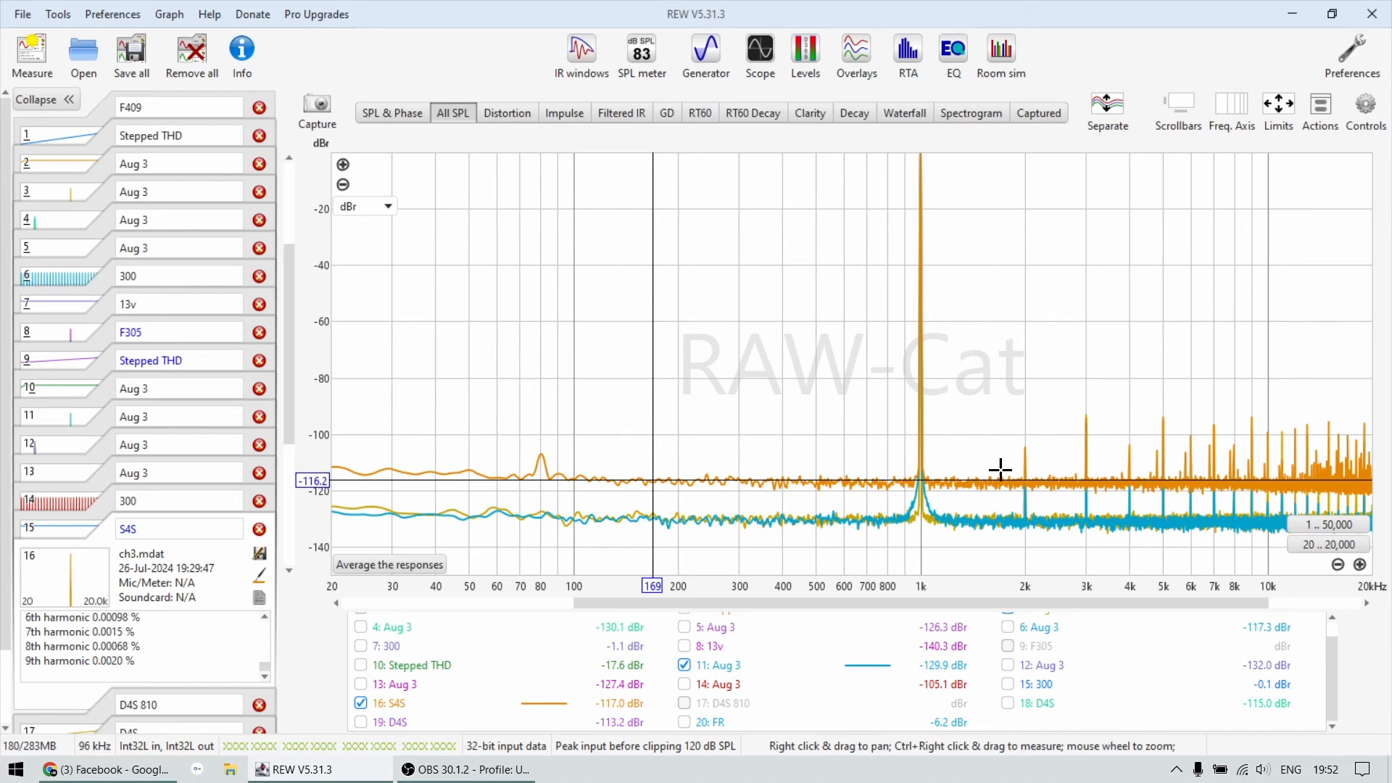
pyautogui.moveTo(874, 535)
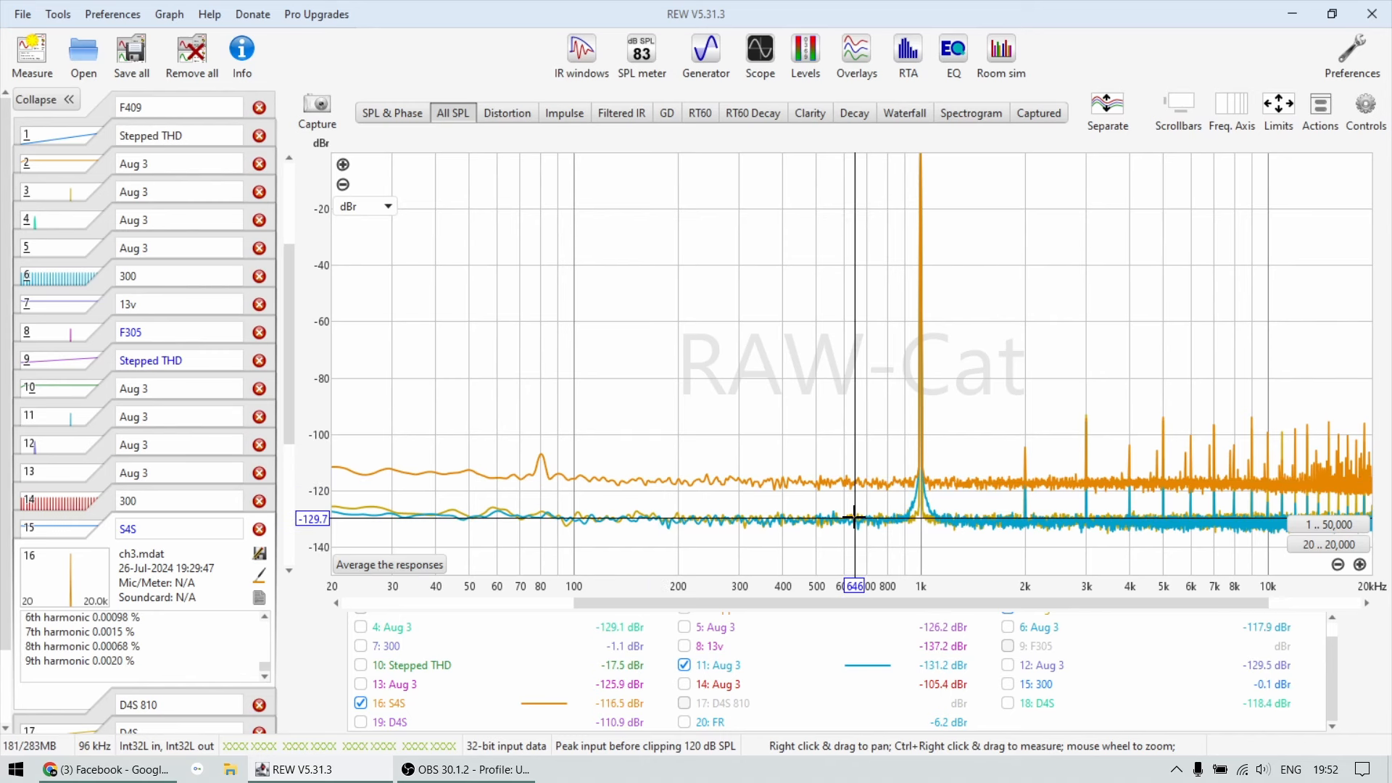
pyautogui.moveTo(846, 487)
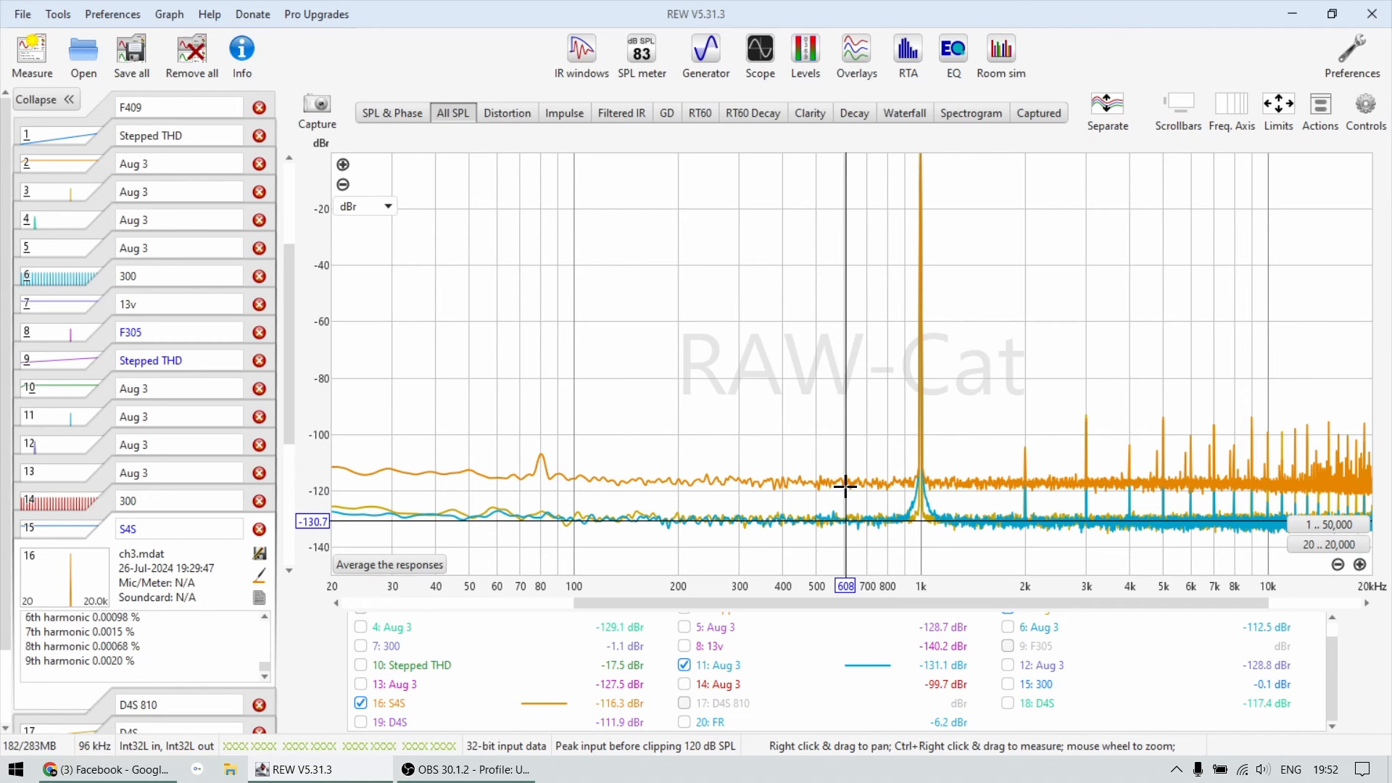
pyautogui.moveTo(831, 486)
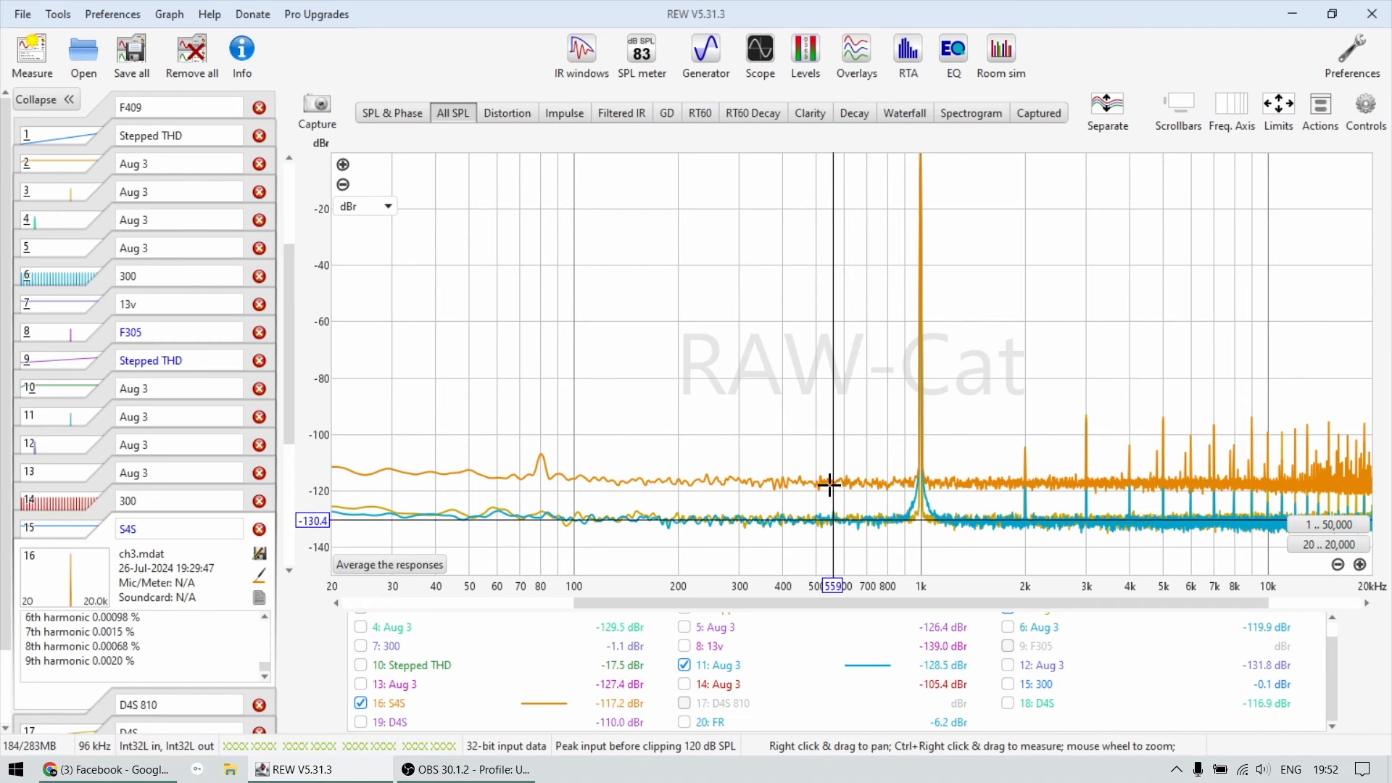
pyautogui.moveTo(810, 483)
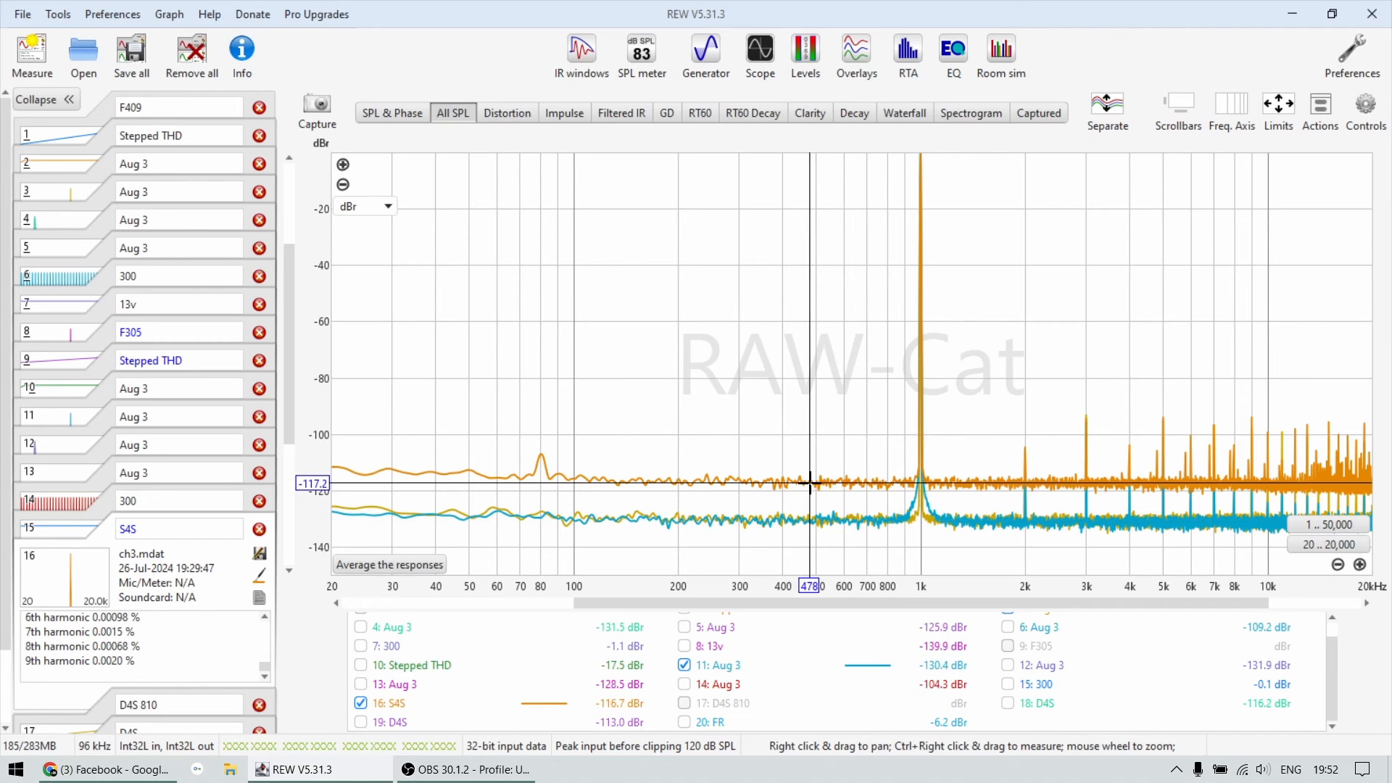
pyautogui.moveTo(792, 508)
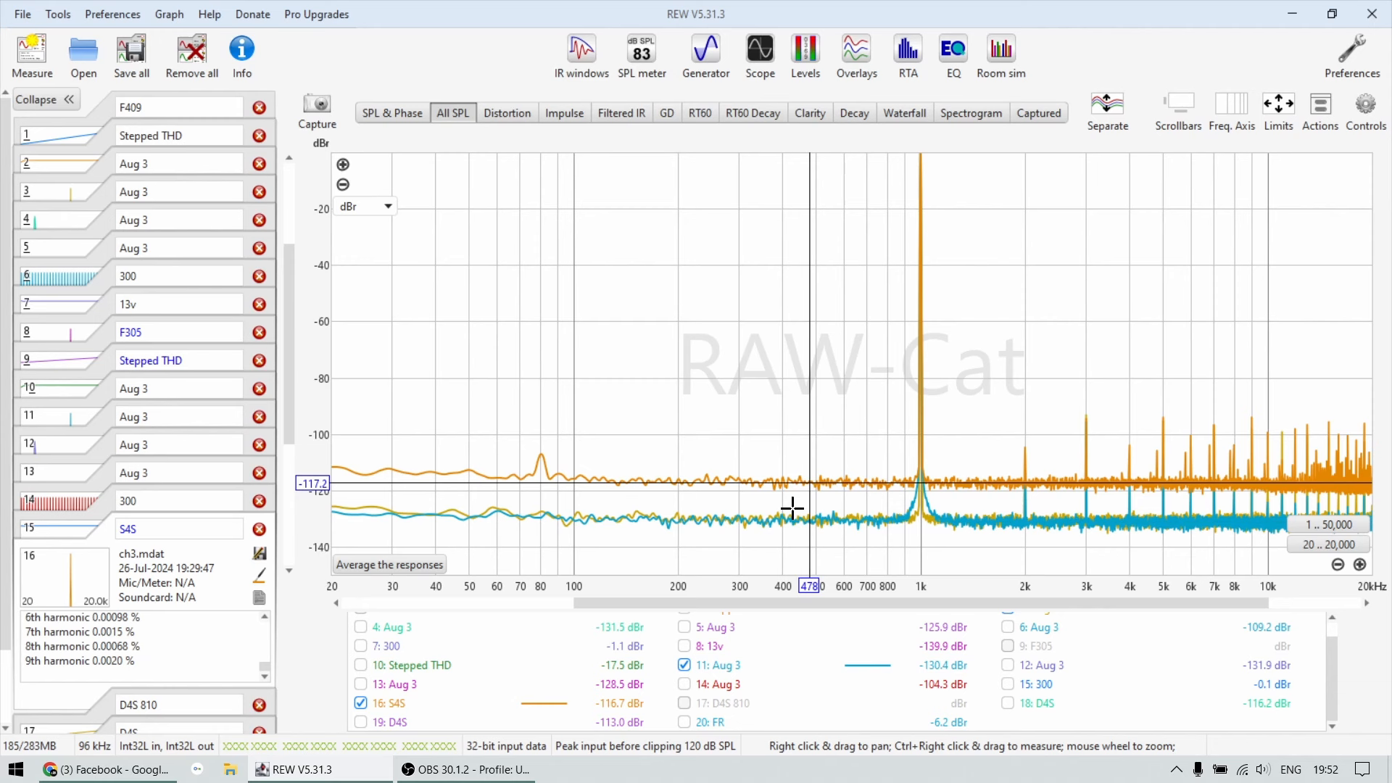
pyautogui.moveTo(792, 519)
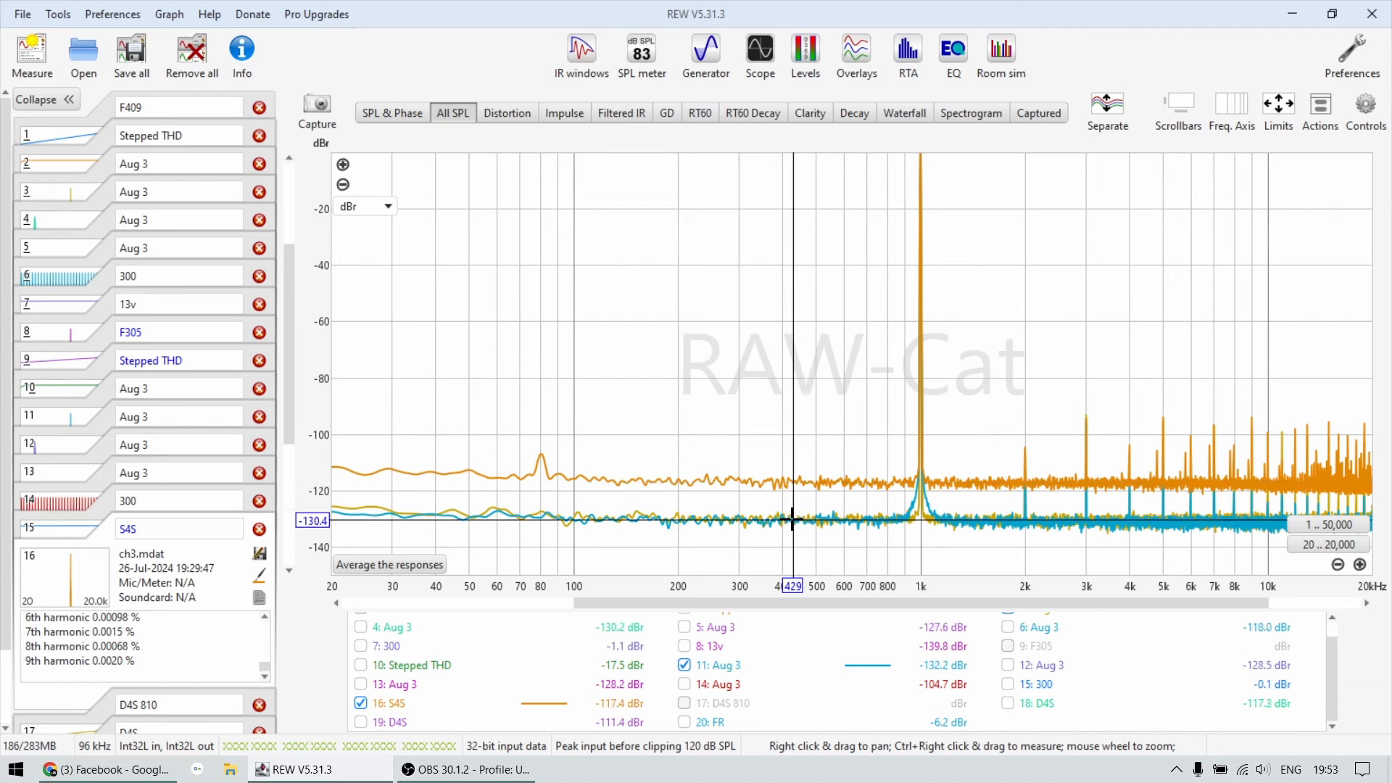
pyautogui.moveTo(803, 539)
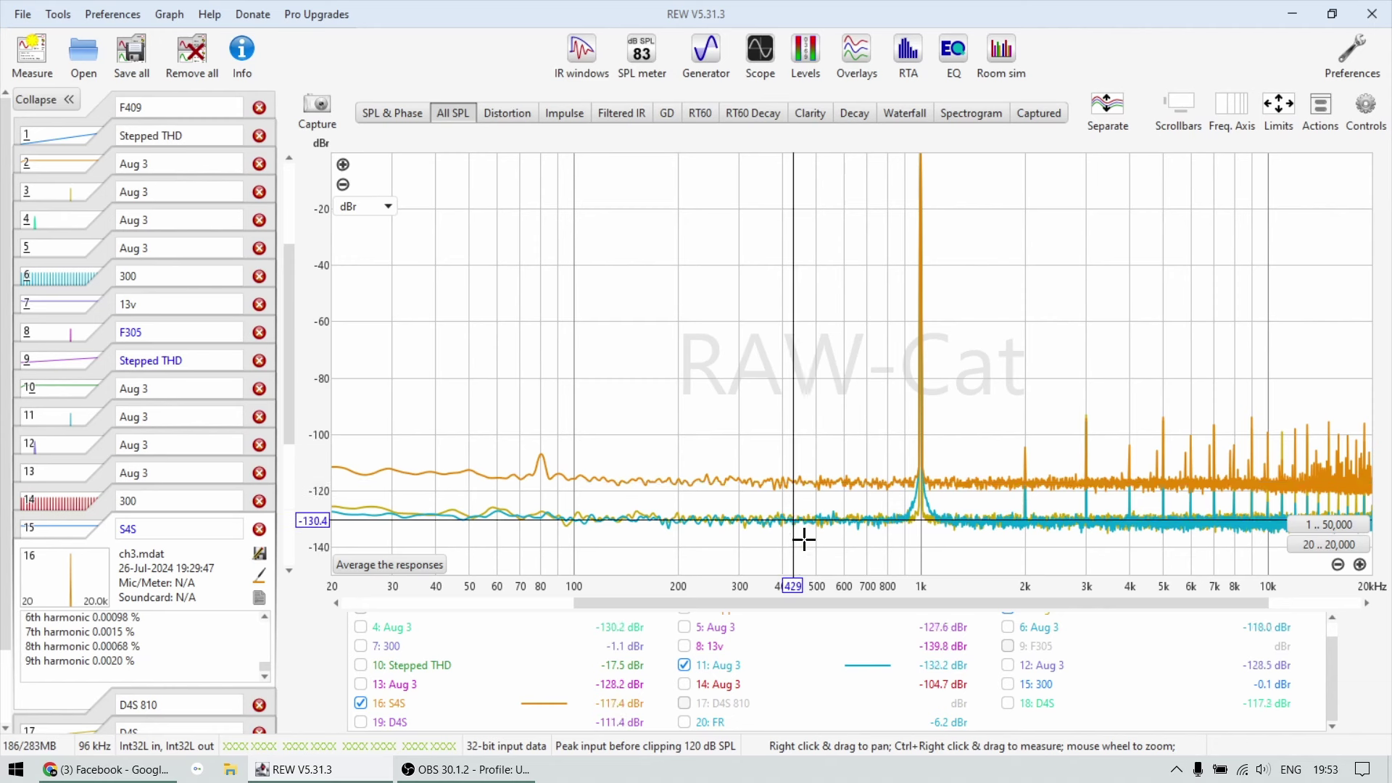
pyautogui.moveTo(839, 530)
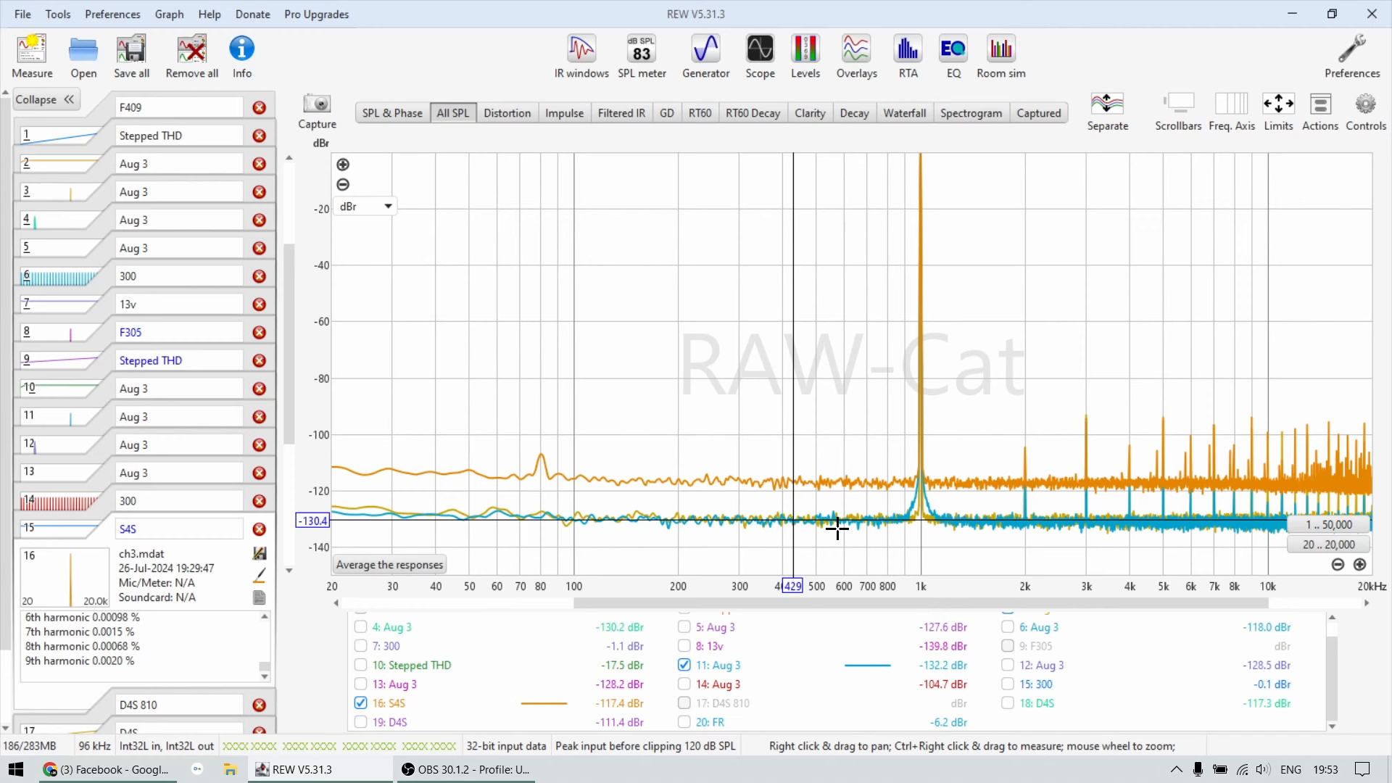
pyautogui.moveTo(795, 469)
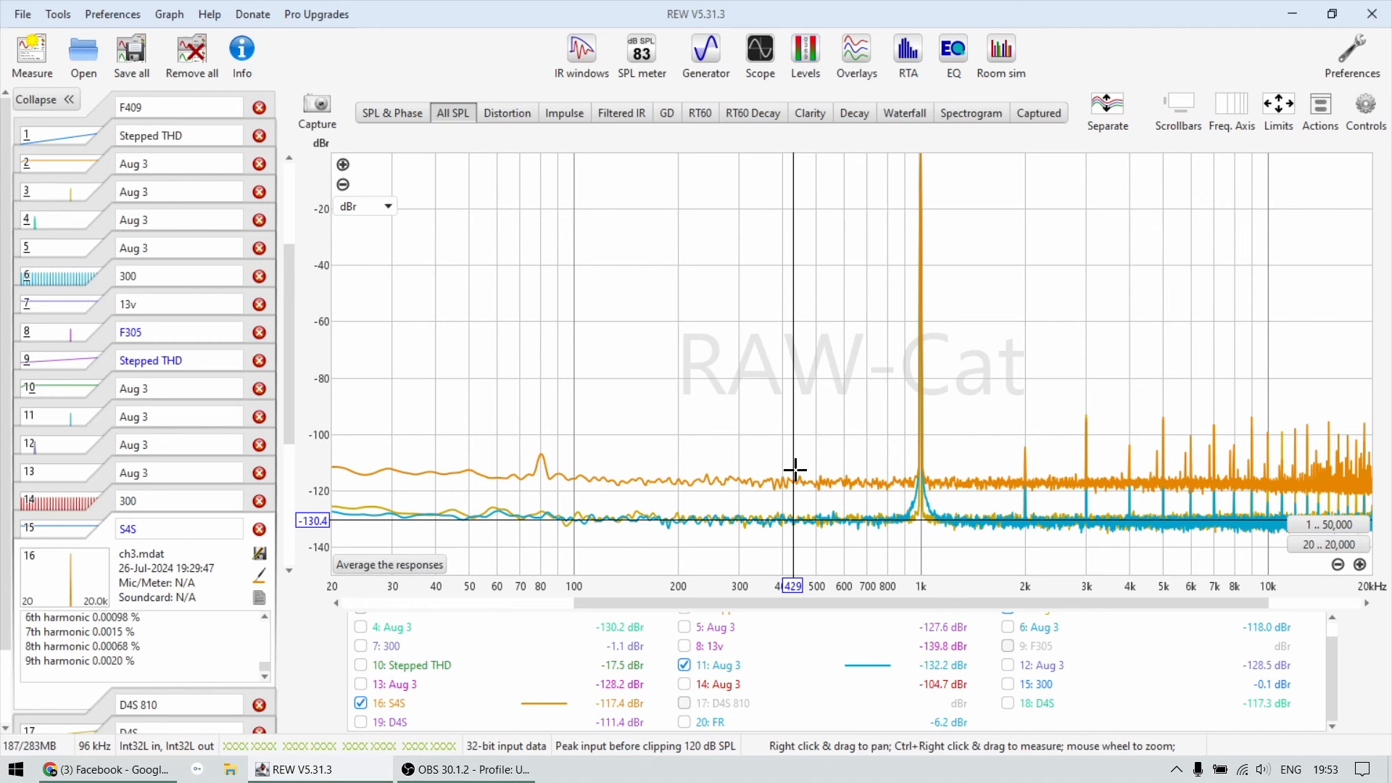
pyautogui.moveTo(800, 491)
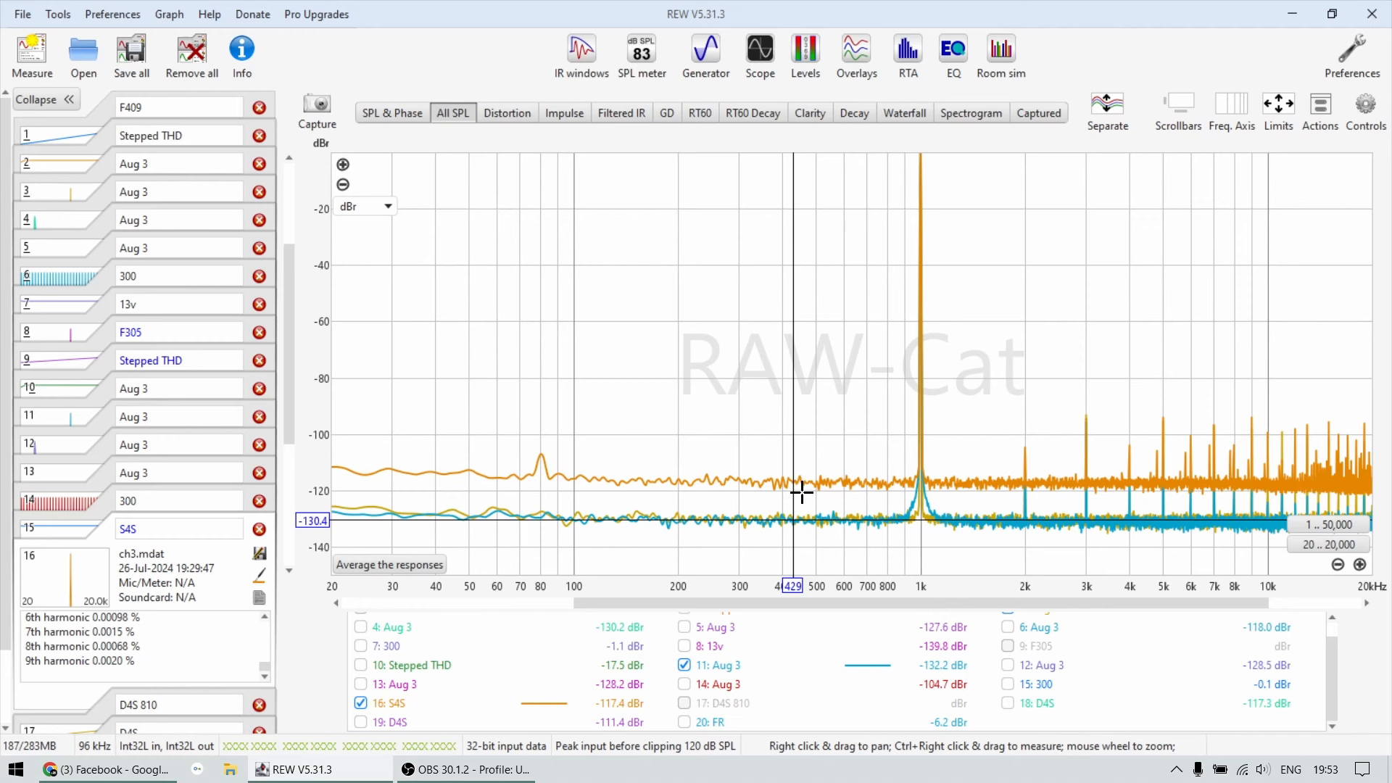
pyautogui.moveTo(802, 487)
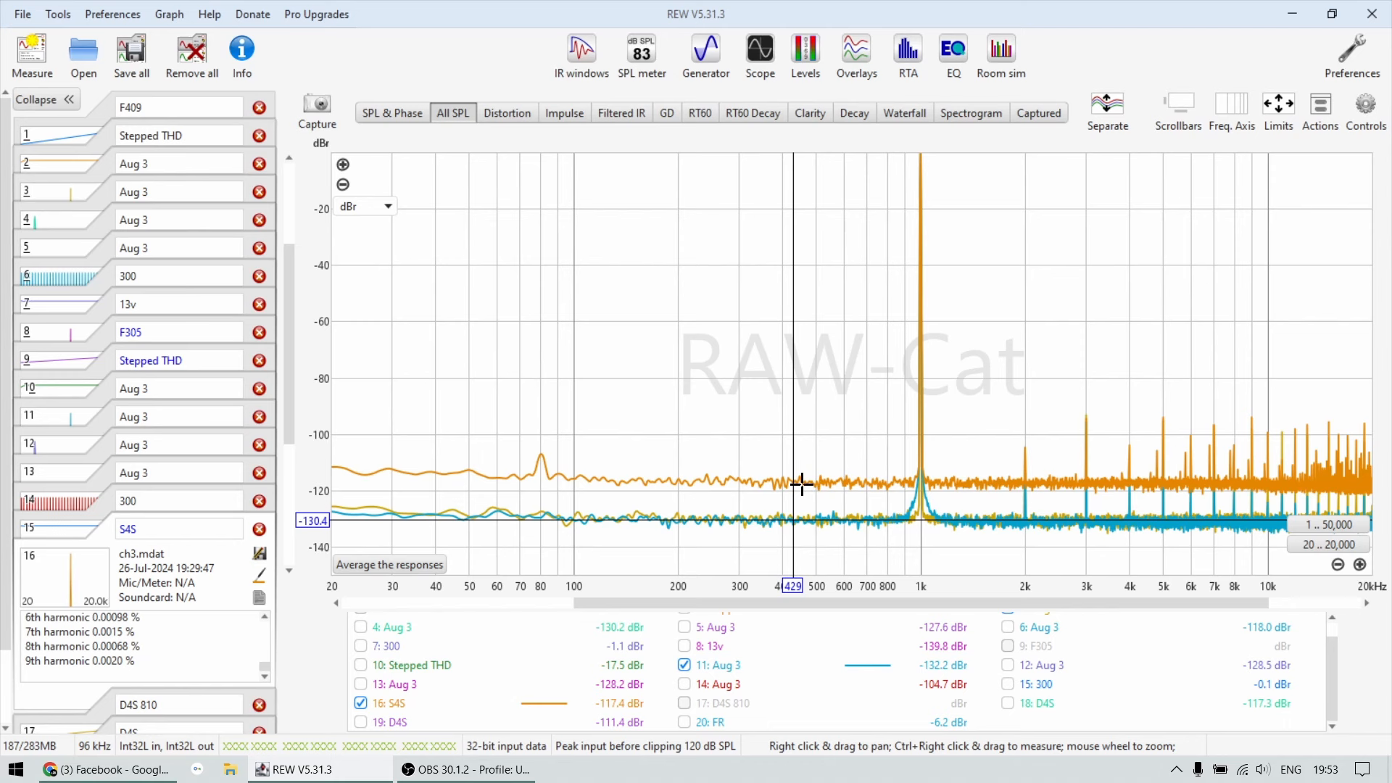
pyautogui.moveTo(439, 301)
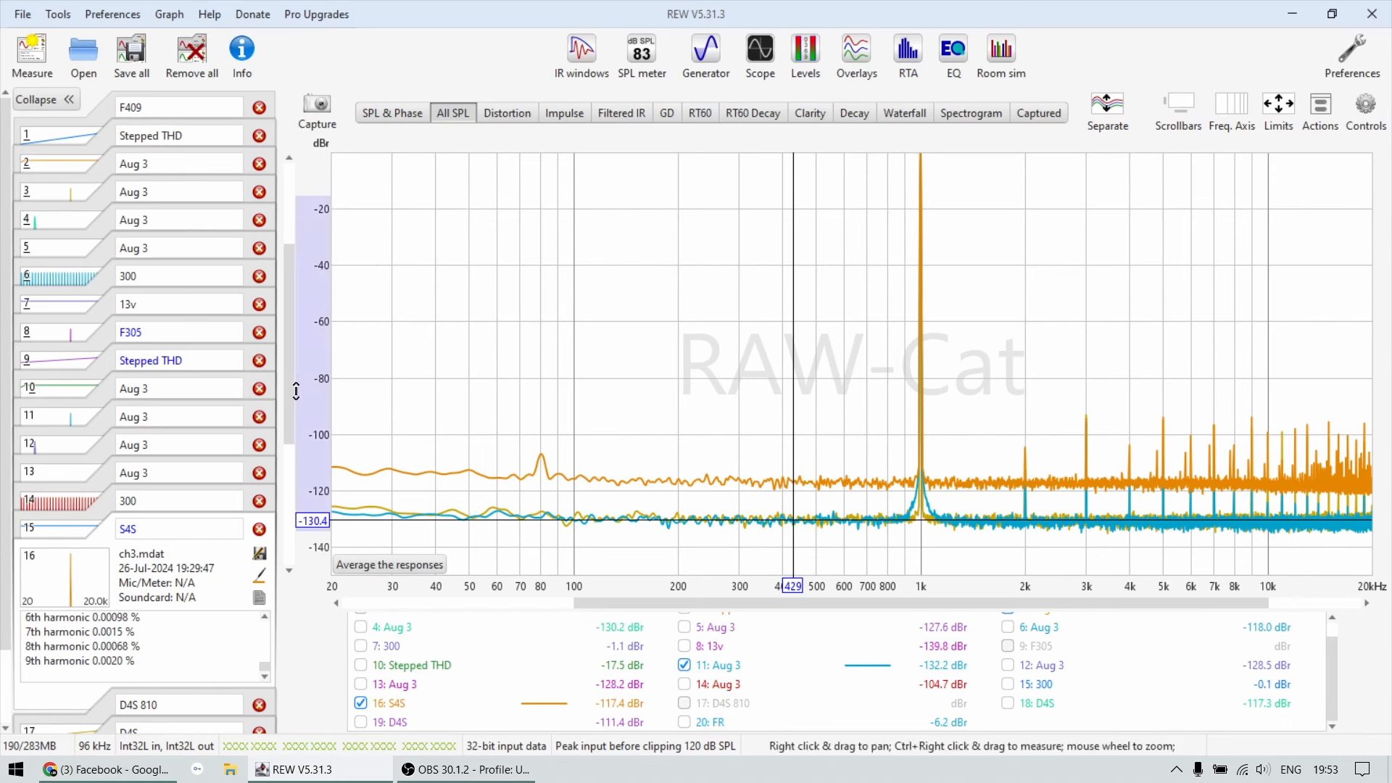
pyautogui.moveTo(198, 380)
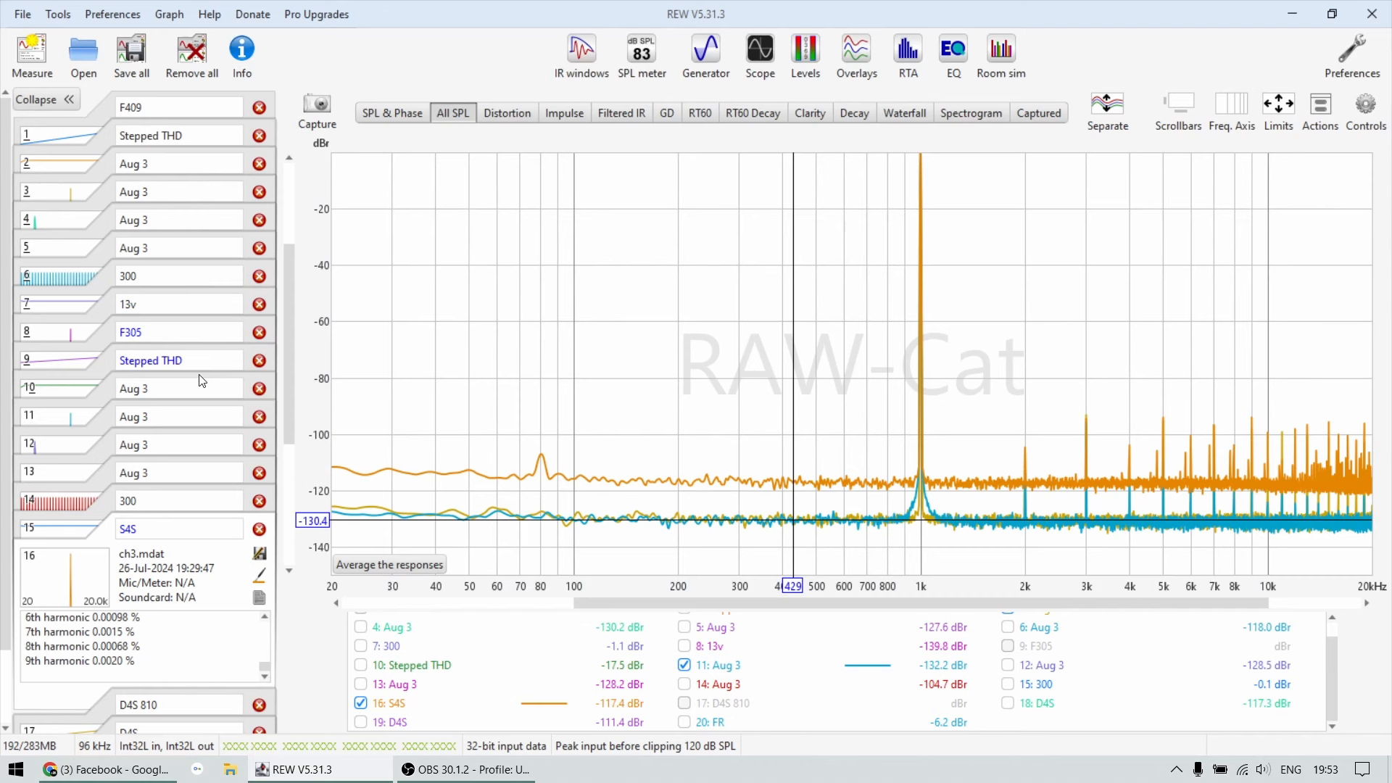
# Step: View measurement 3's spectrum alone, then return to the All SPL overlay
pyautogui.click(391, 113)
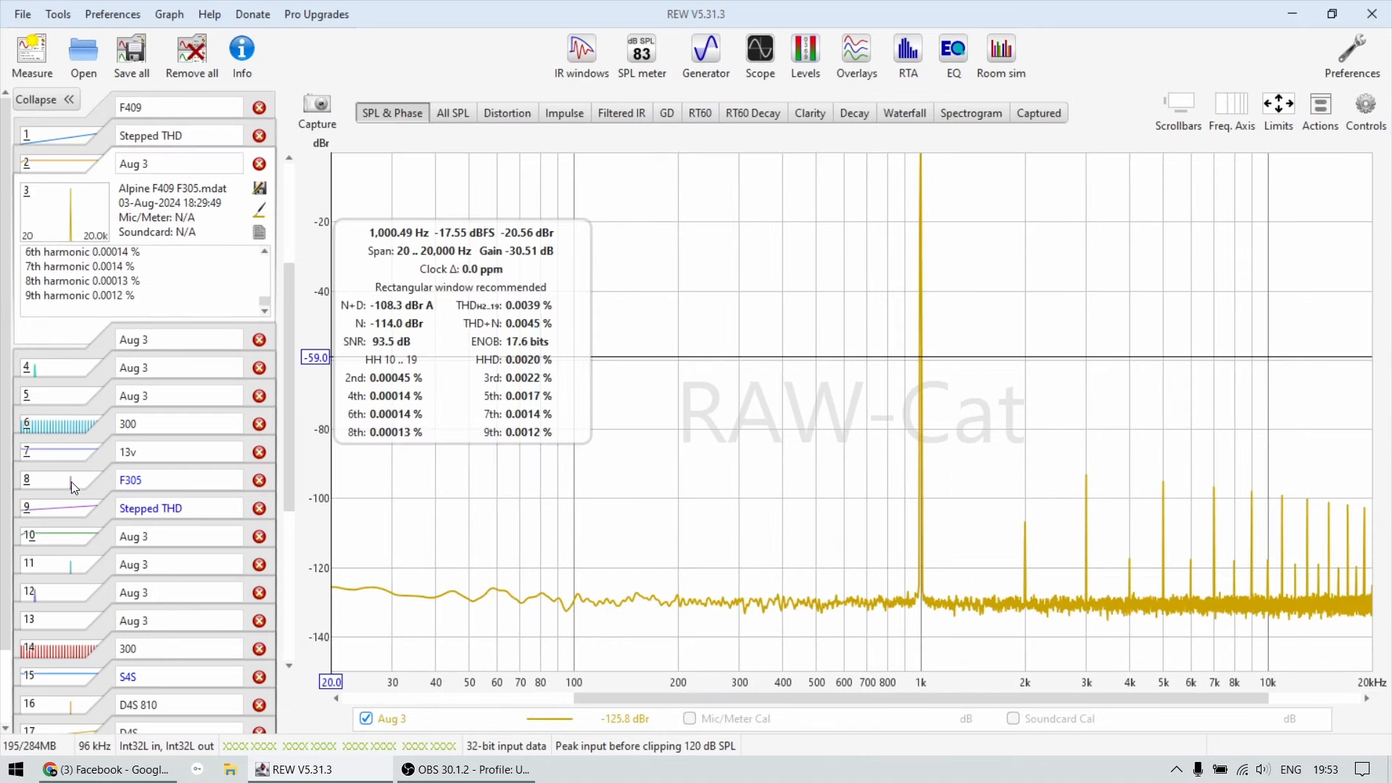
pyautogui.moveTo(71, 490)
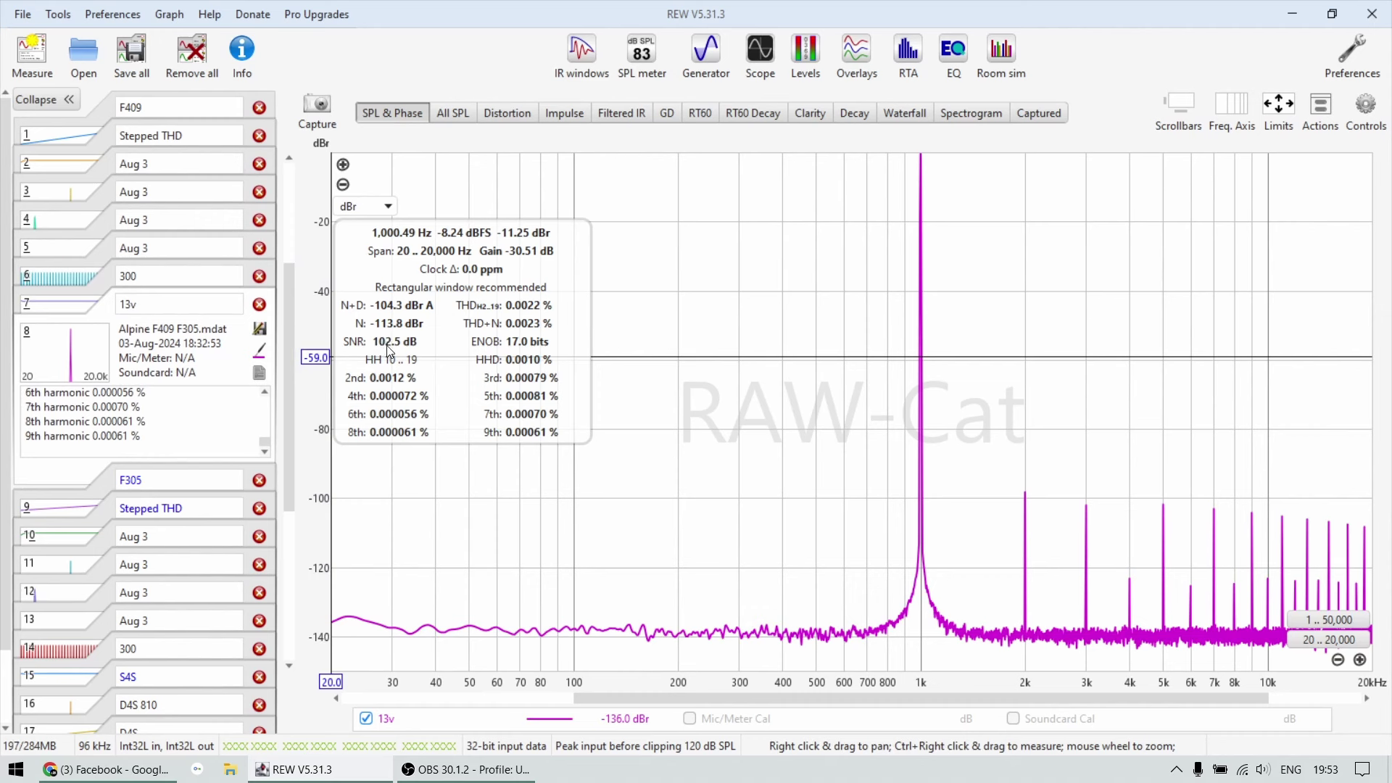
pyautogui.moveTo(782, 636)
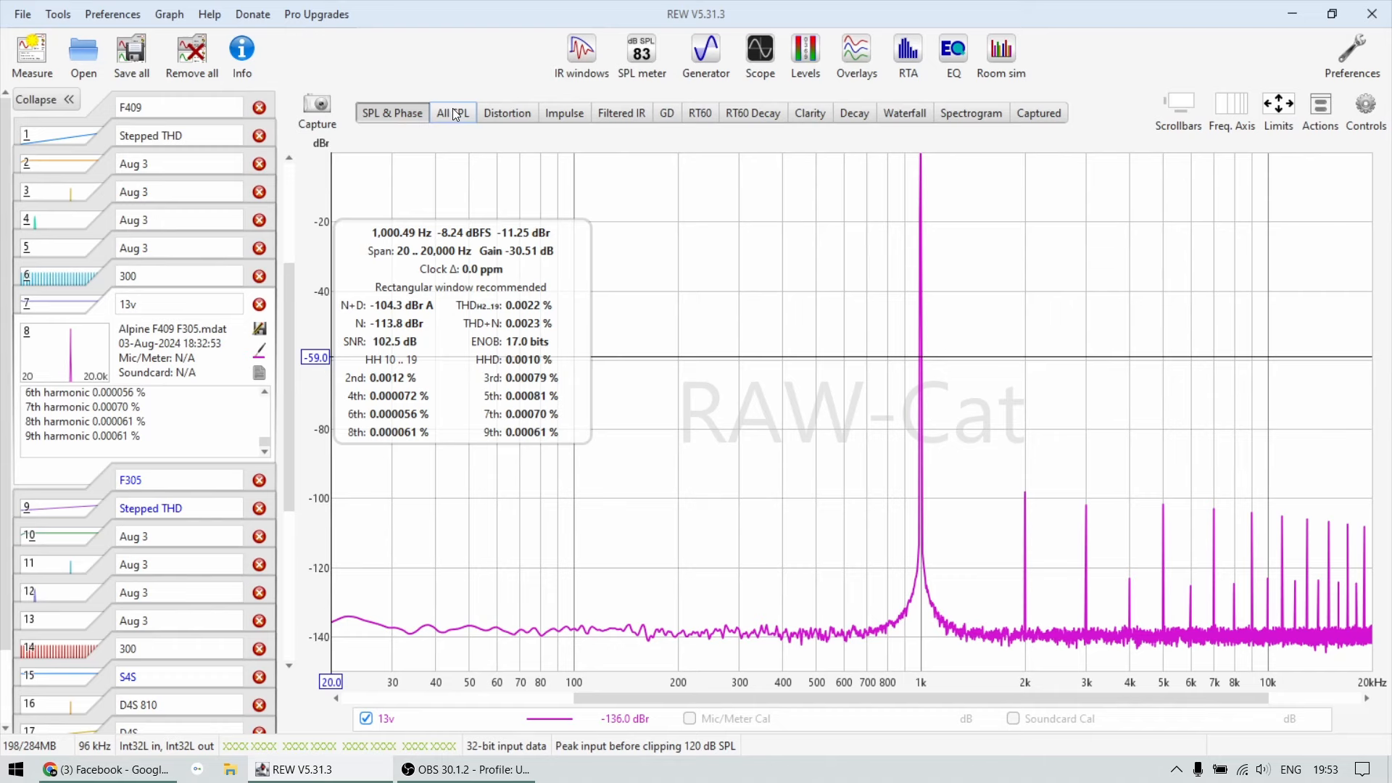
pyautogui.click(451, 113)
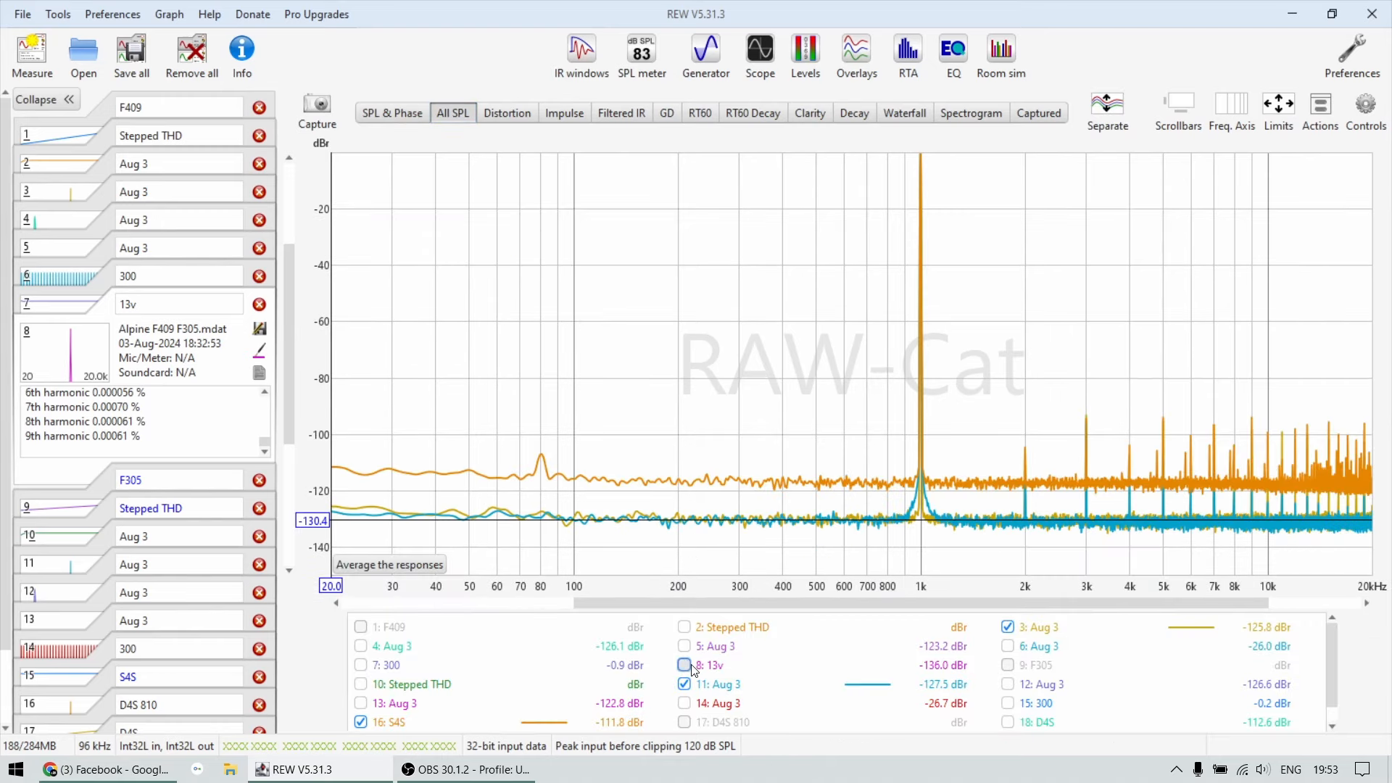
# Step: Add the 8: 13v spectrum to the overlay, its noise floor near -138 dBr
pyautogui.click(684, 665)
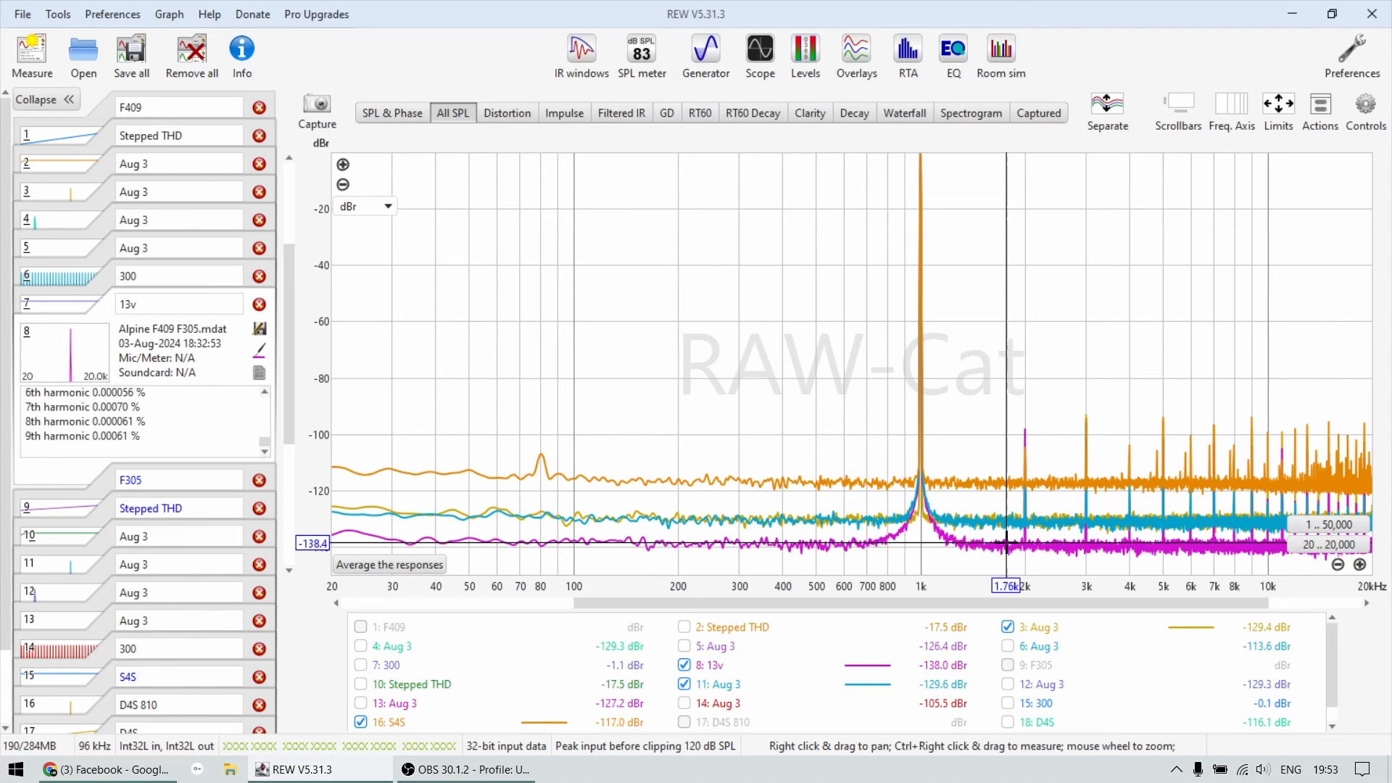
pyautogui.moveTo(900, 487)
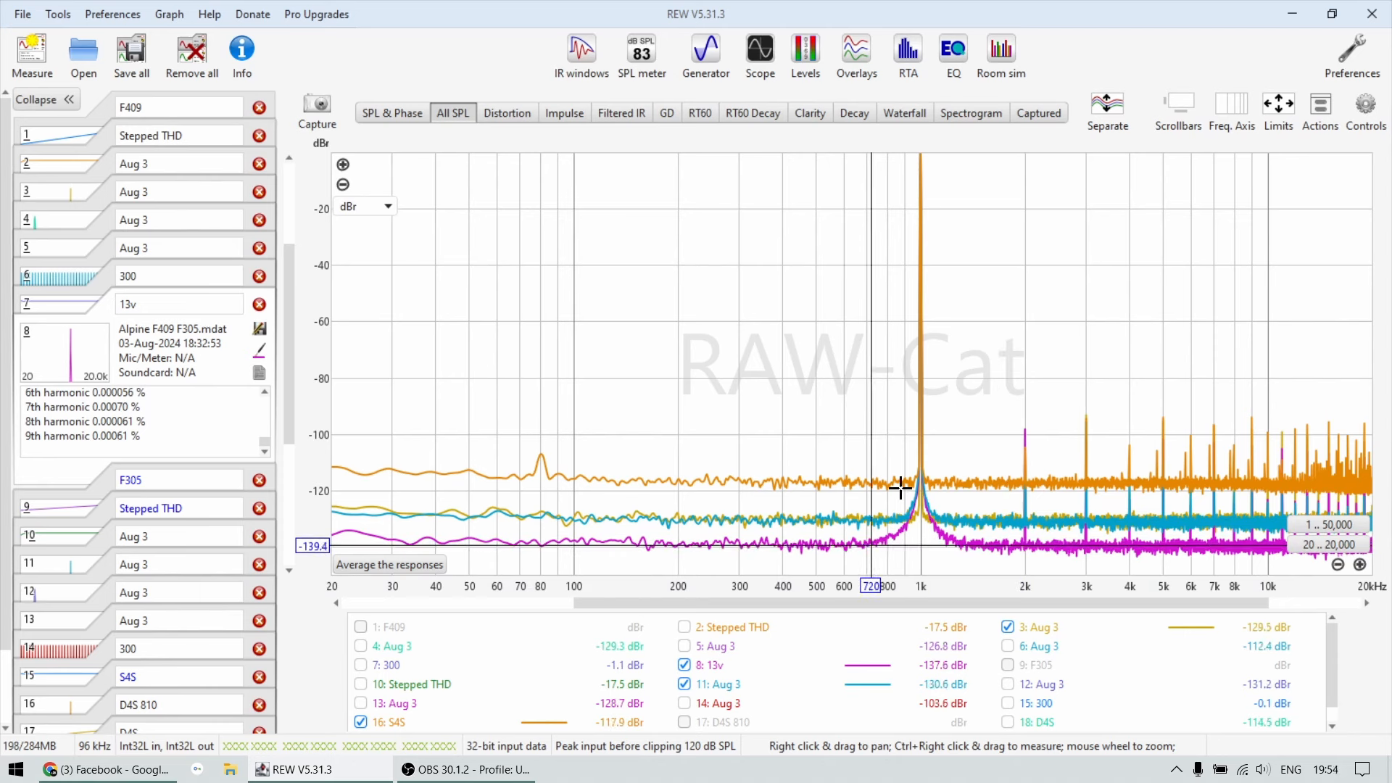
pyautogui.moveTo(823, 553)
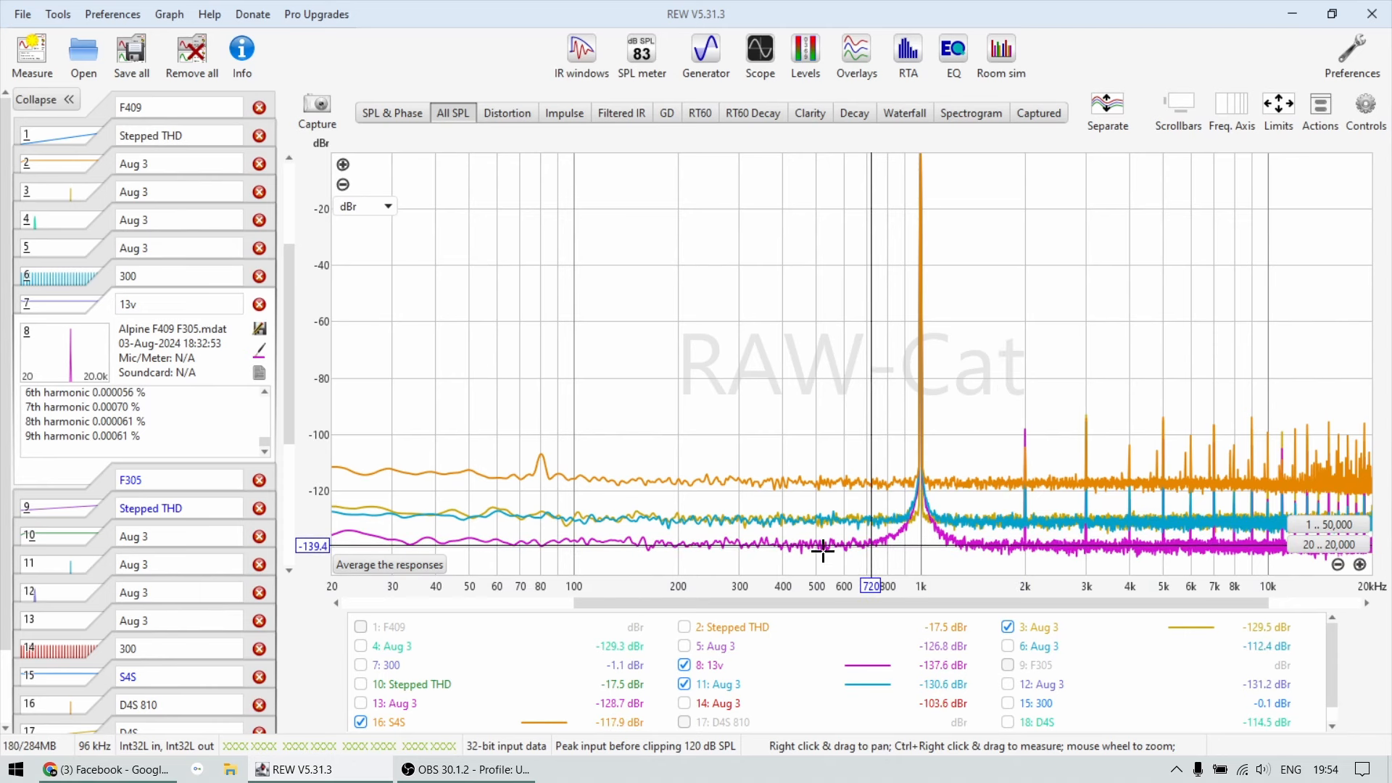
pyautogui.moveTo(735, 510)
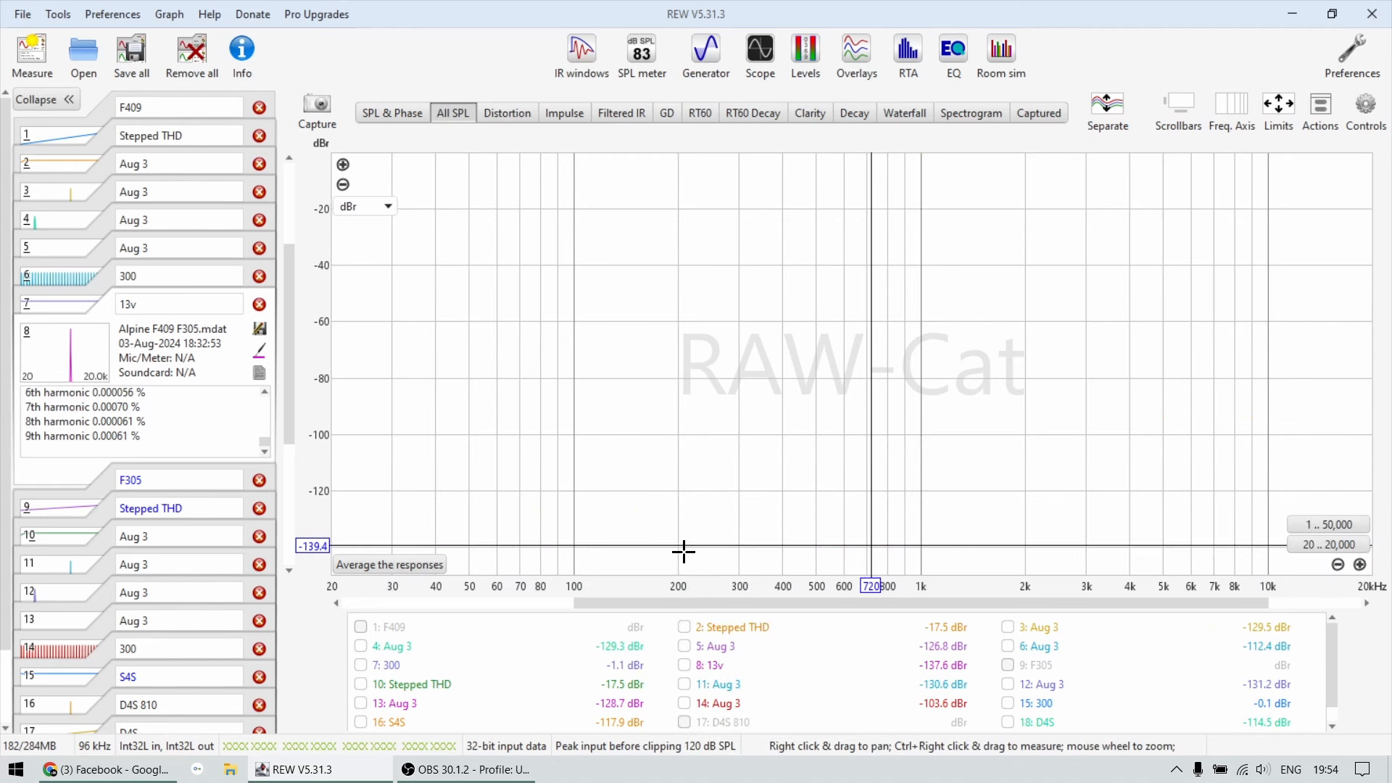
# Step: Overlay Aug 3 trace 12 and the D4S trace 18 on trace 4, then hide all traces
pyautogui.click(360, 646)
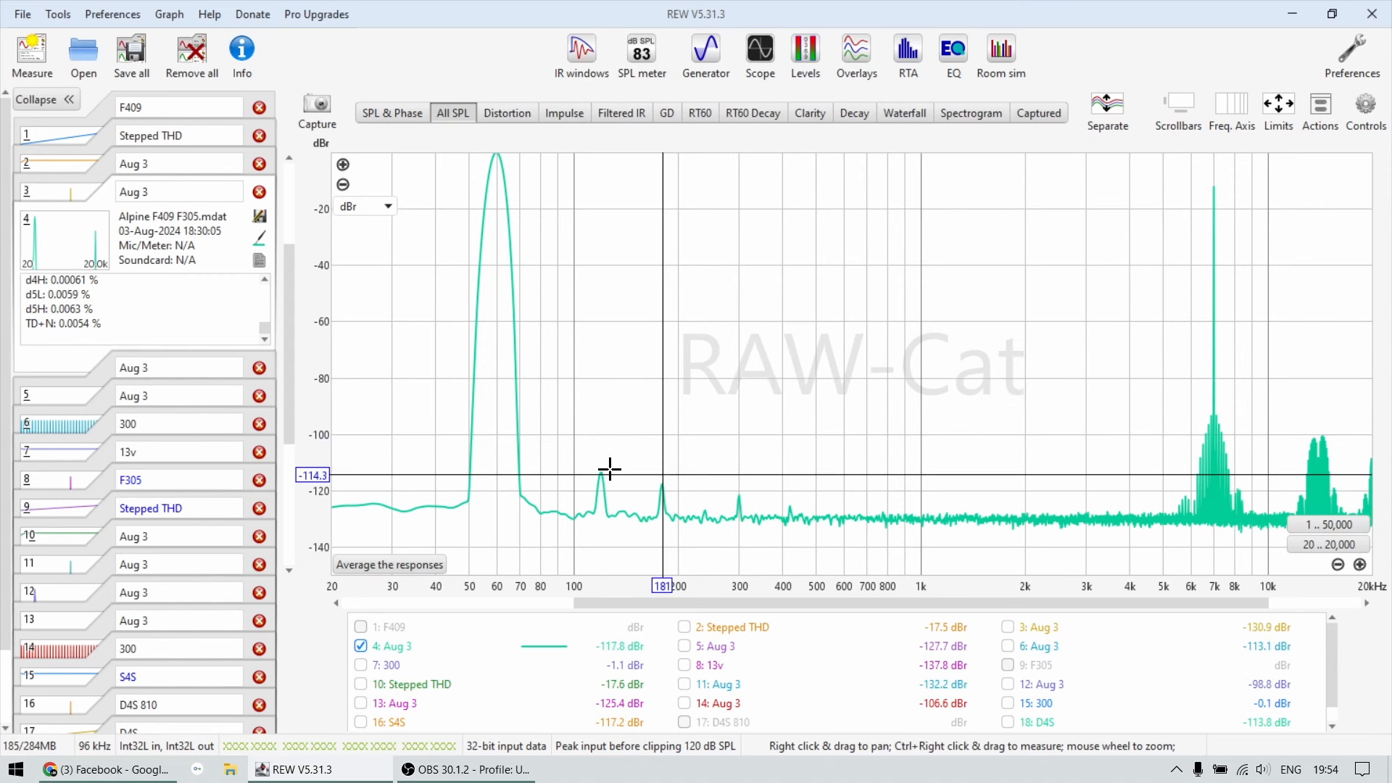
pyautogui.moveTo(603, 474)
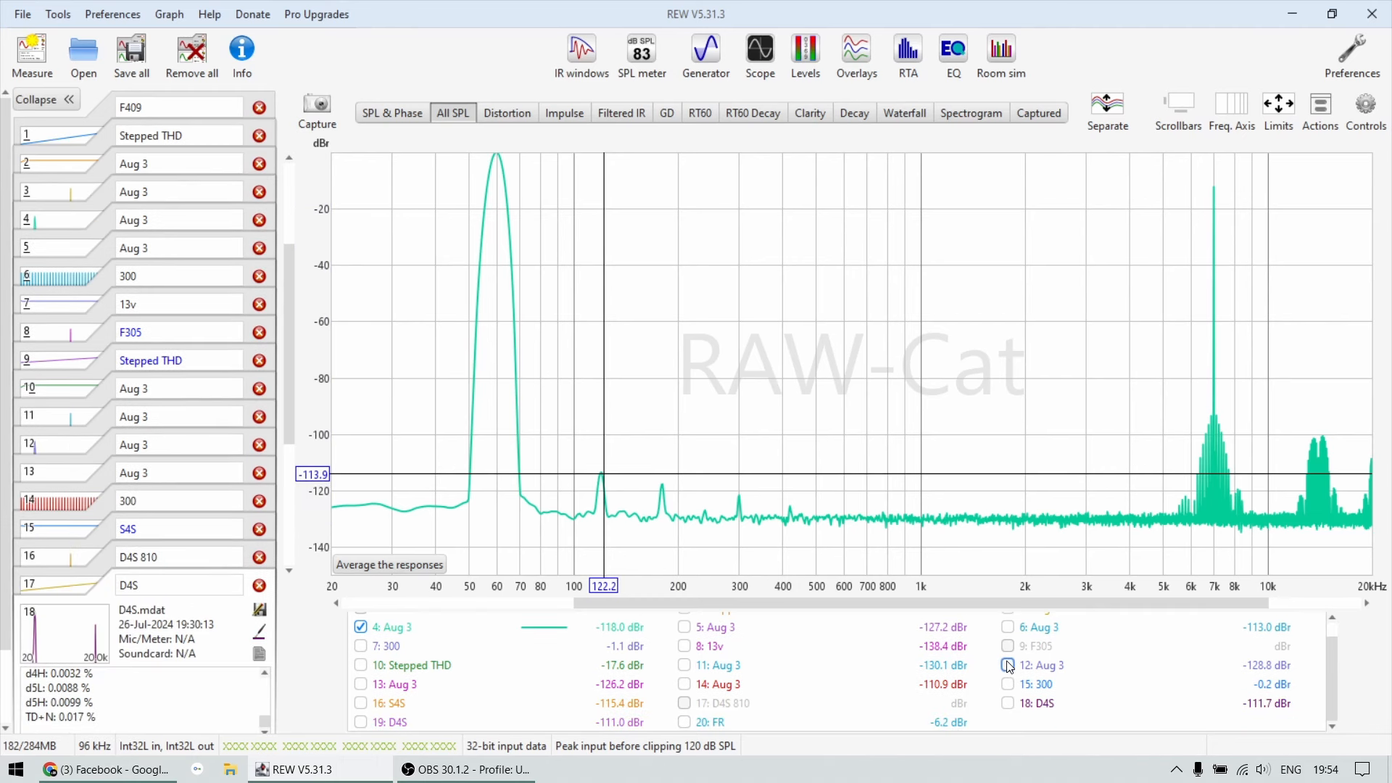
pyautogui.click(1008, 665)
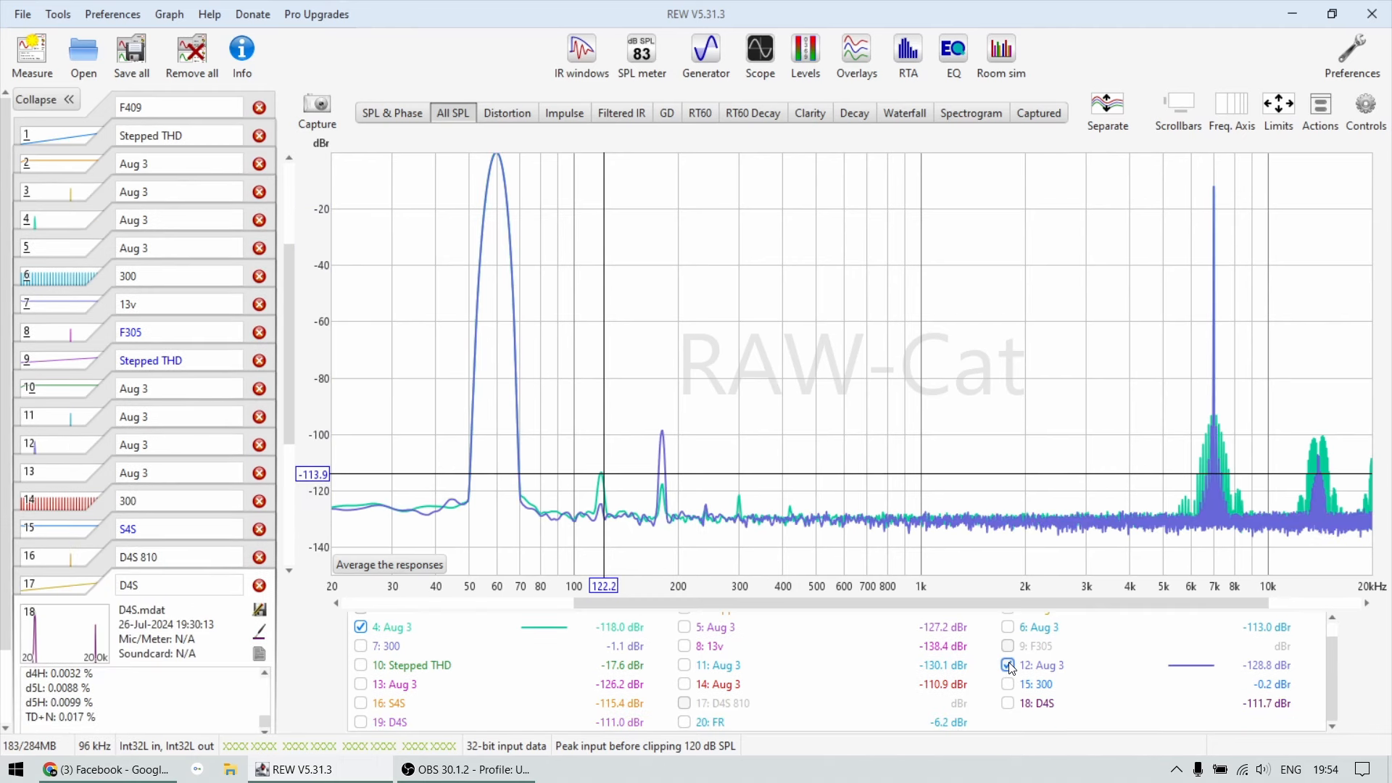
pyautogui.click(1007, 665)
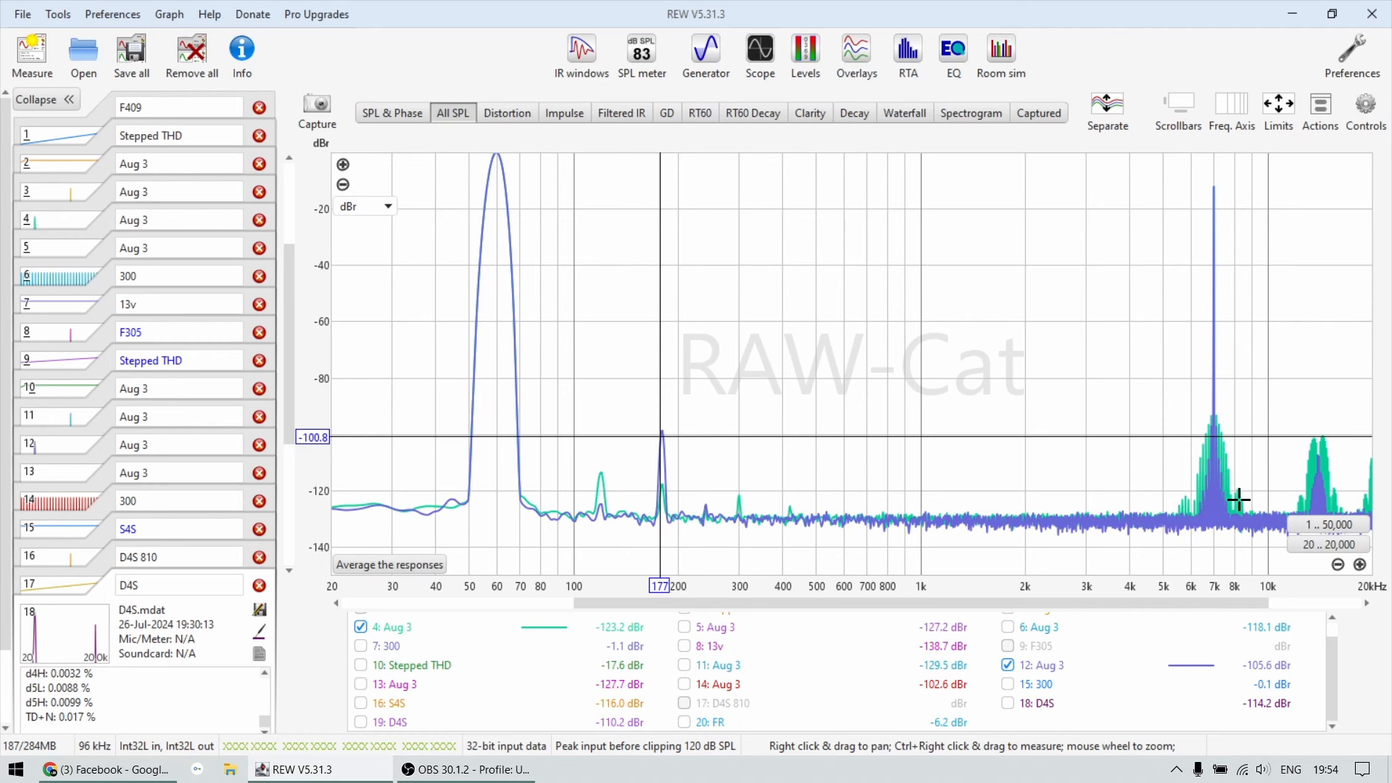
pyautogui.moveTo(1205, 427)
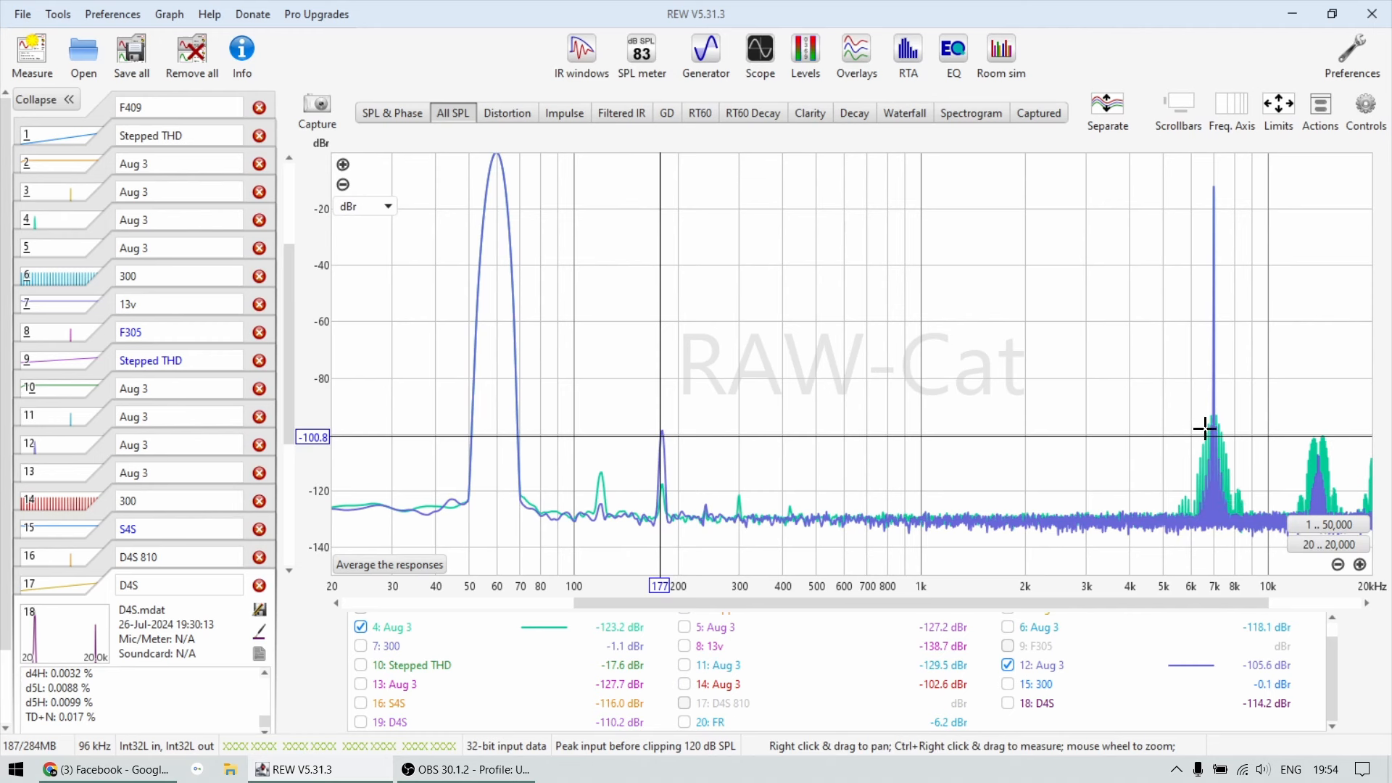
pyautogui.click(1008, 665)
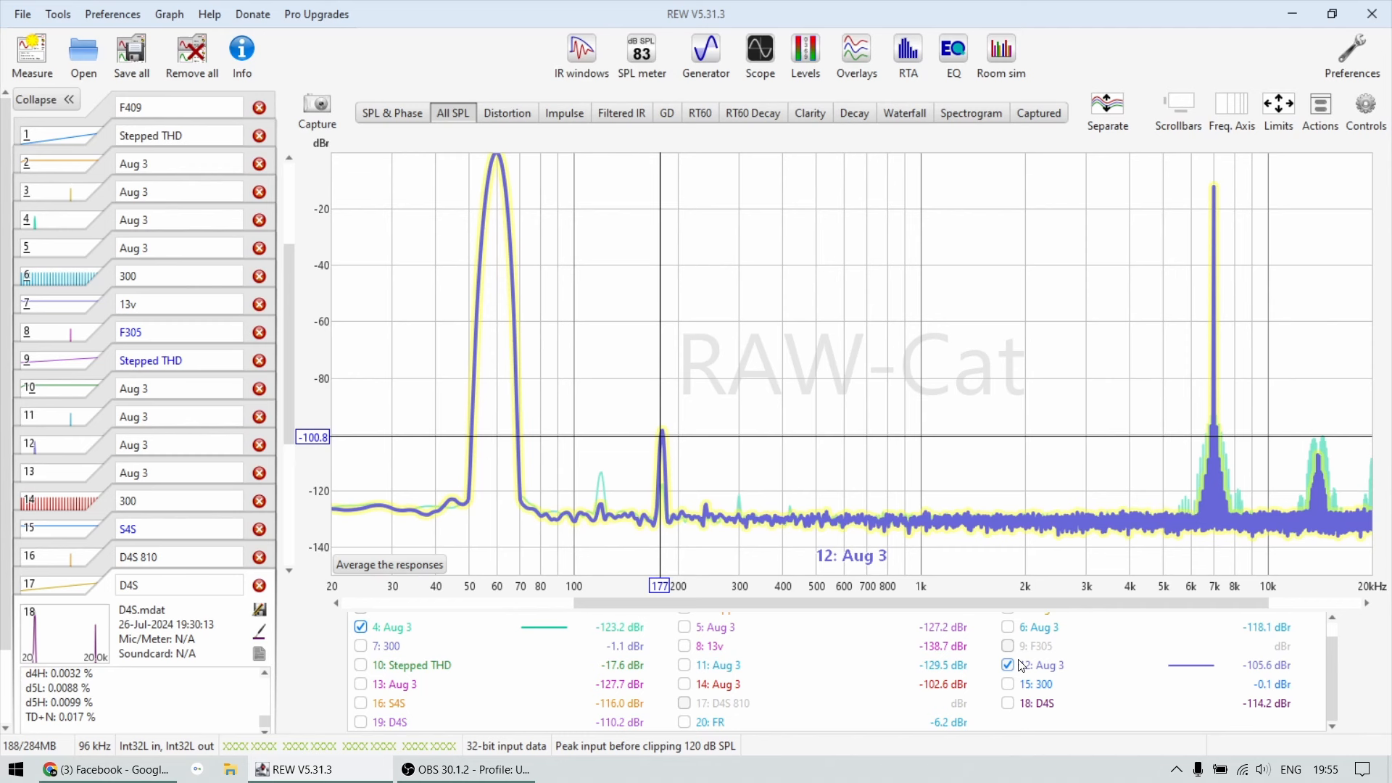
pyautogui.click(1008, 665)
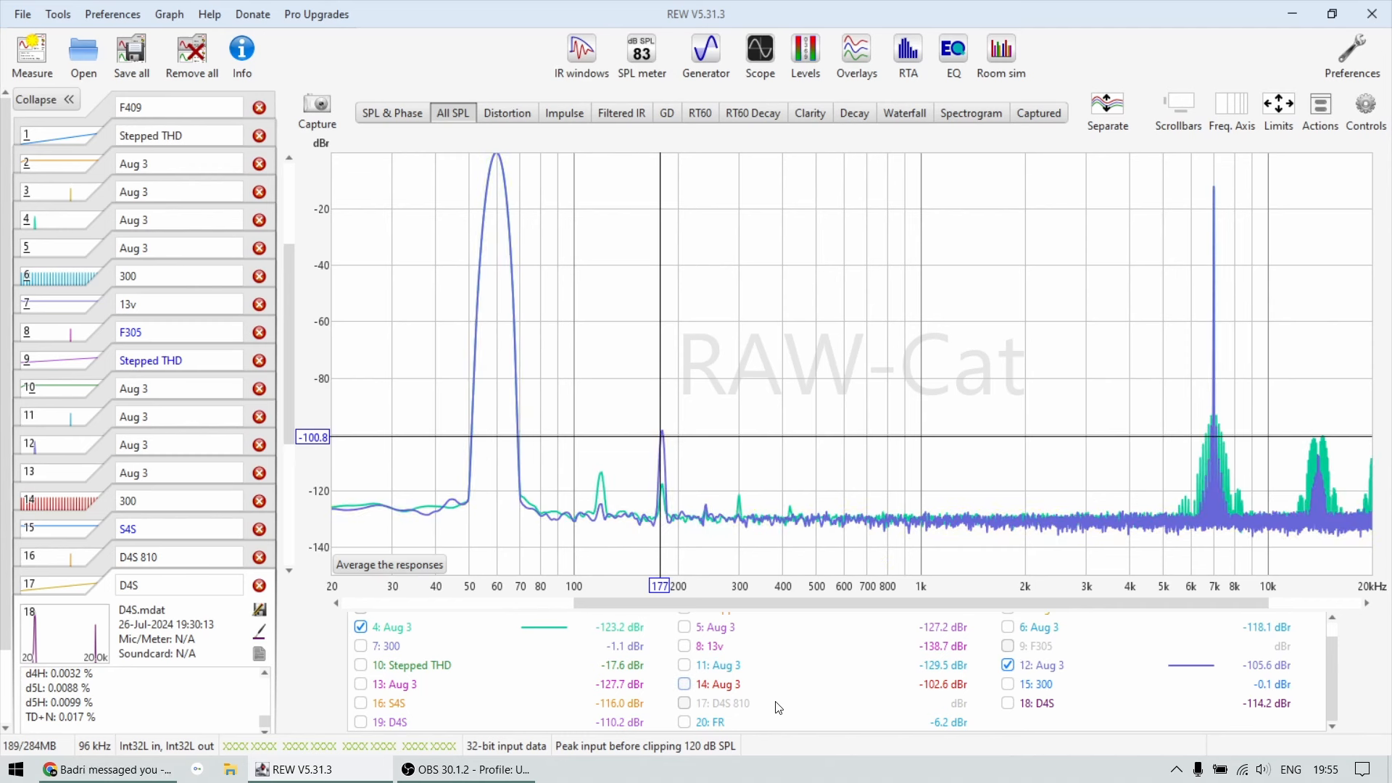
pyautogui.click(1008, 703)
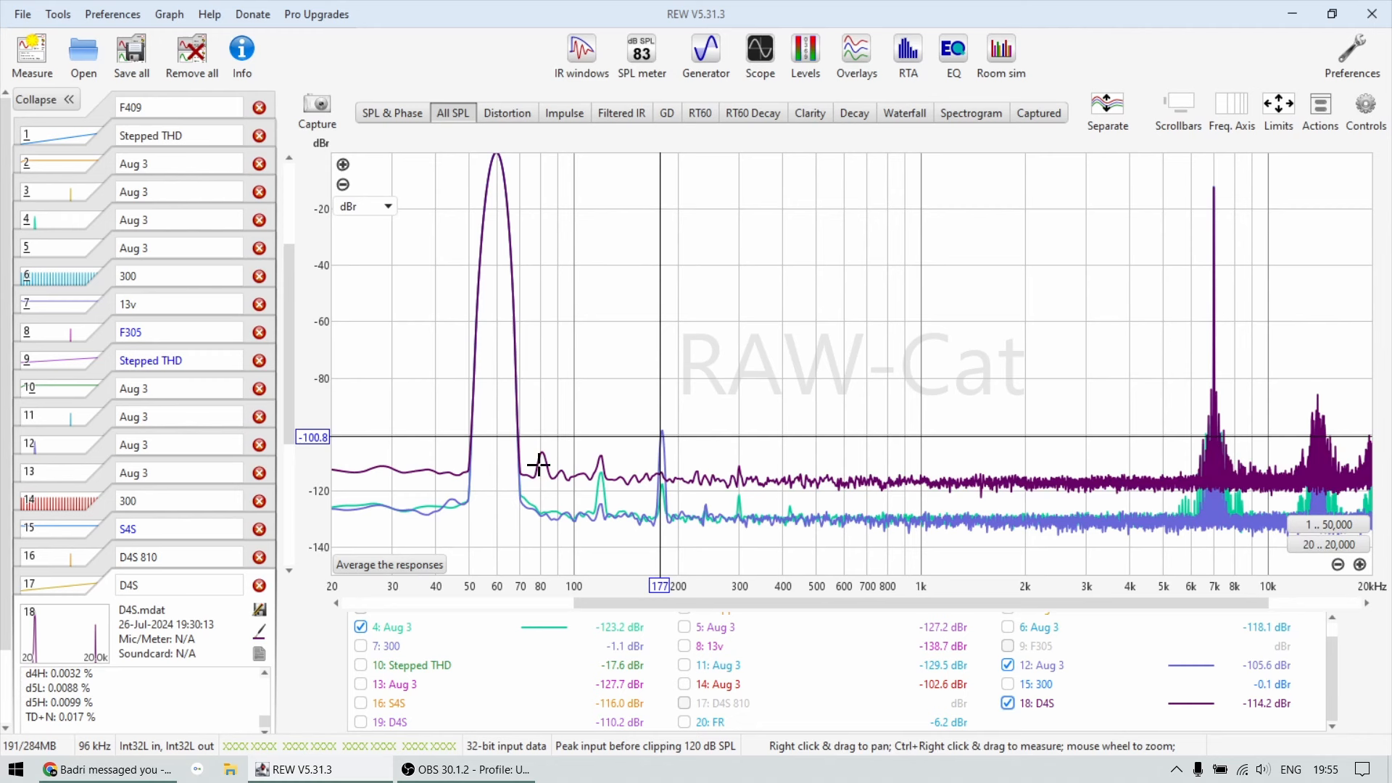
pyautogui.moveTo(1186, 474)
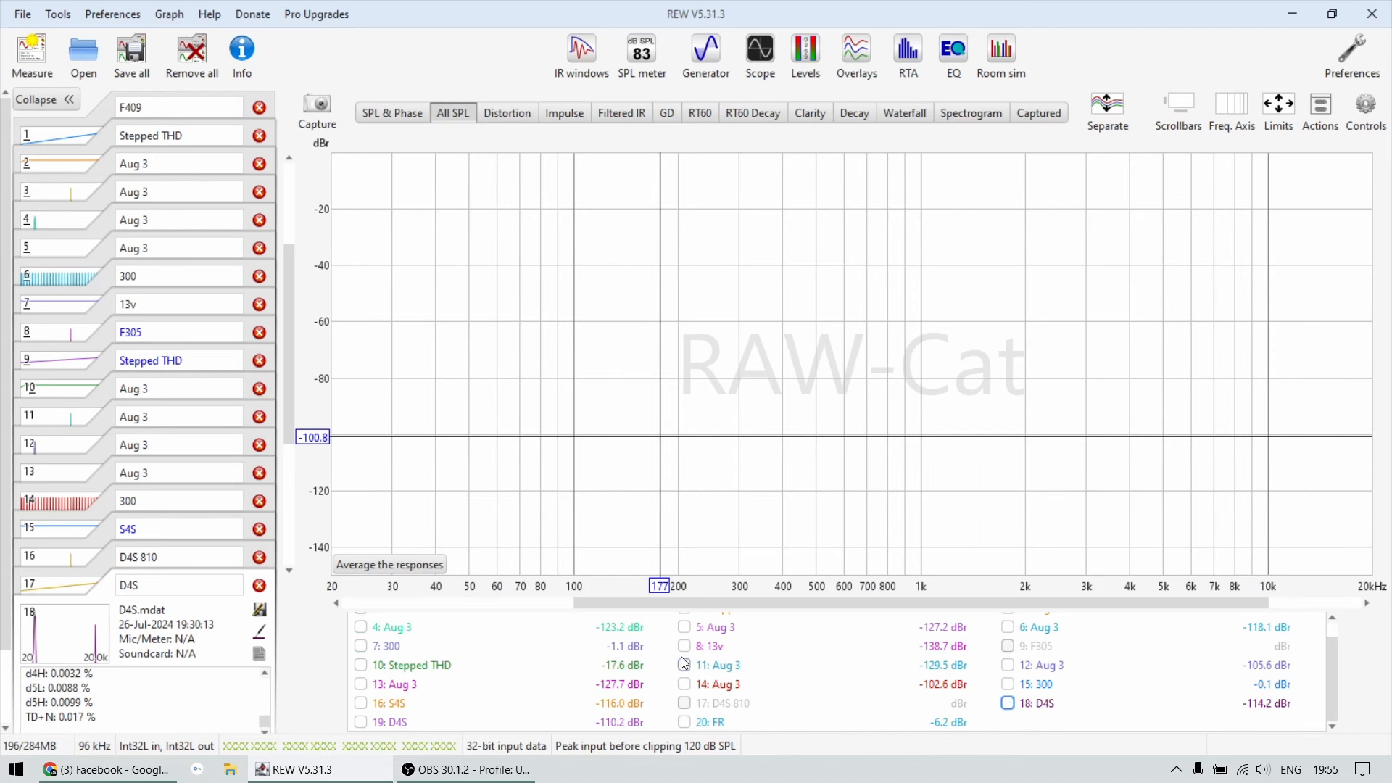
# Step: Show trace 5, then traces 13 and D4S 19, then only the FR trace 20
pyautogui.click(683, 627)
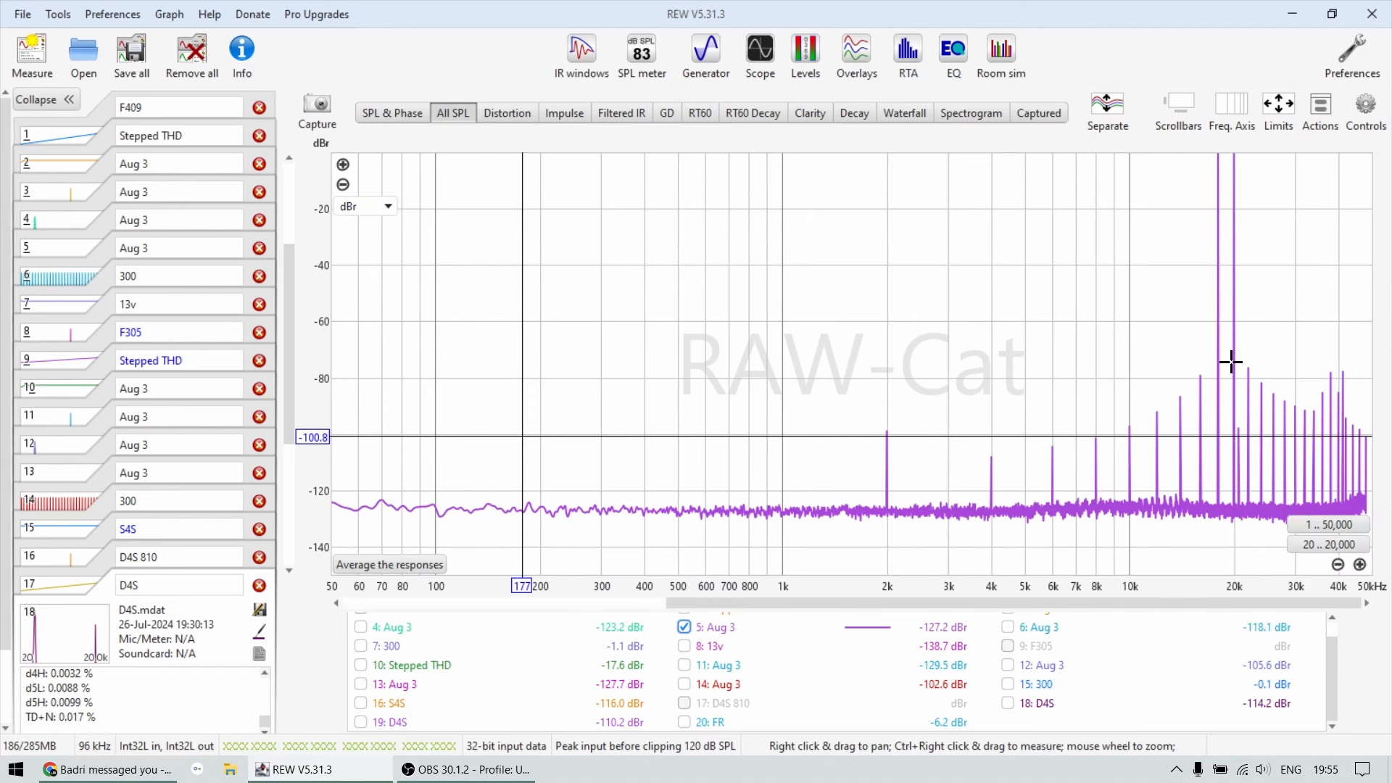
pyautogui.moveTo(1203, 384)
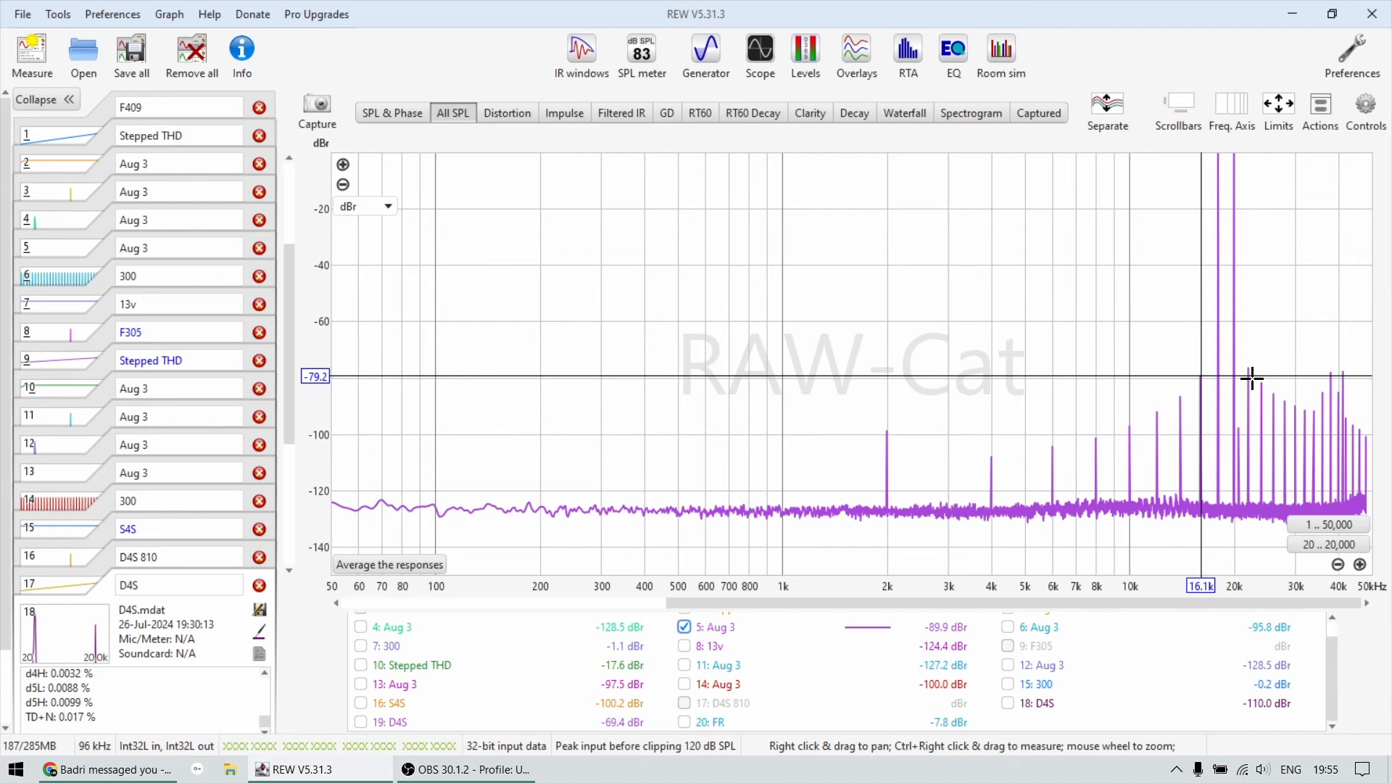
pyautogui.moveTo(1154, 406)
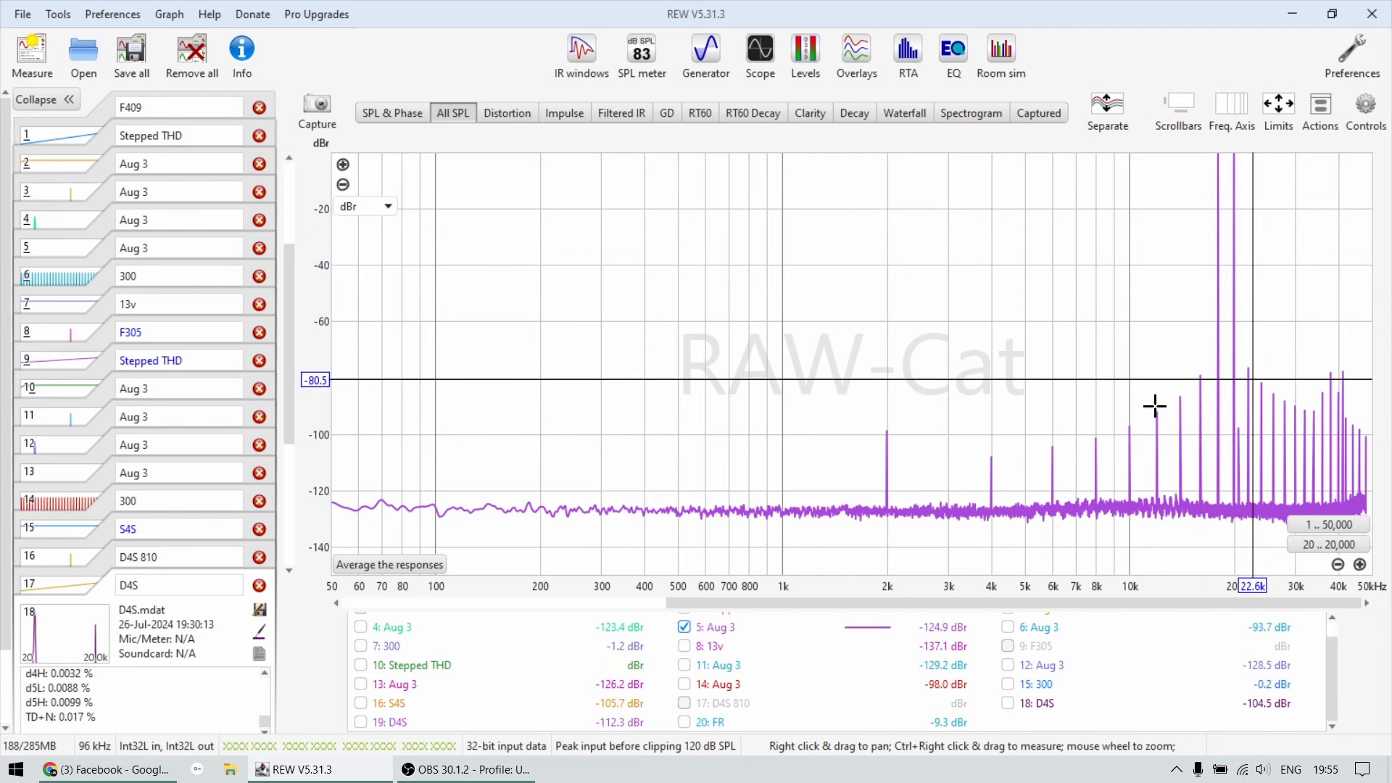
pyautogui.click(360, 683)
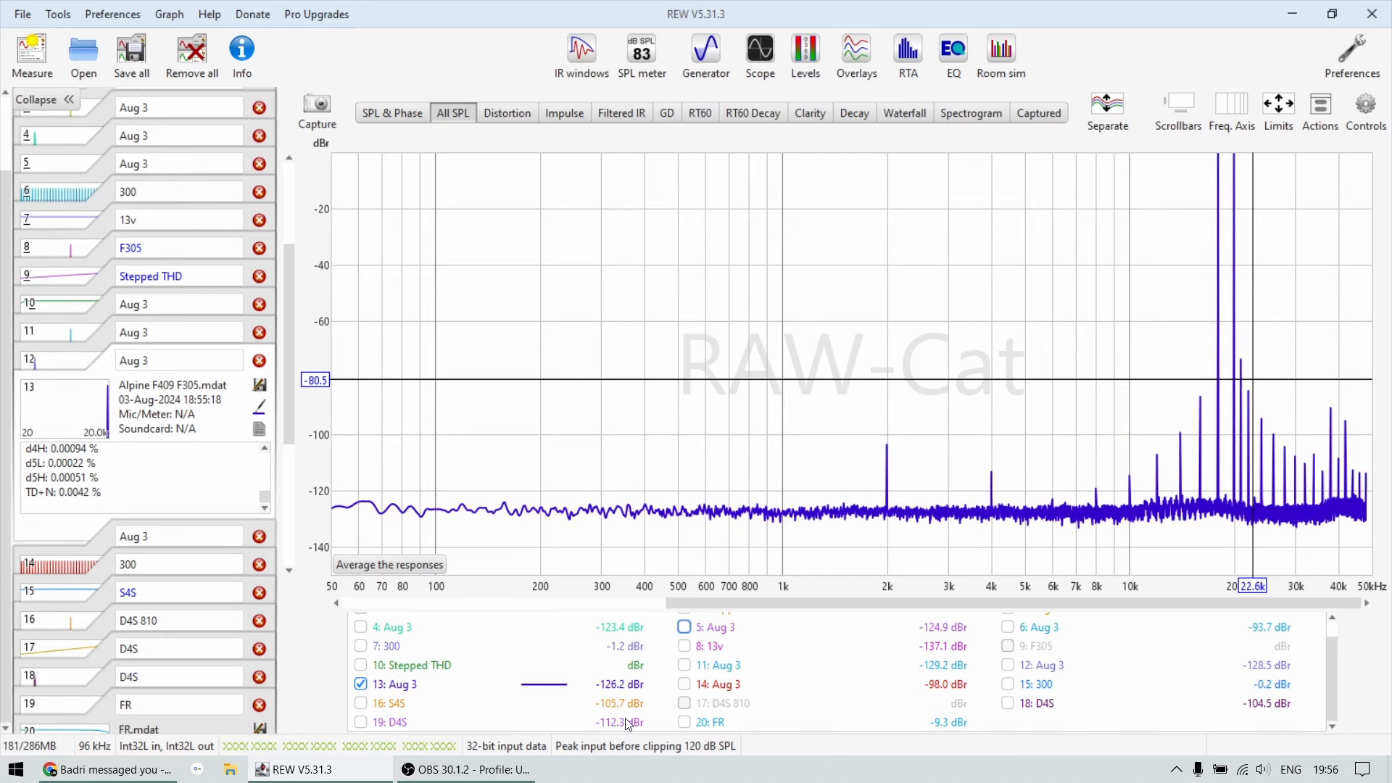
pyautogui.click(360, 722)
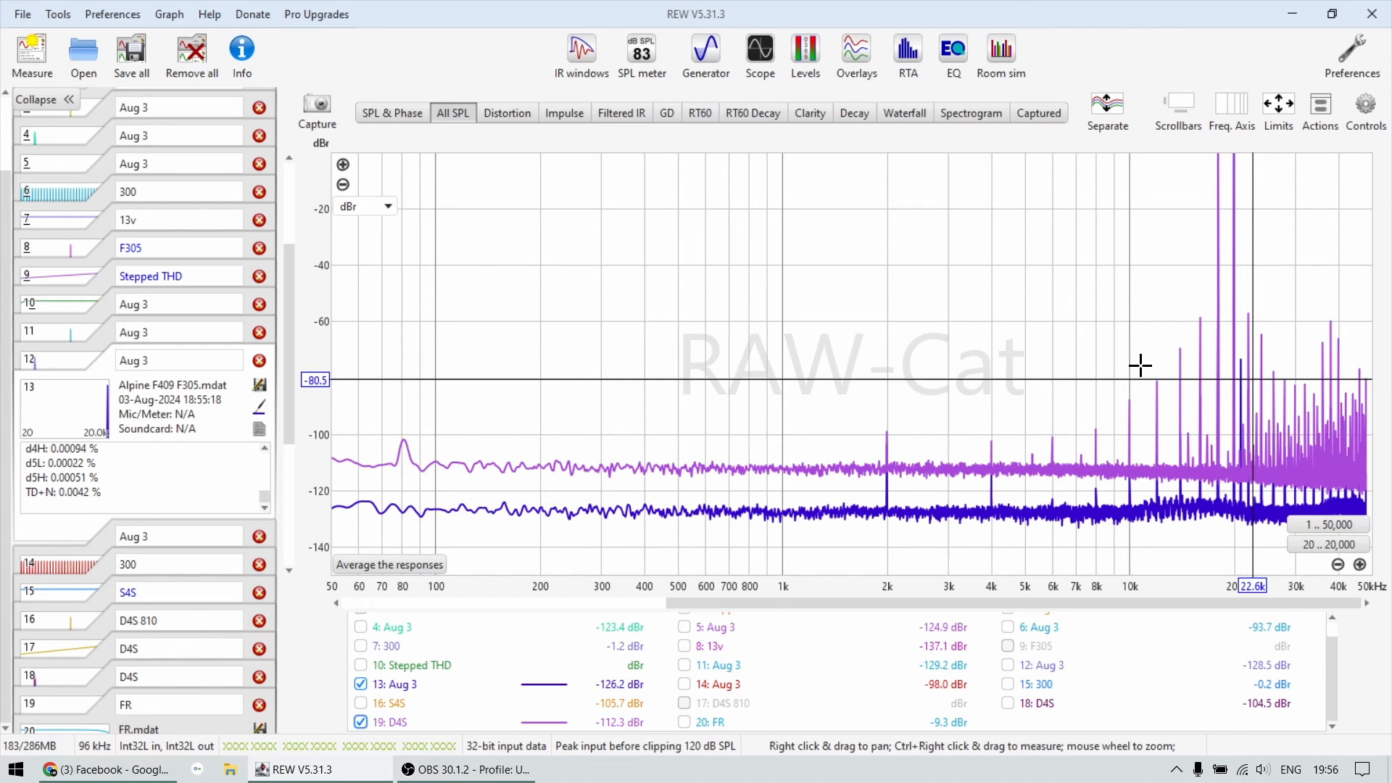
pyautogui.moveTo(1328, 420)
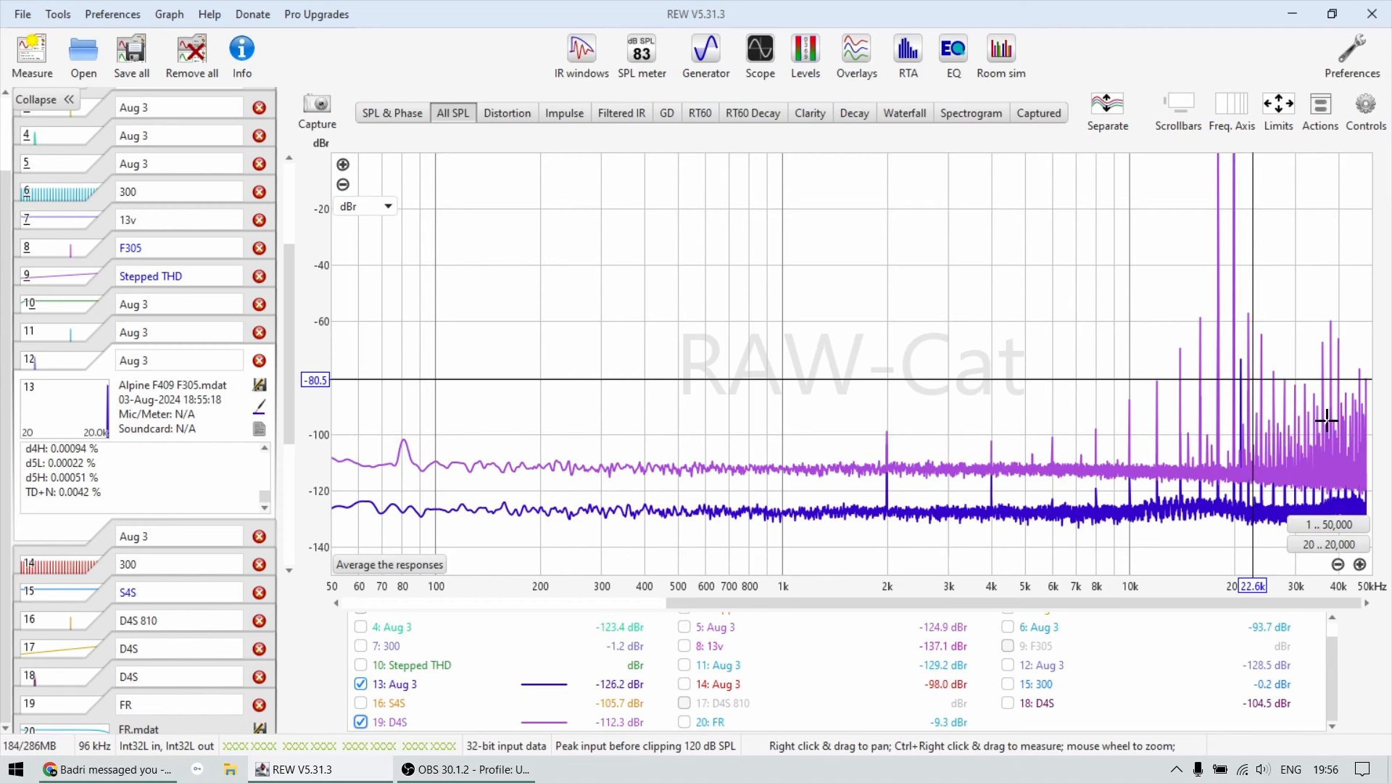
pyautogui.moveTo(1301, 452)
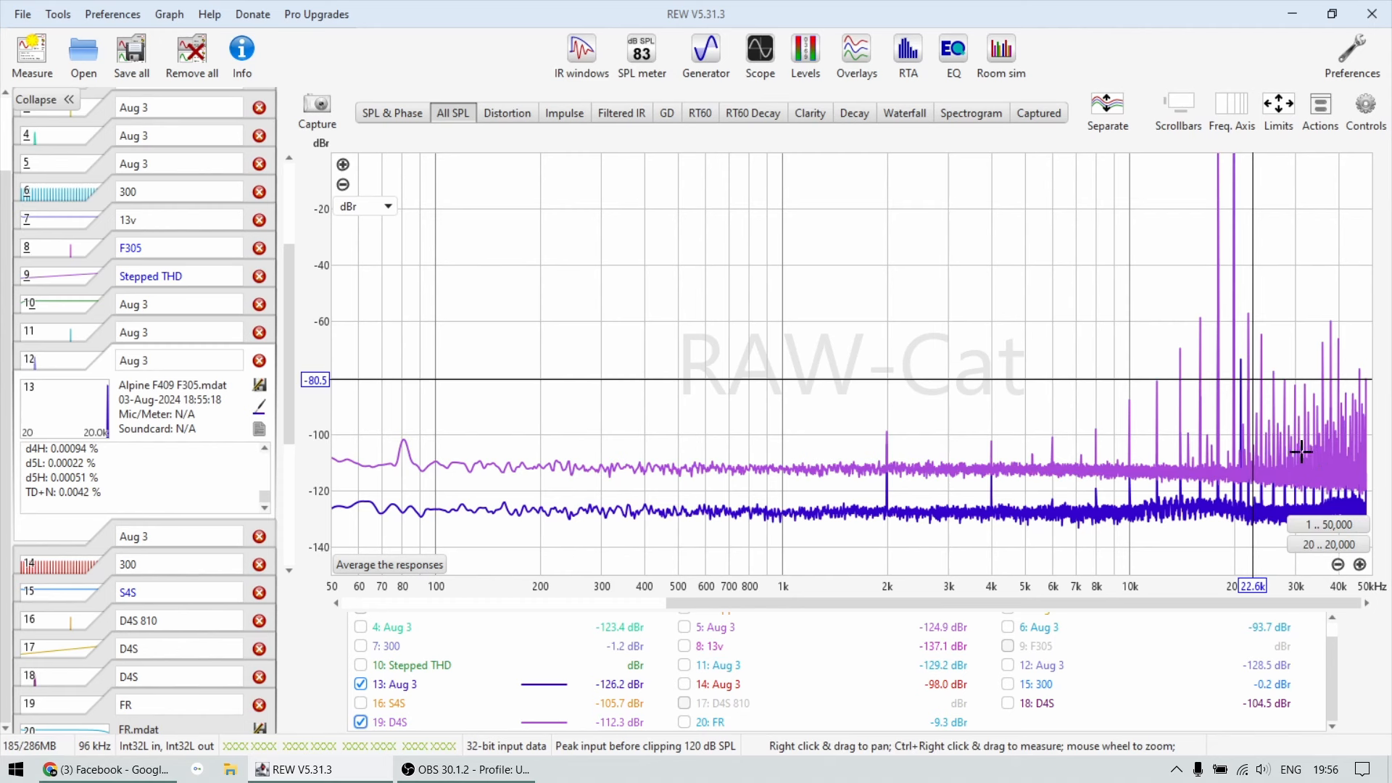
pyautogui.moveTo(1197, 317)
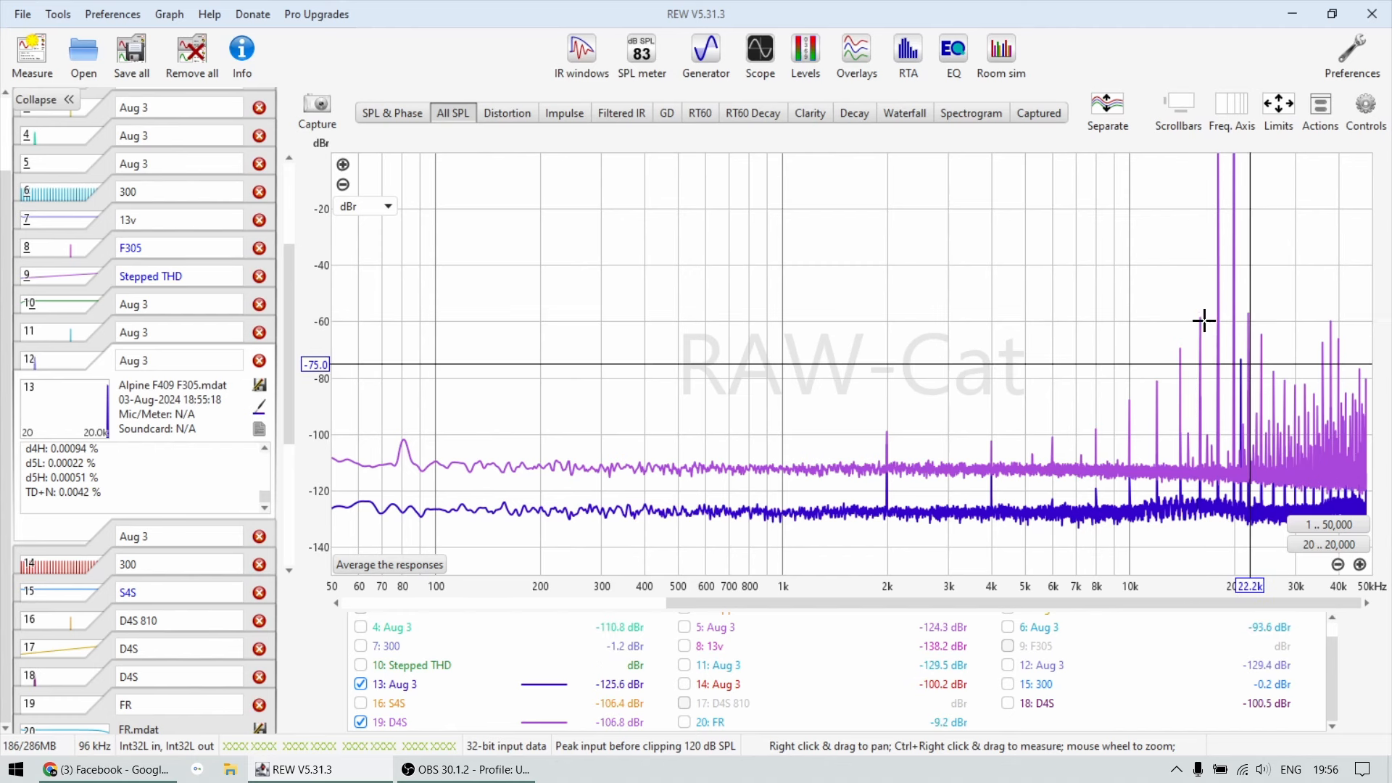
pyautogui.moveTo(1159, 359)
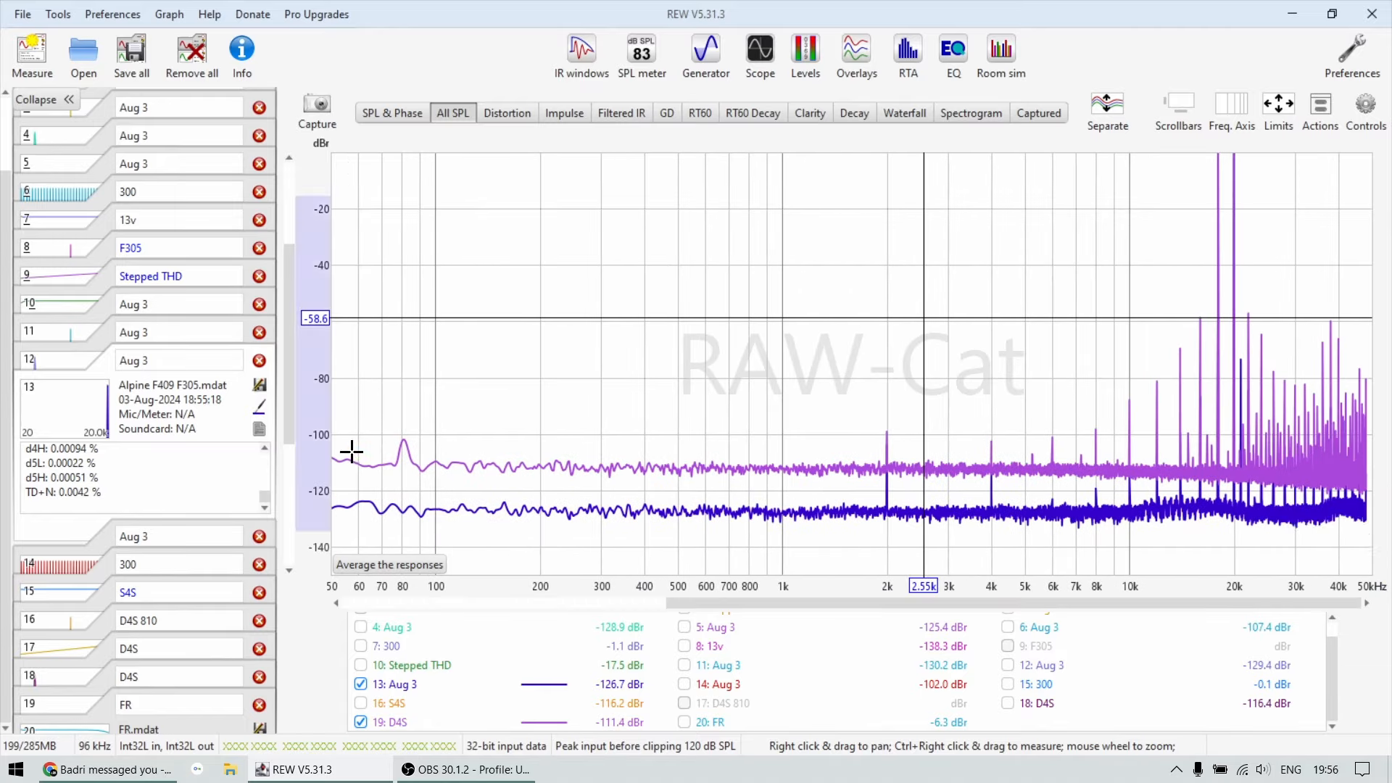
pyautogui.moveTo(630, 461)
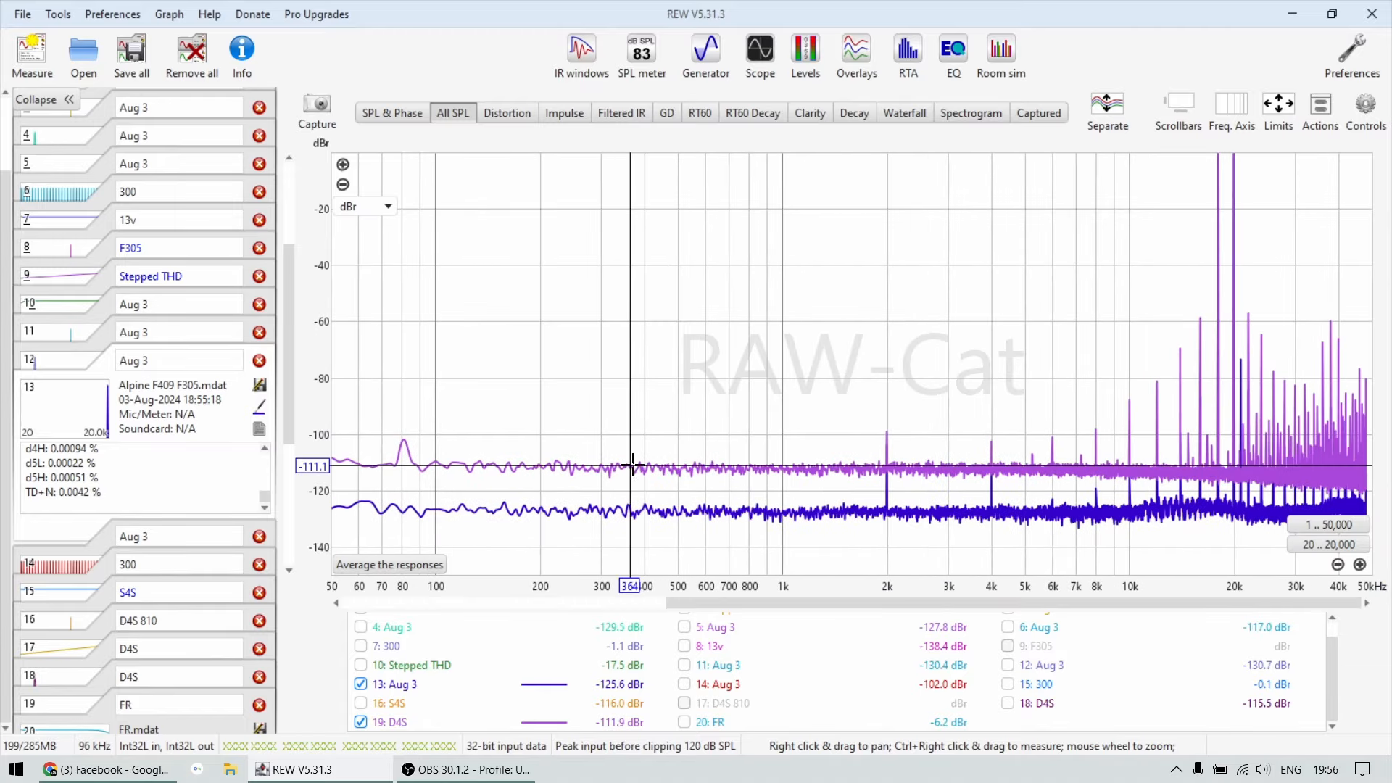
pyautogui.moveTo(1263, 325)
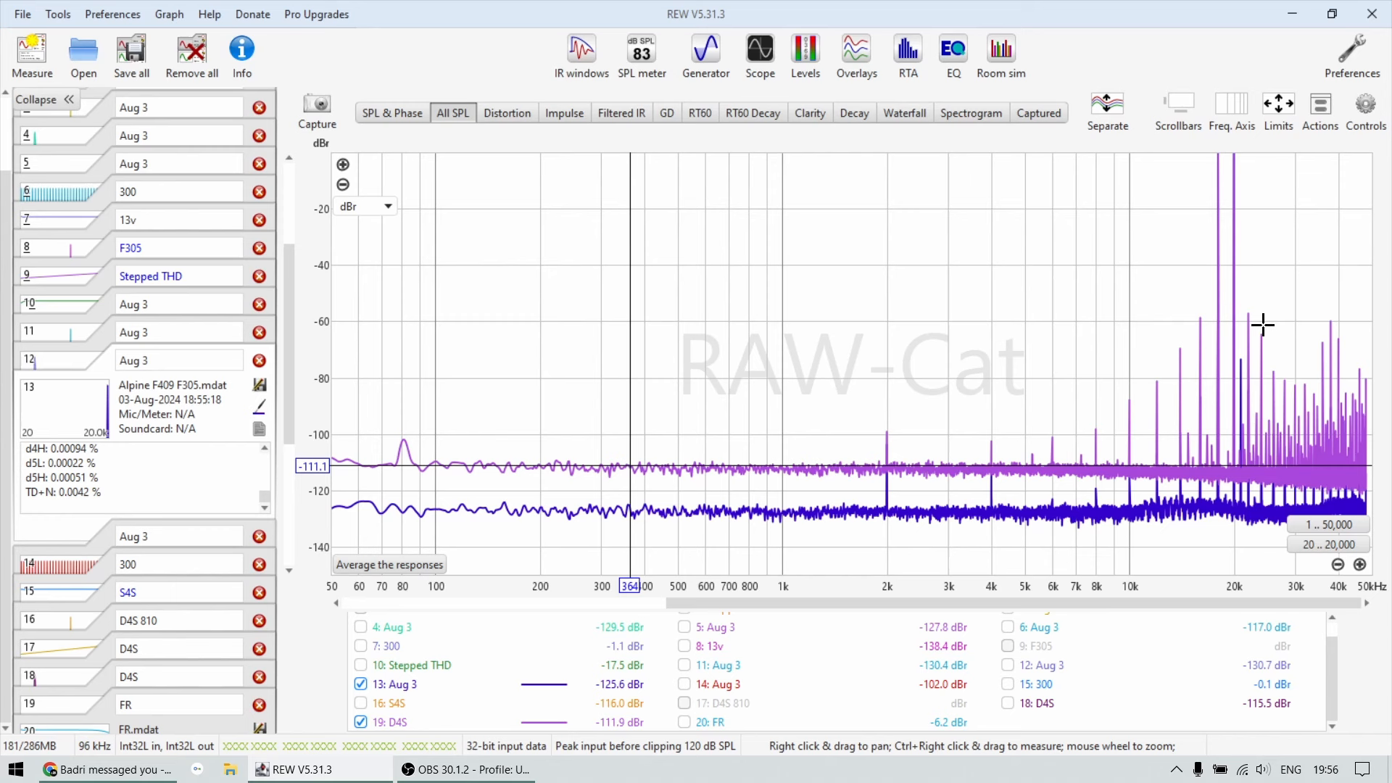
pyautogui.moveTo(1247, 444)
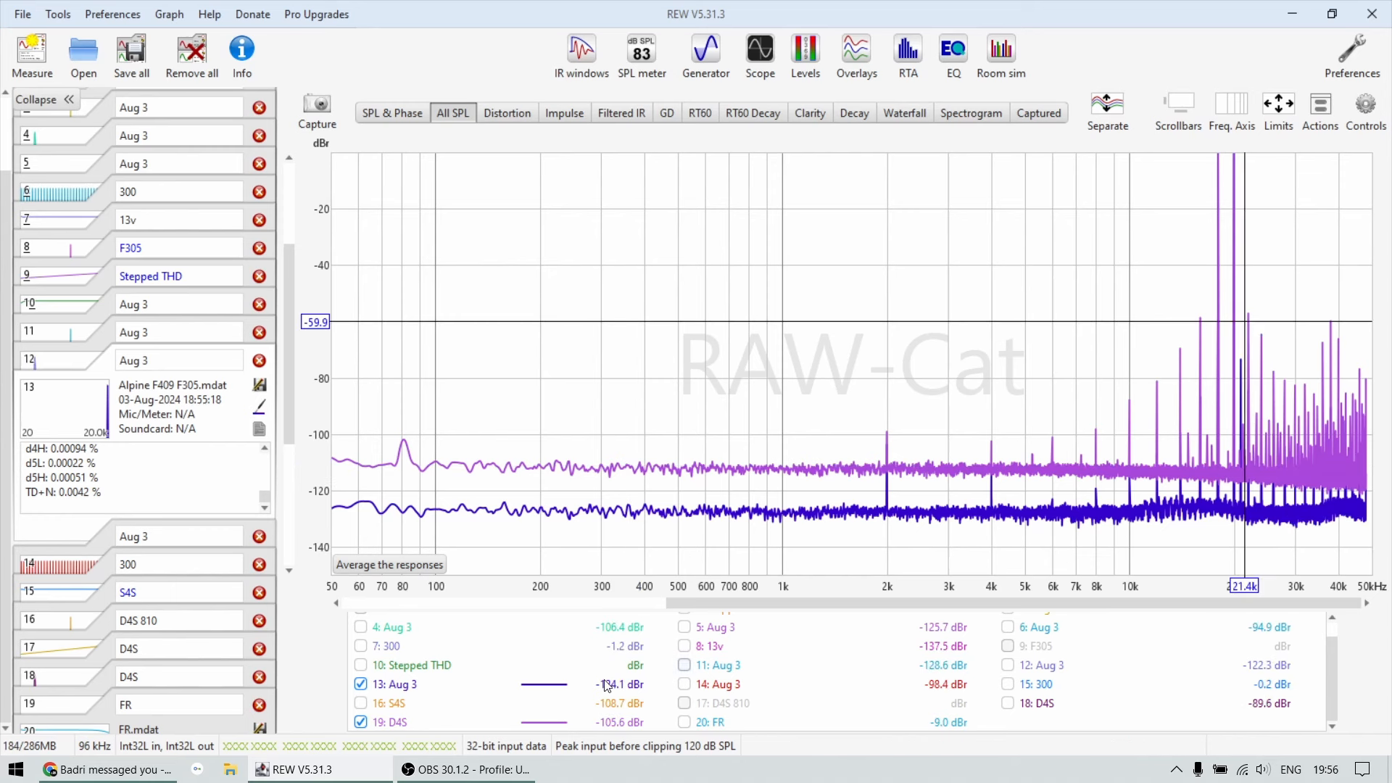
pyautogui.click(391, 722)
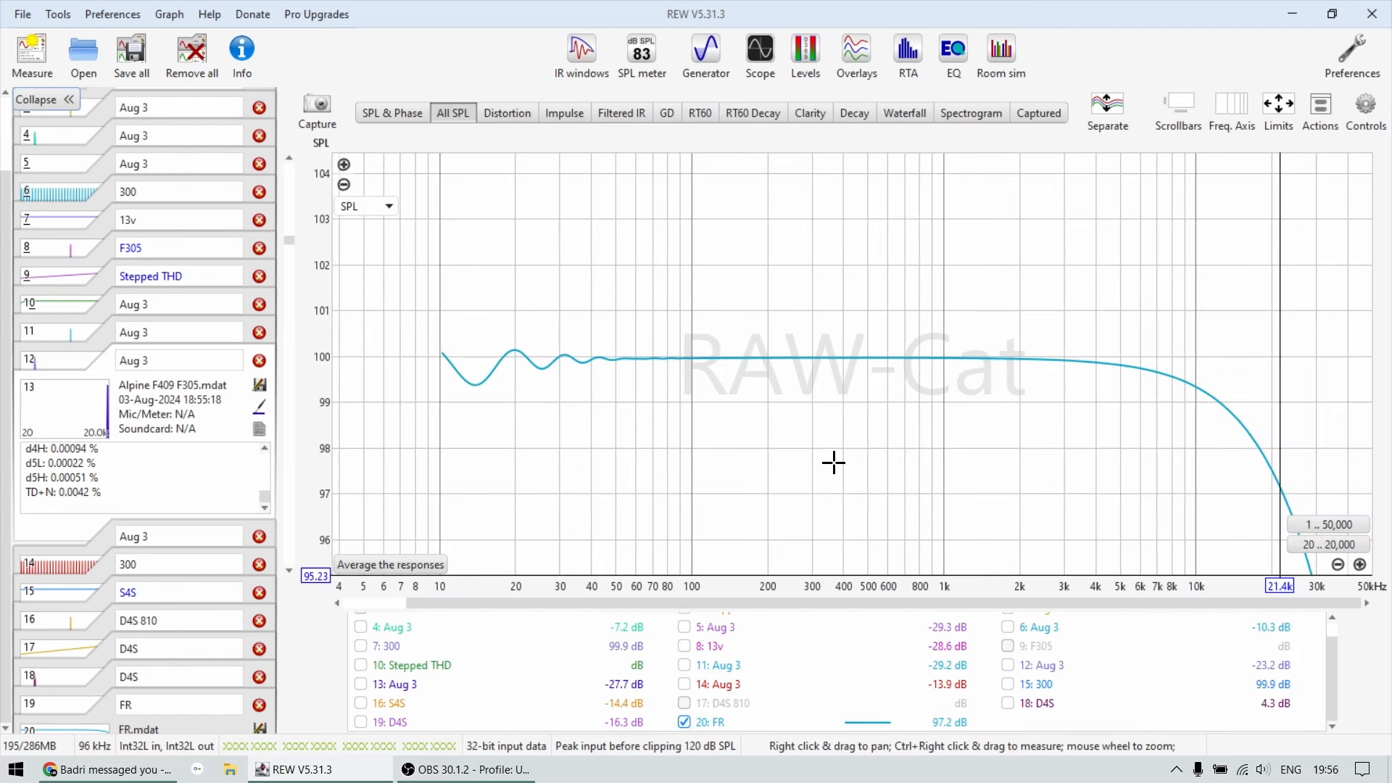
pyautogui.moveTo(485, 409)
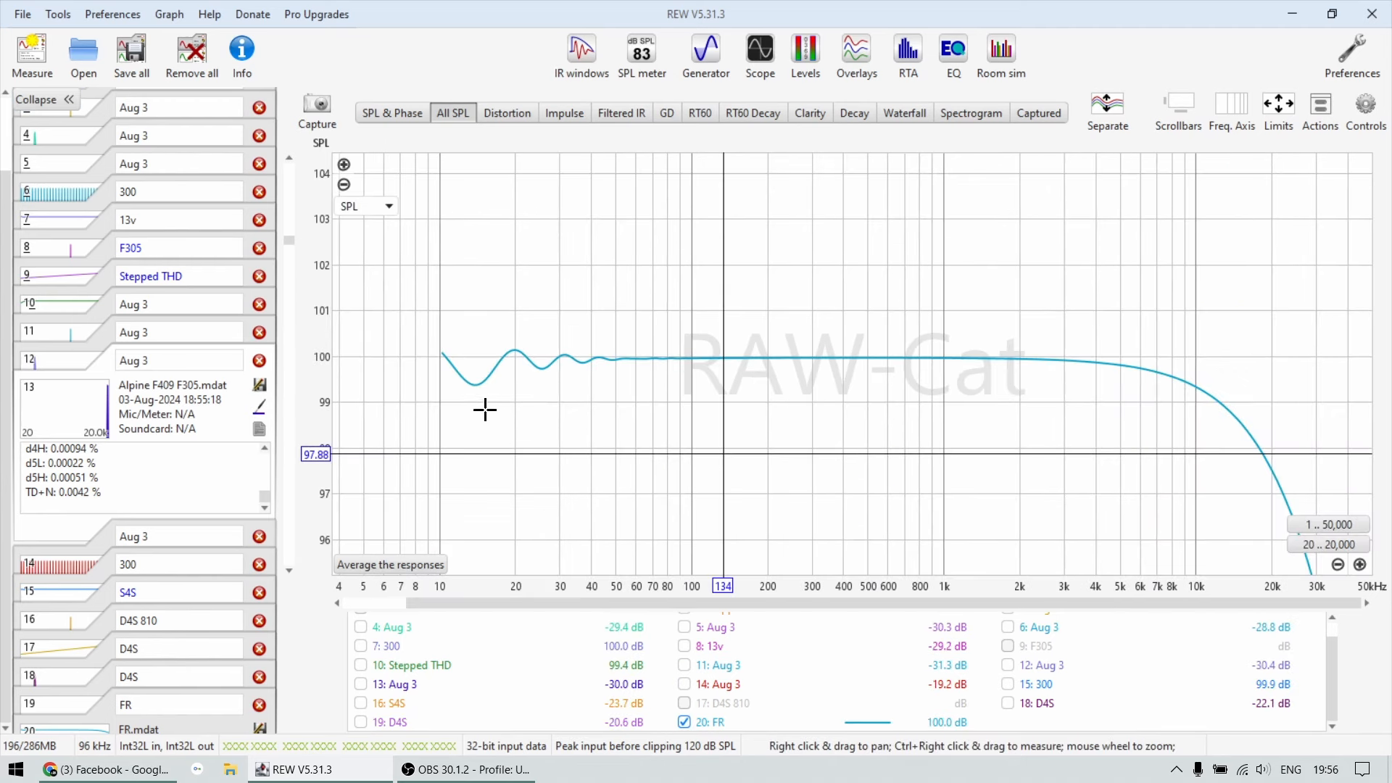
pyautogui.moveTo(762, 458)
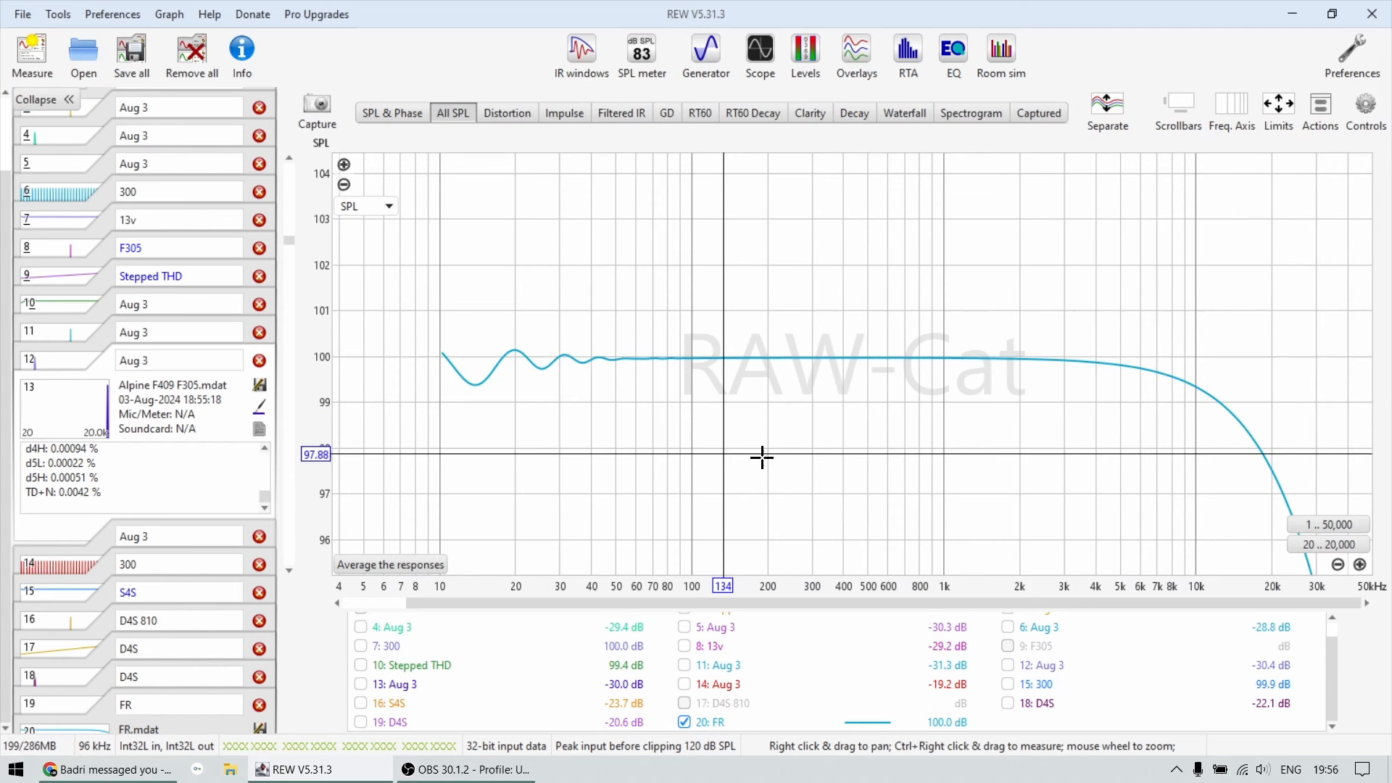
pyautogui.moveTo(675, 331)
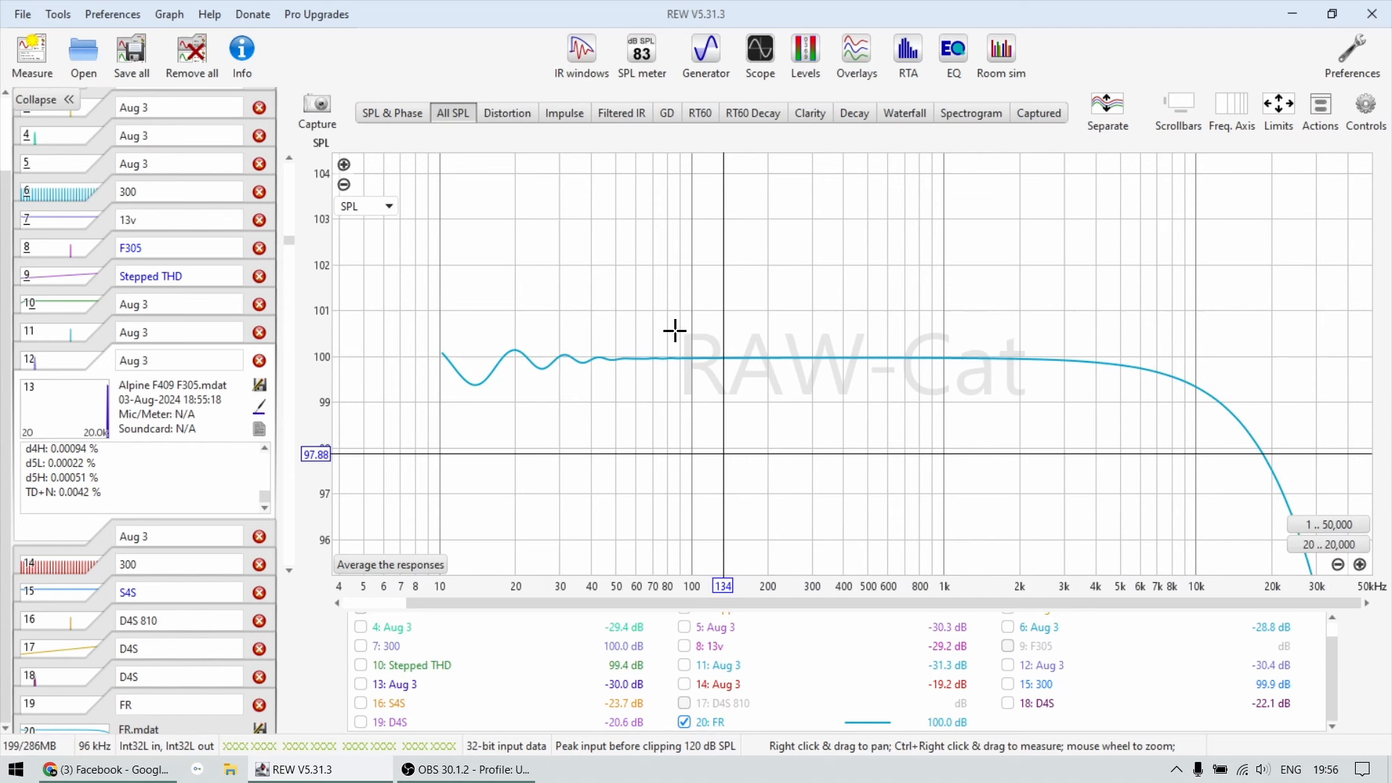
pyautogui.moveTo(1277, 467)
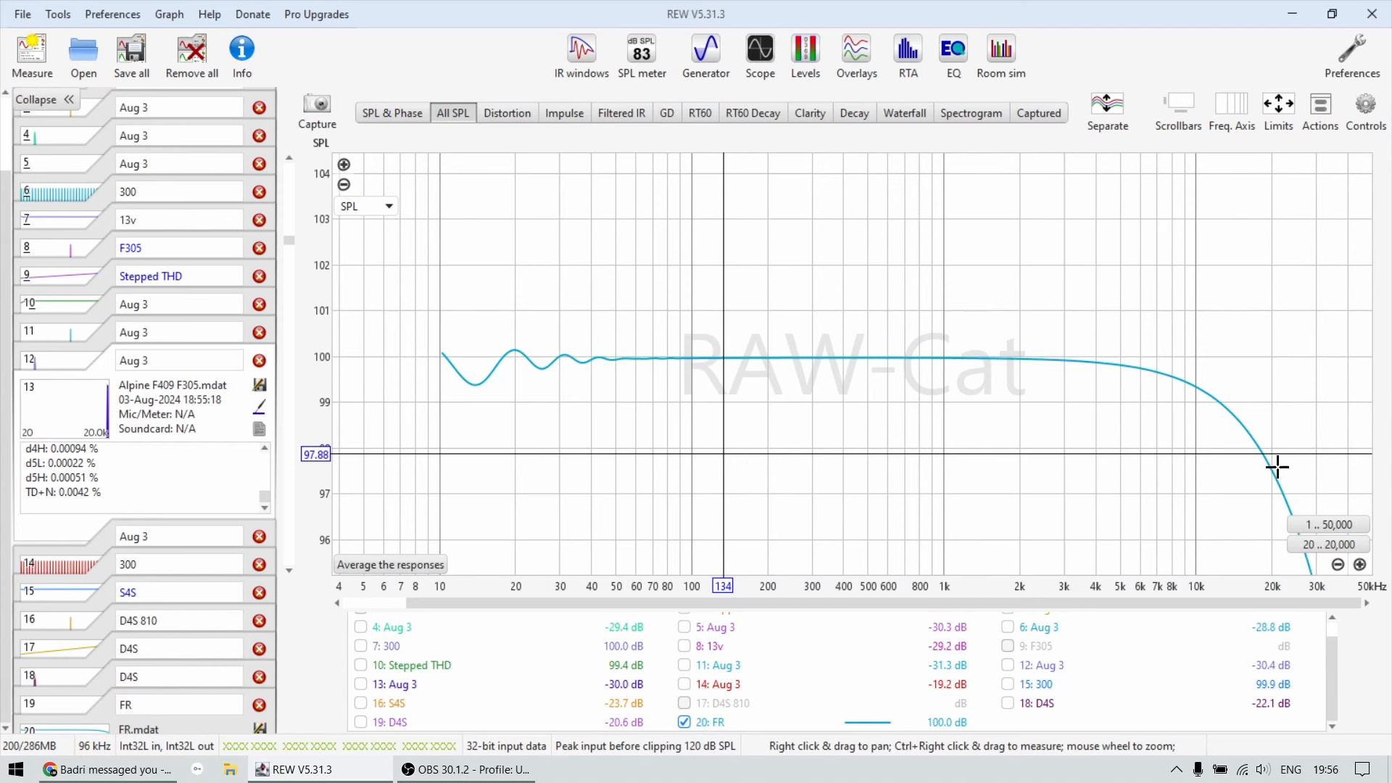
pyautogui.moveTo(1271, 470)
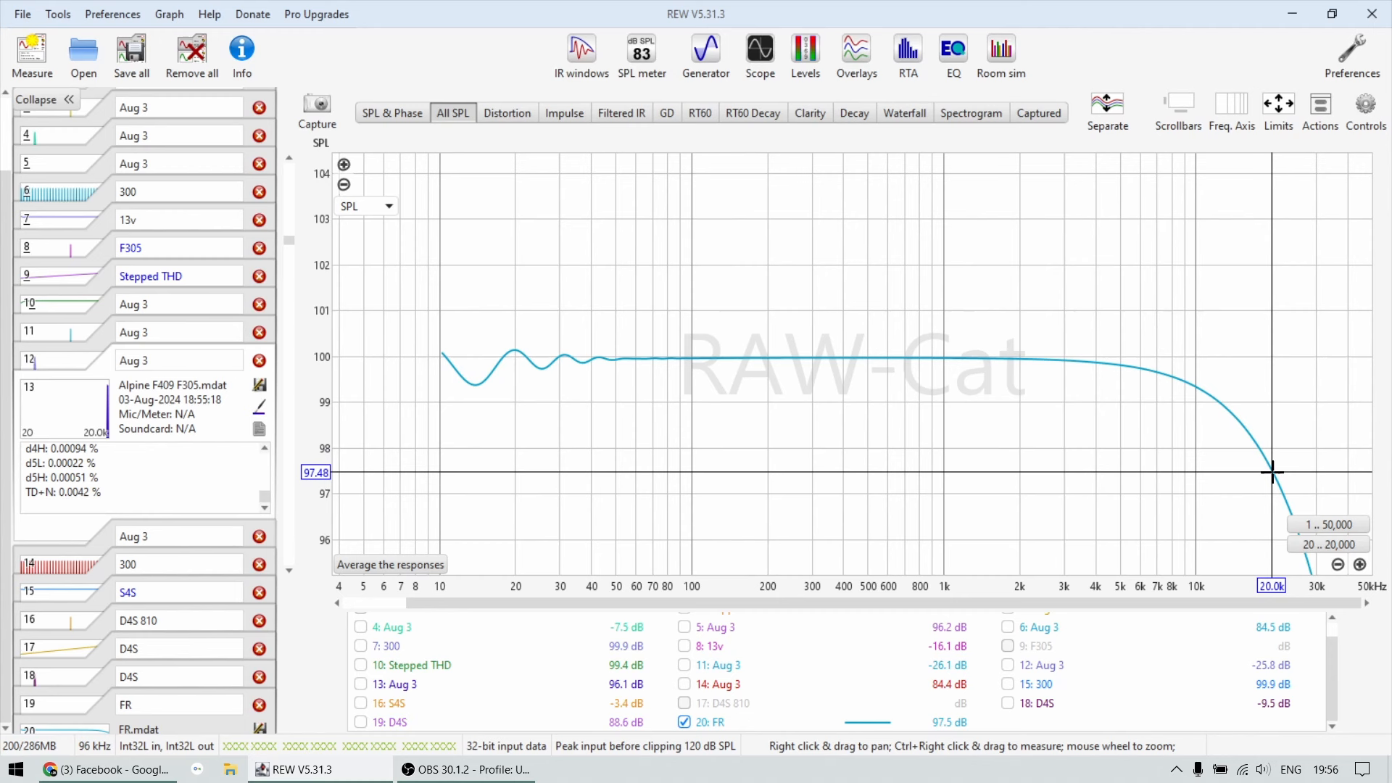
pyautogui.moveTo(1267, 444)
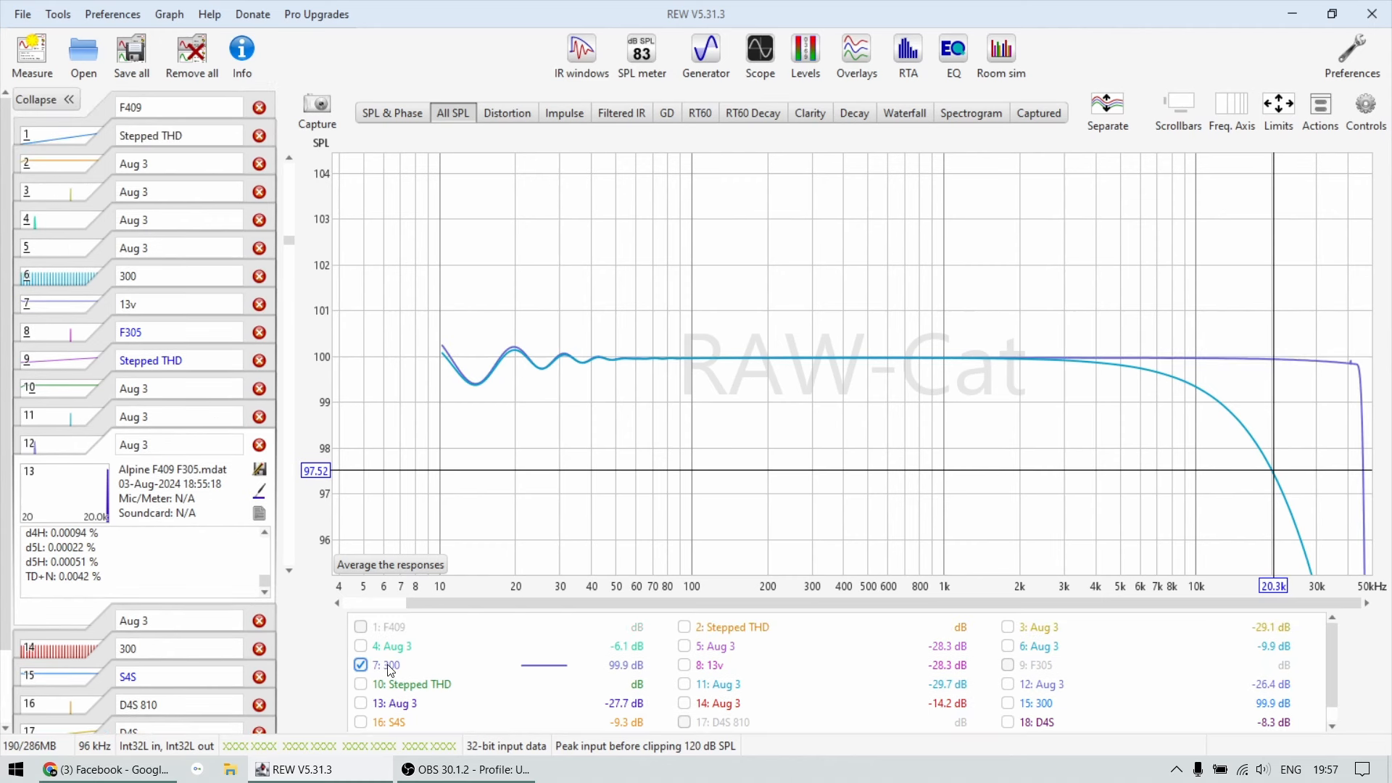
# Step: Add the second 300 frequency-response trace to the SPL overlay
pyautogui.click(1007, 703)
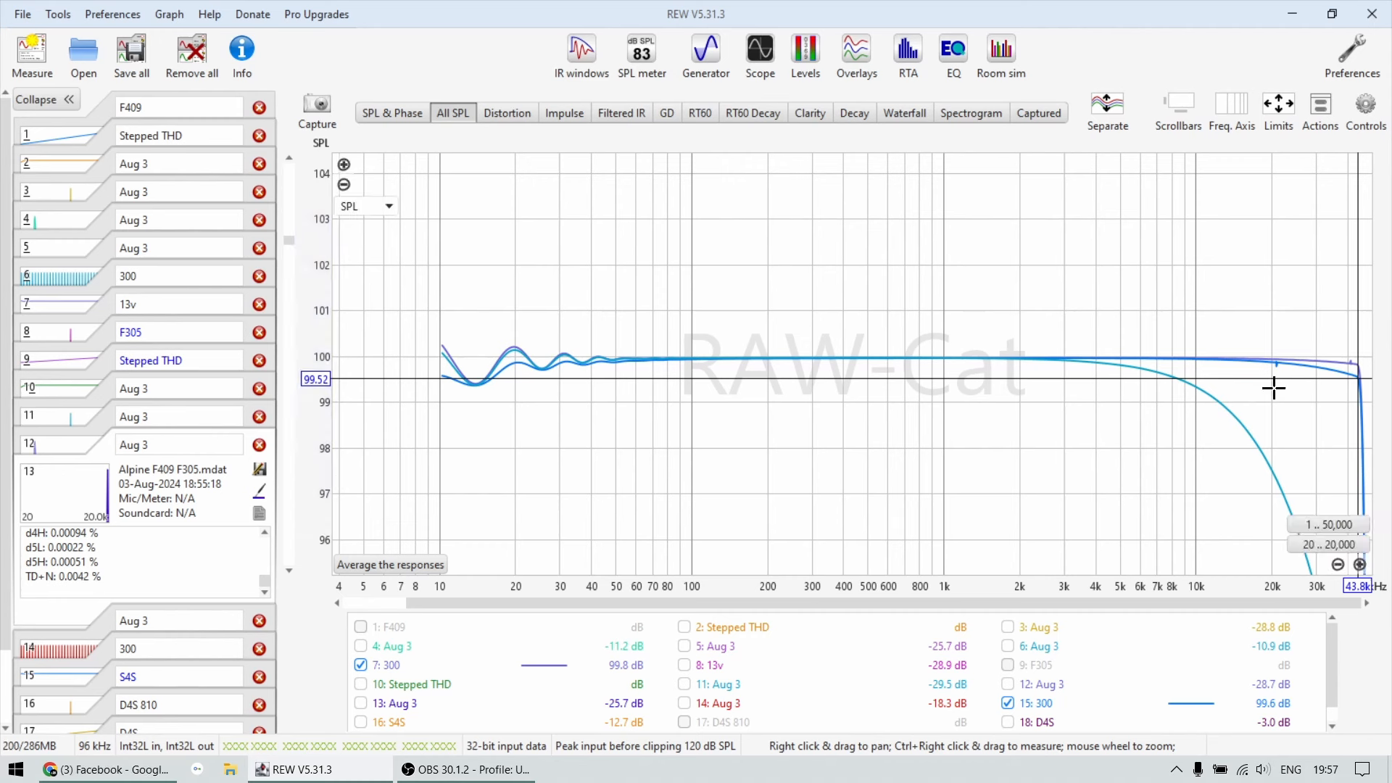
pyautogui.moveTo(1315, 357)
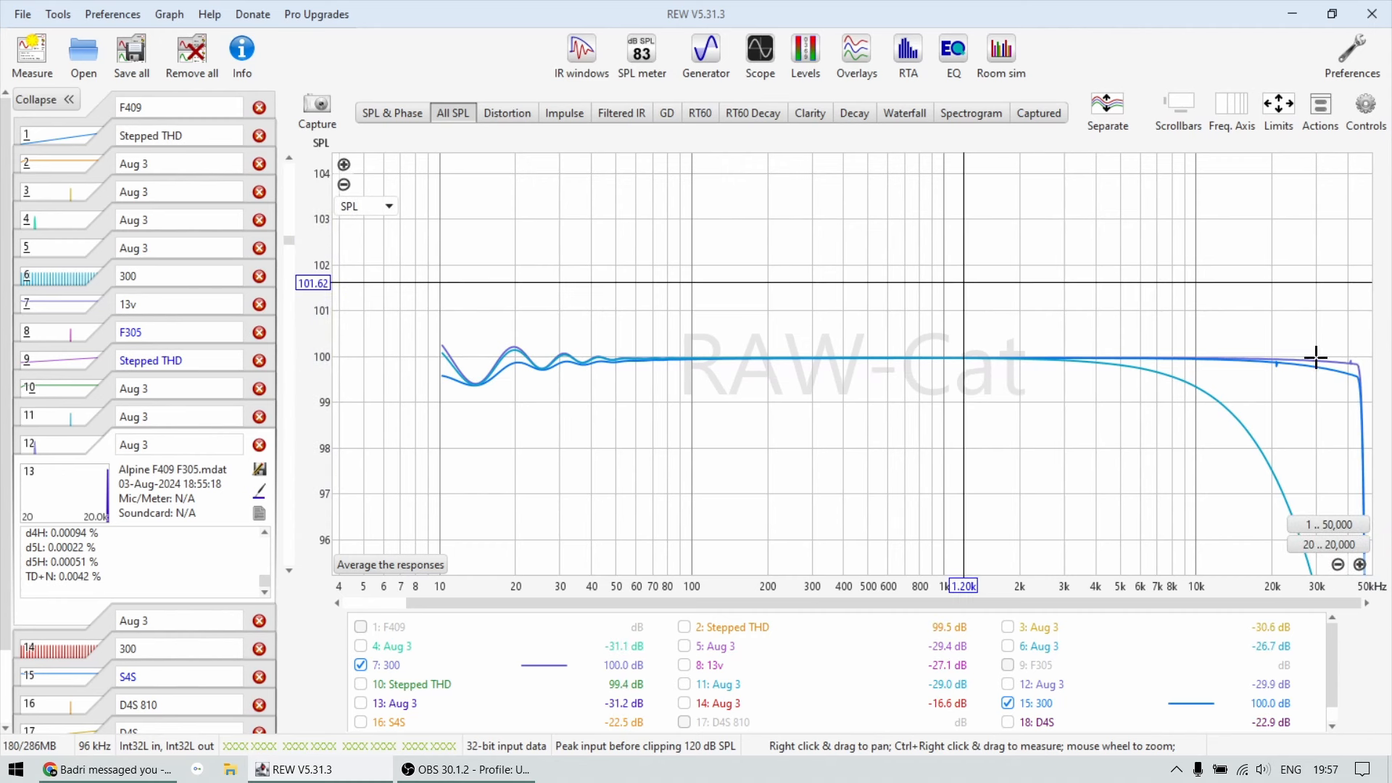
pyautogui.moveTo(1356, 379)
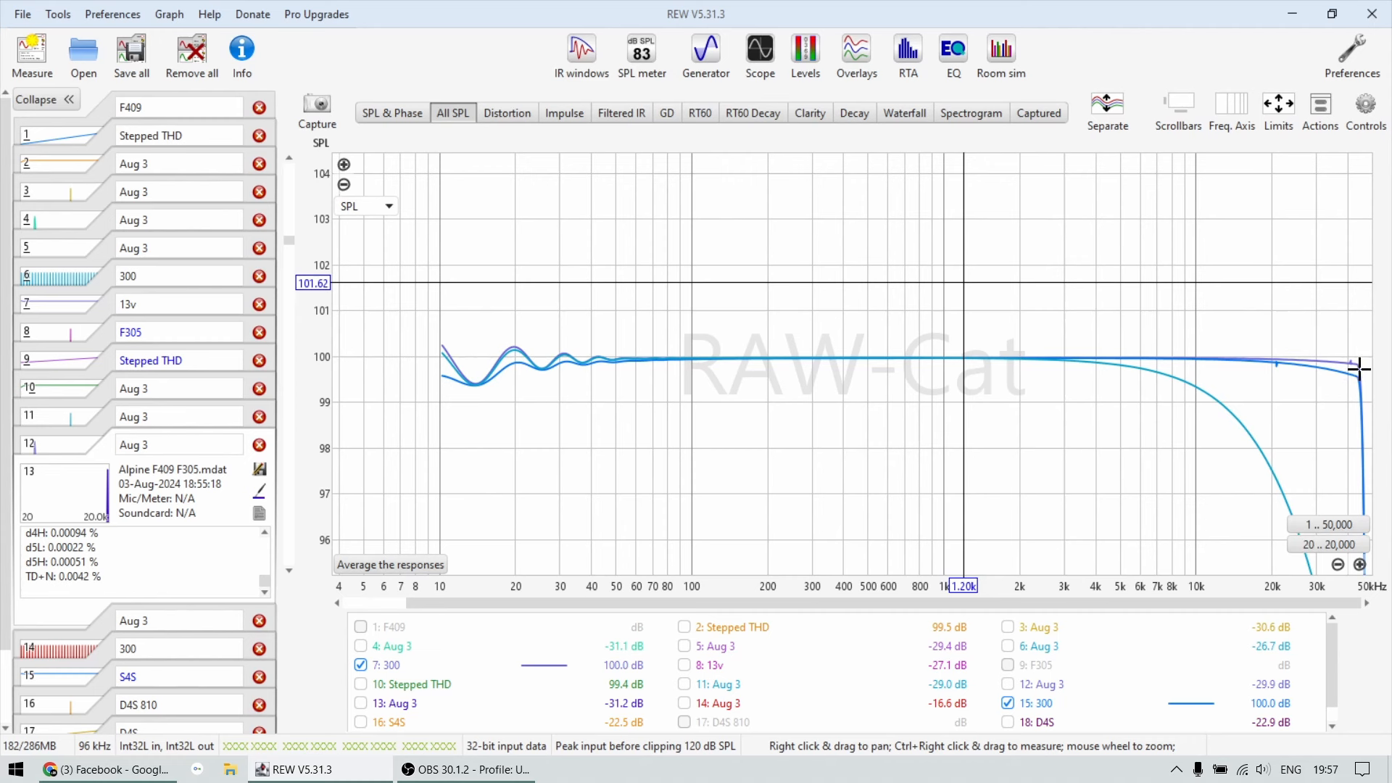
pyautogui.moveTo(1115, 304)
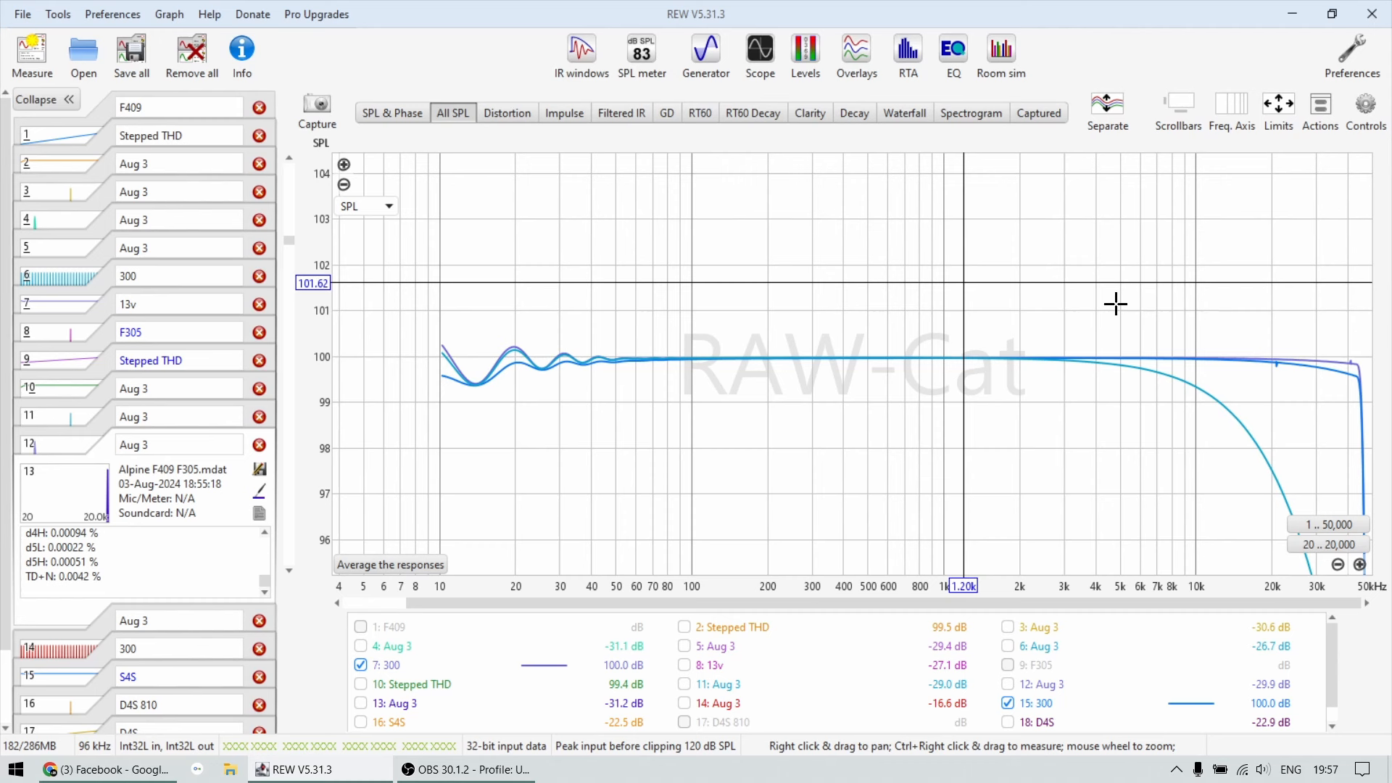
pyautogui.moveTo(1363, 384)
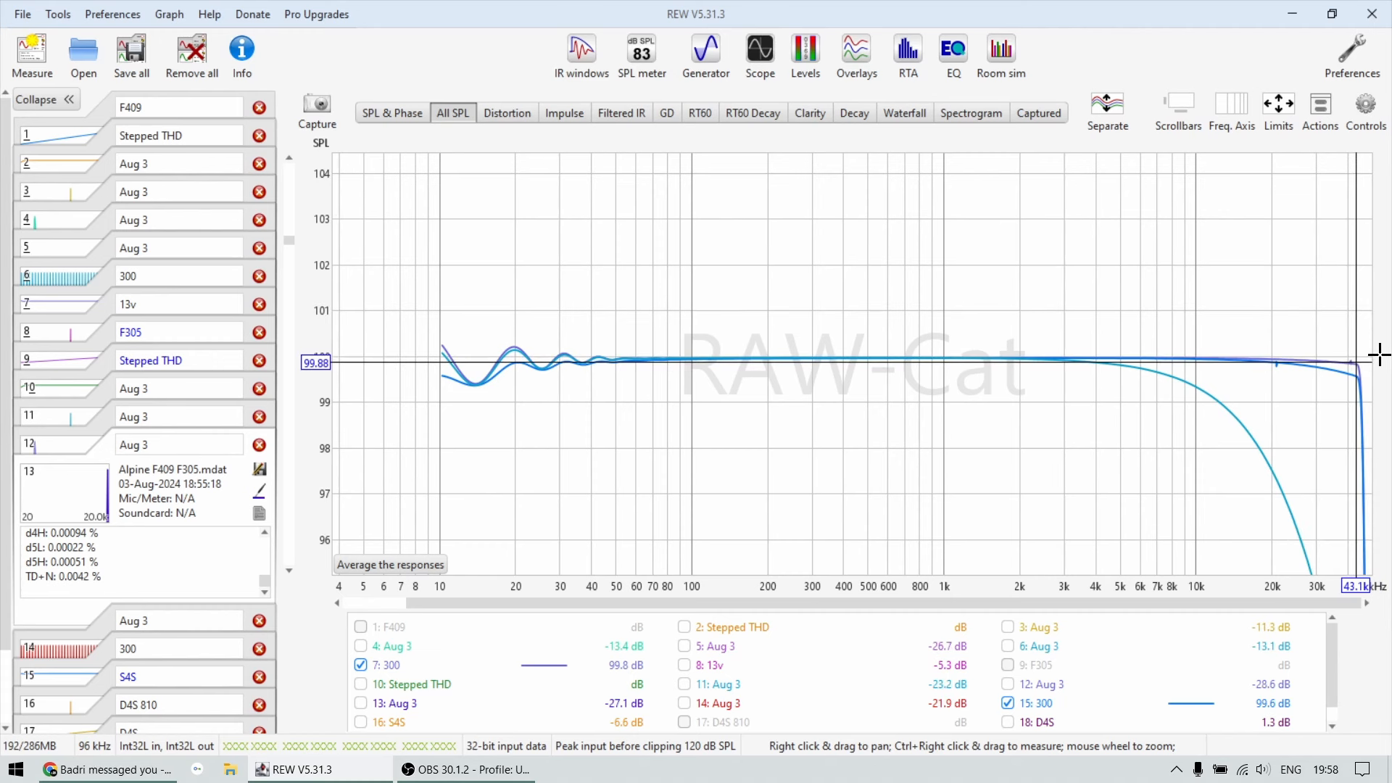
pyautogui.moveTo(963, 362)
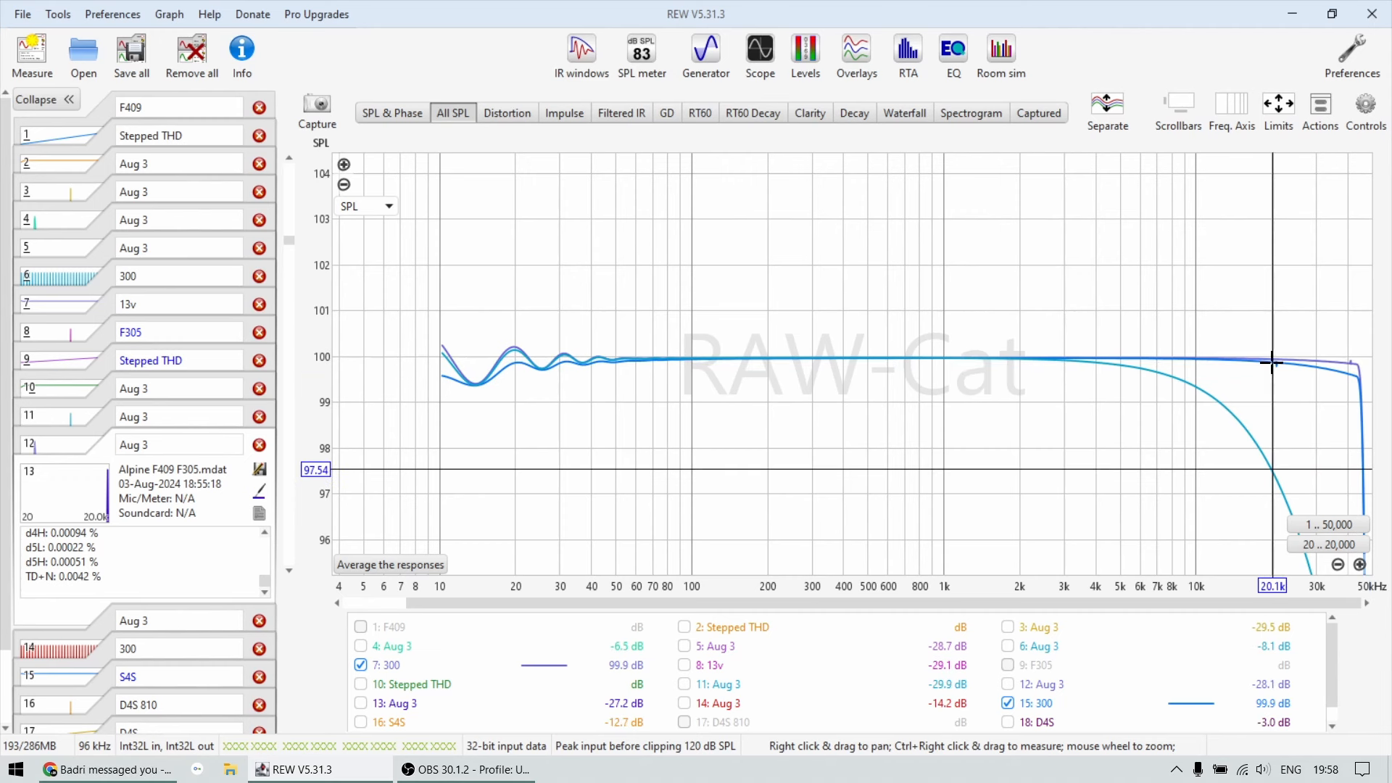
pyautogui.moveTo(866, 287)
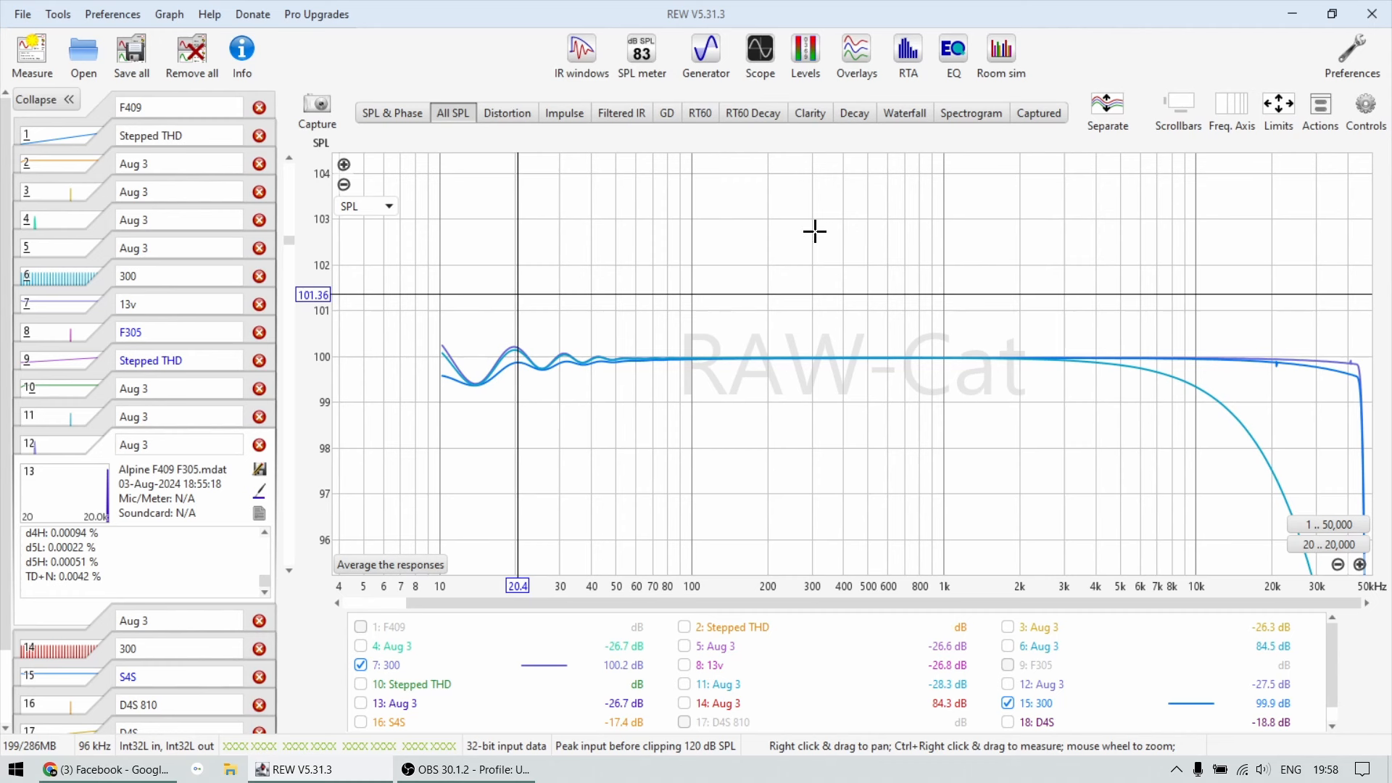
pyautogui.moveTo(660, 344)
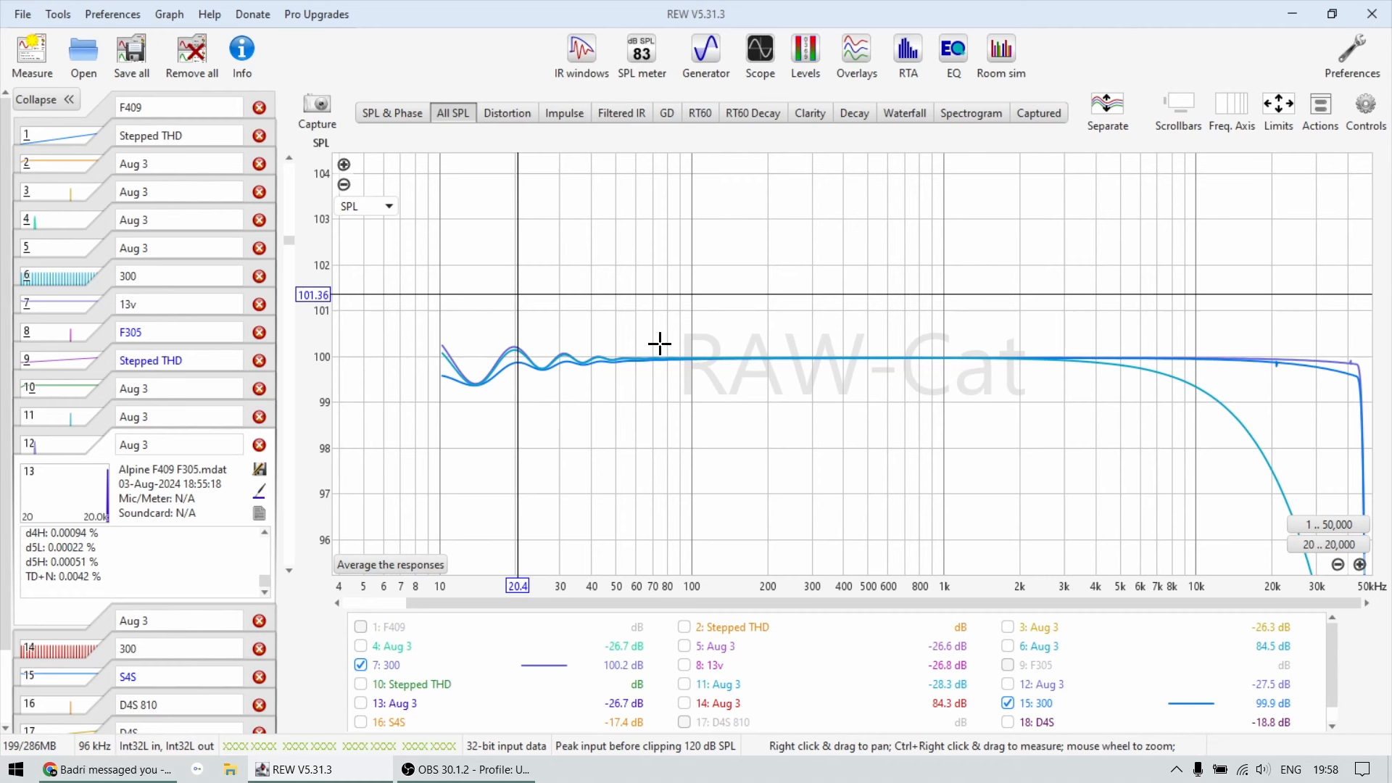
pyautogui.moveTo(733, 445)
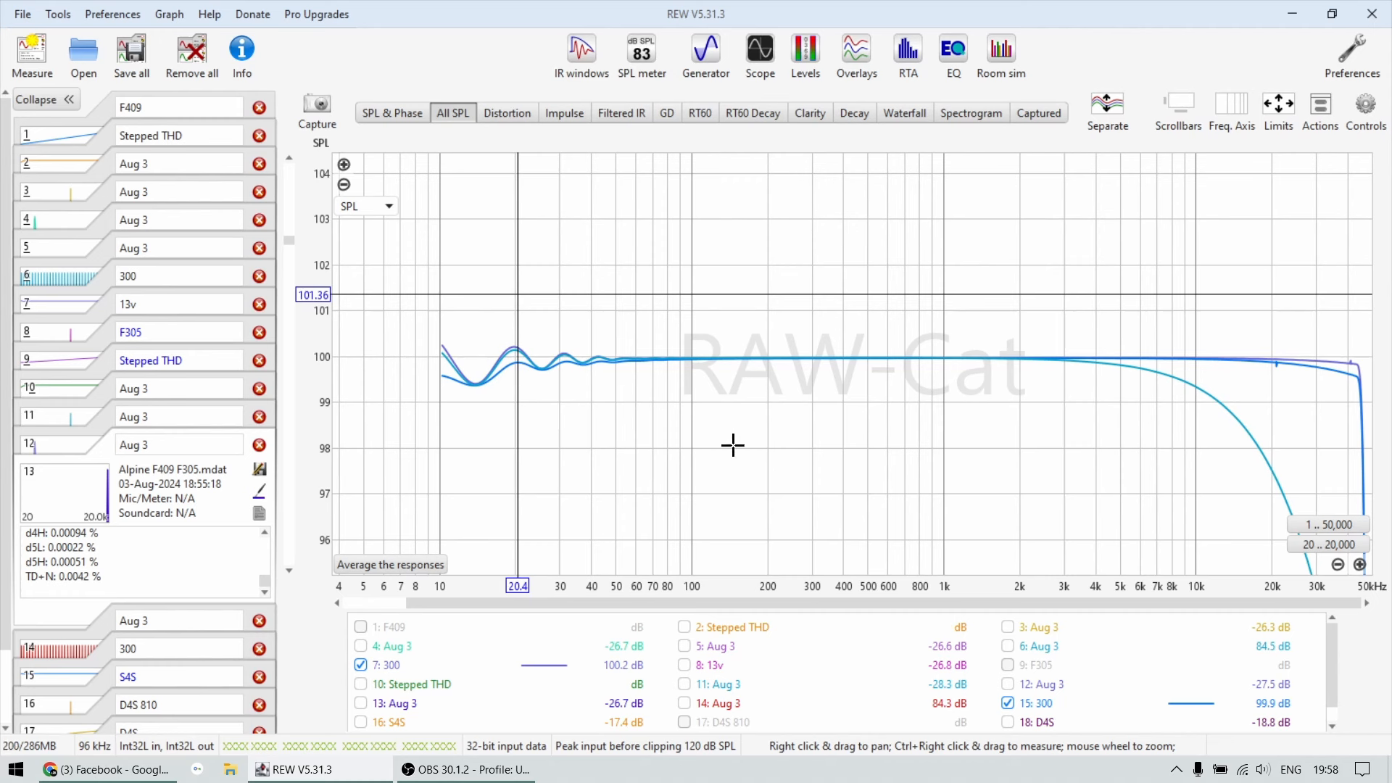
pyautogui.moveTo(839, 348)
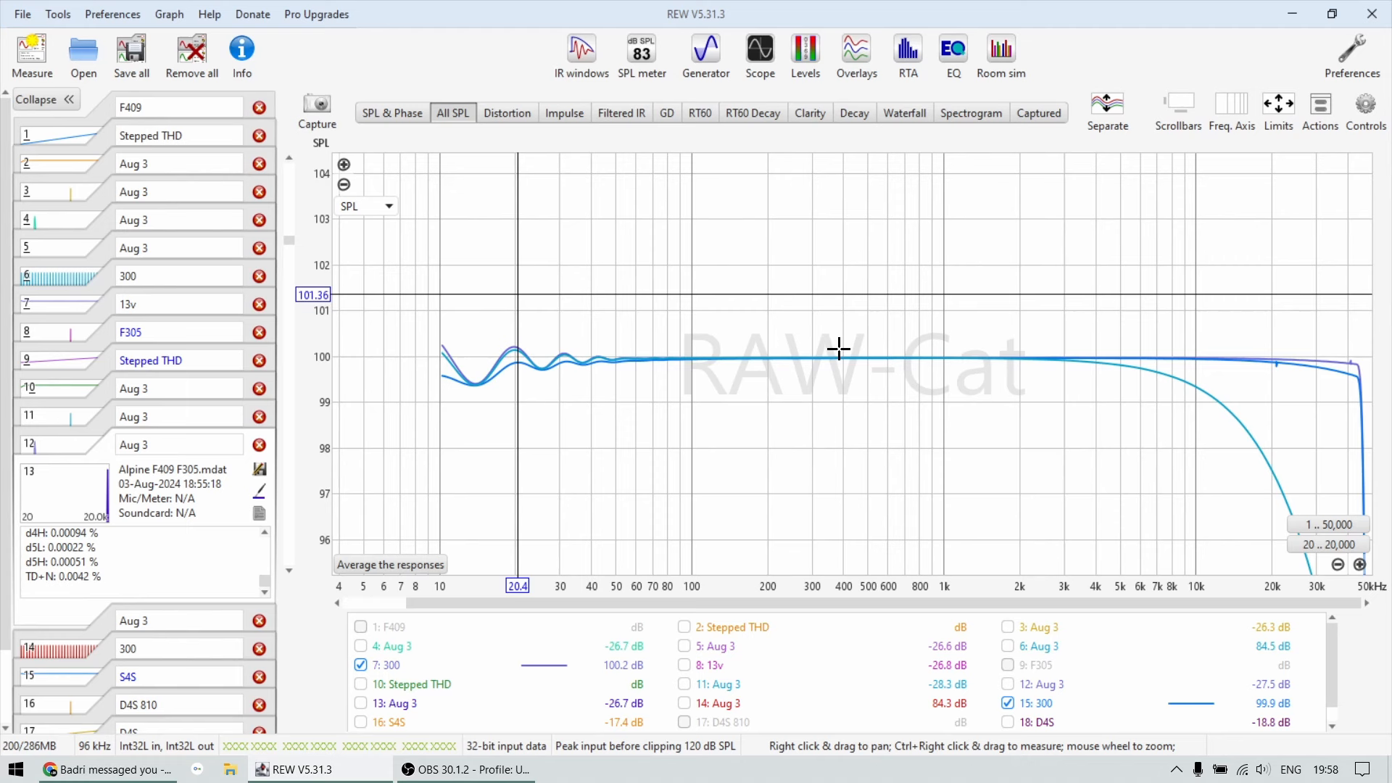
pyautogui.moveTo(379, 359)
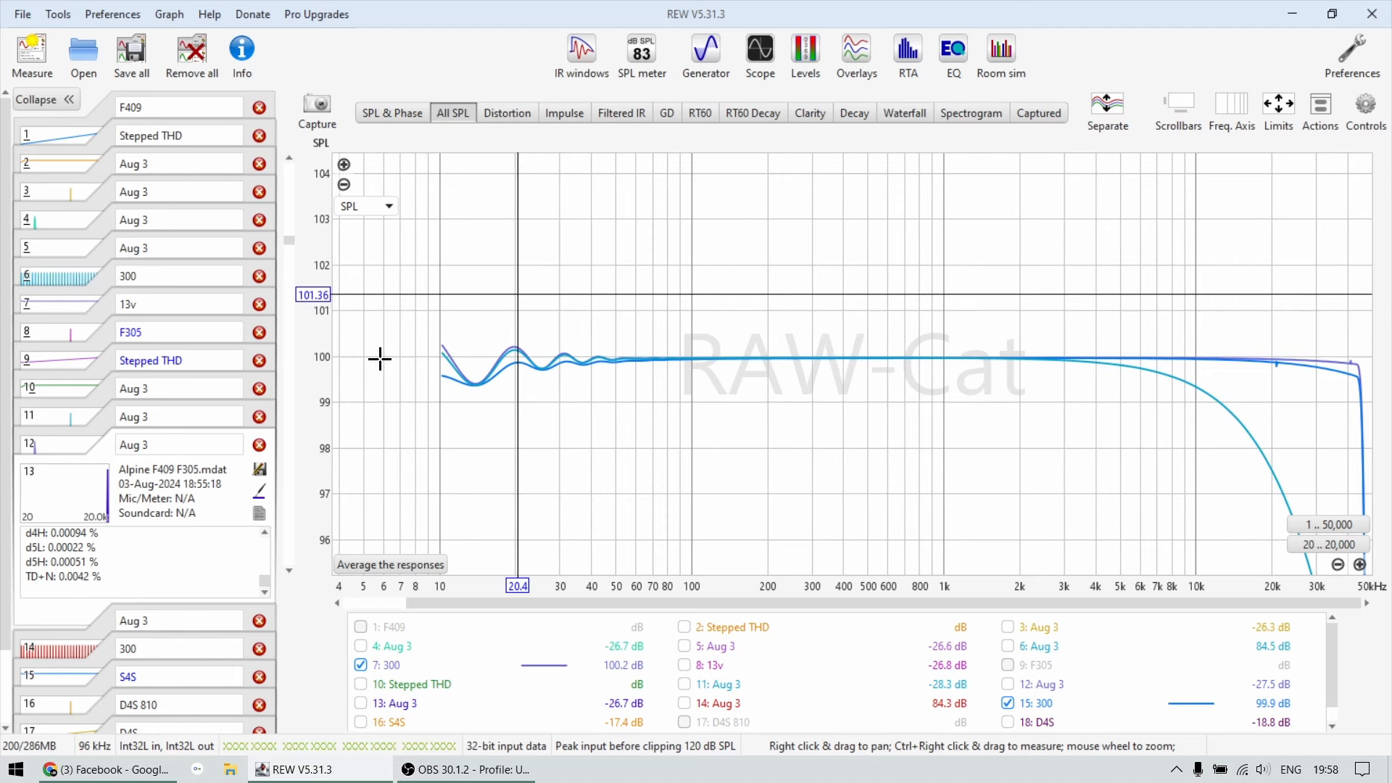
# Step: Show the F409 Stepped THD distortion curves and scroll through the distortion view
pyautogui.click(506, 113)
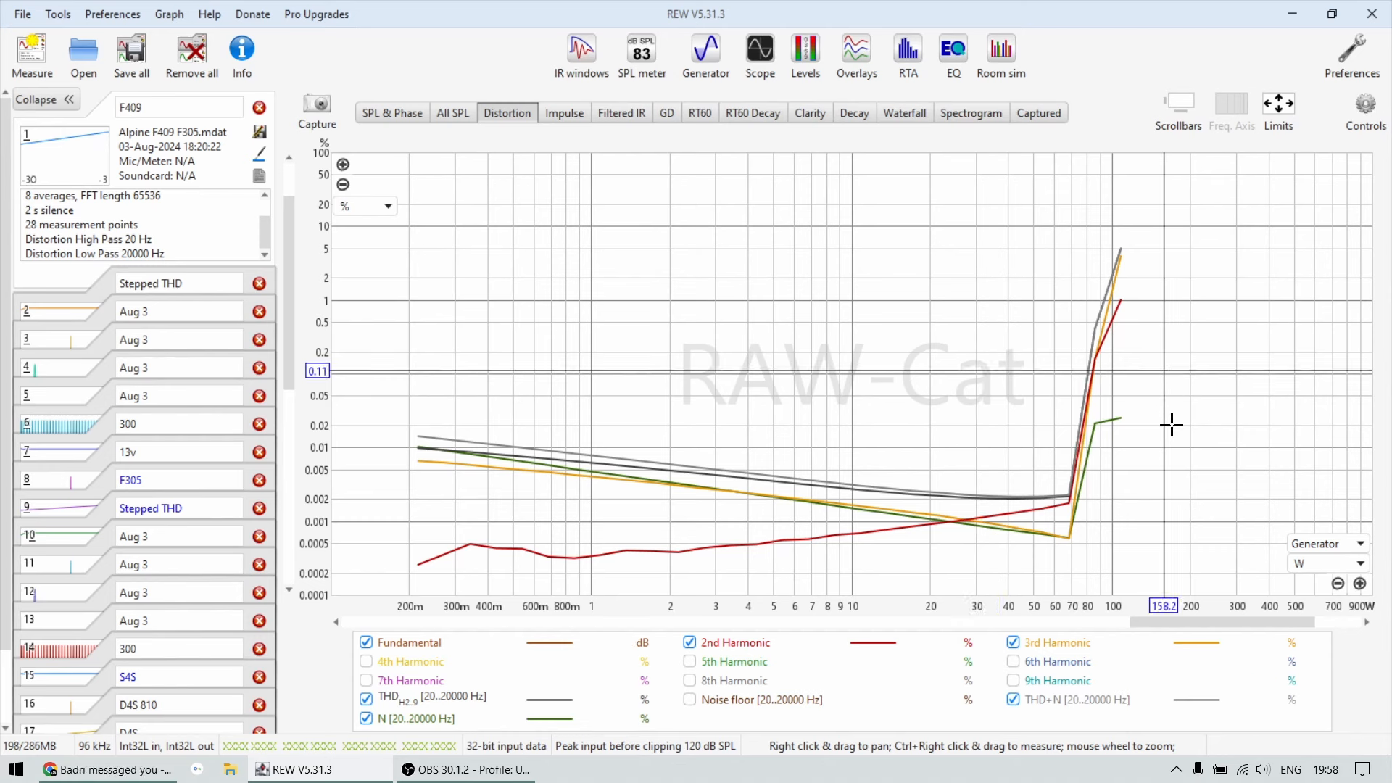
pyautogui.moveTo(1190, 446)
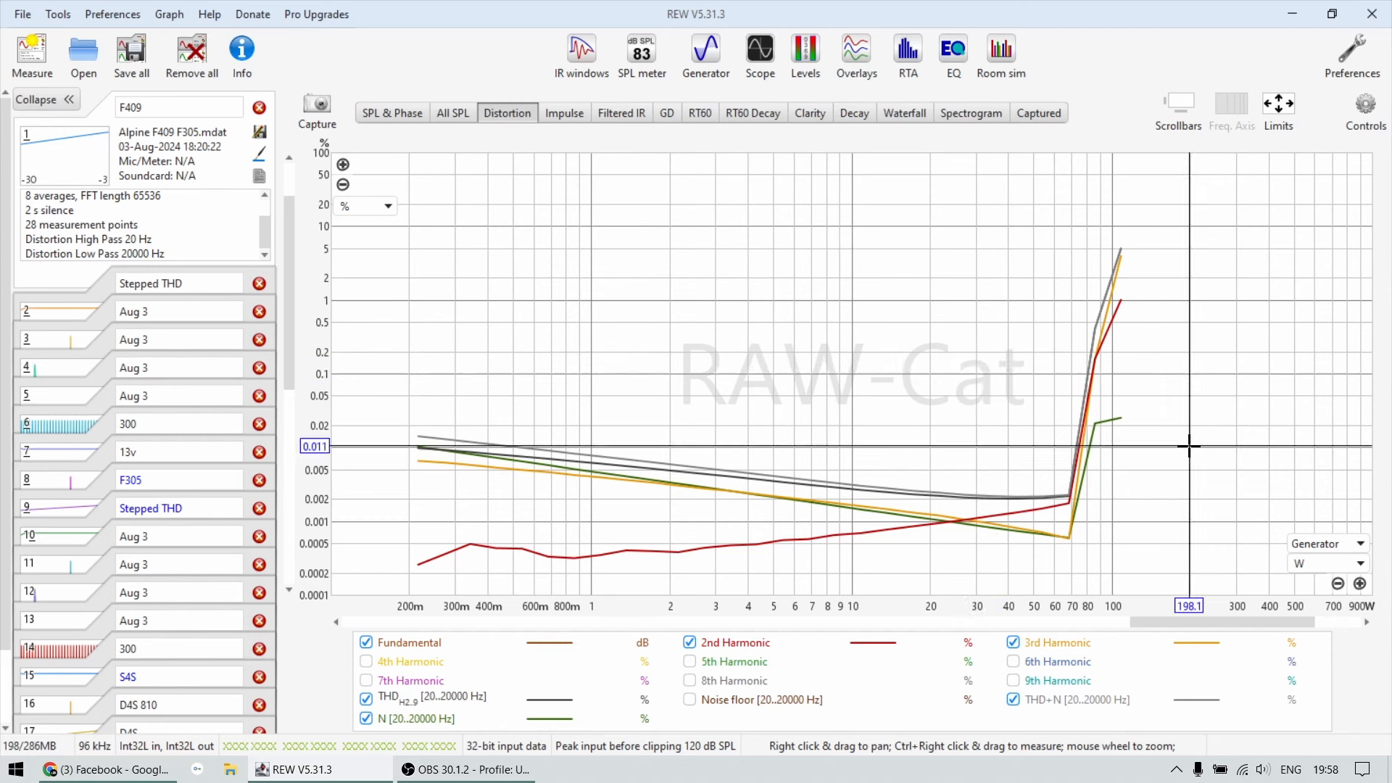
pyautogui.moveTo(1039, 498)
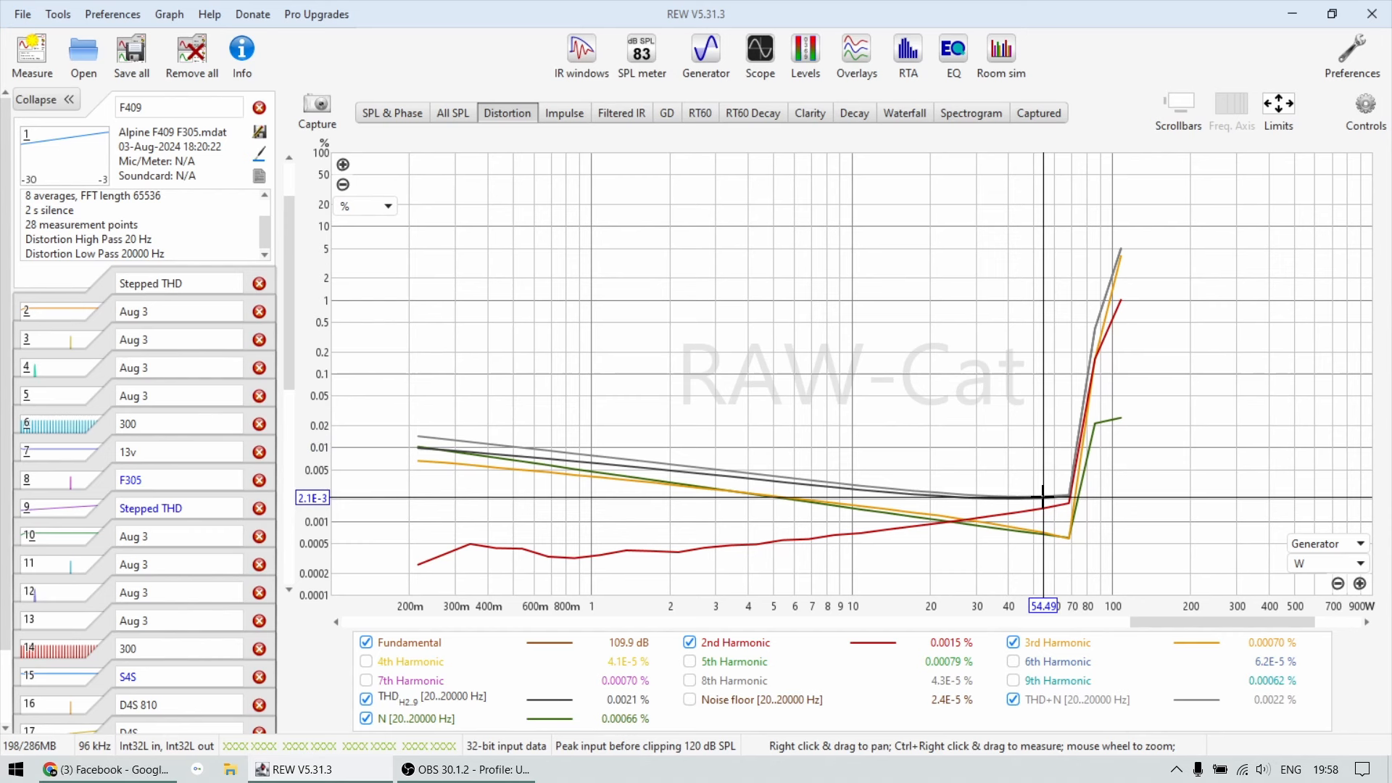
pyautogui.moveTo(1048, 408)
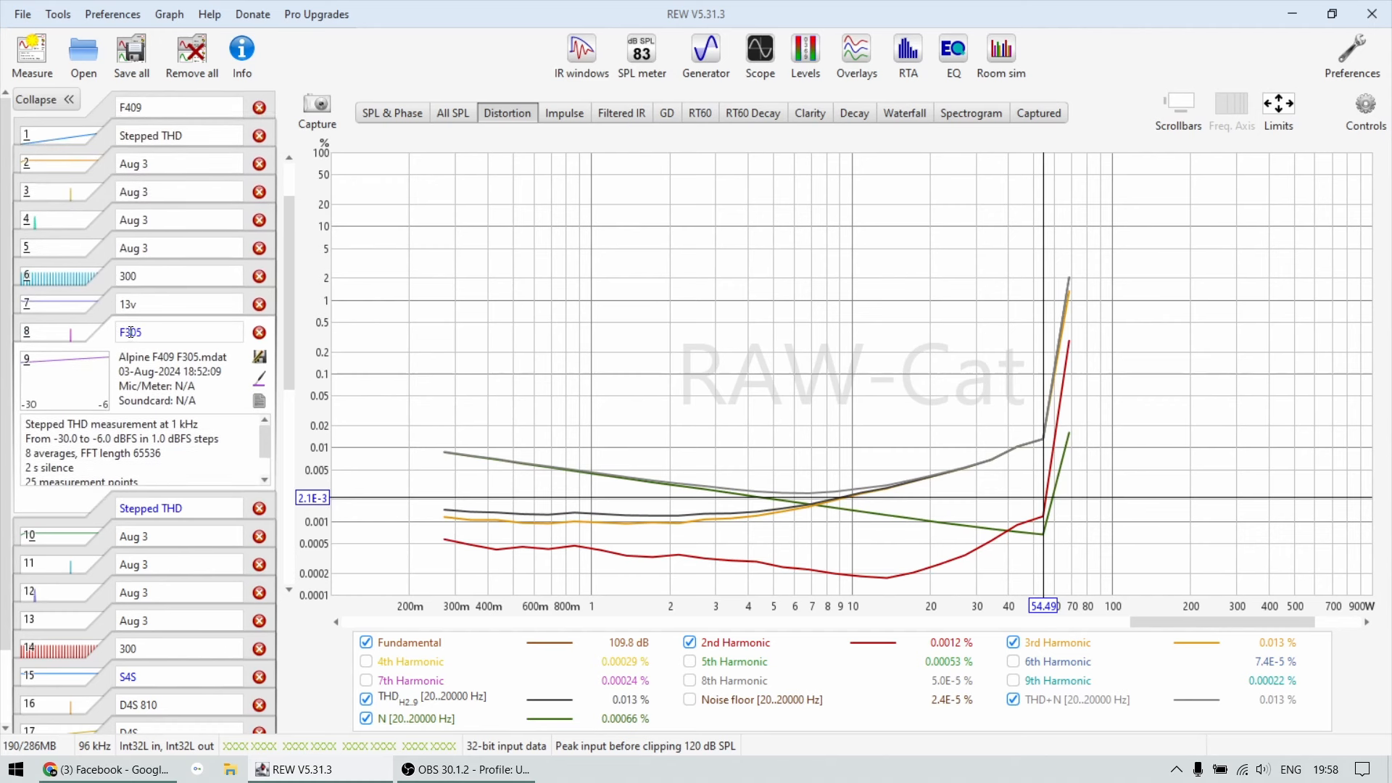
pyautogui.moveTo(839, 459)
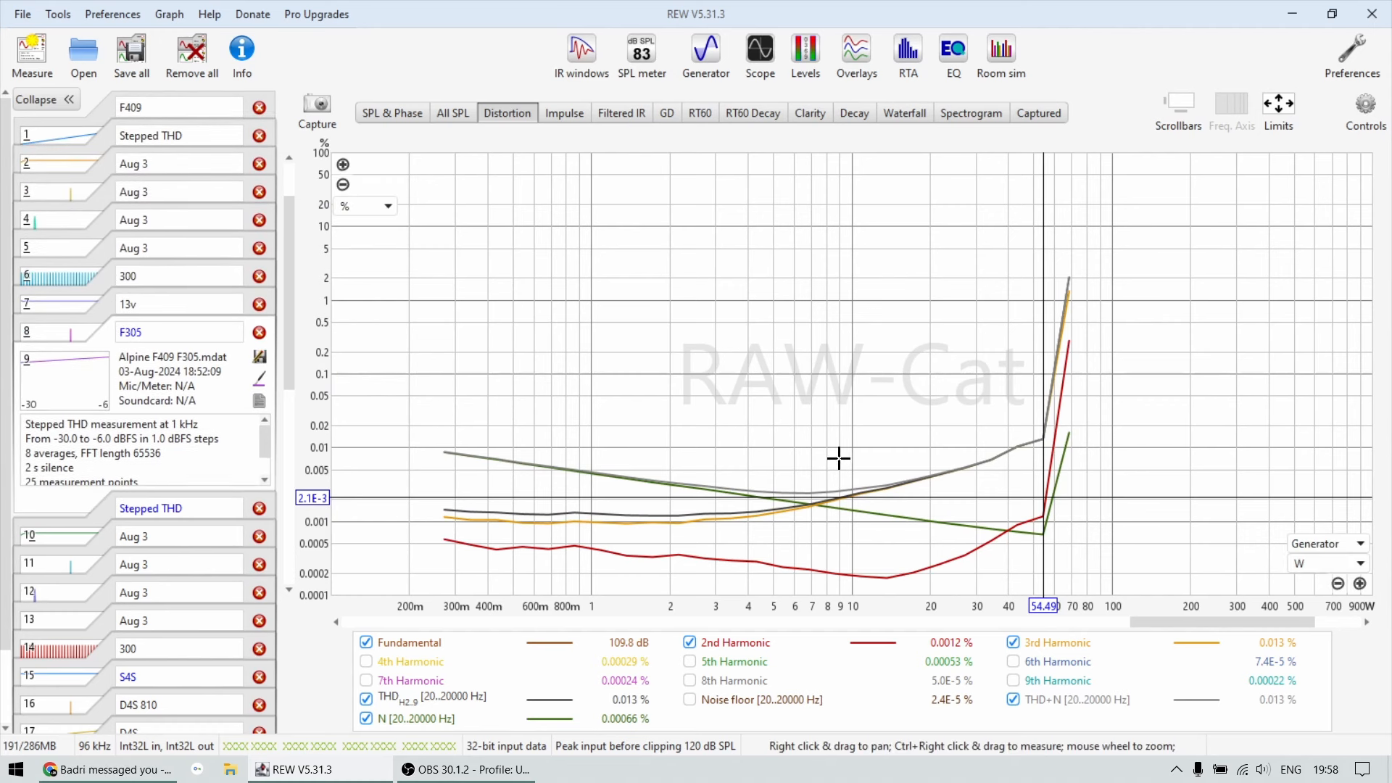
pyautogui.moveTo(833, 495)
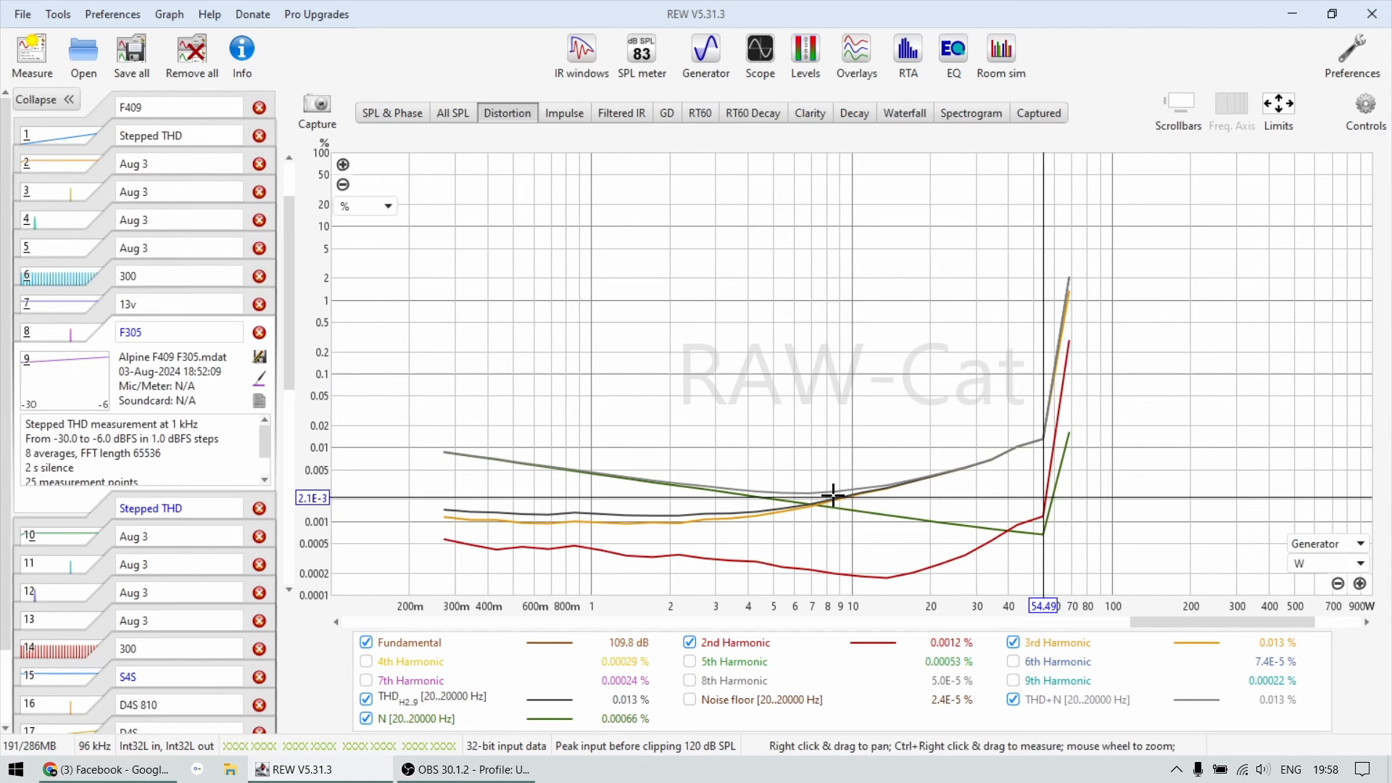
pyautogui.scroll(-3)
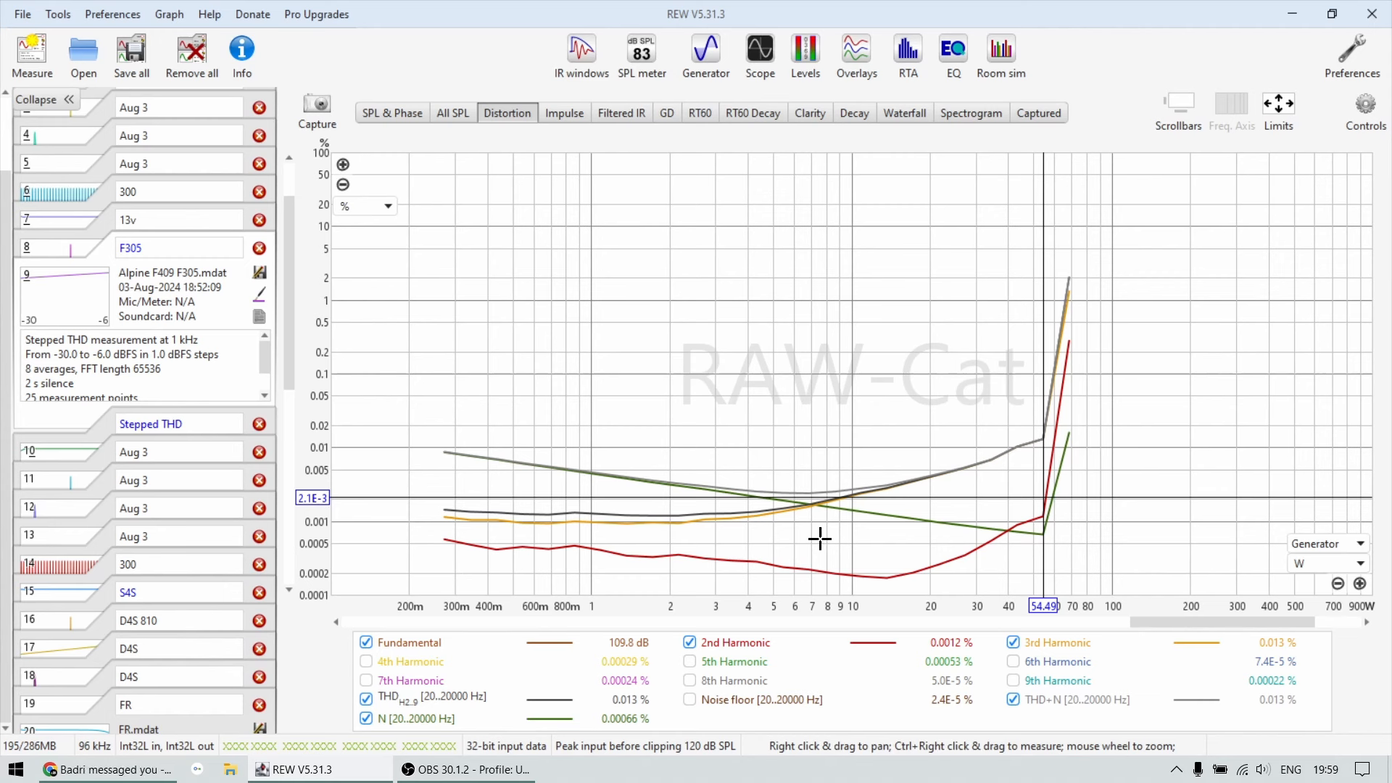
pyautogui.moveTo(848, 502)
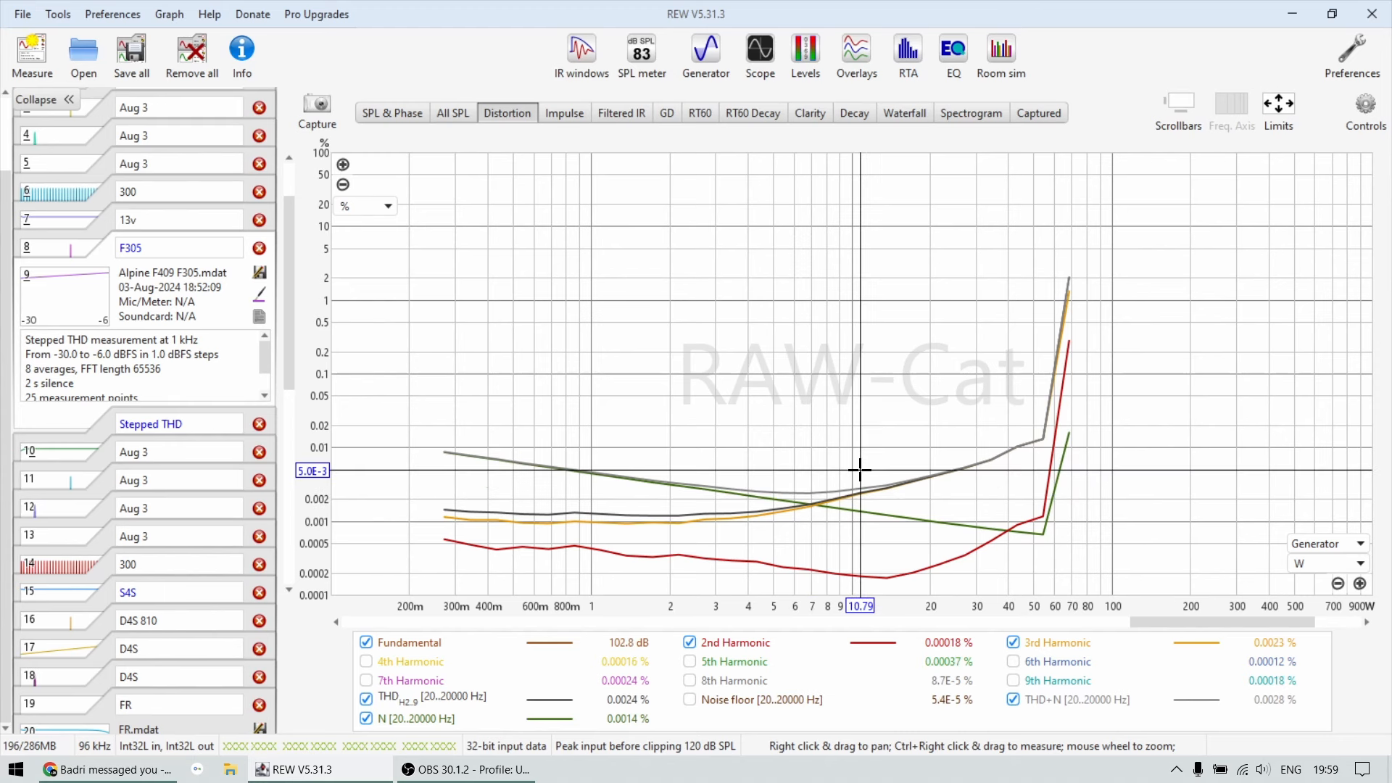
pyautogui.moveTo(808, 488)
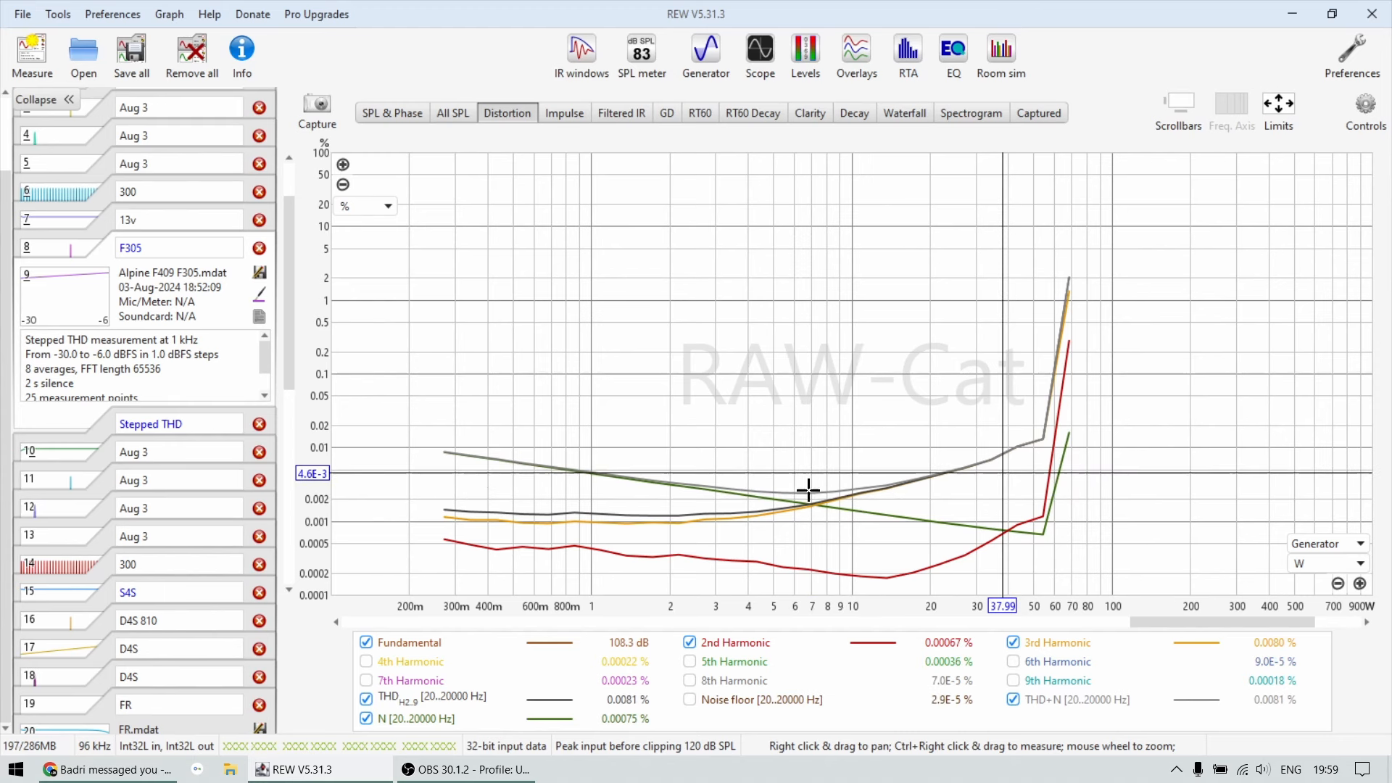
pyautogui.moveTo(856, 539)
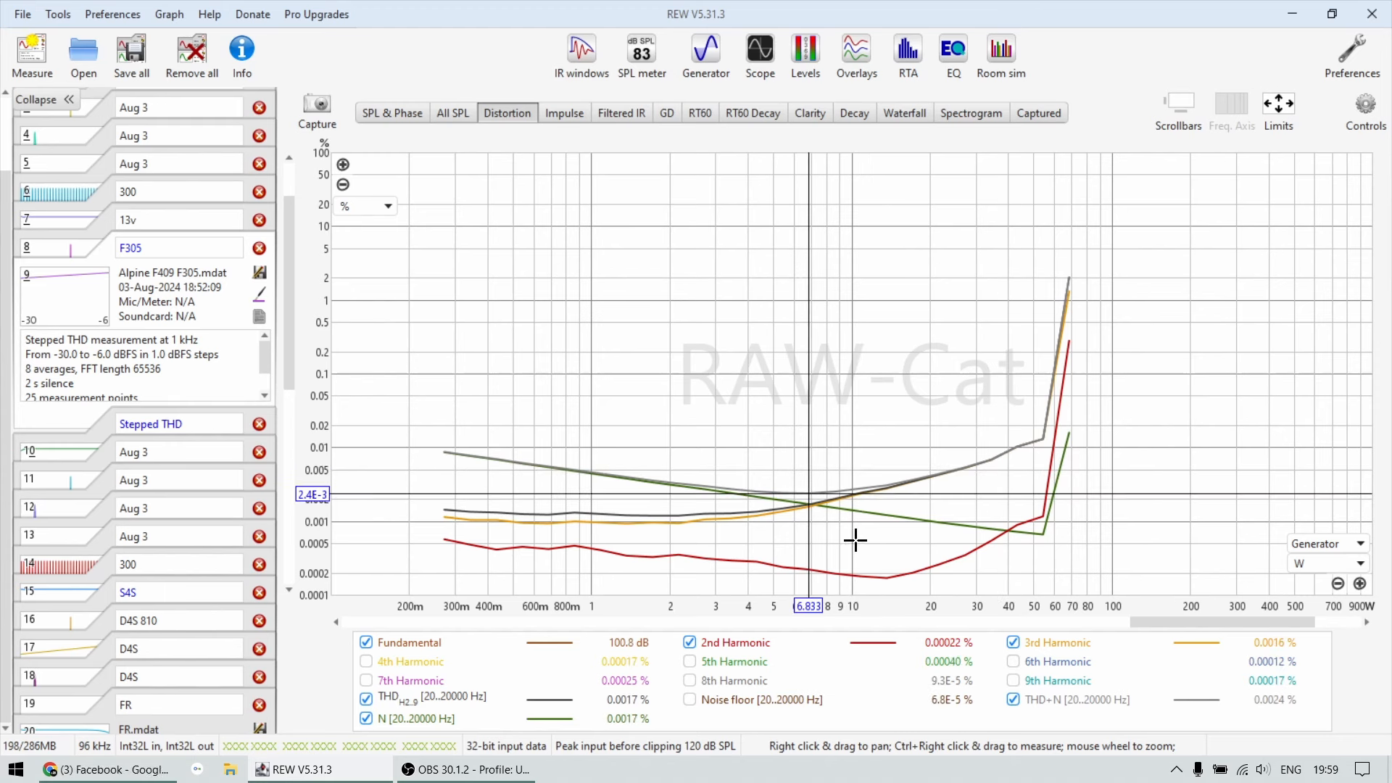
pyautogui.moveTo(727, 385)
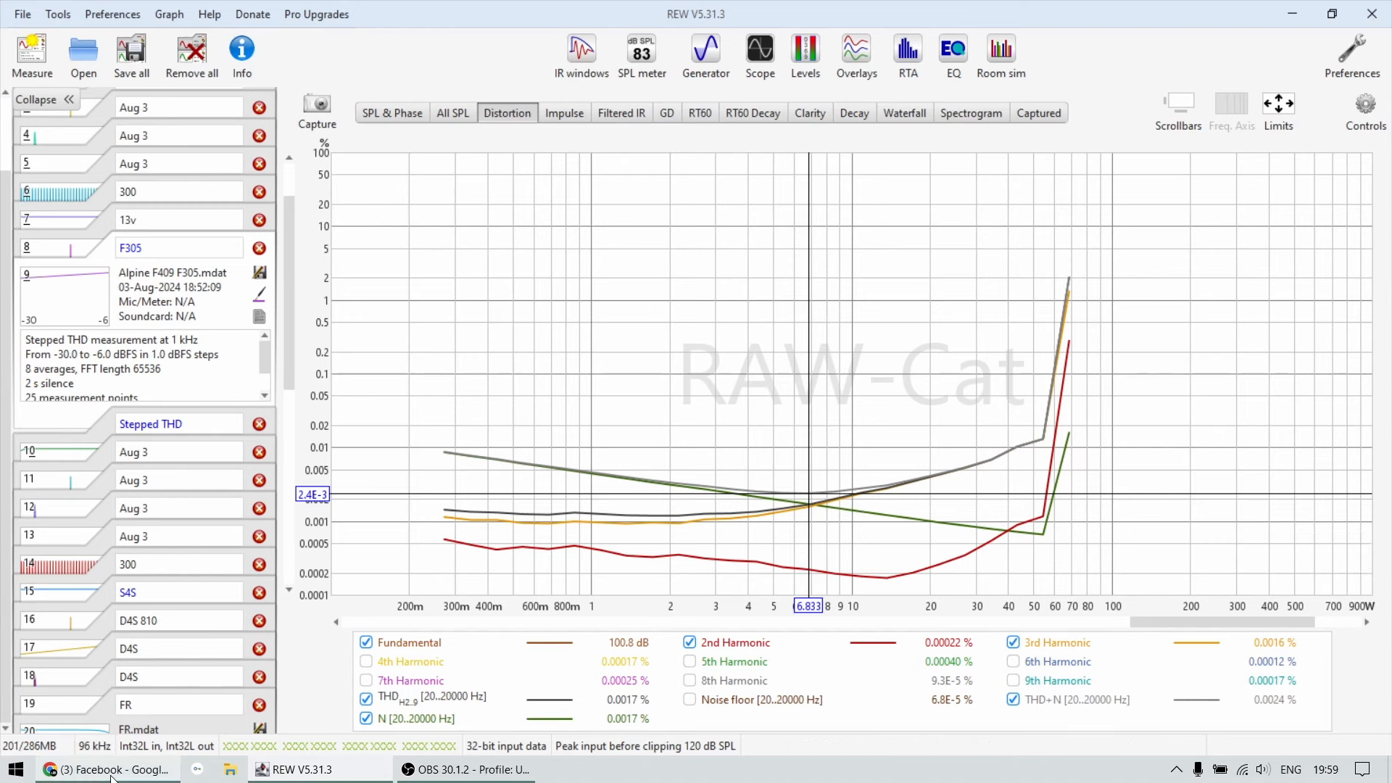
# Step: Bring up Chrome and scroll the Distortion Factory feed to the JL Audio 300/4 post
pyautogui.click(107, 769)
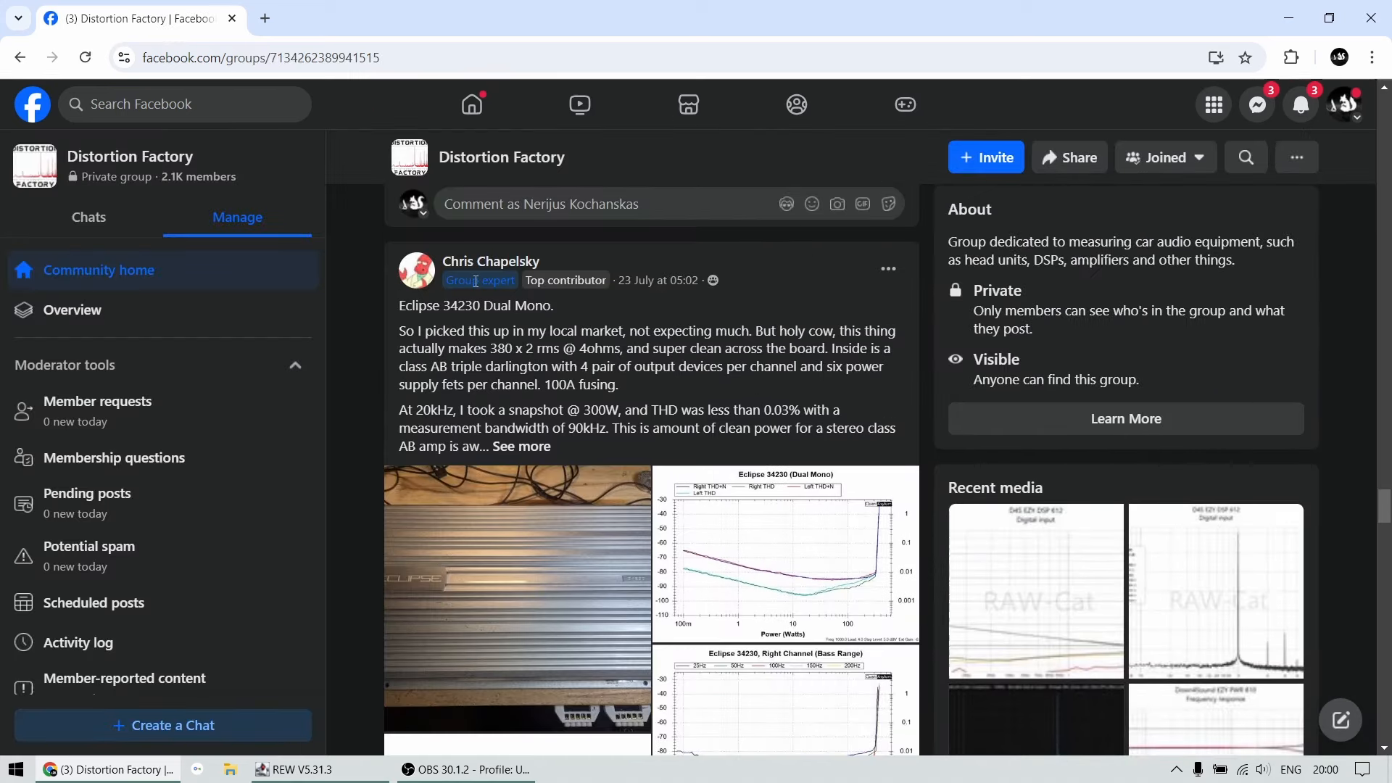
pyautogui.scroll(-3)
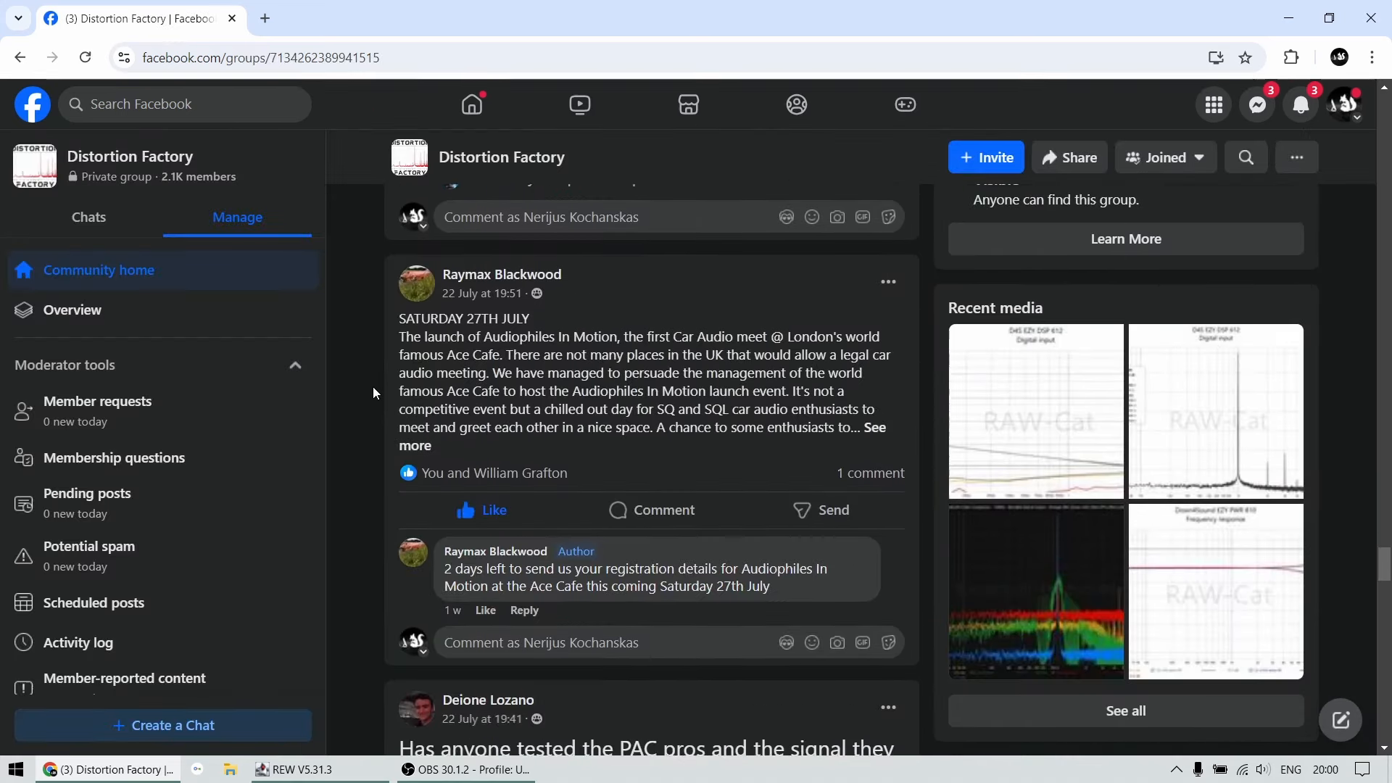
pyautogui.scroll(-3)
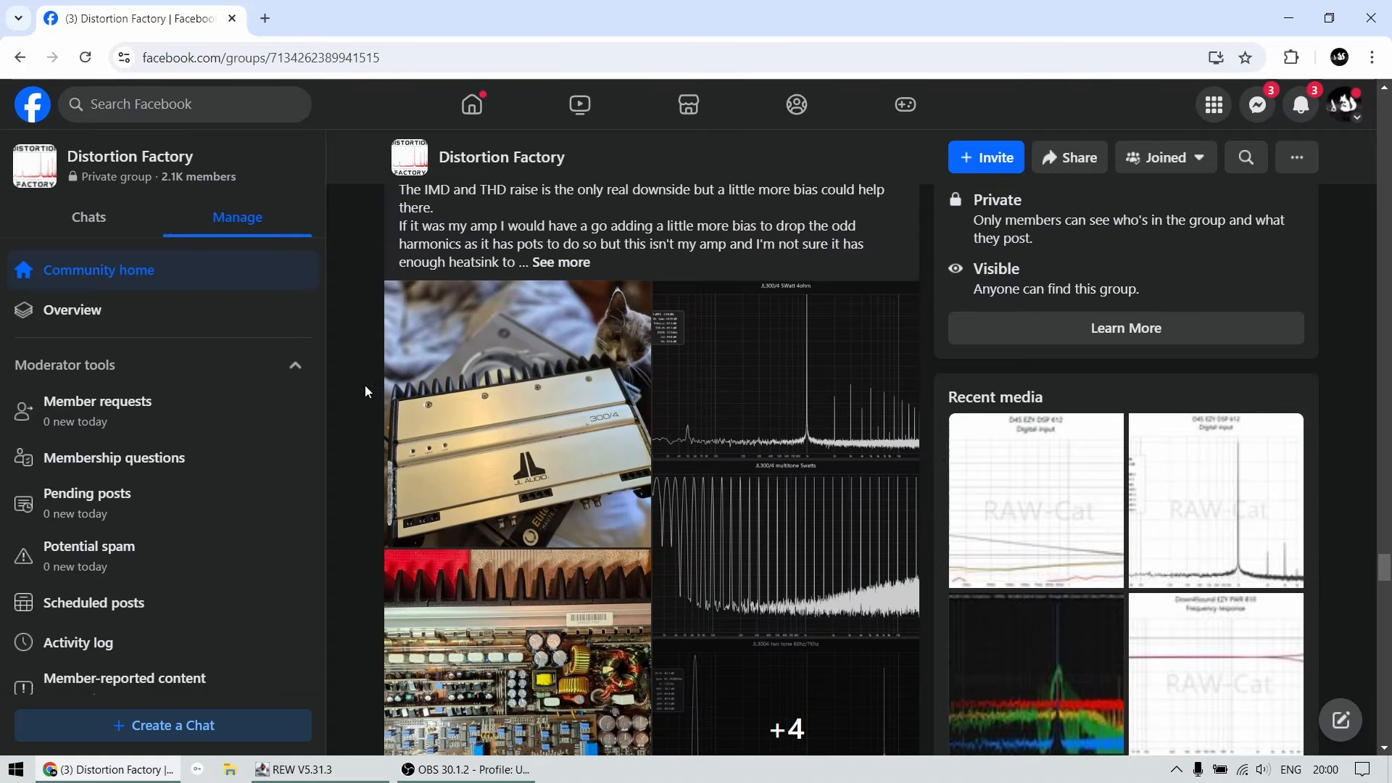
pyautogui.moveTo(569, 347)
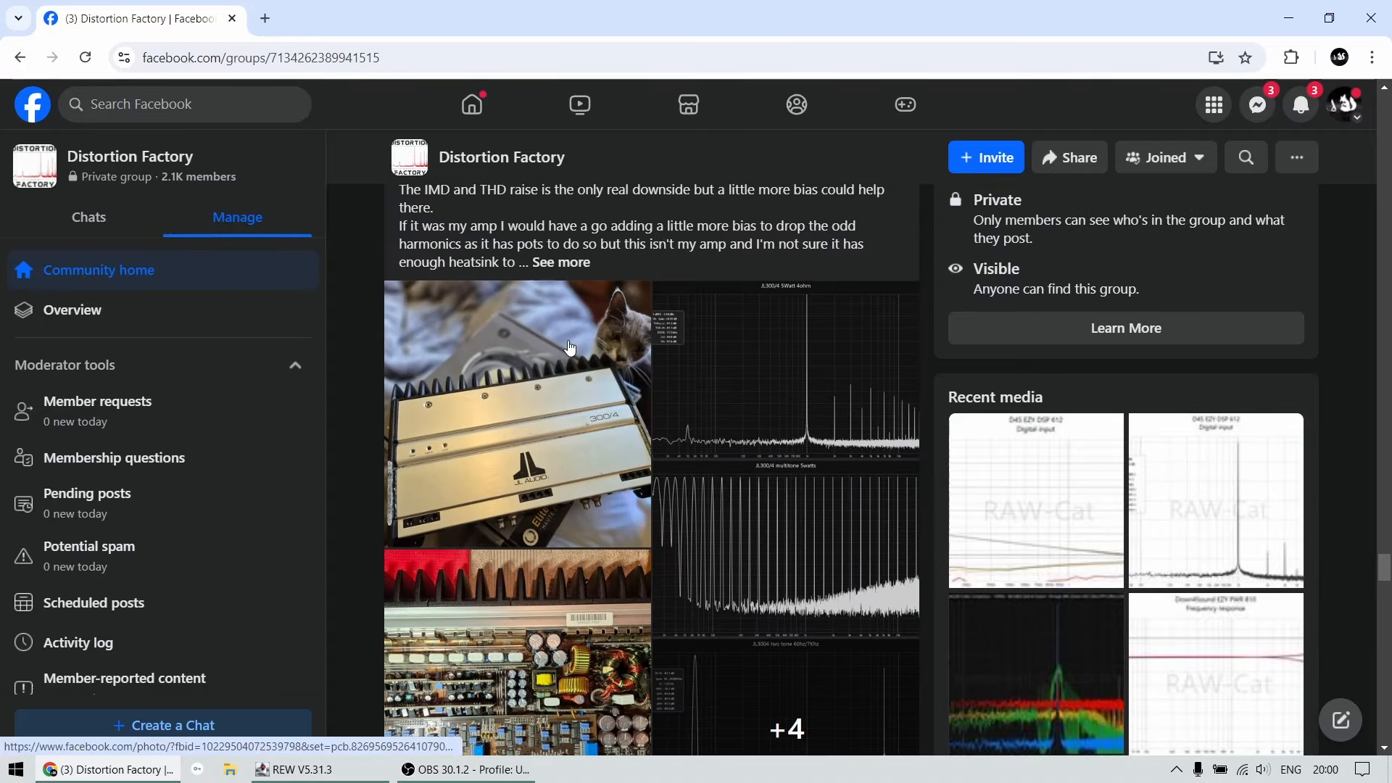
# Step: Switch back to REW's F305 stepped THD distortion graph
pyautogui.click(304, 770)
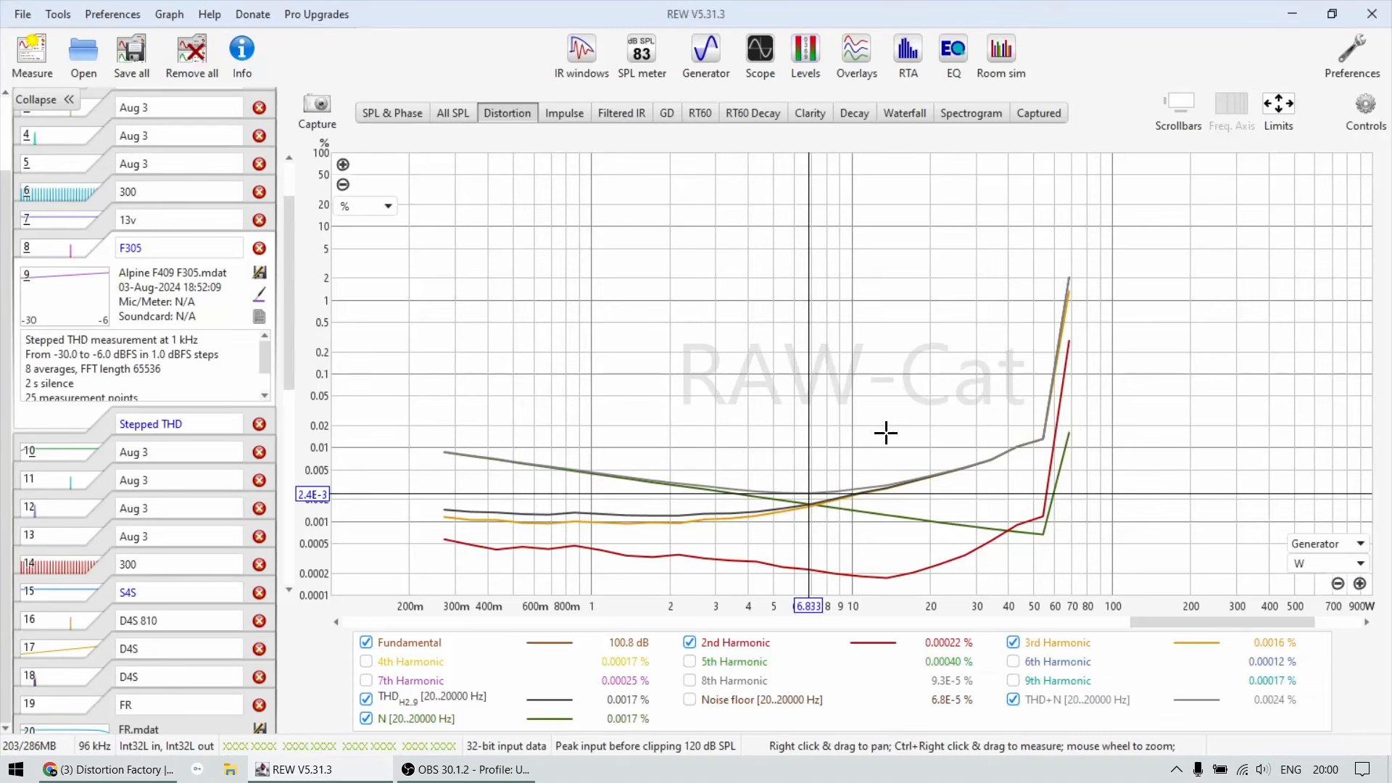
pyautogui.moveTo(422, 406)
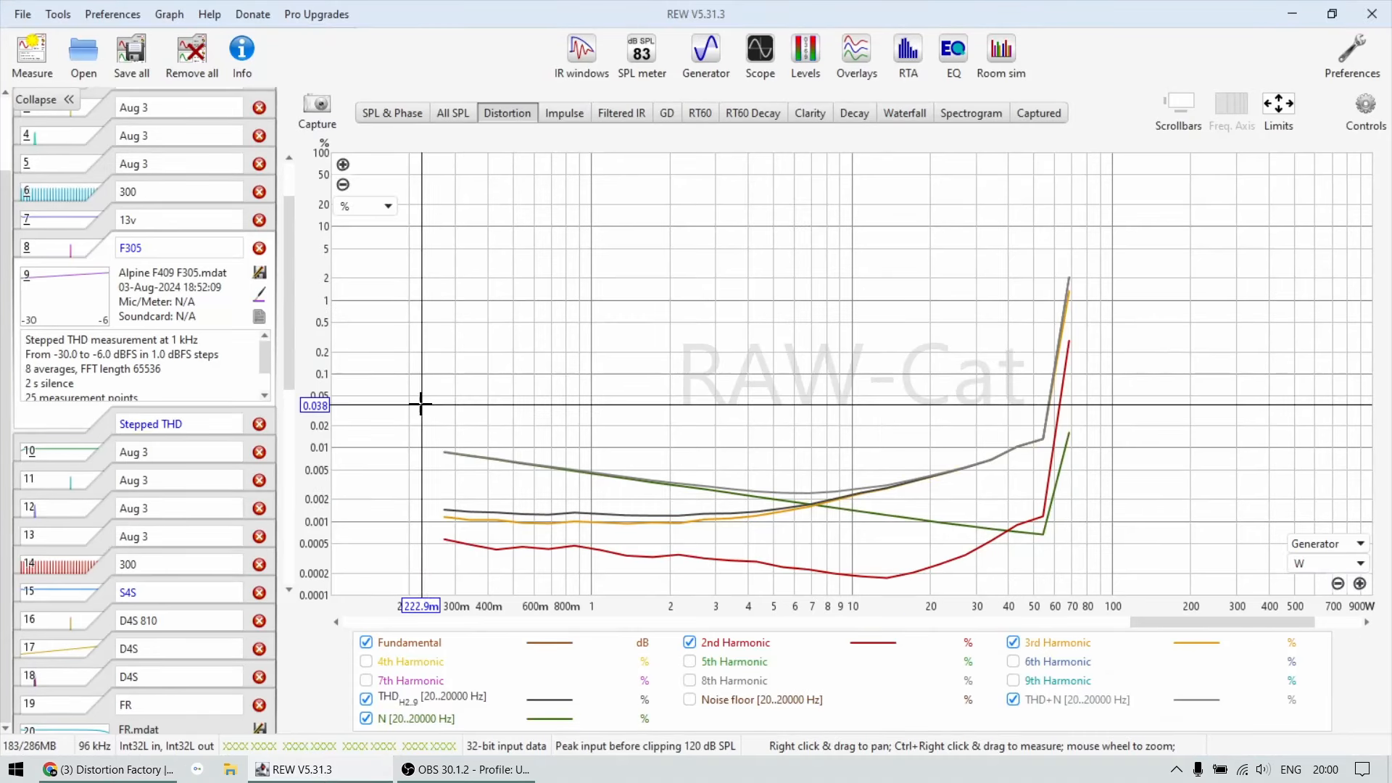
pyautogui.moveTo(454, 474)
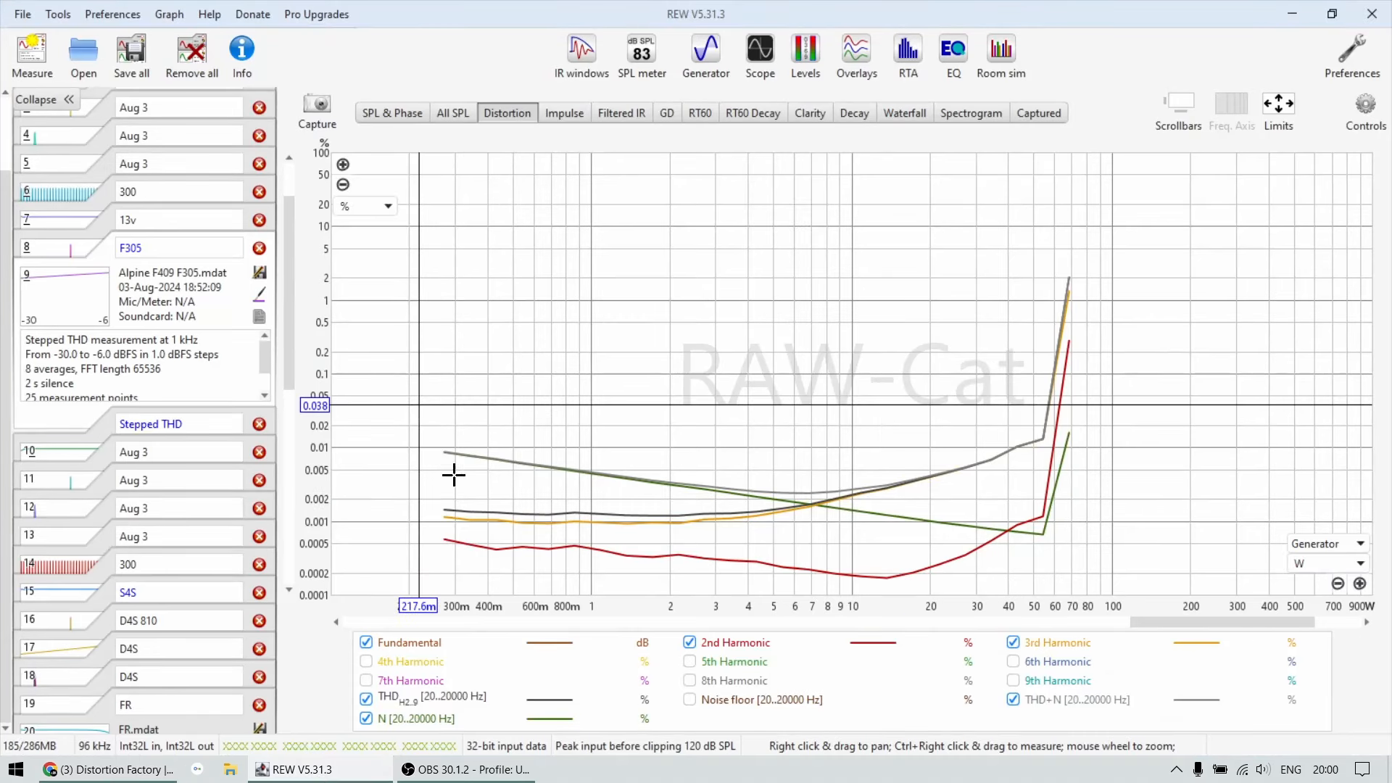
pyautogui.moveTo(1120, 548)
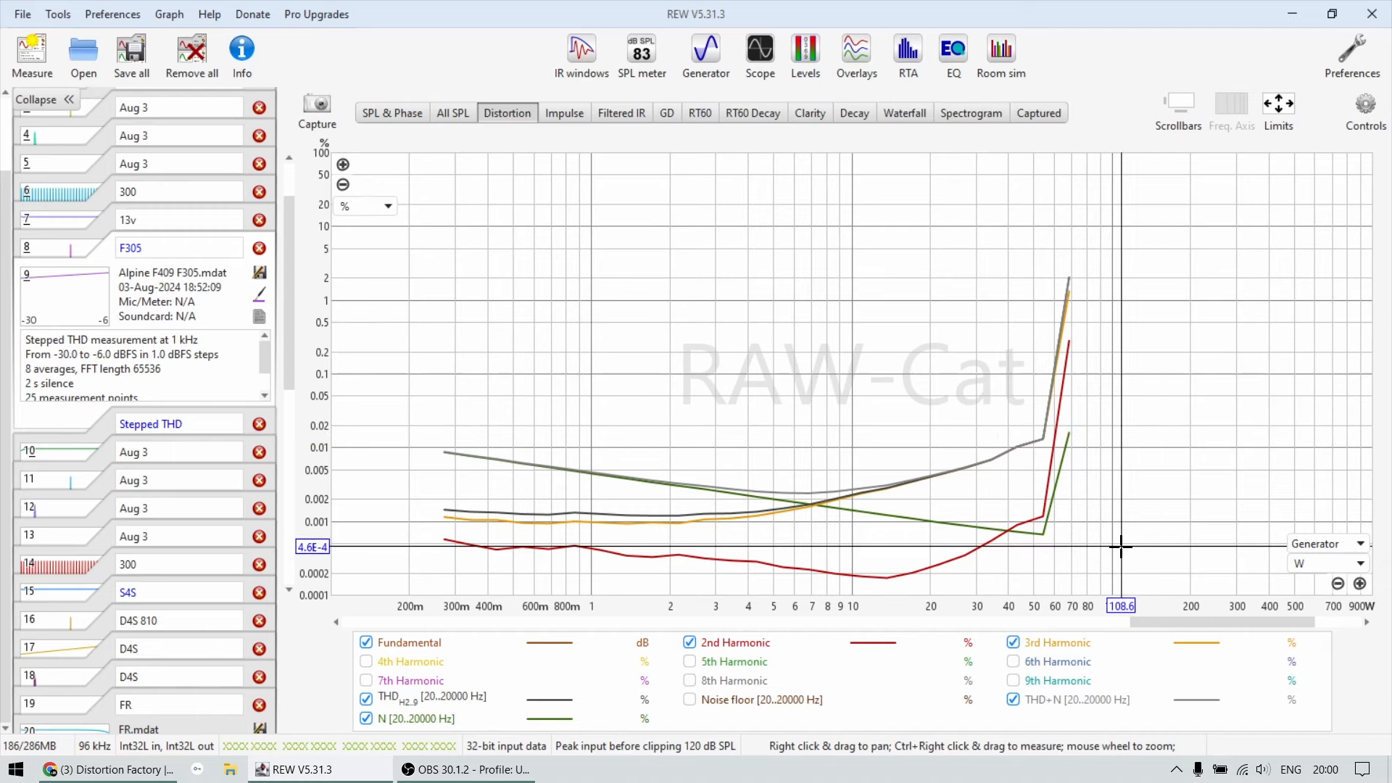
pyautogui.moveTo(1081, 546)
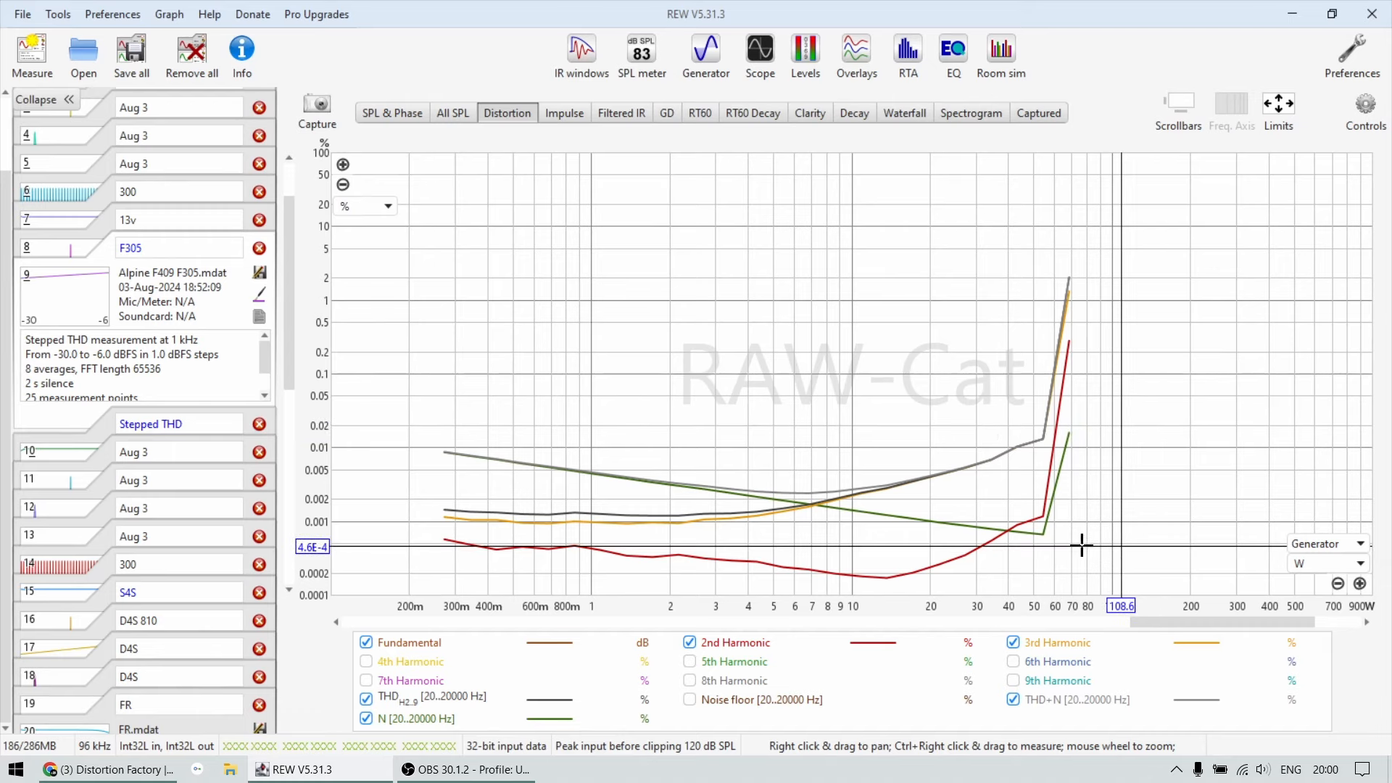